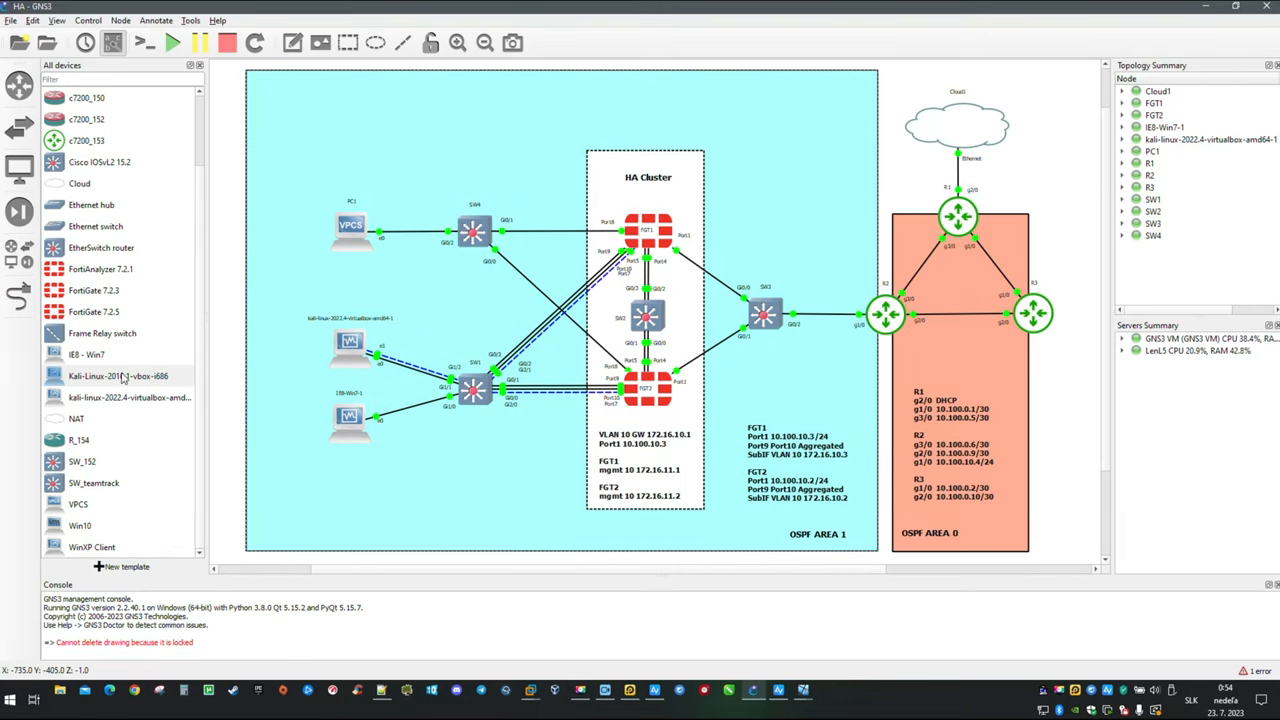
- Place a Kali-Linux-2016.1 host, cable it to SW1 port Gi1/3, and start it
click(117, 375)
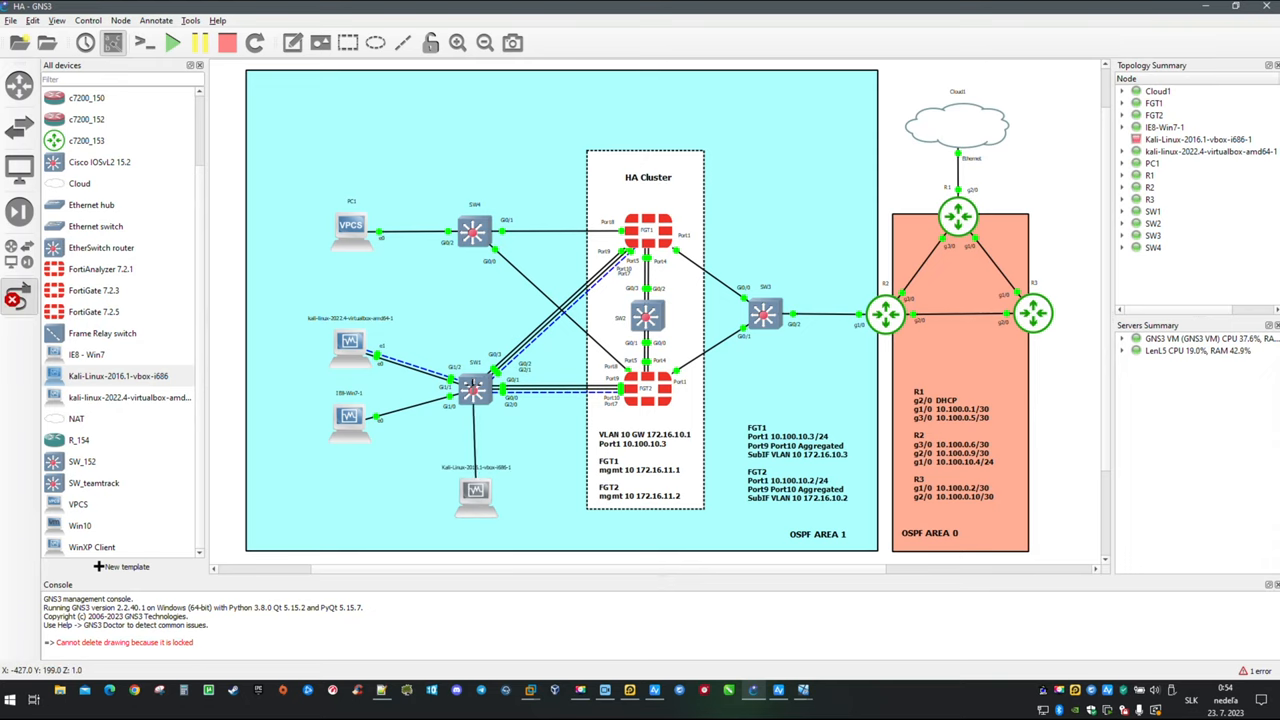
click(475, 388)
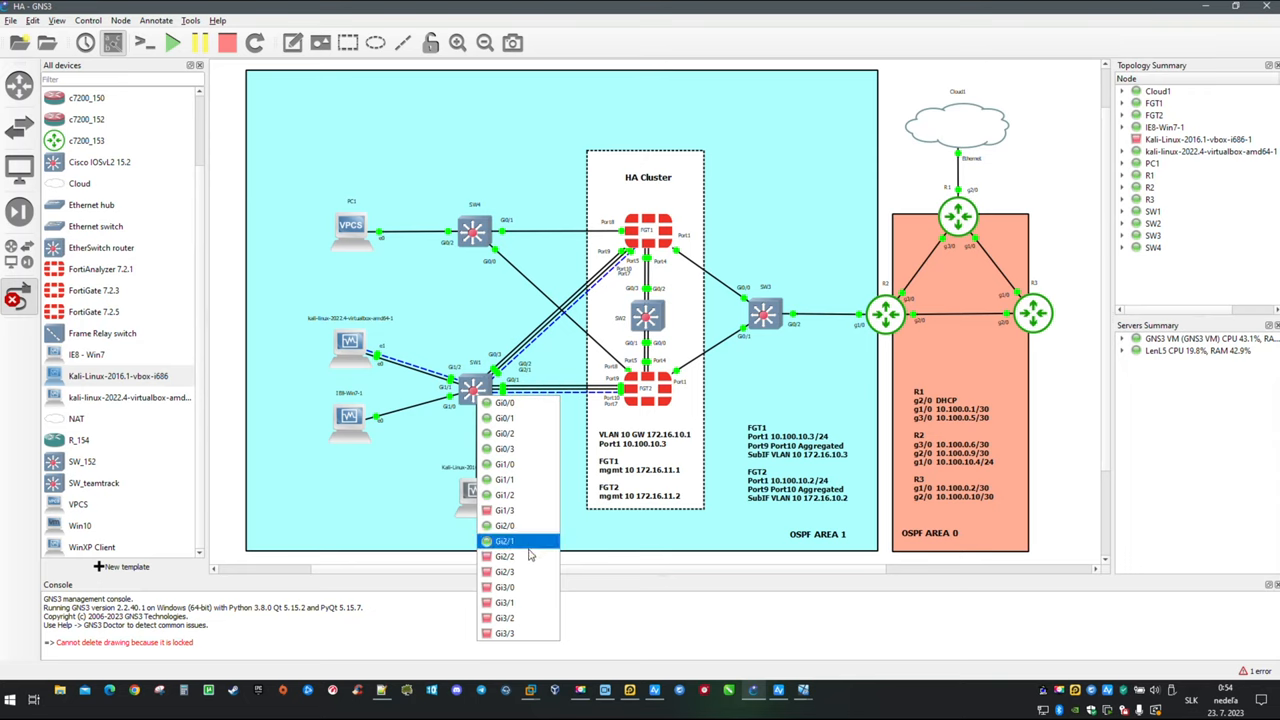
click(504, 540)
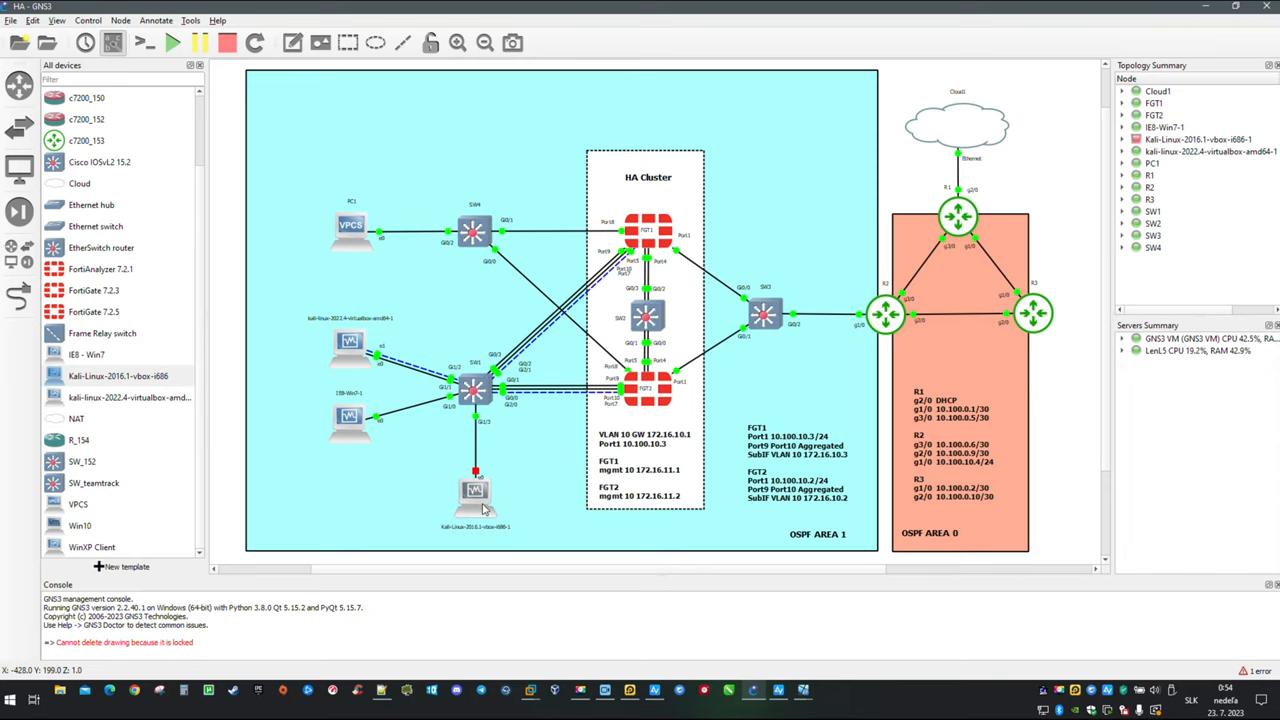
right_click(475, 490)
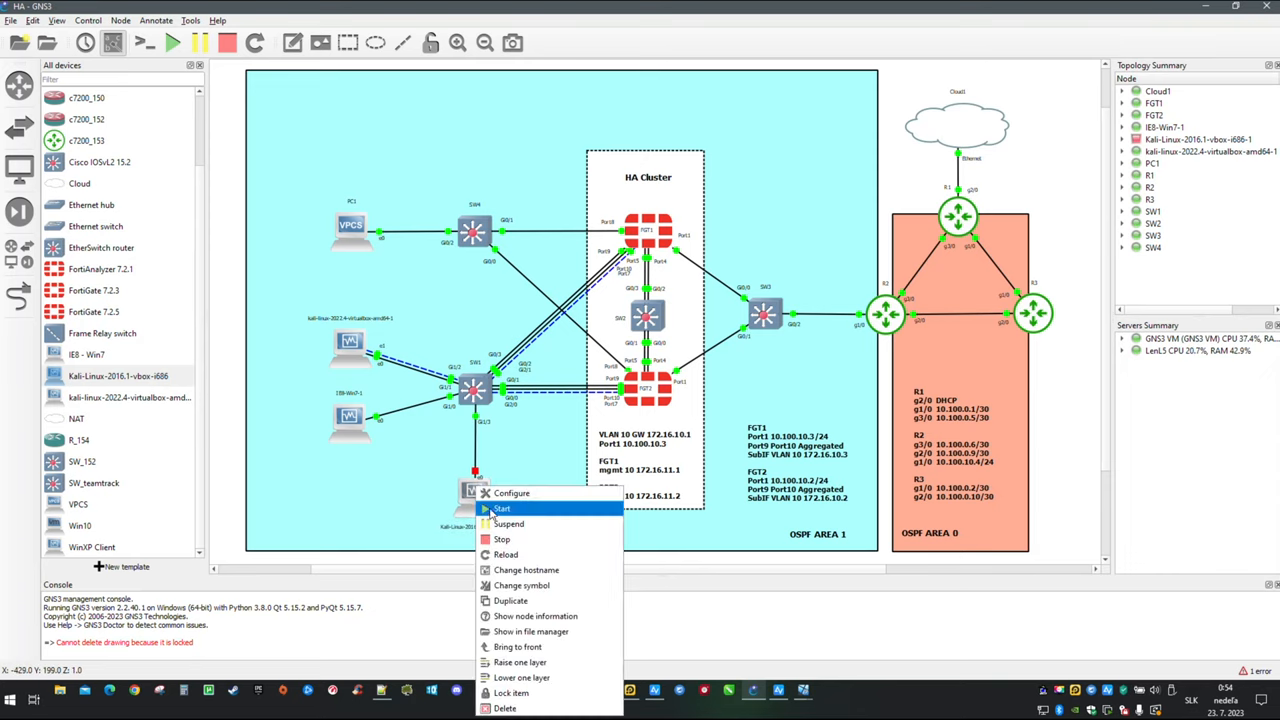
click(501, 508)
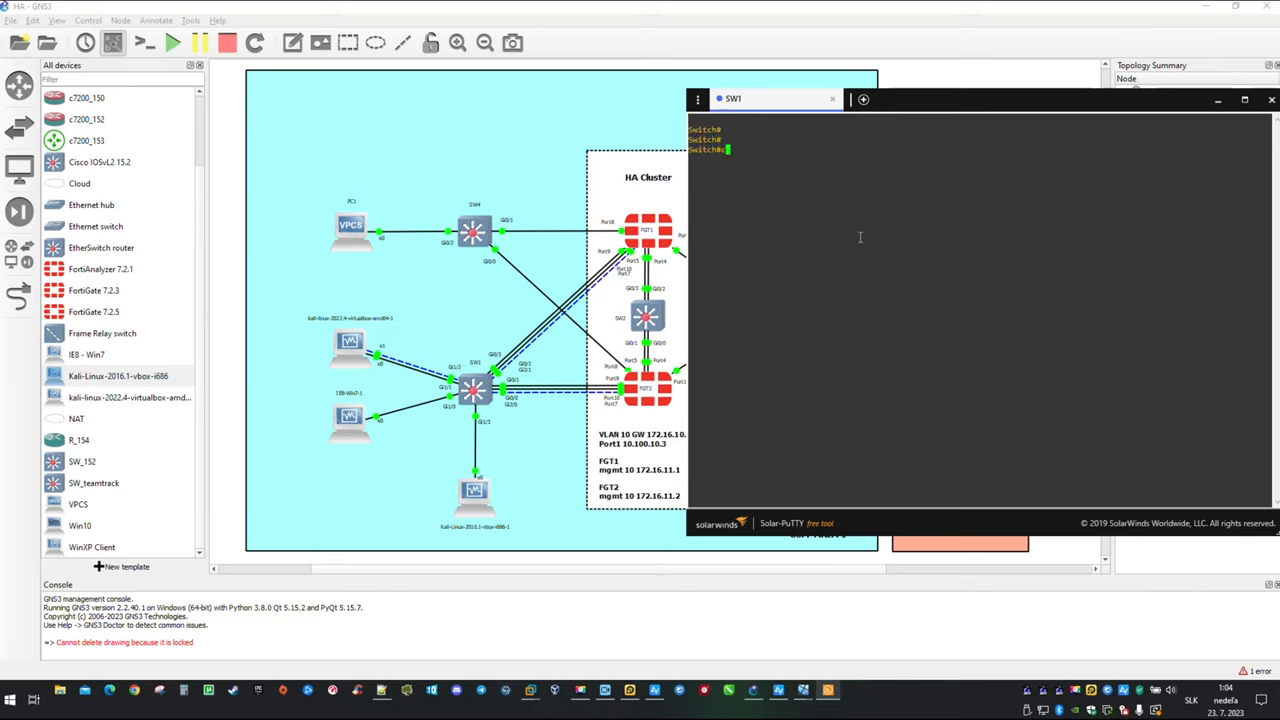
- On SW1, create VLAN 12 and name it DMZ
text(conf t)
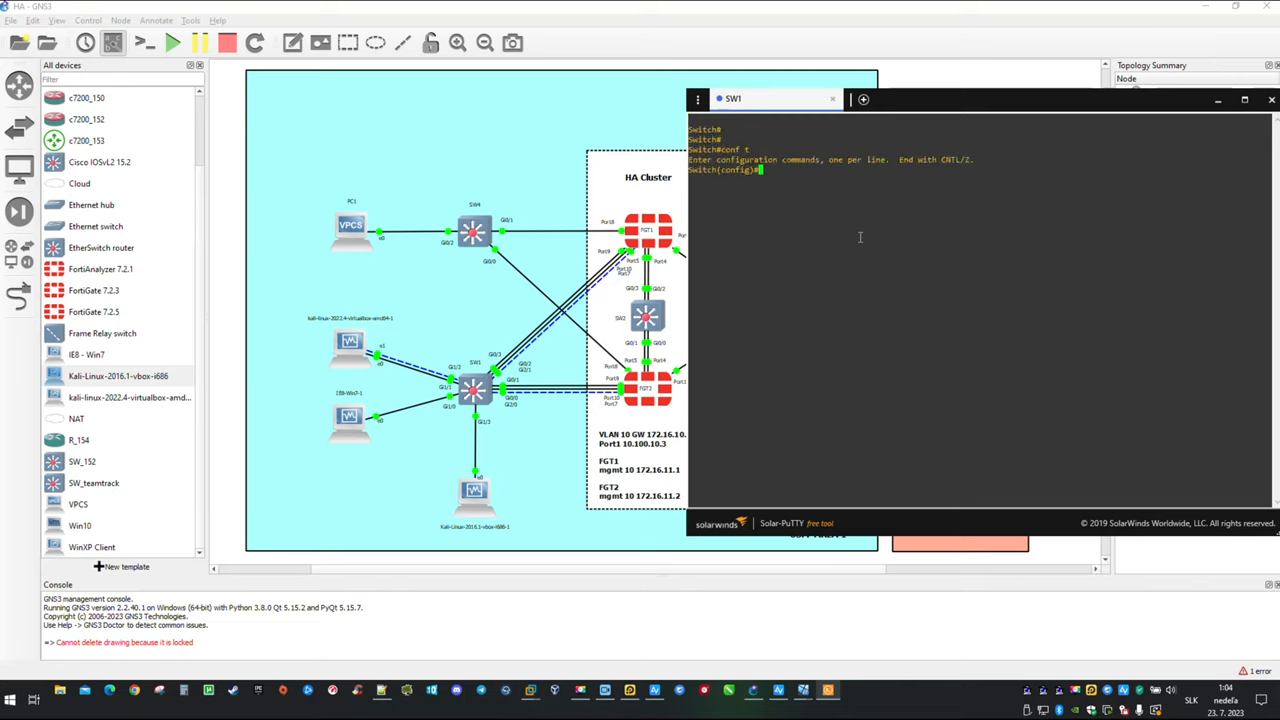
text(vlan)
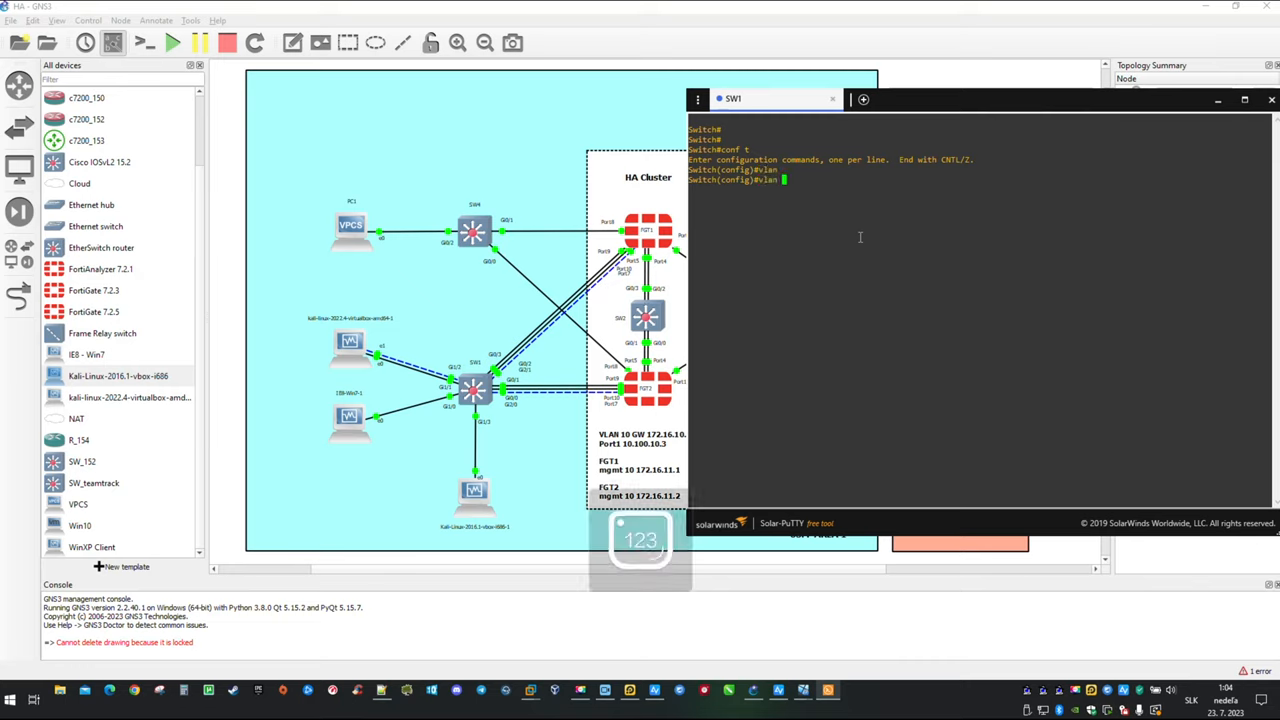
text(12)
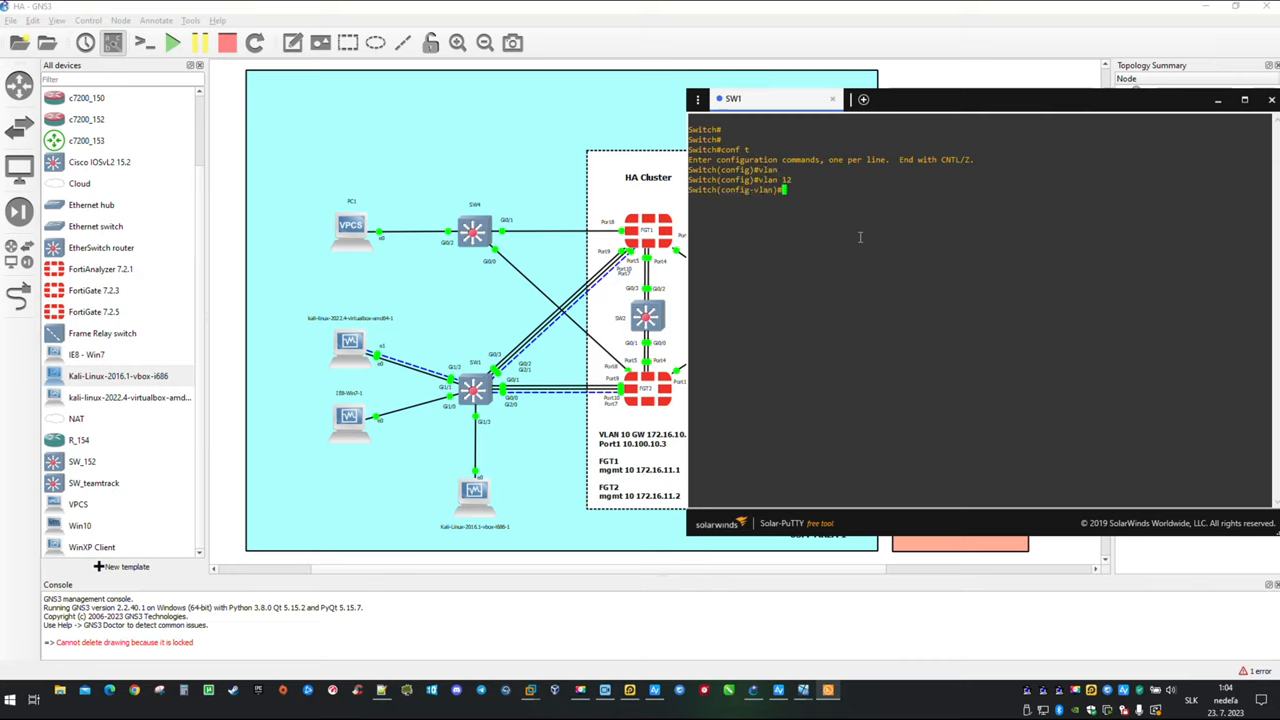
text(name)
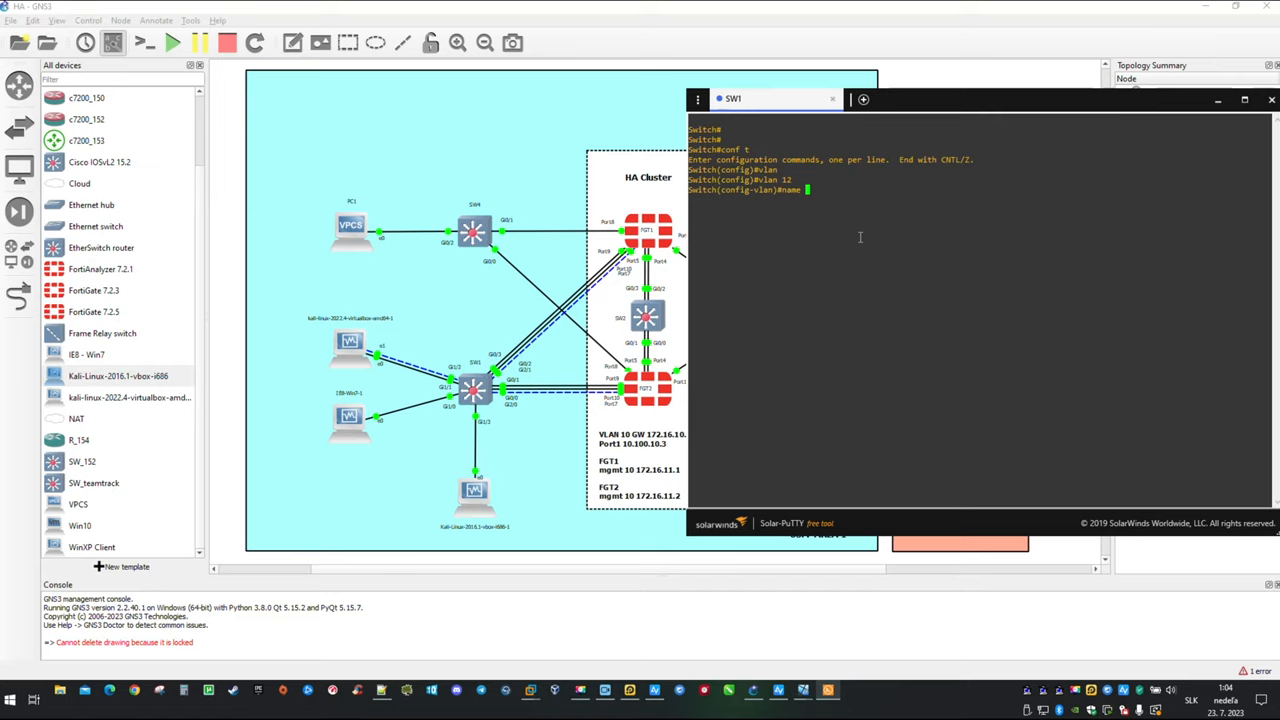
key(Return)
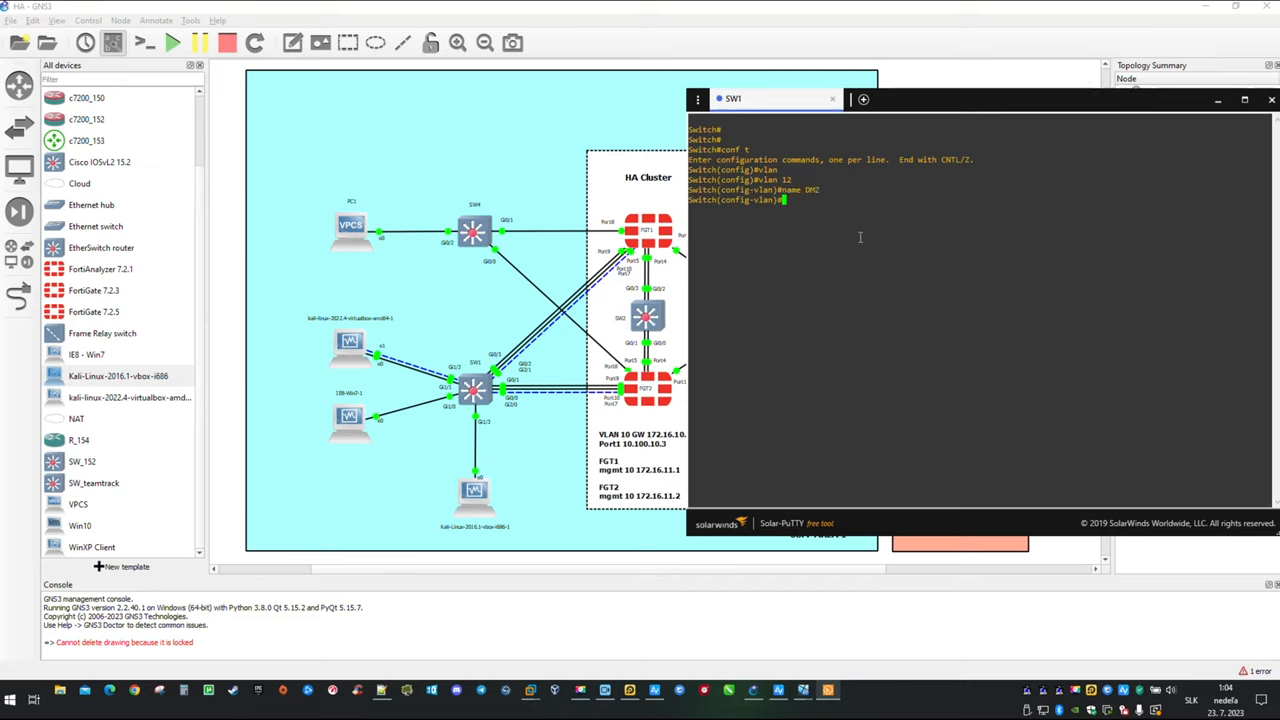
text(exit)
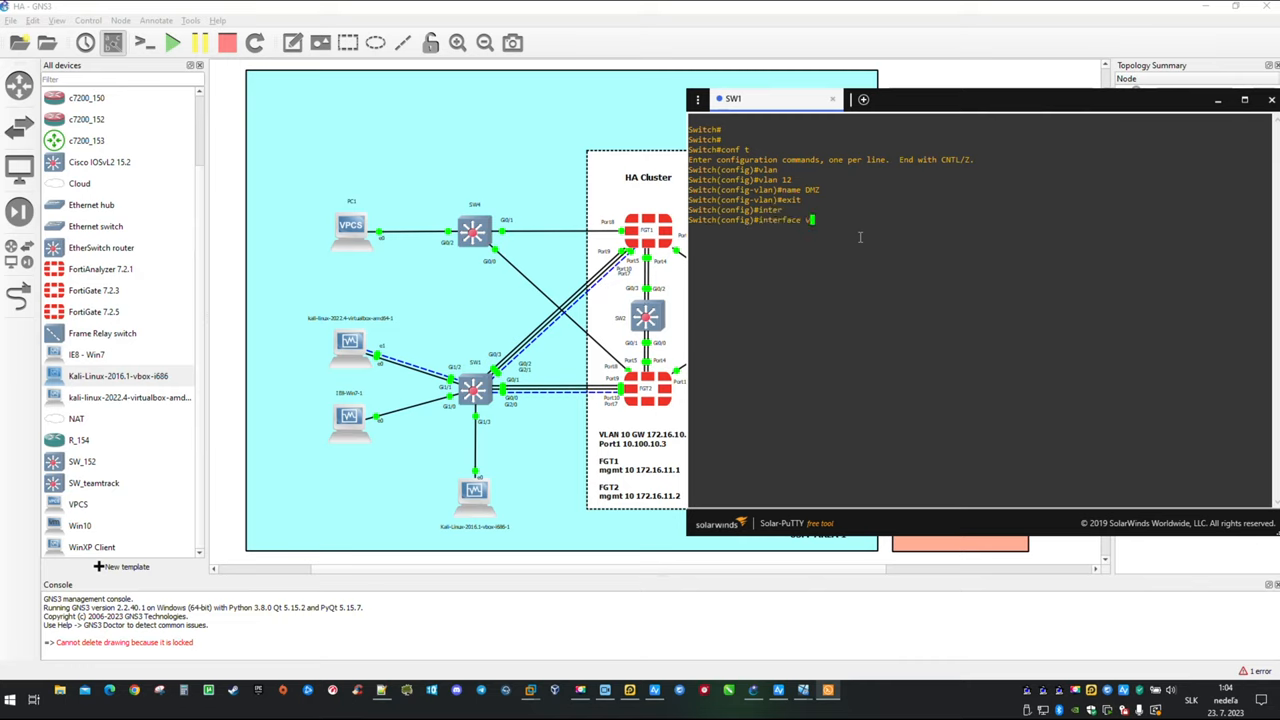
- Assign interface Vlan12 the address 172.16.12.10 255.255.255.0
text(interface vlan 12)
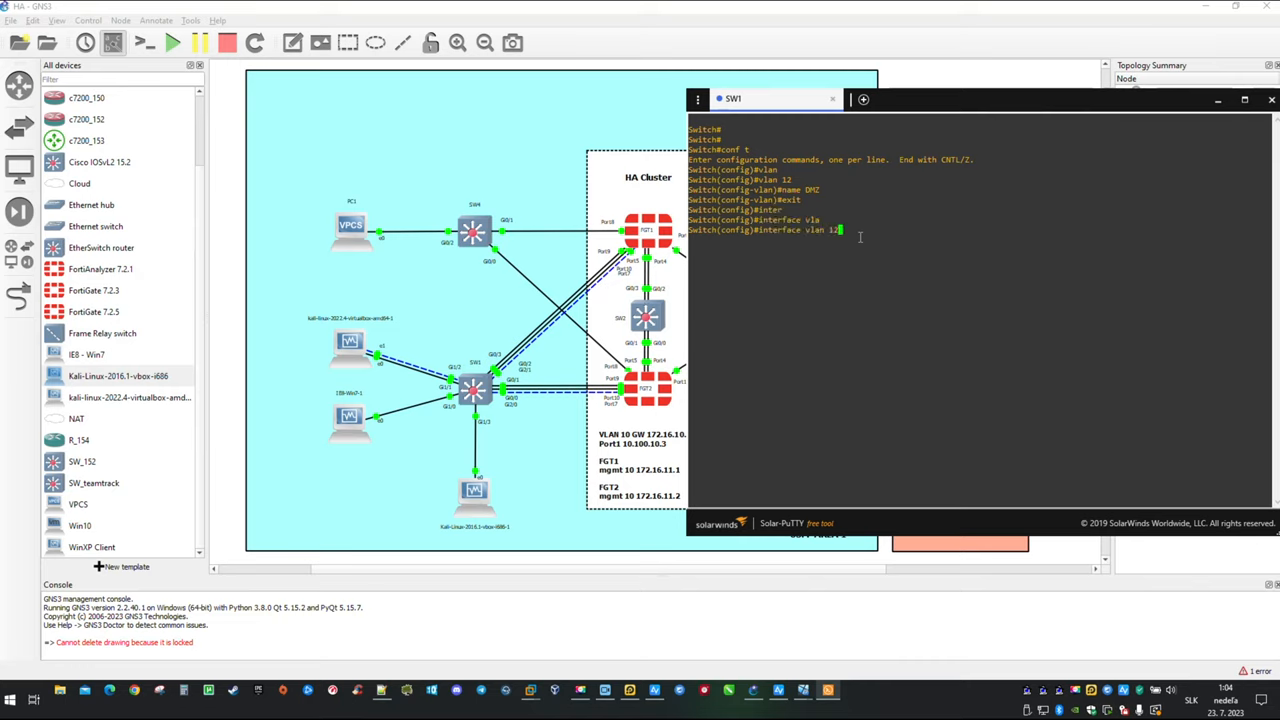
key(Return)
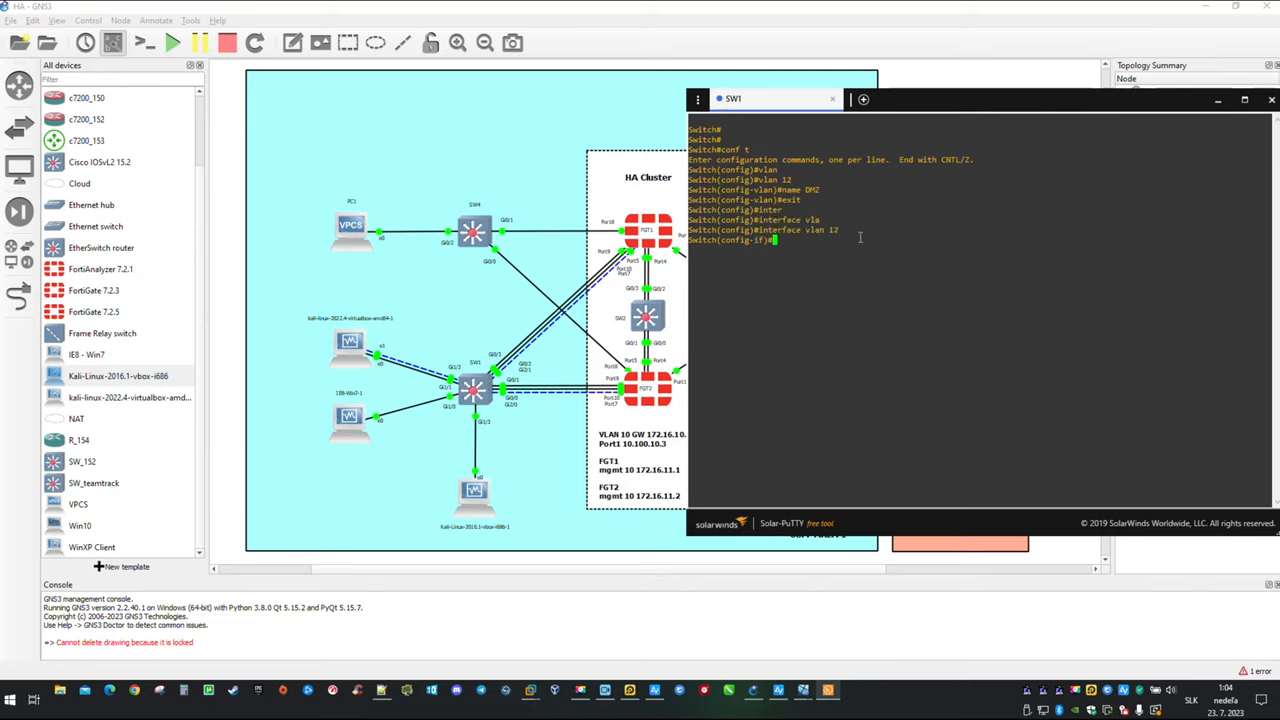
text(ip add)
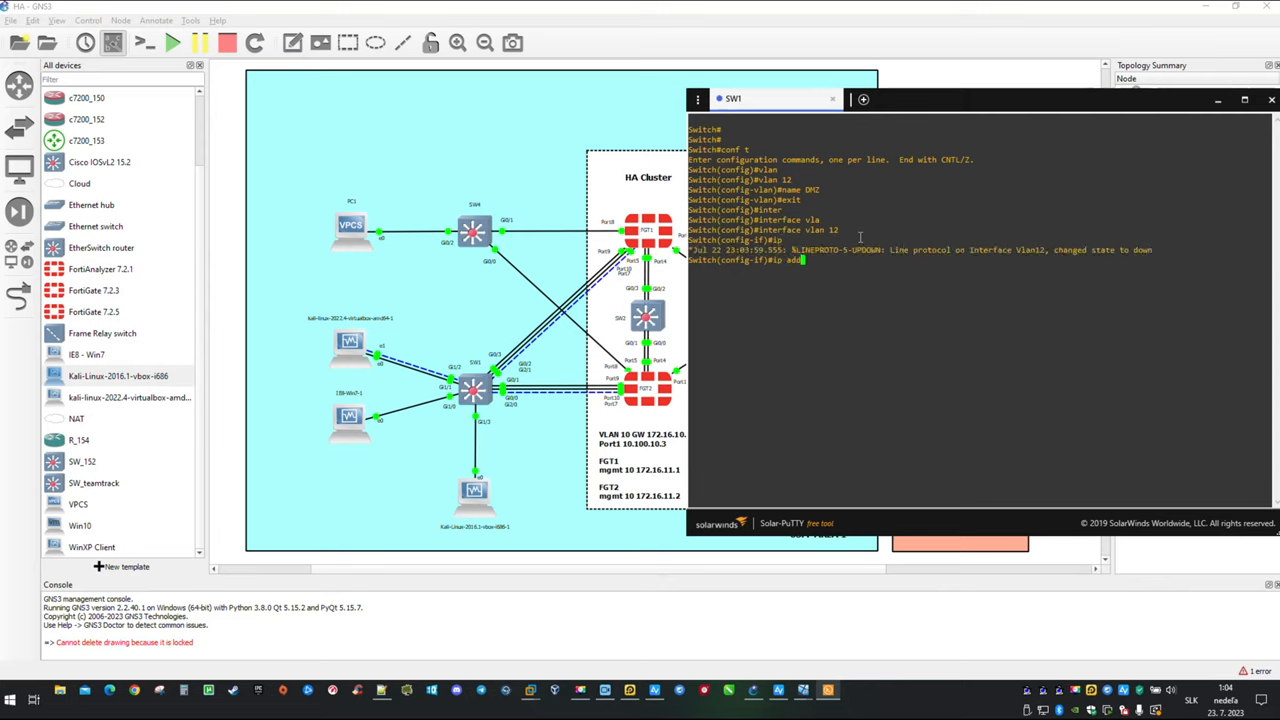
text(ip address 17)
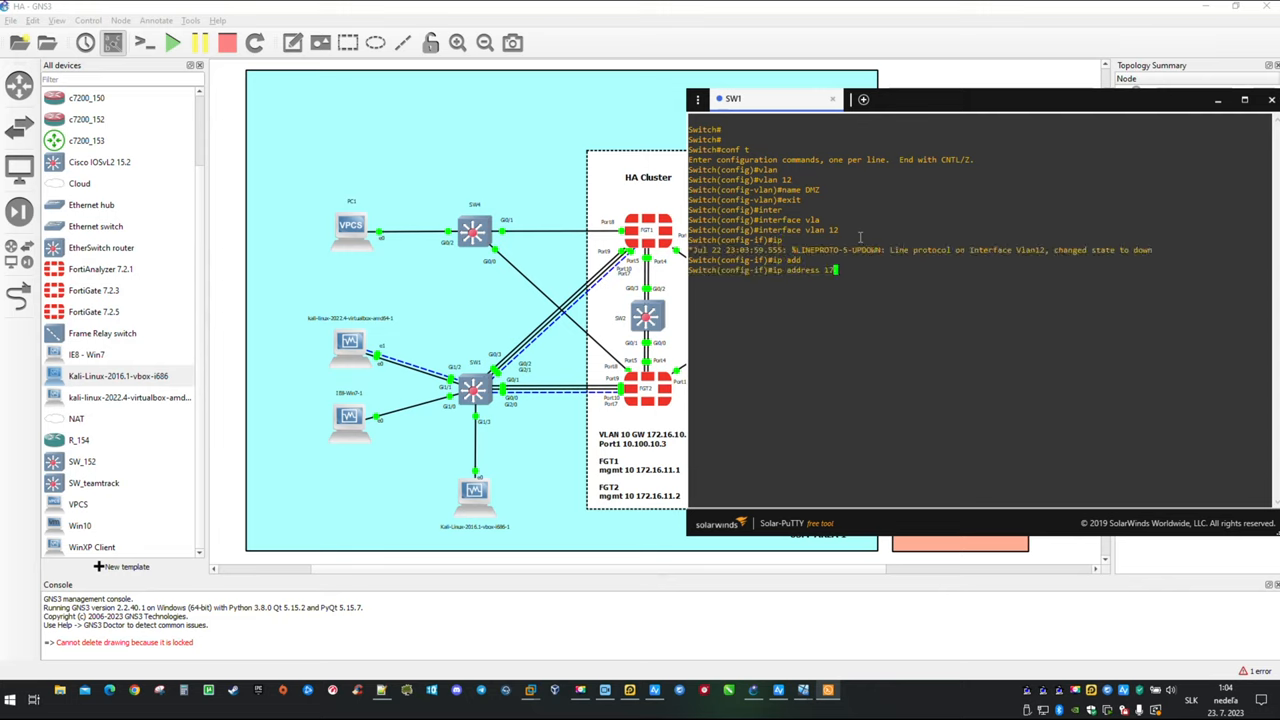
text(172.16.)
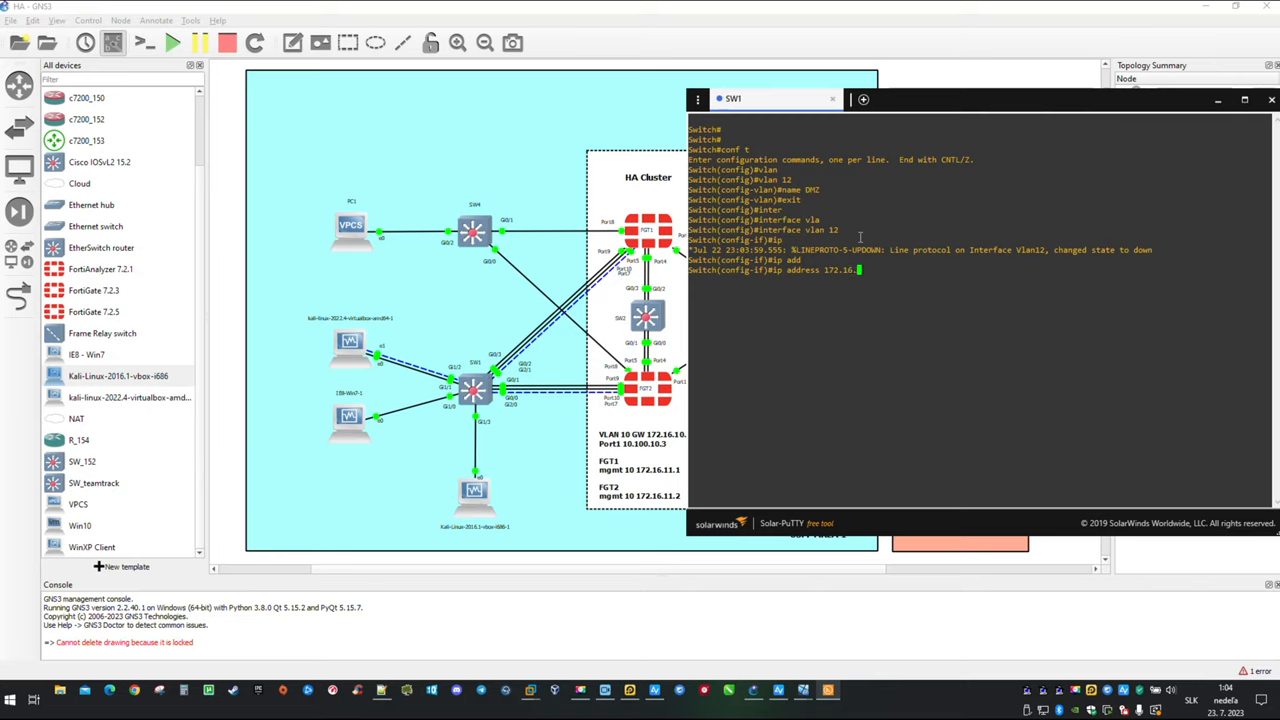
text(12.10)
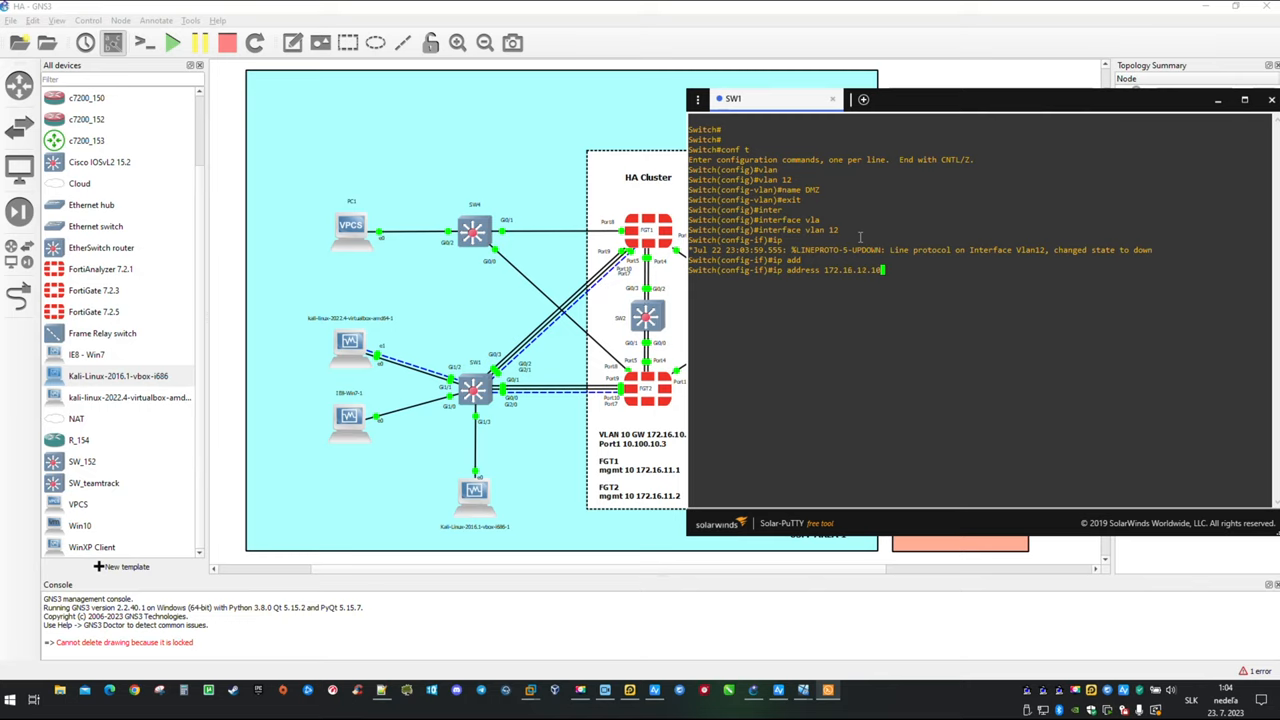
text(255.255.0)
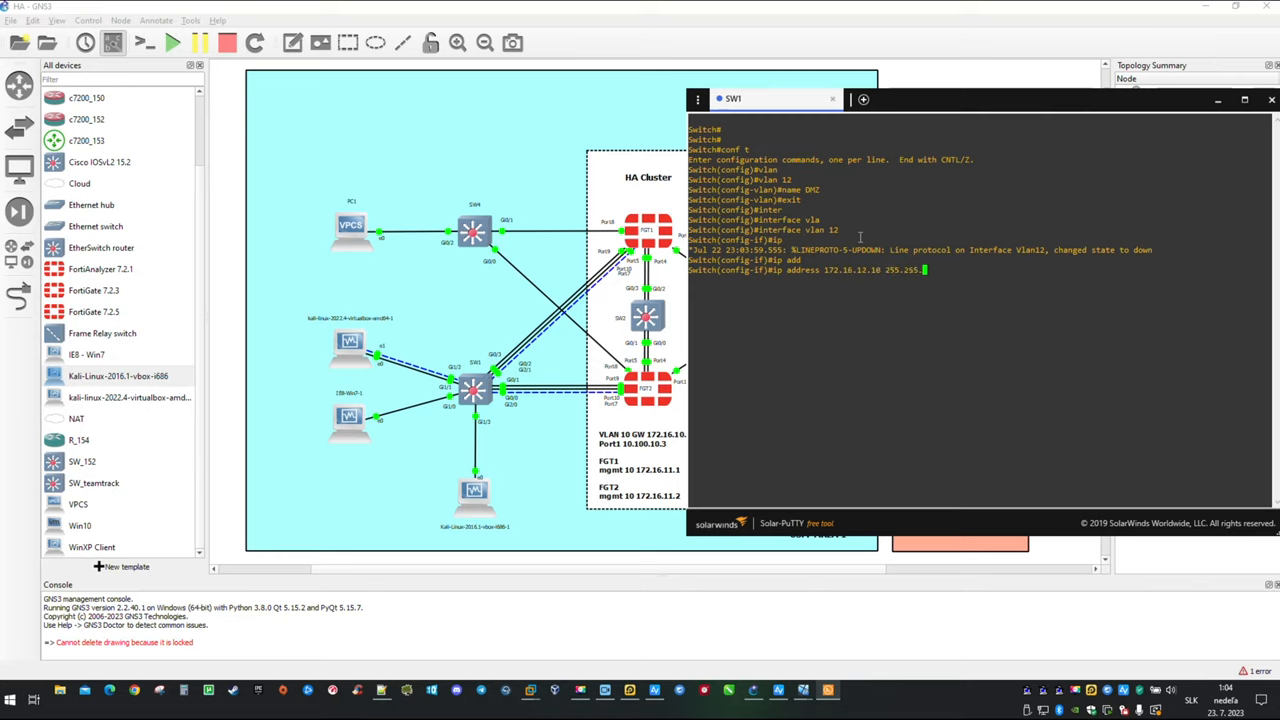
key(Return)
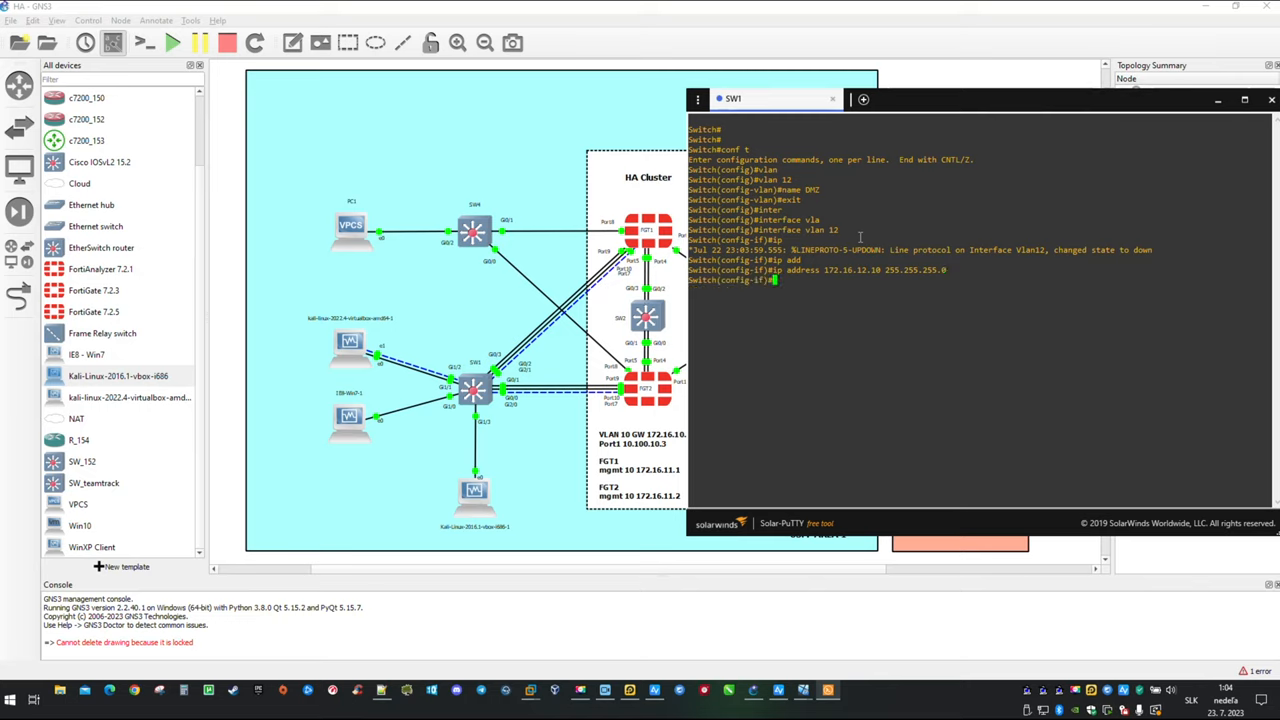
text(exit)
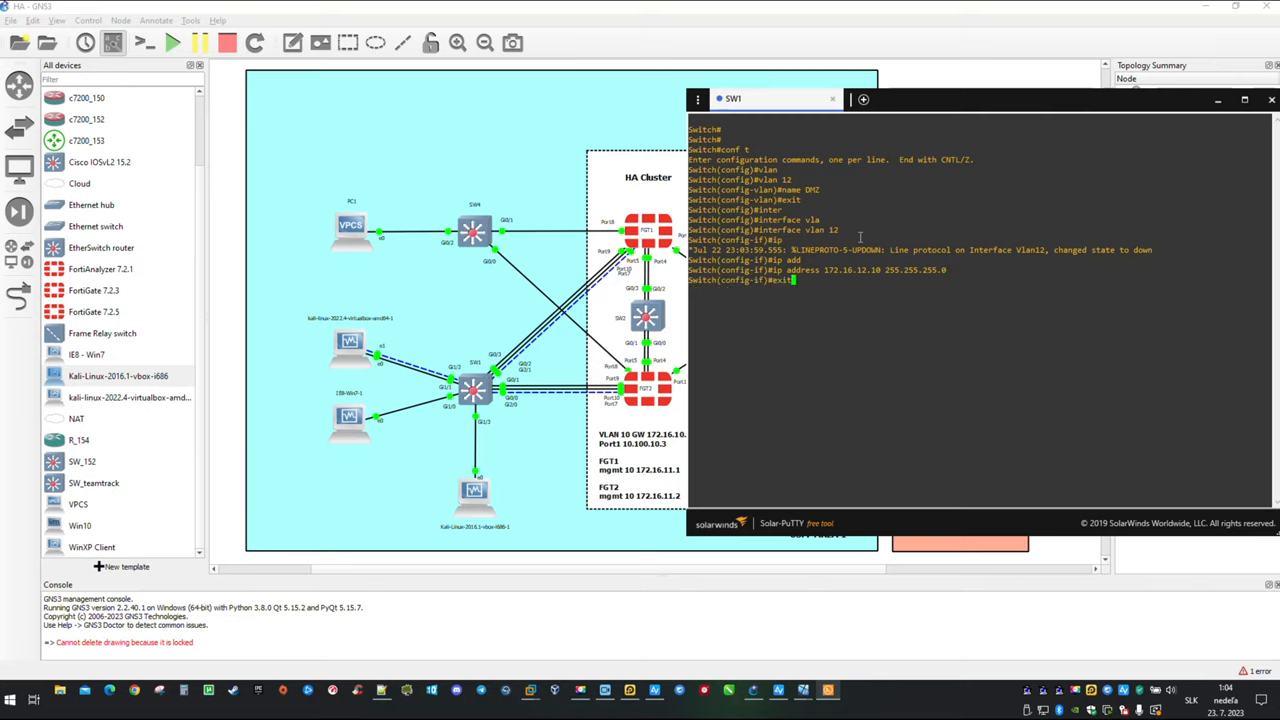
key(Return)
text(interface gigabitEthernet)
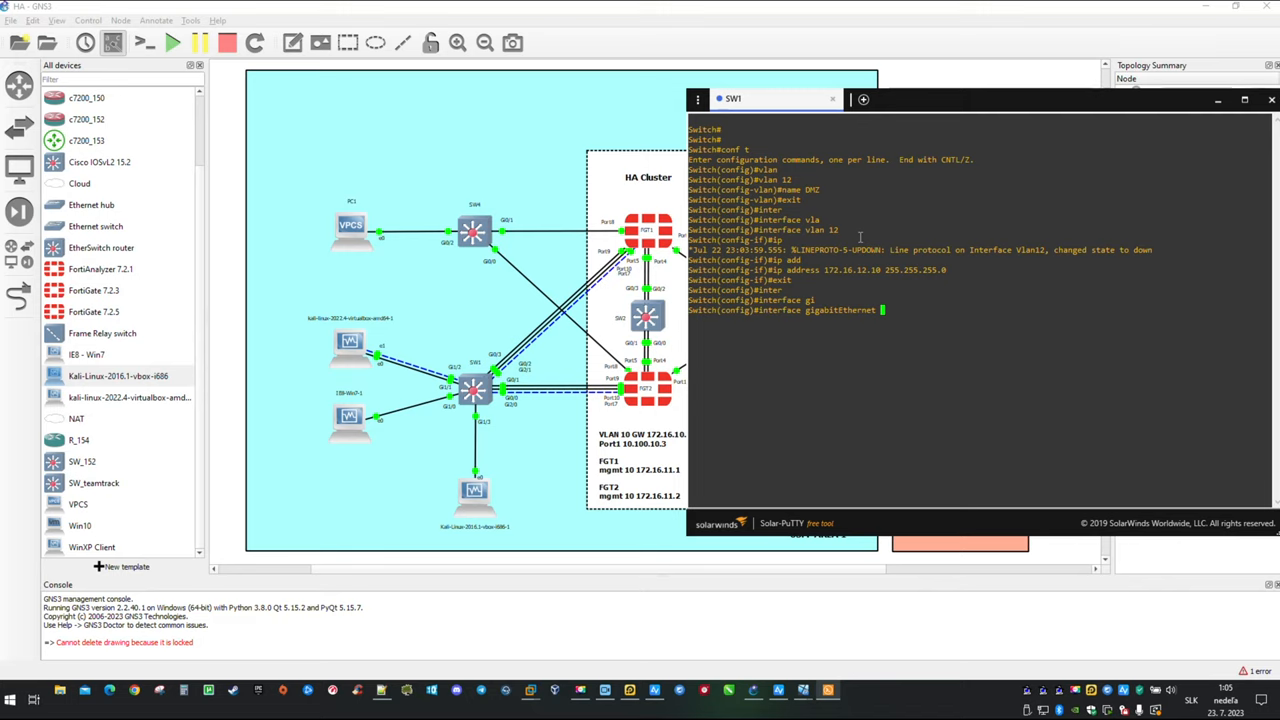
- Configure SW1 GigabitEthernet1/3 as an access port in VLAN 12
key(Return)
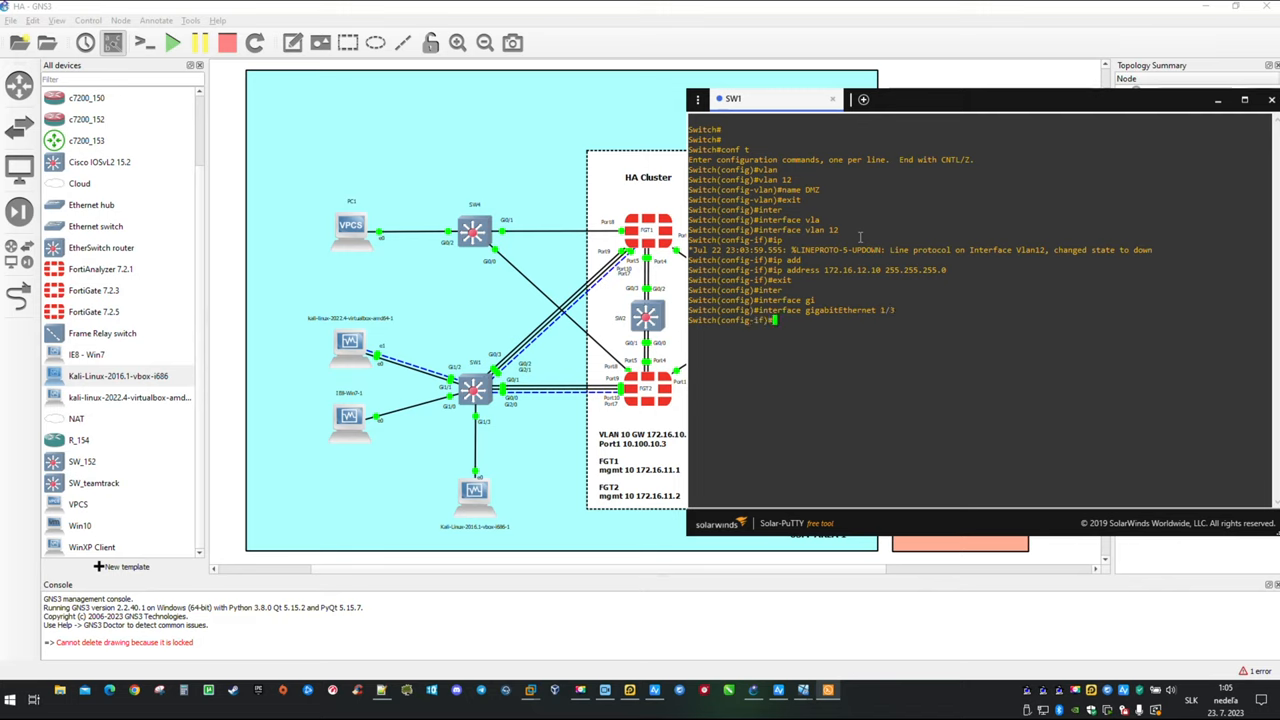
text(switchport access vlan 12)
text(exit)
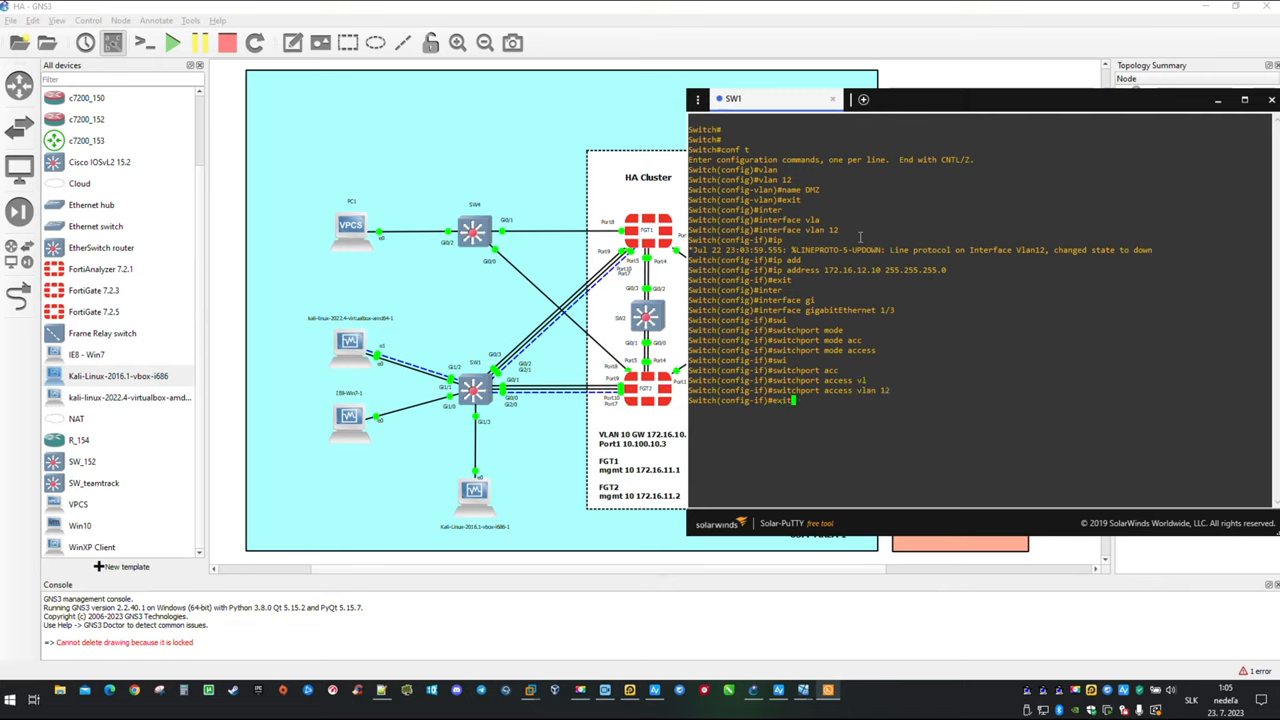
key(Return)
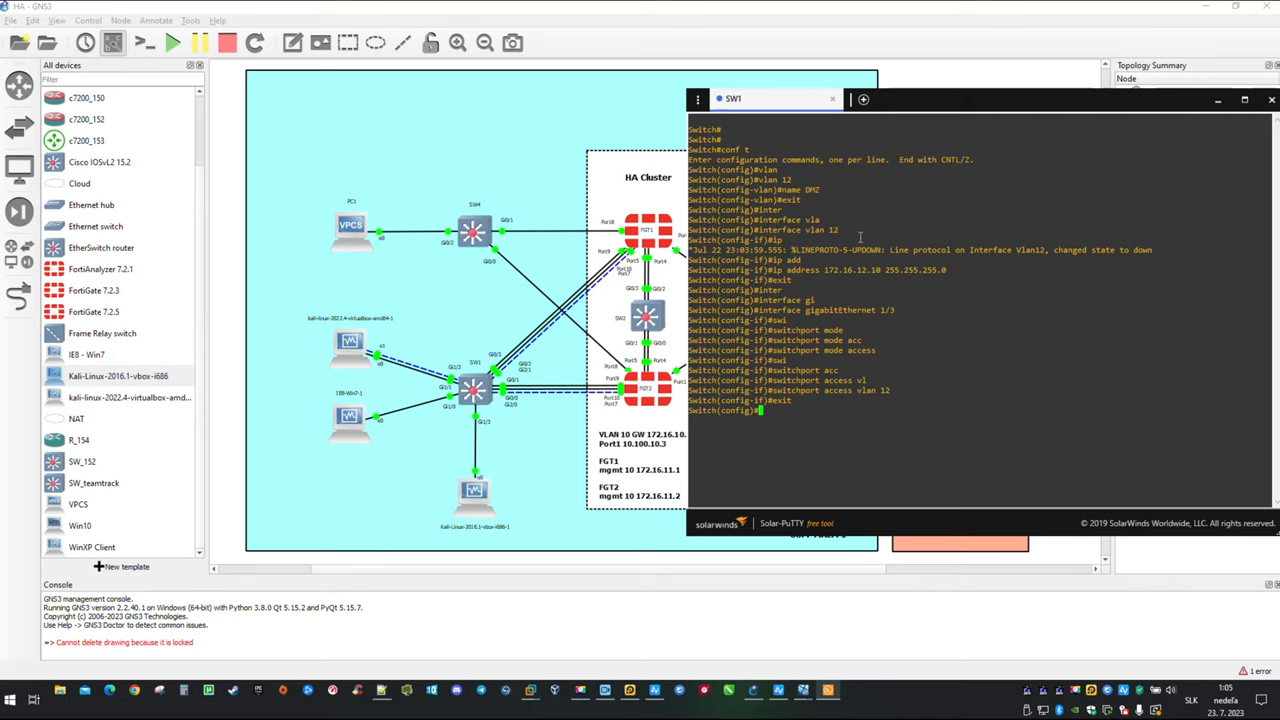
mouse_move(456, 450)
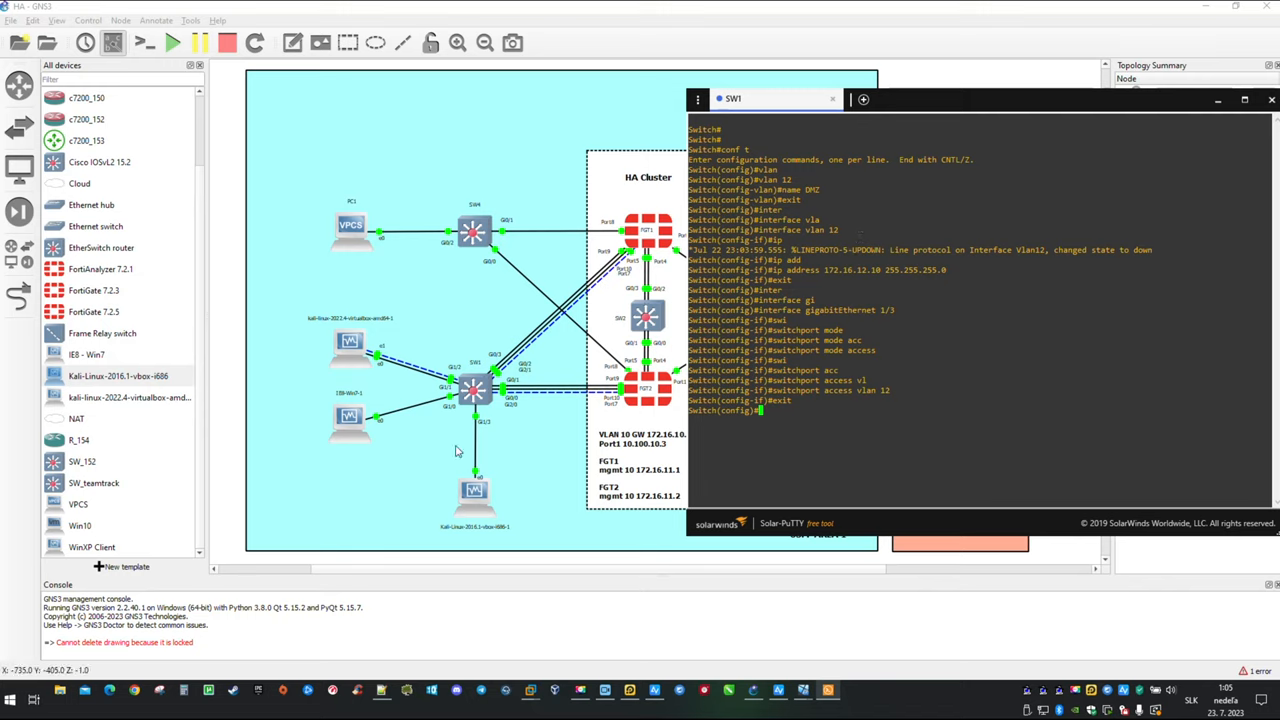
mouse_move(818, 422)
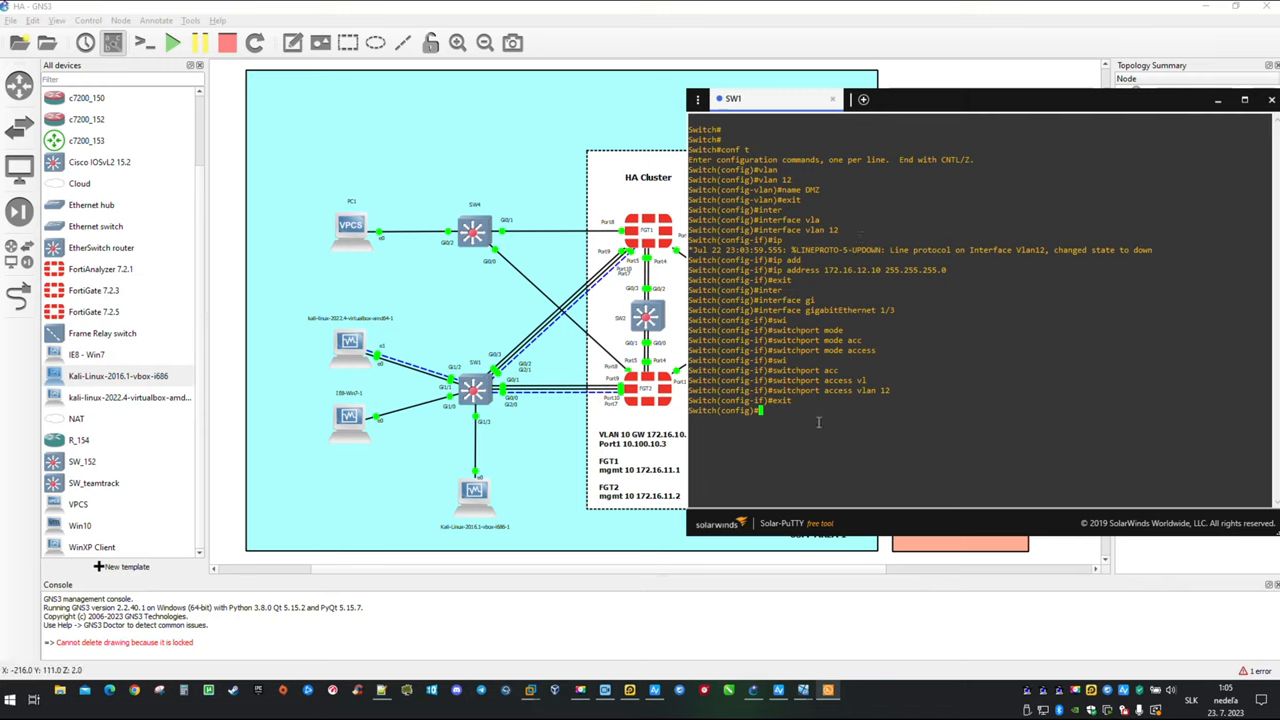
- Set SW1 Gi1/0 to access VLAN 10, save with wr, and minimize the console
text(inter)
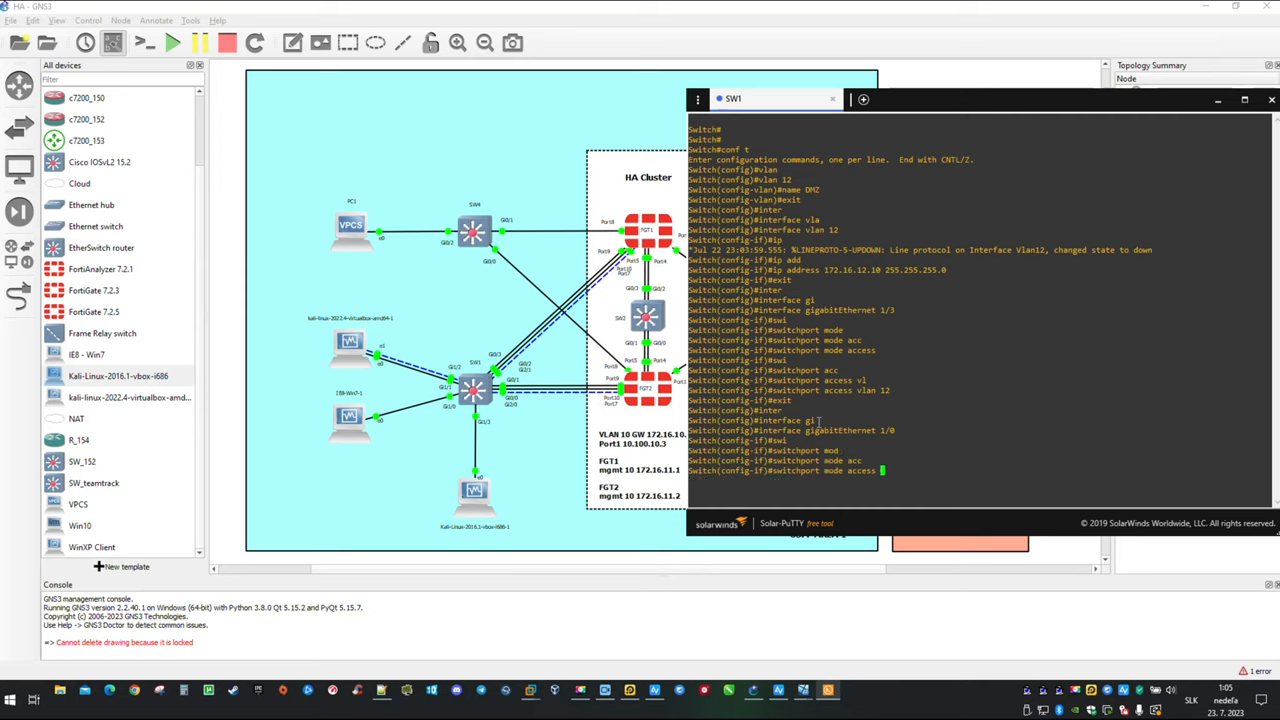
key(Return)
text(switchport access vlan 10)
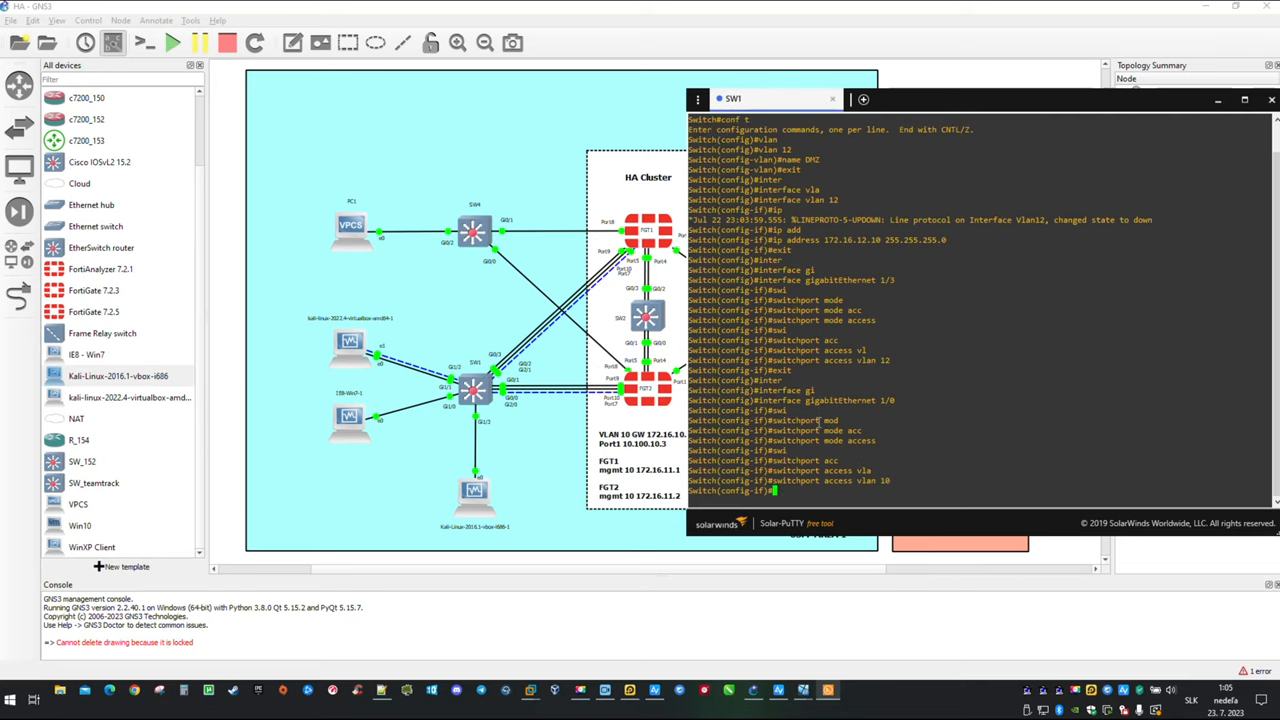
text(exit)
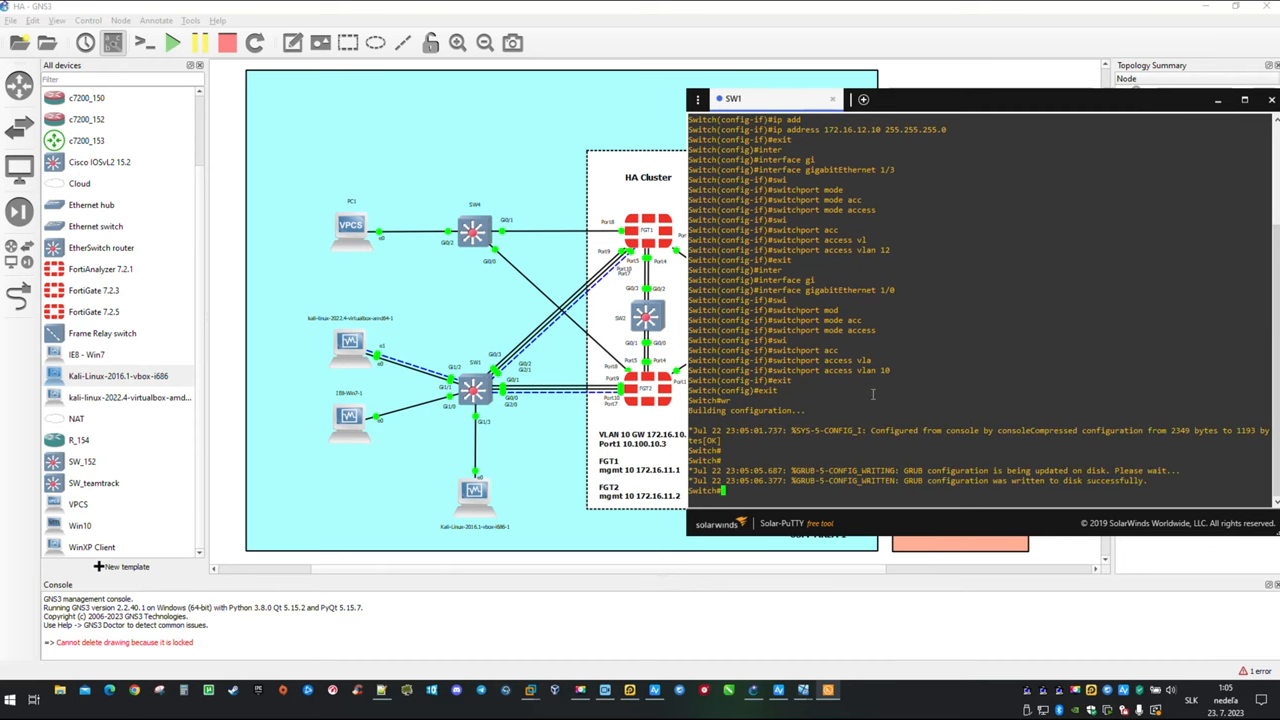
mouse_move(878, 570)
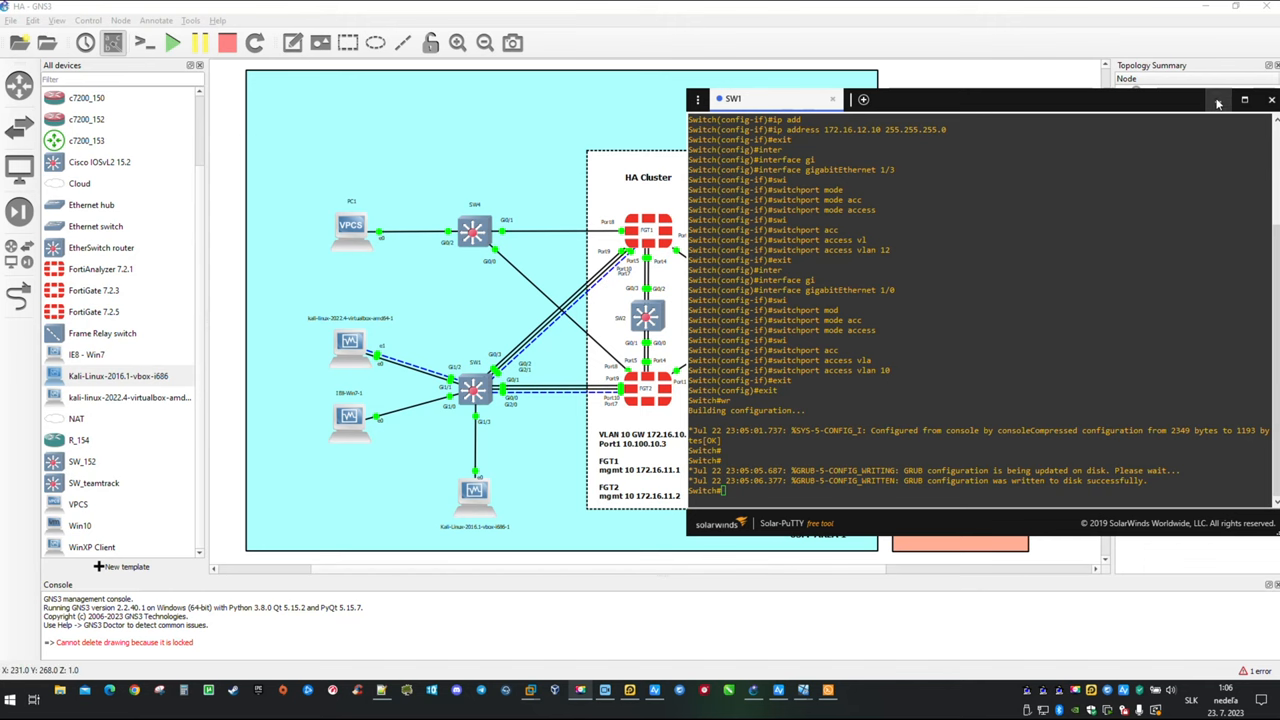
click(1271, 99)
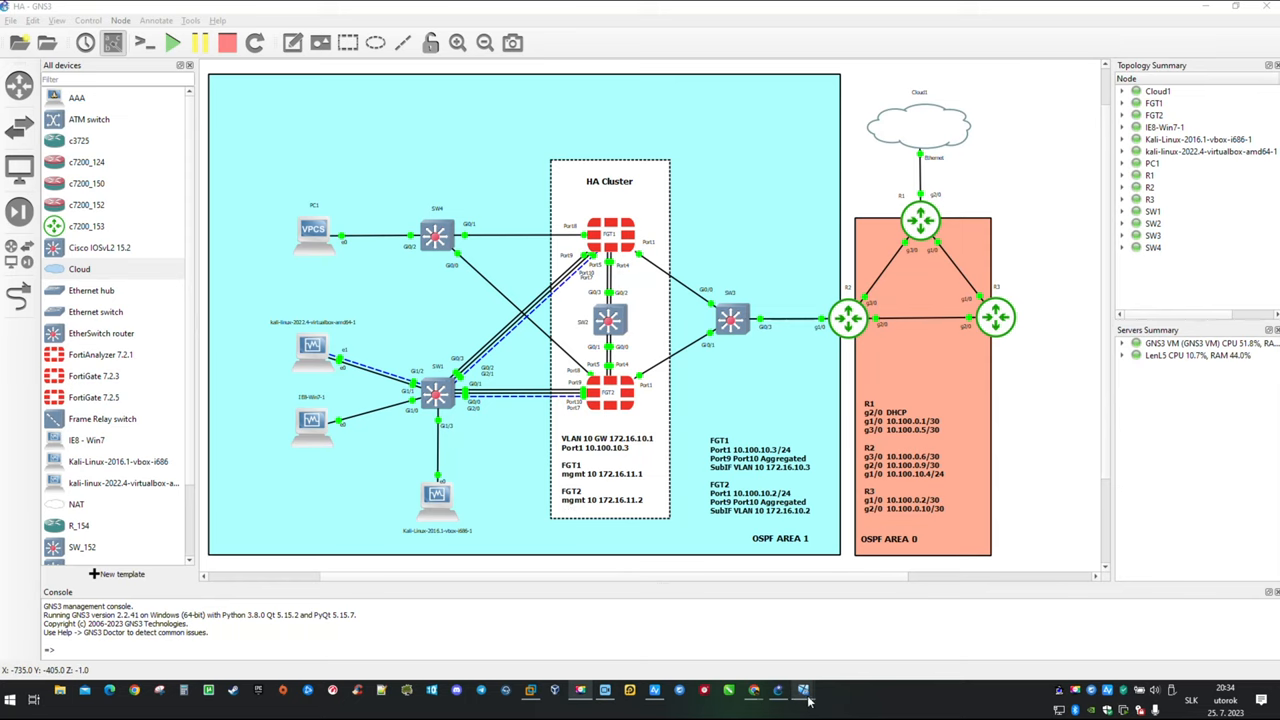
- From Firefox on the Kali VM, log in to the FGT1 web interface as admin
click(803, 690)
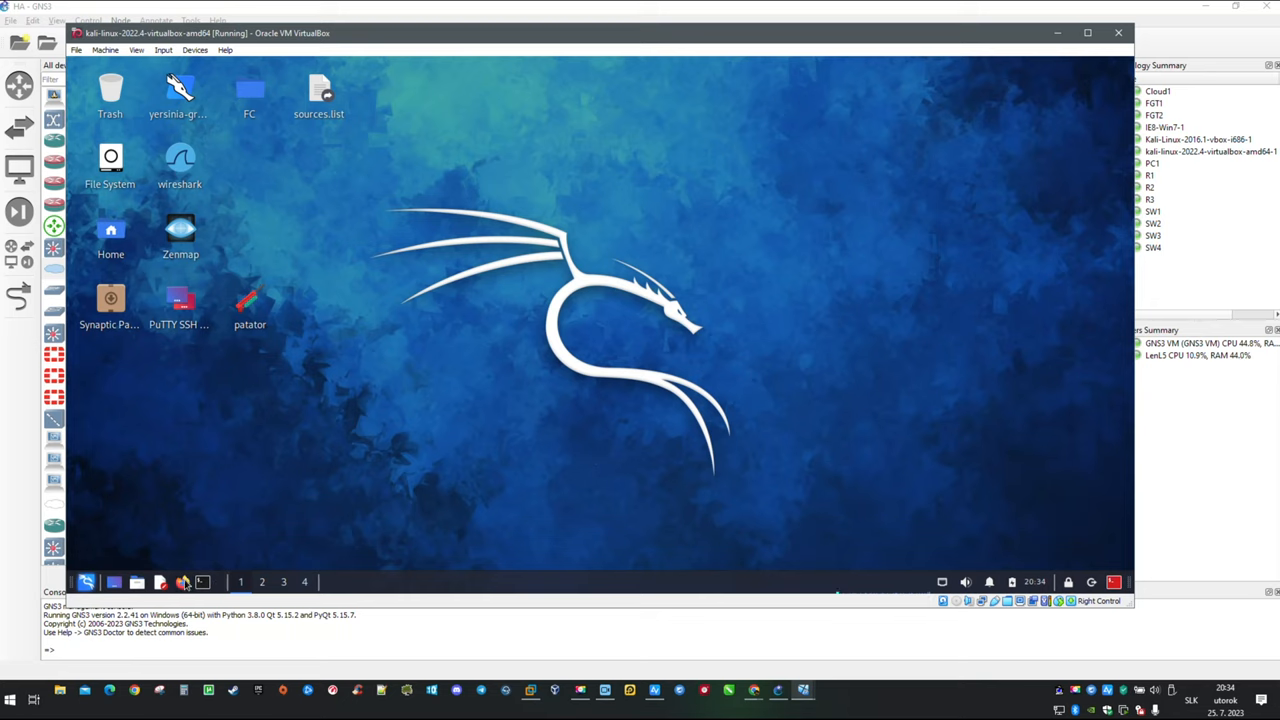
click(183, 581)
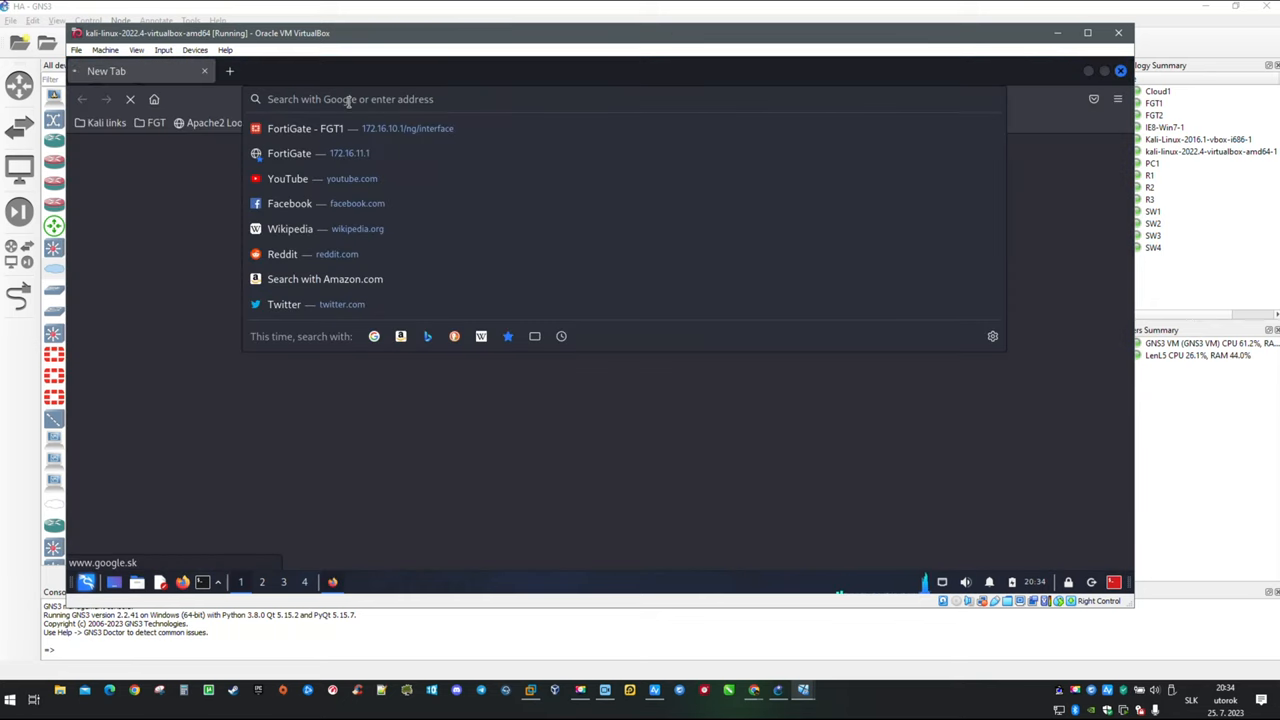
text(https)
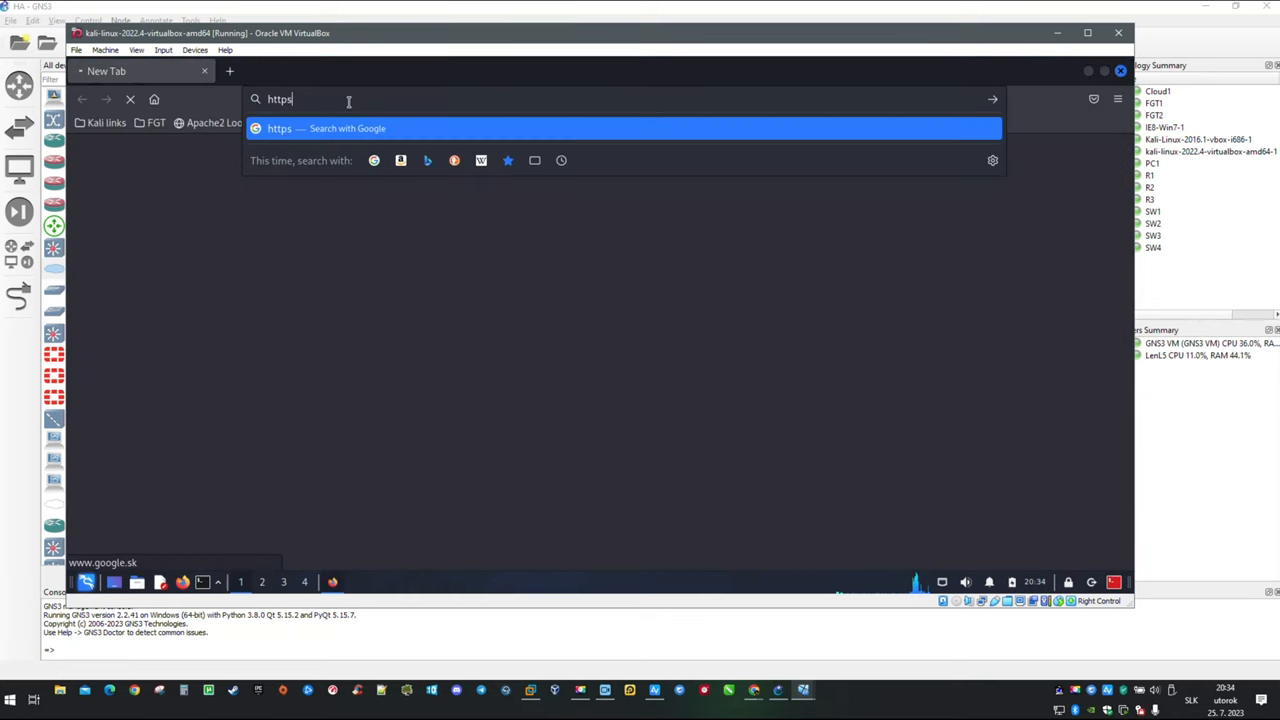
text(://172.16.11.1/login?redir=%2F)
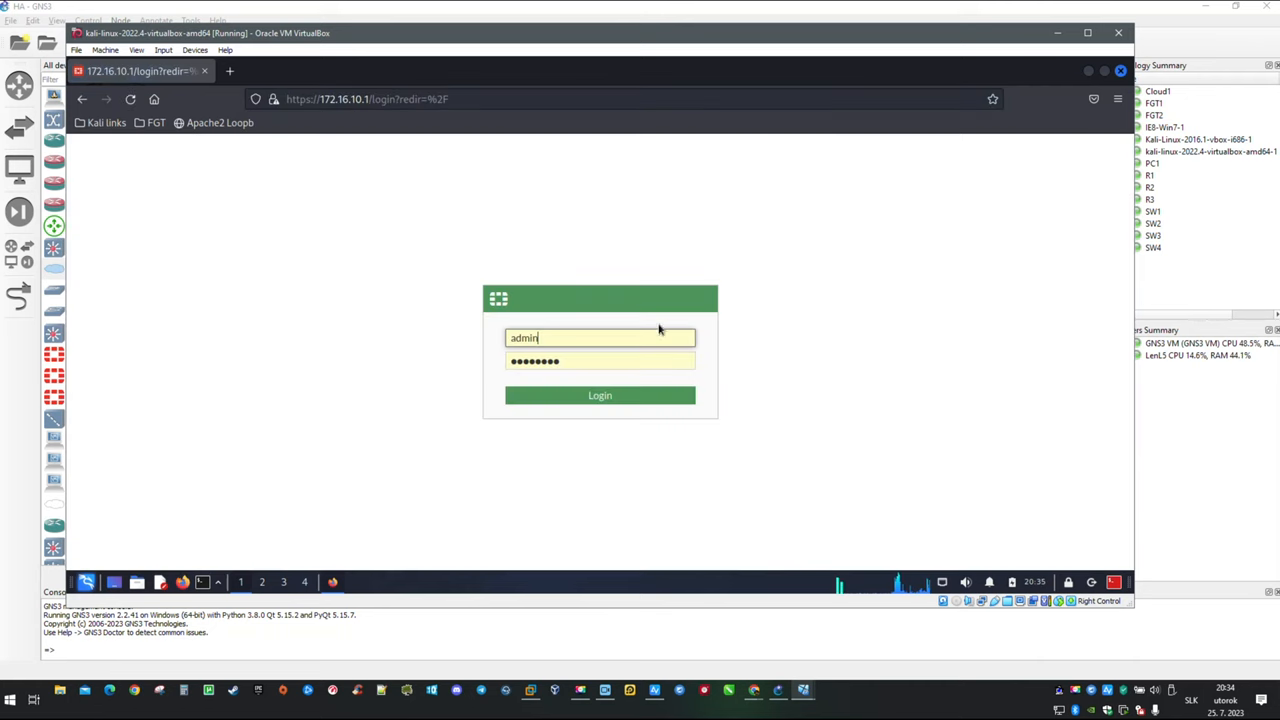
click(599, 395)
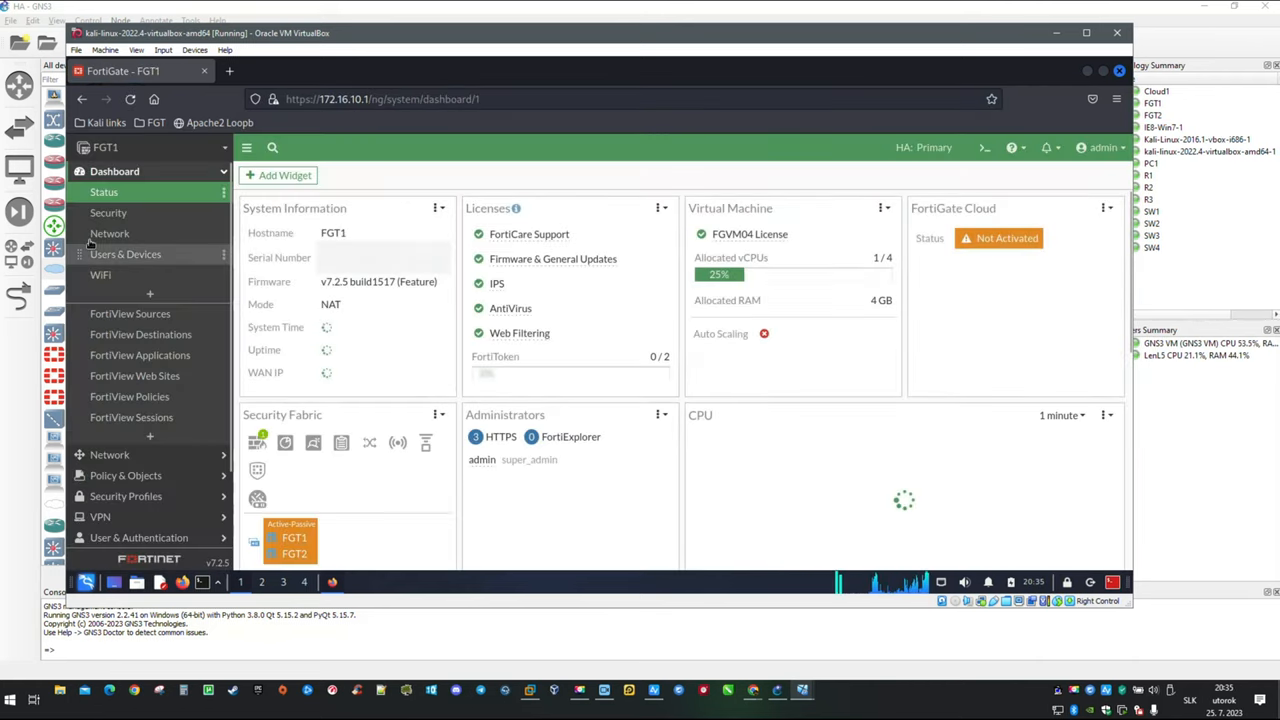
click(109, 191)
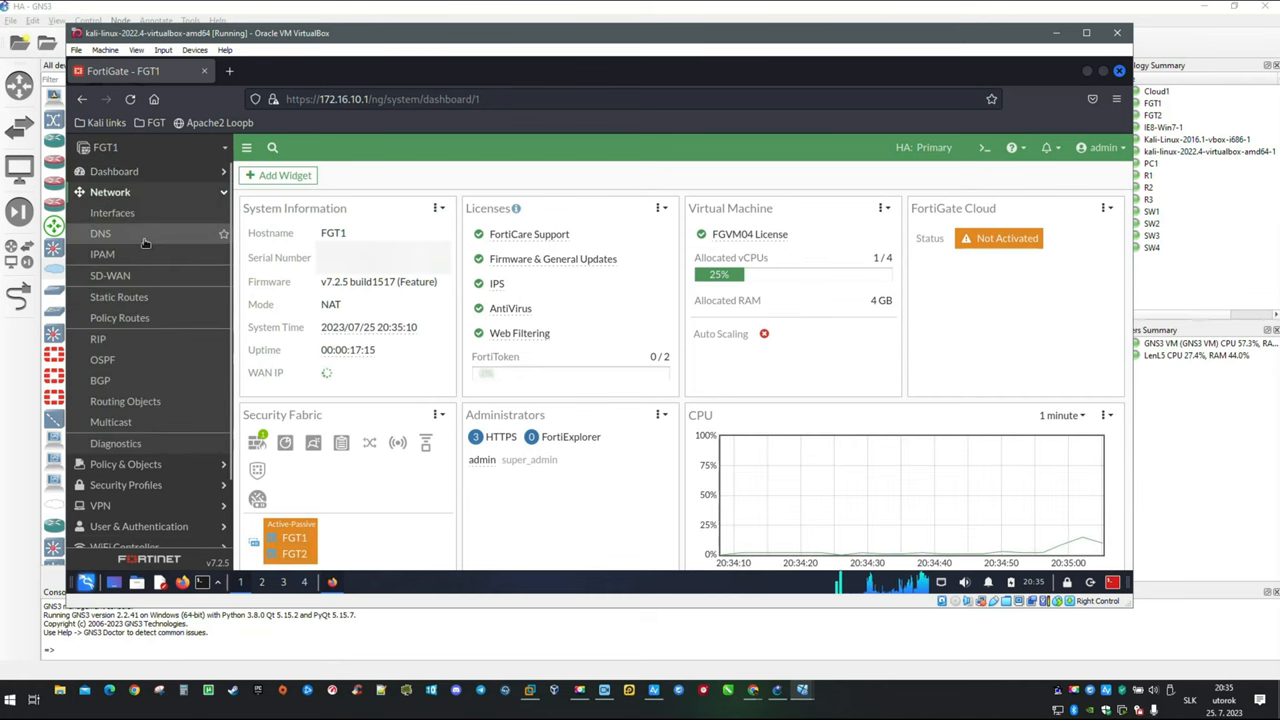
- Edit port1 with alias 'wan' and role WAN, and save it
click(112, 212)
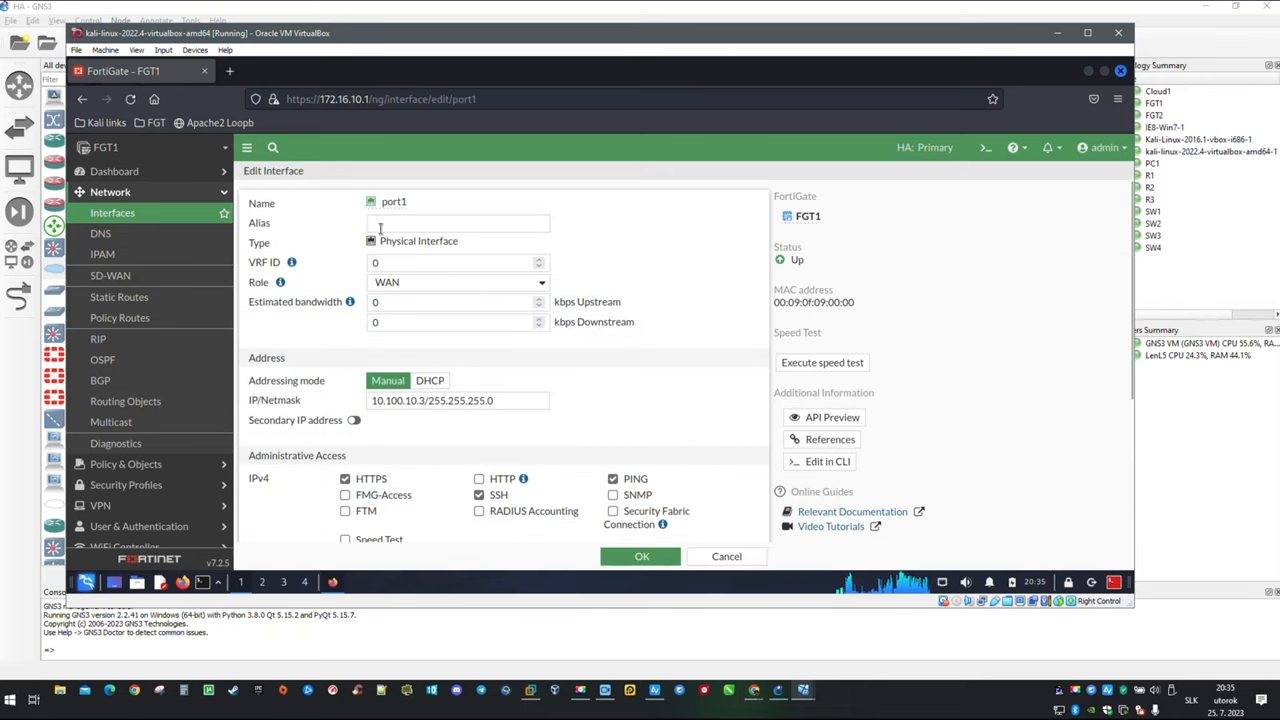
click(458, 222)
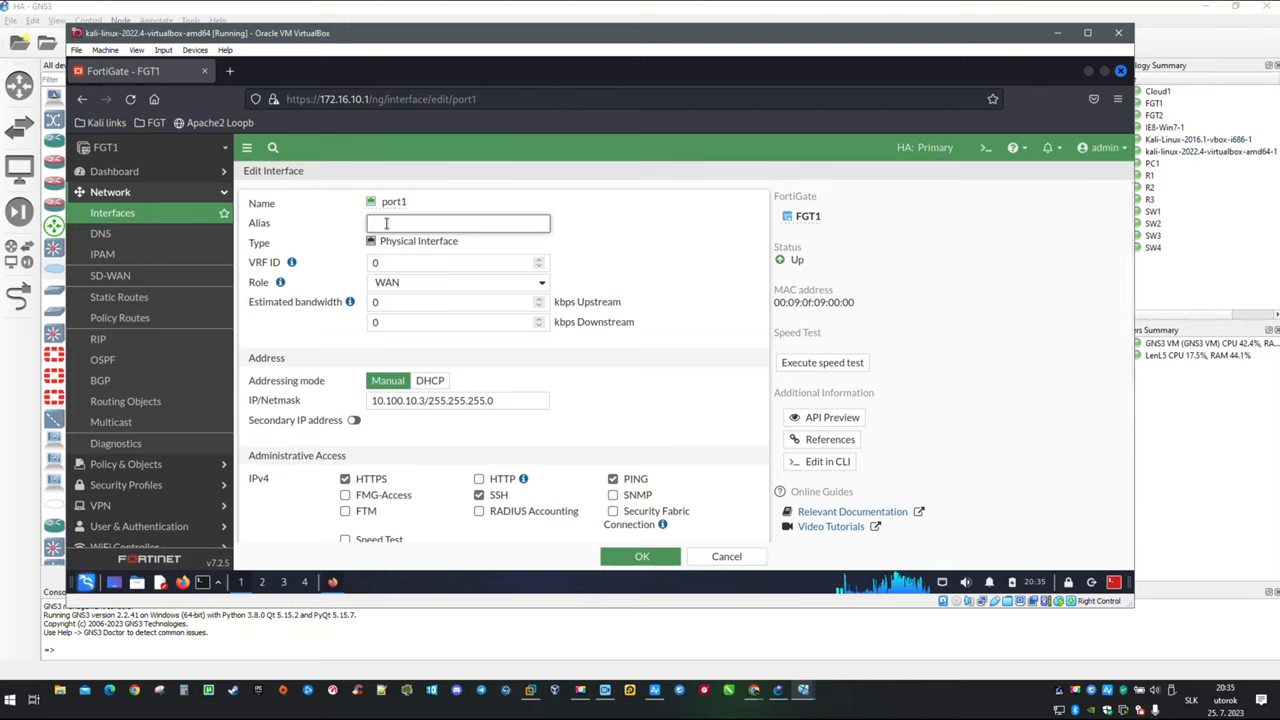
text(wa)
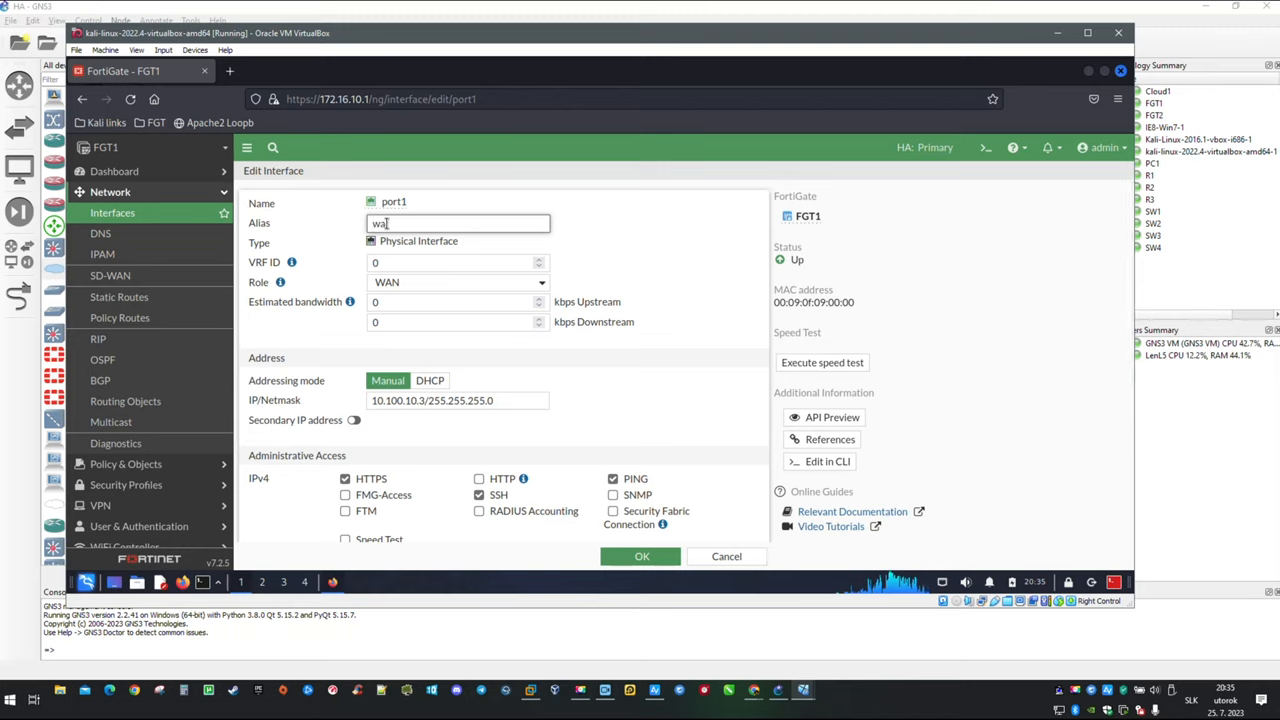
text(n)
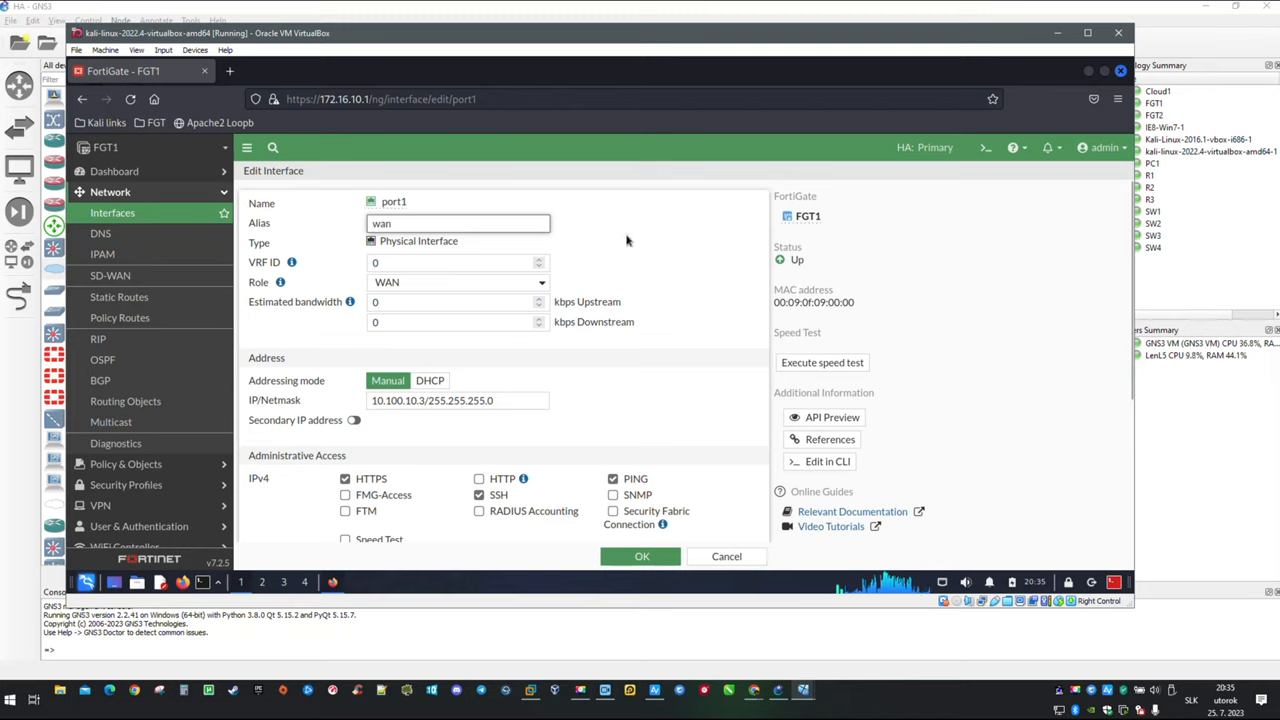
click(457, 282)
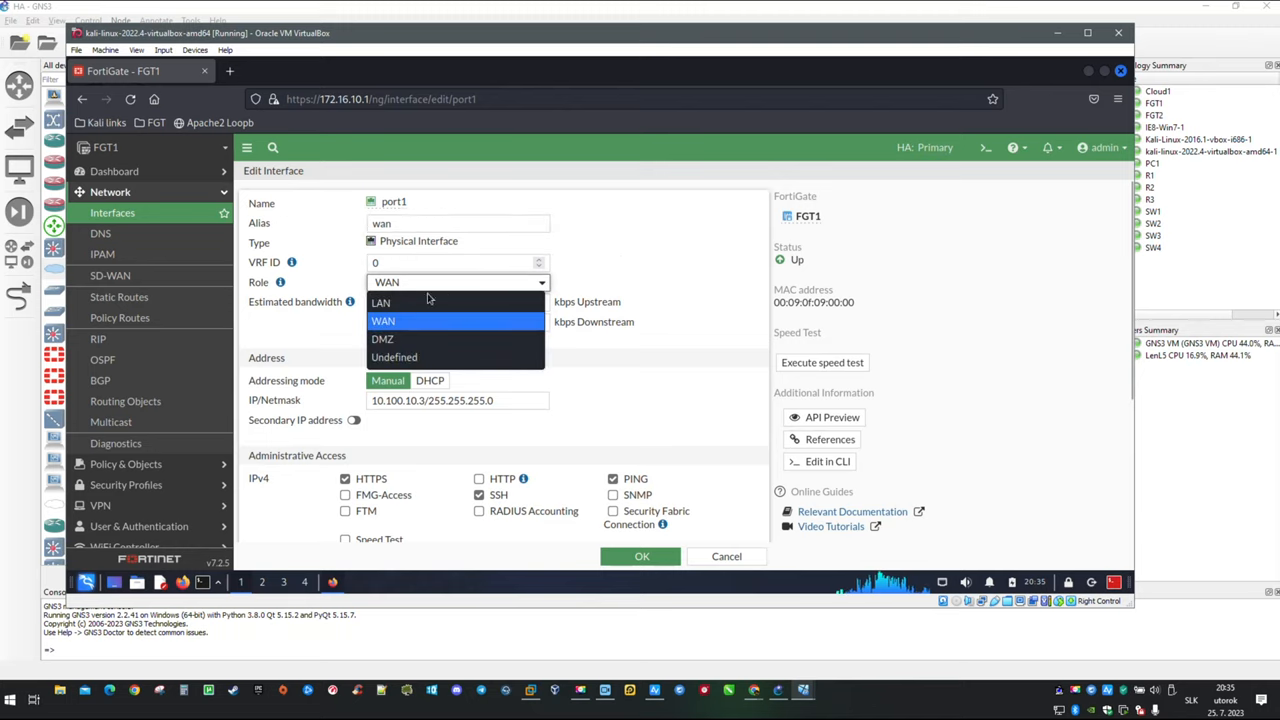
click(383, 320)
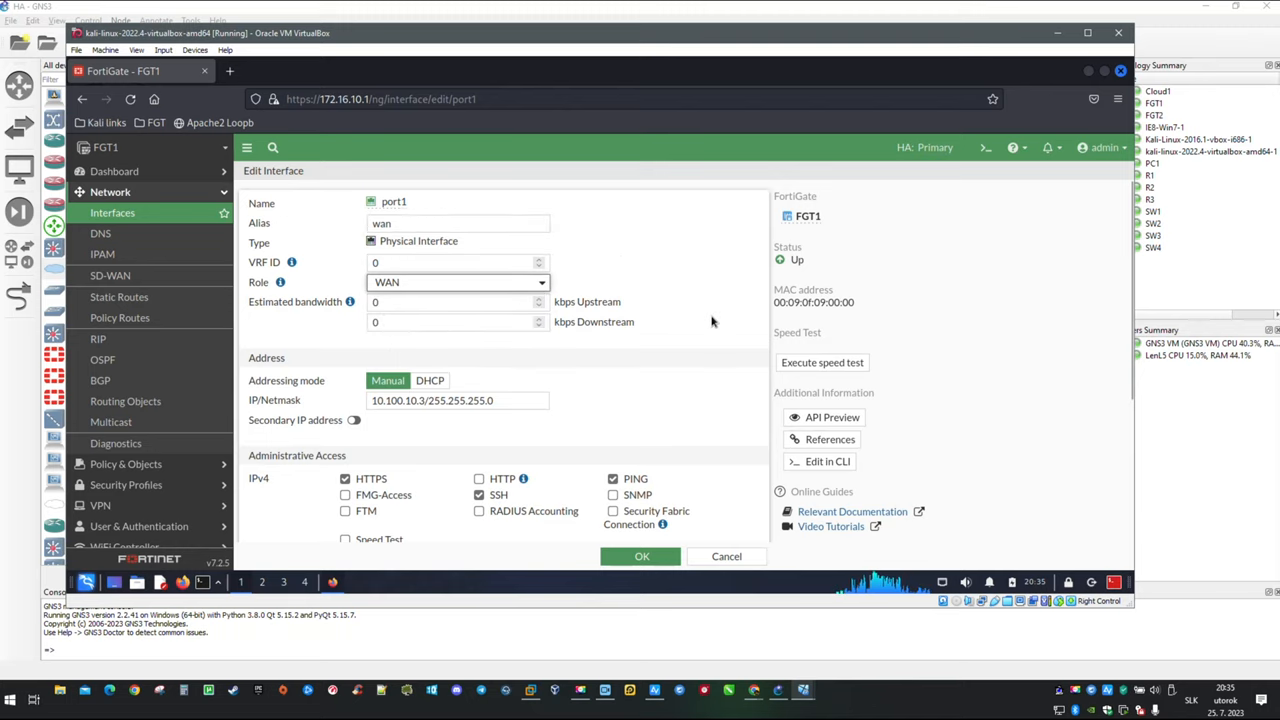
scroll(down, 3)
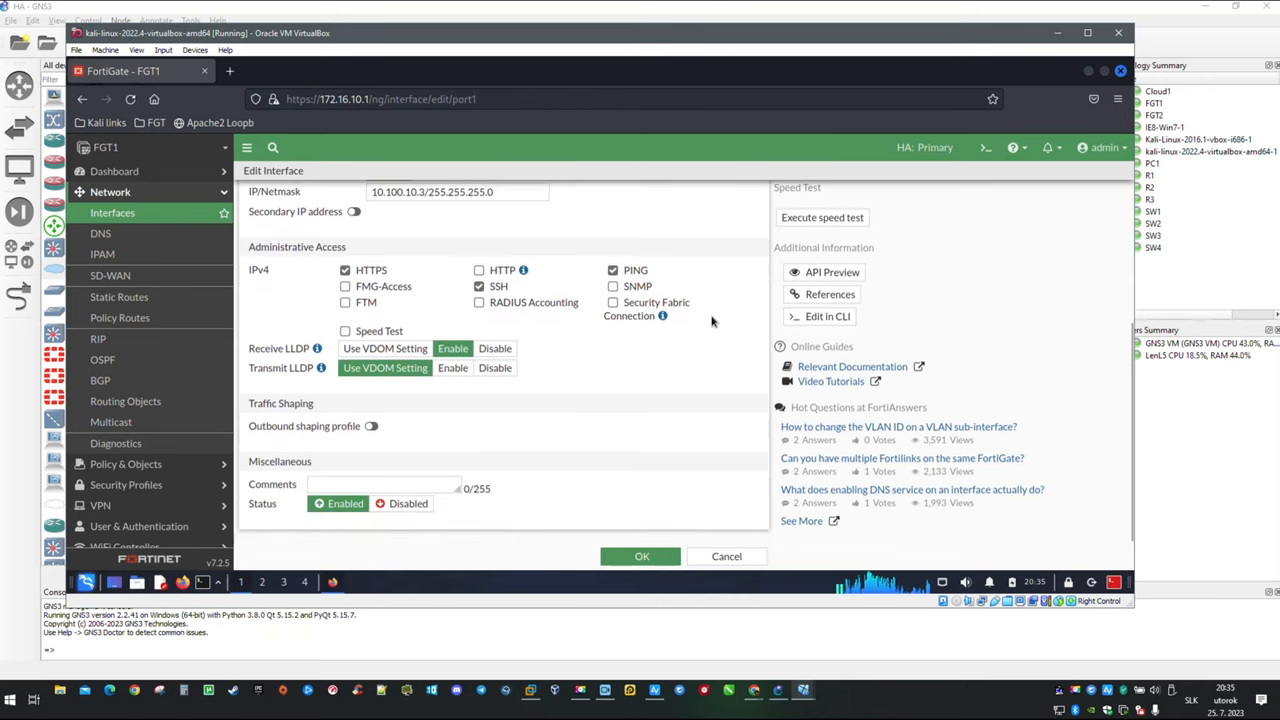
scroll(up, 3)
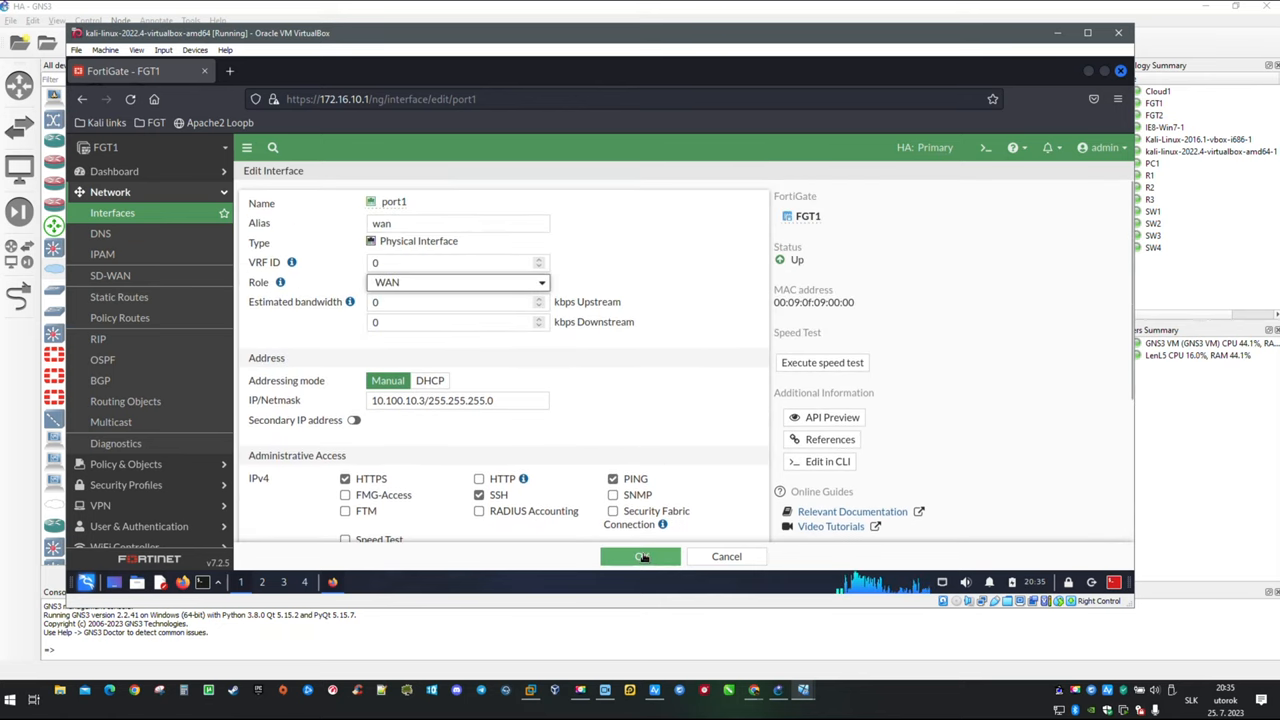
click(640, 556)
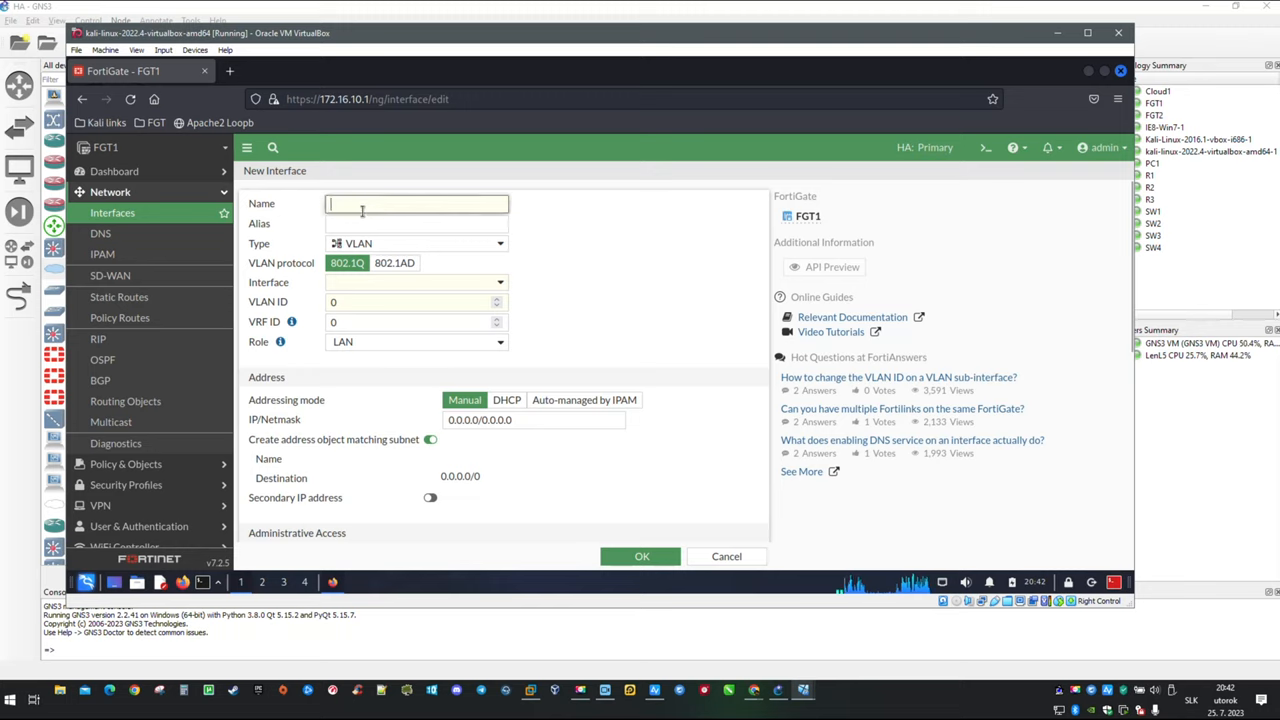
- Fill the new interface form: name DMZ, parent aggregate, VLAN ID 12, IP 172.16.12.1/24
text(DMZ)
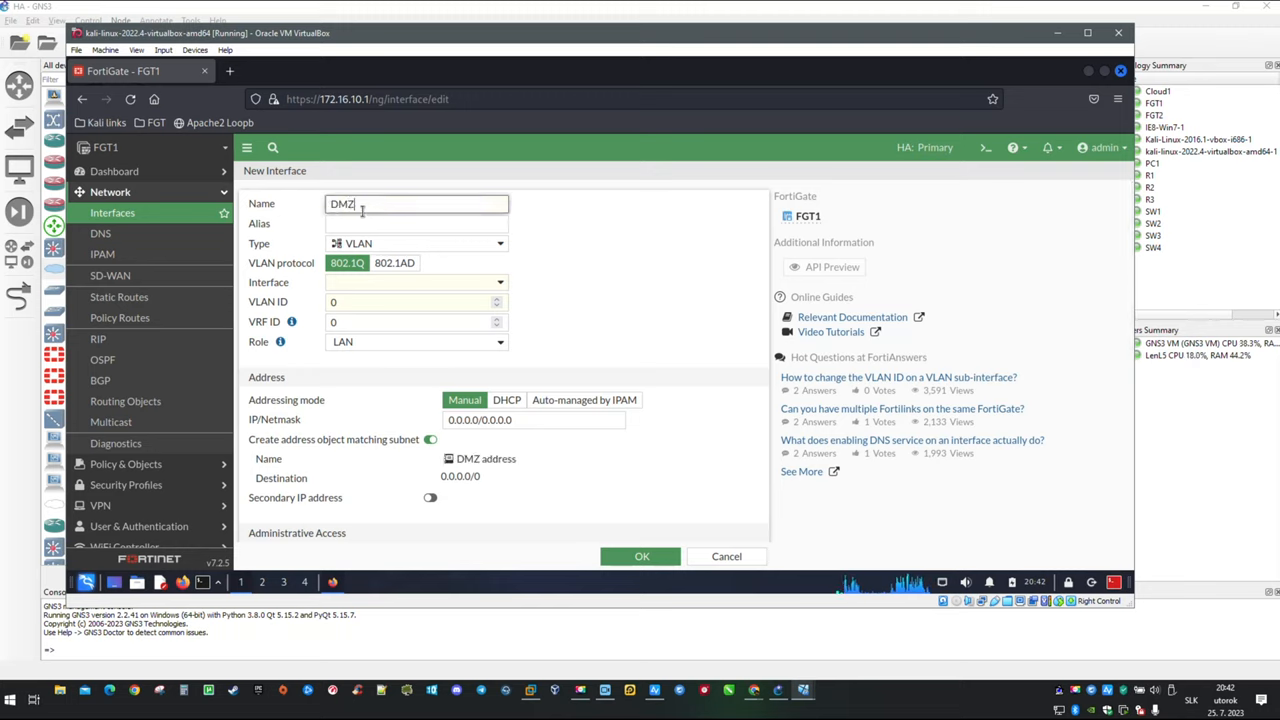
mouse_move(477, 241)
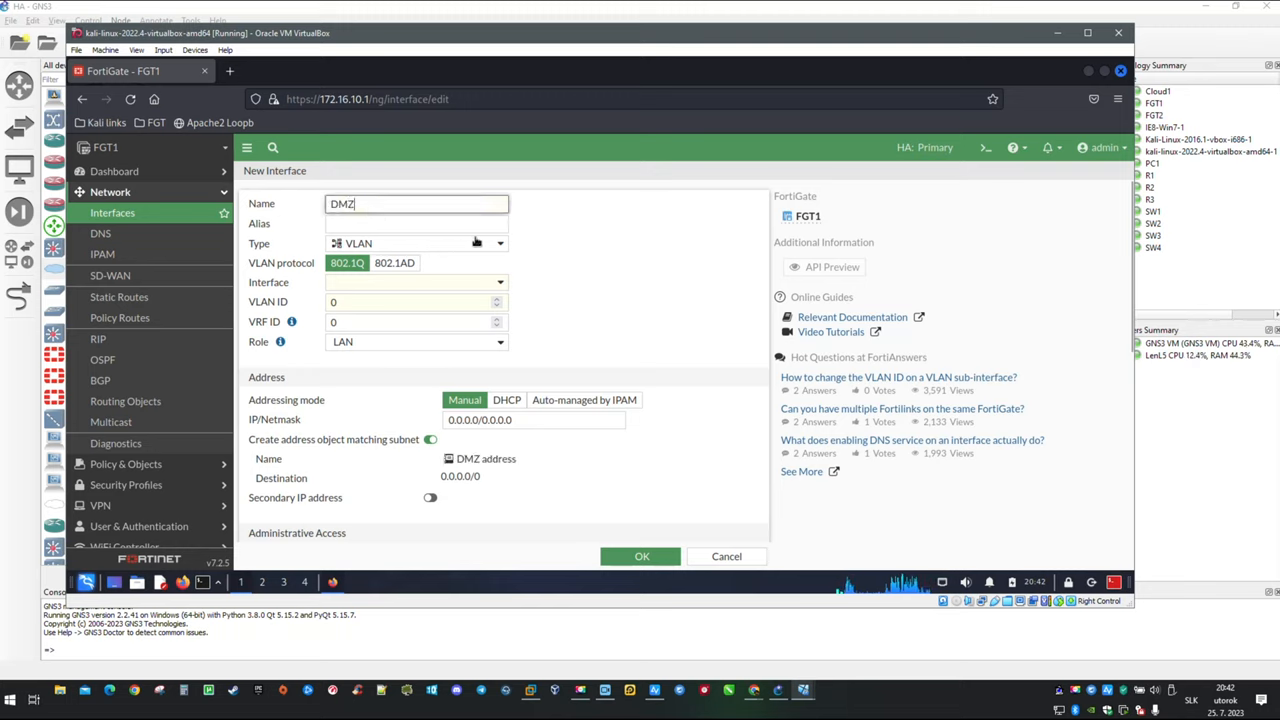
mouse_move(530, 295)
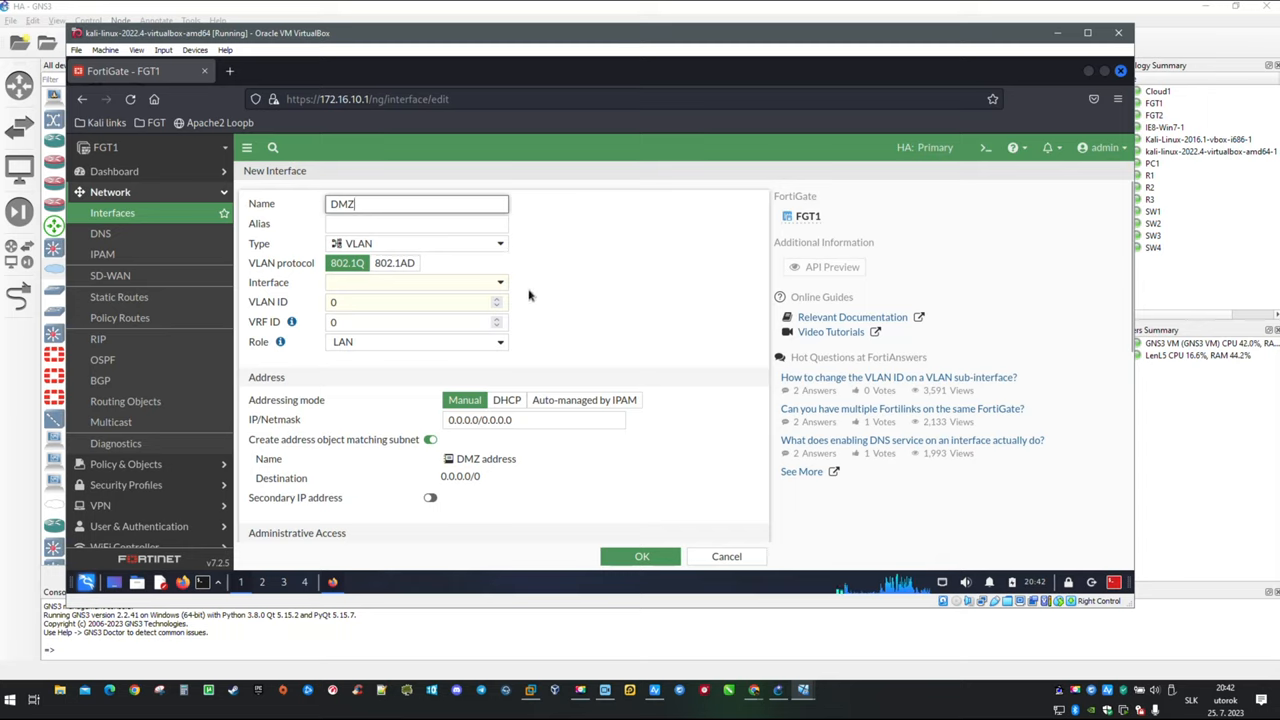
click(415, 282)
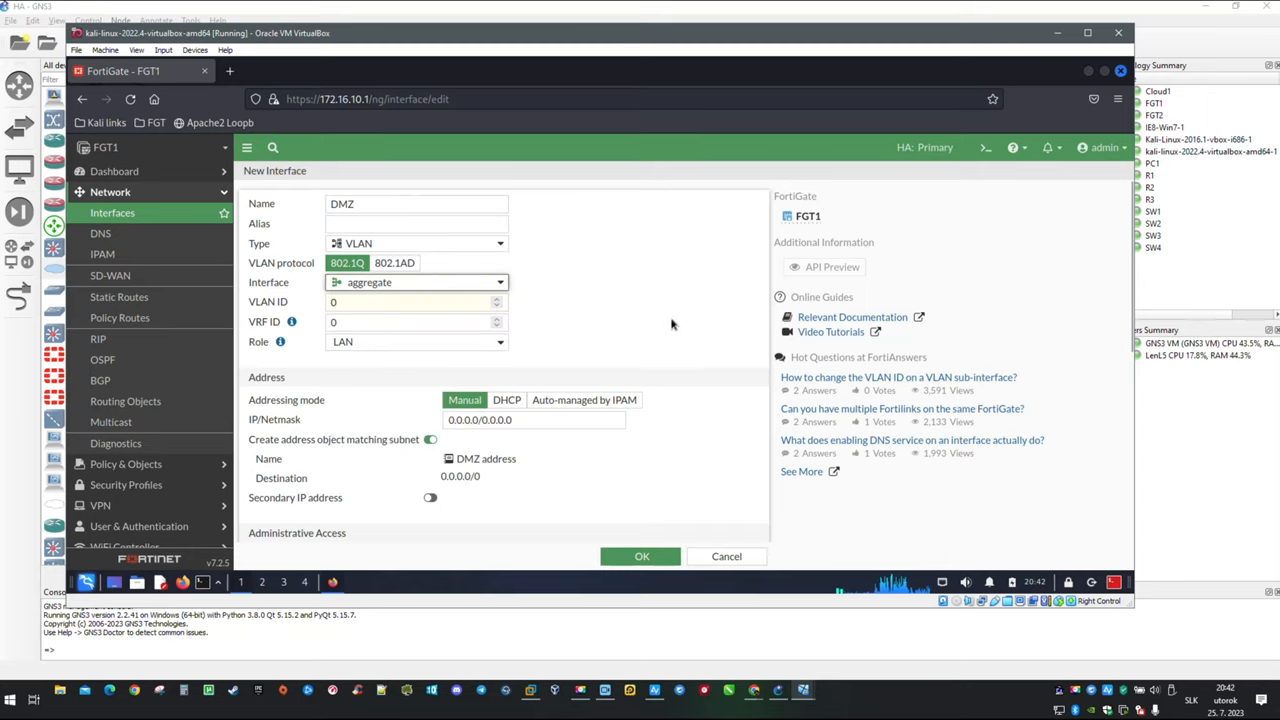
click(410, 301)
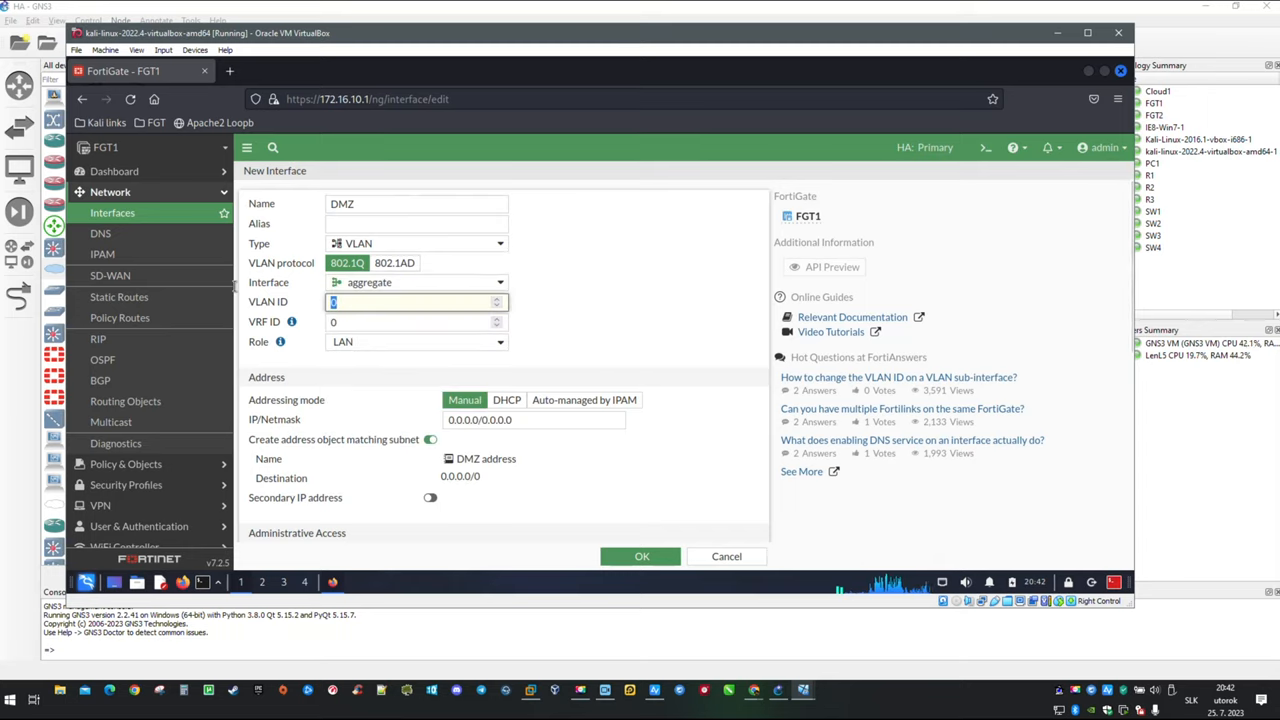
text(12)
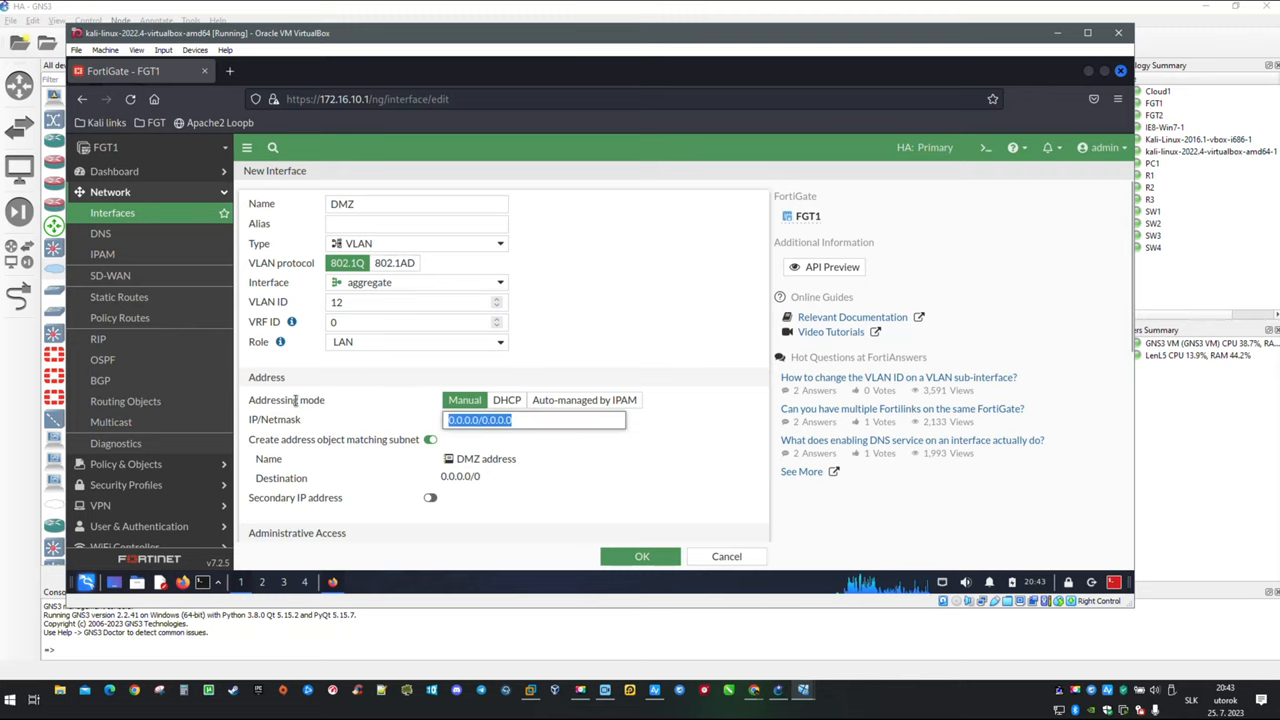
text(172)
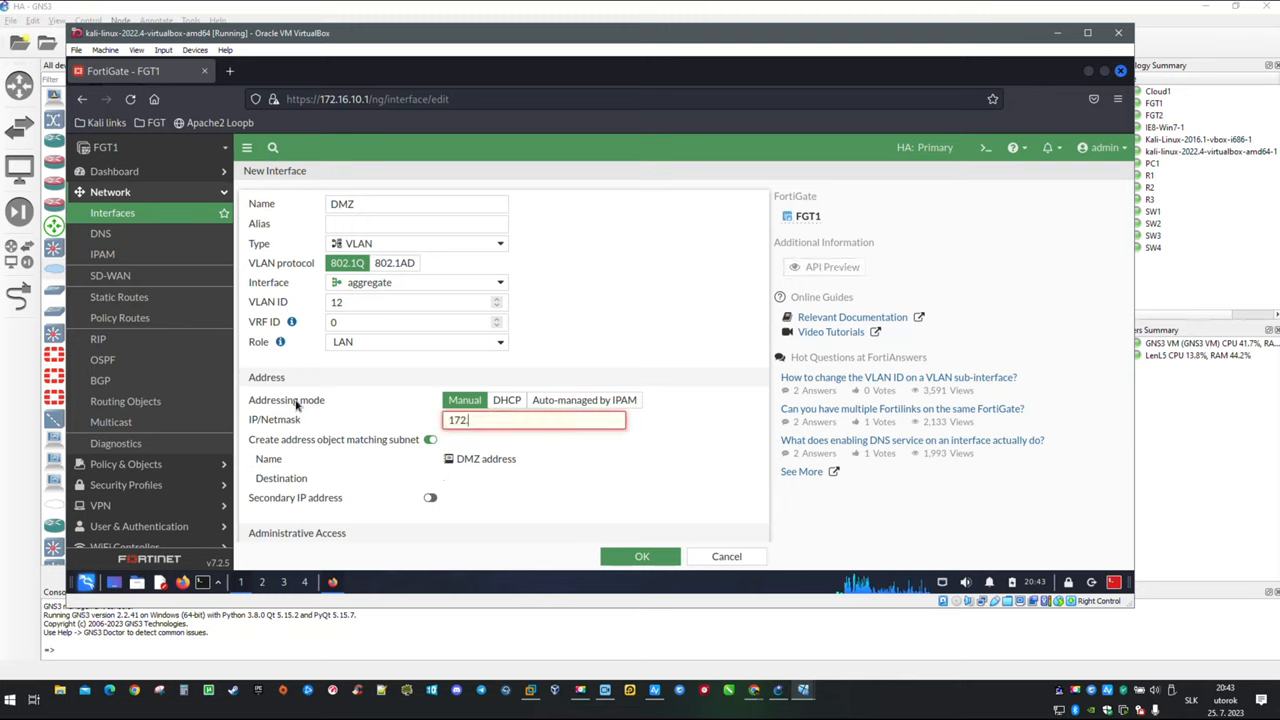
text(.16)
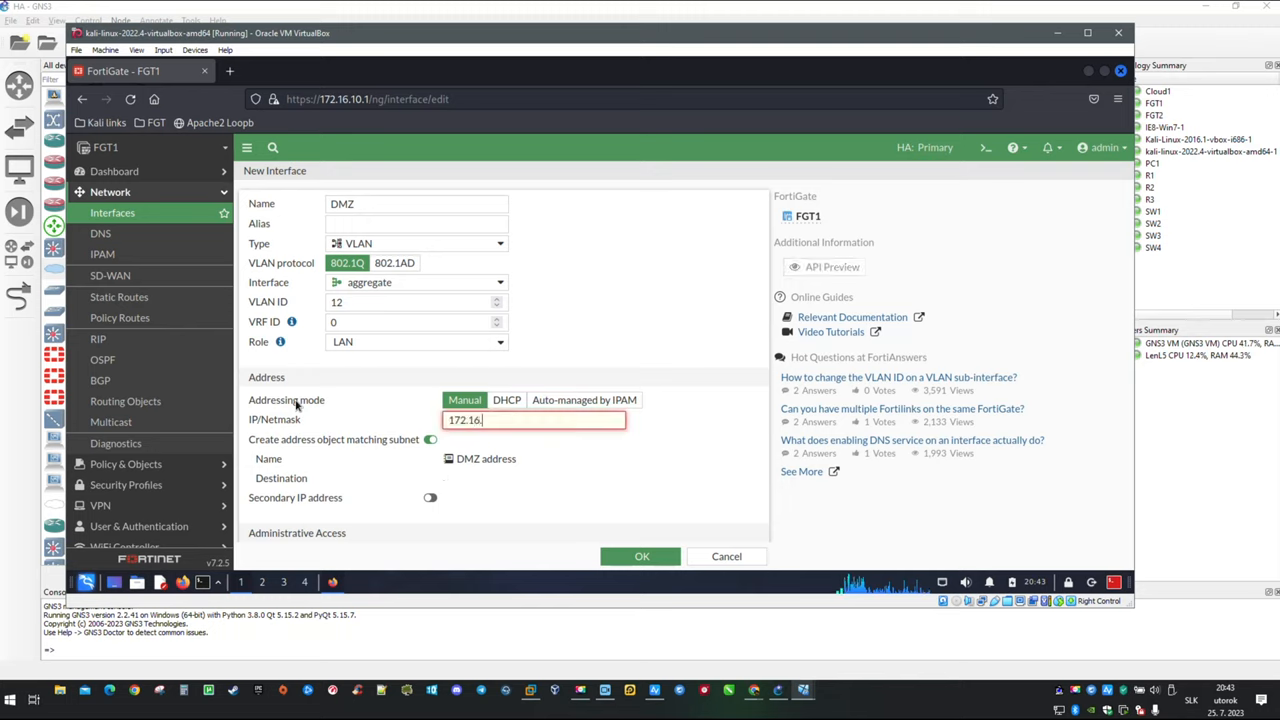
text(.12.1)
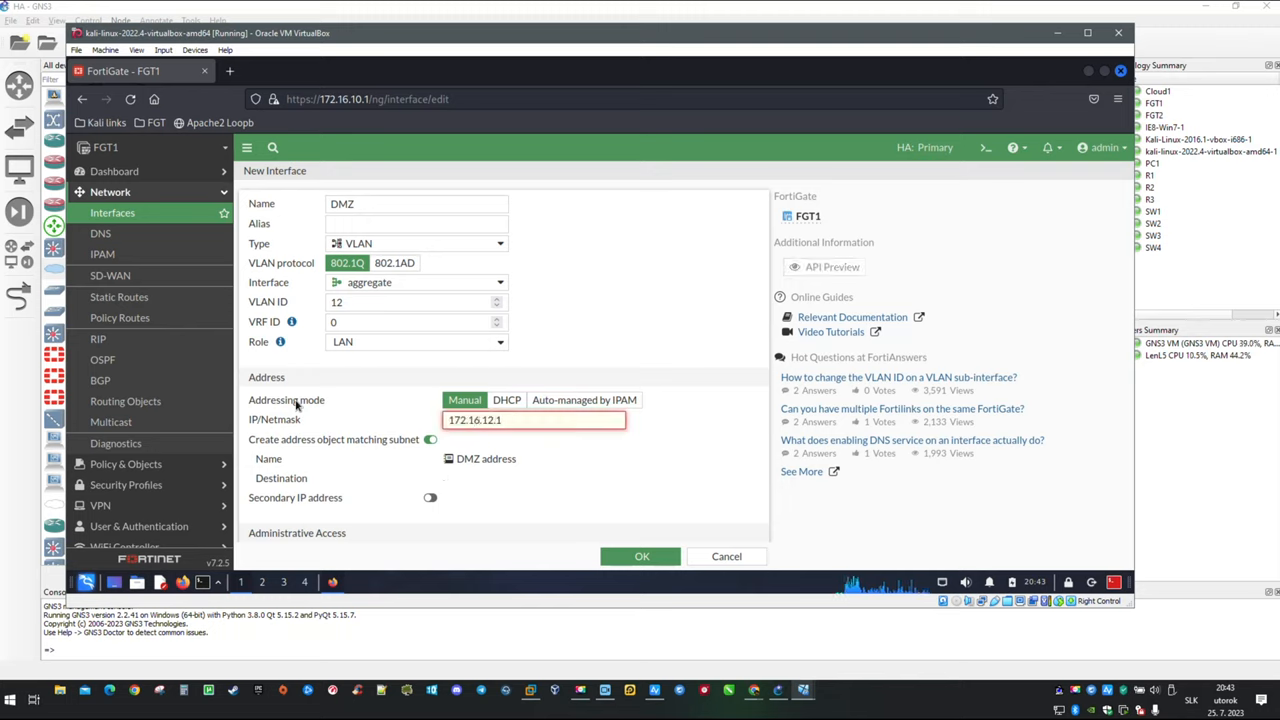
text(/)
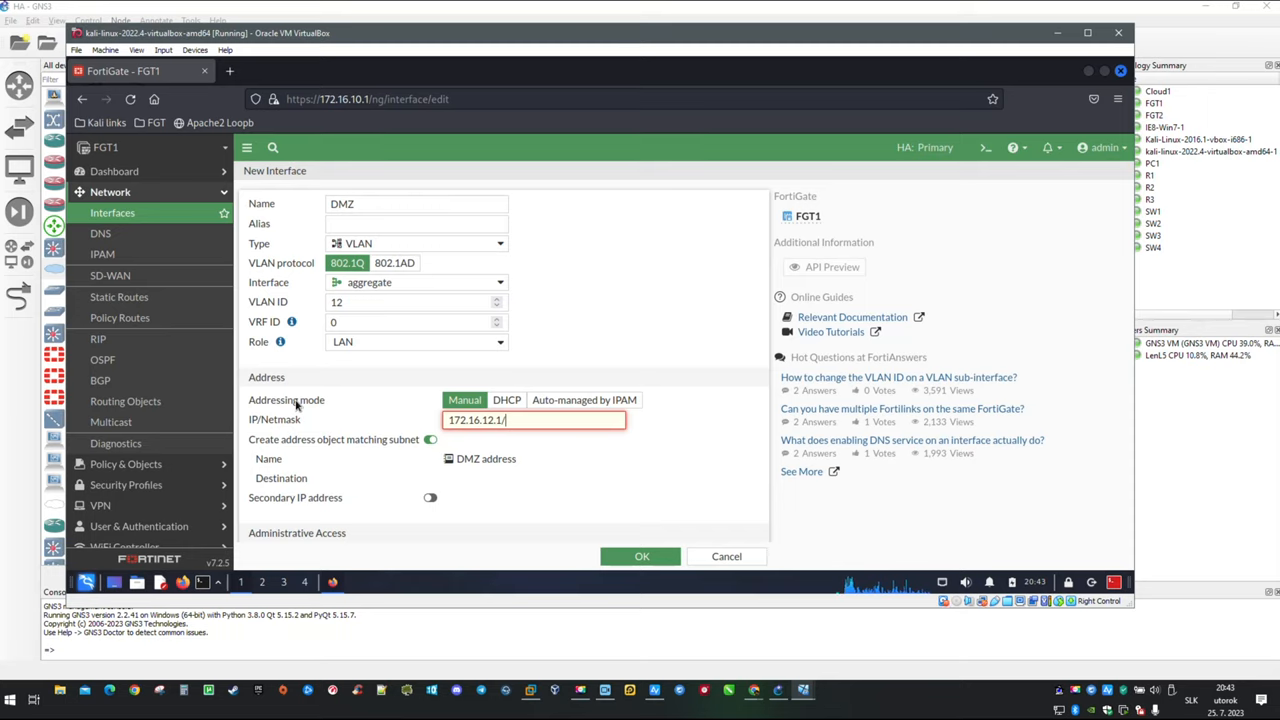
text(24)
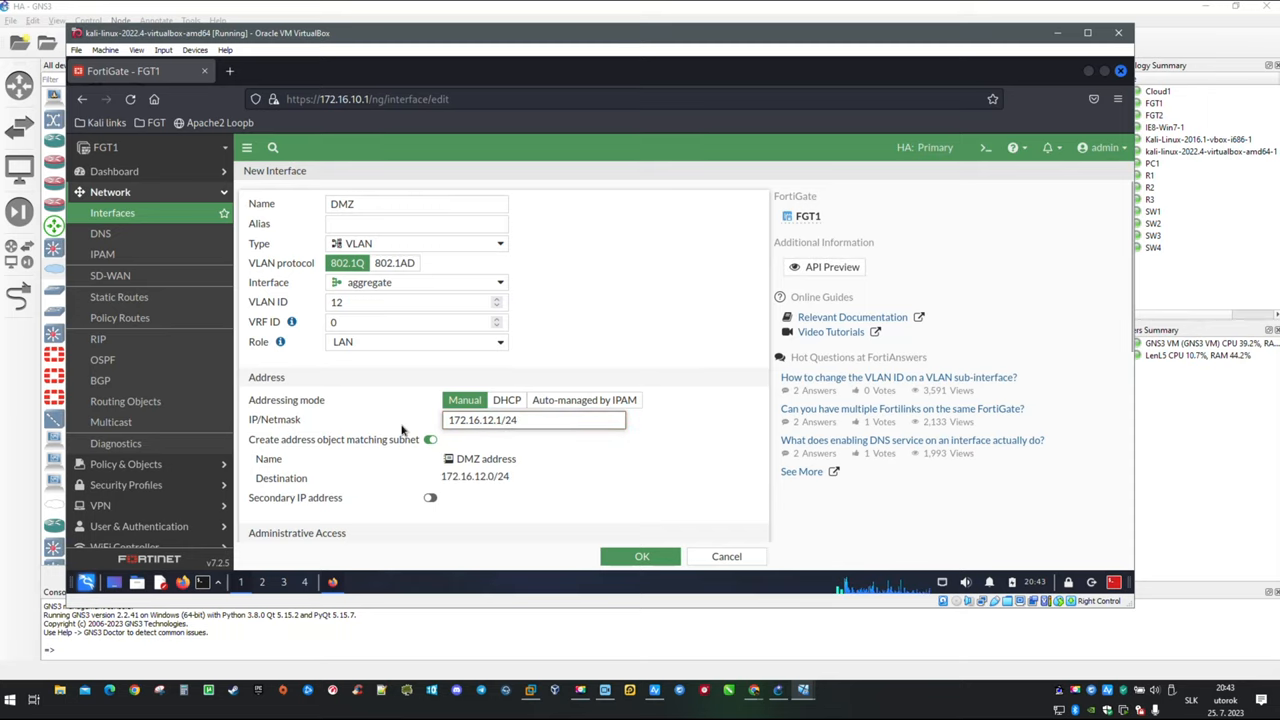
scroll(down, 3)
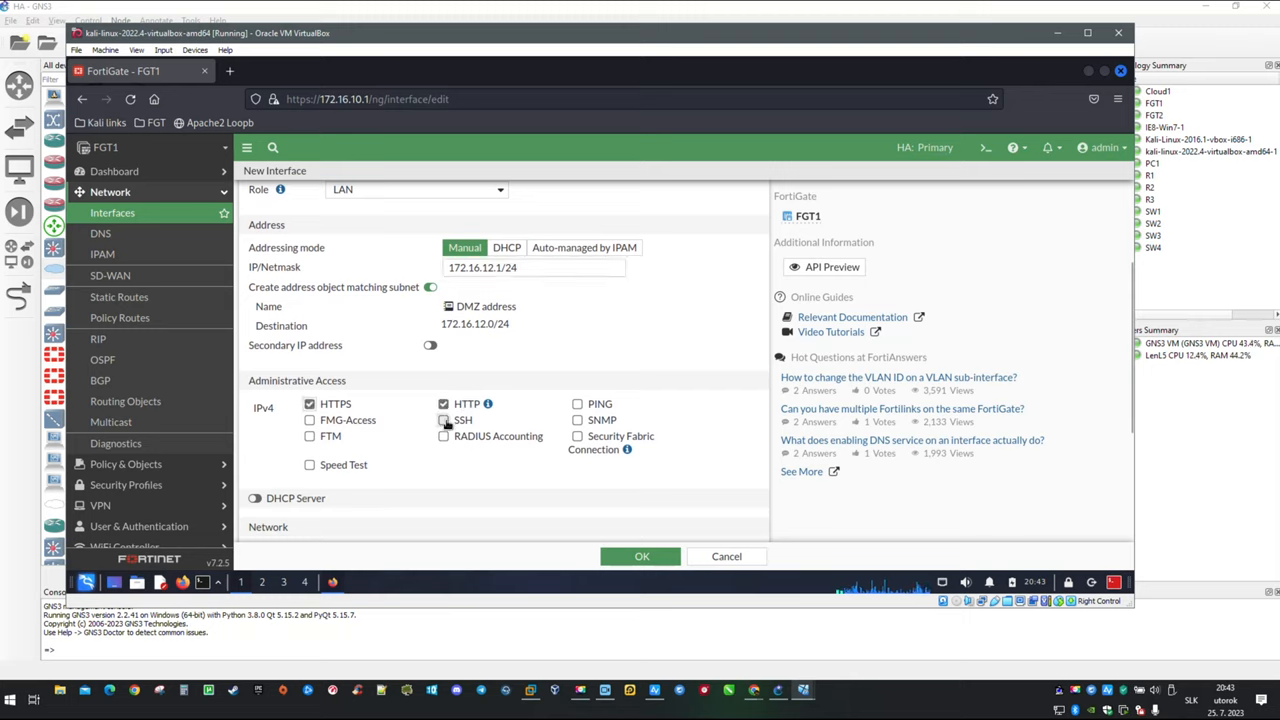
- Allow SSH, enable the DHCP server, and set the range end to 172.16.12.150
click(443, 420)
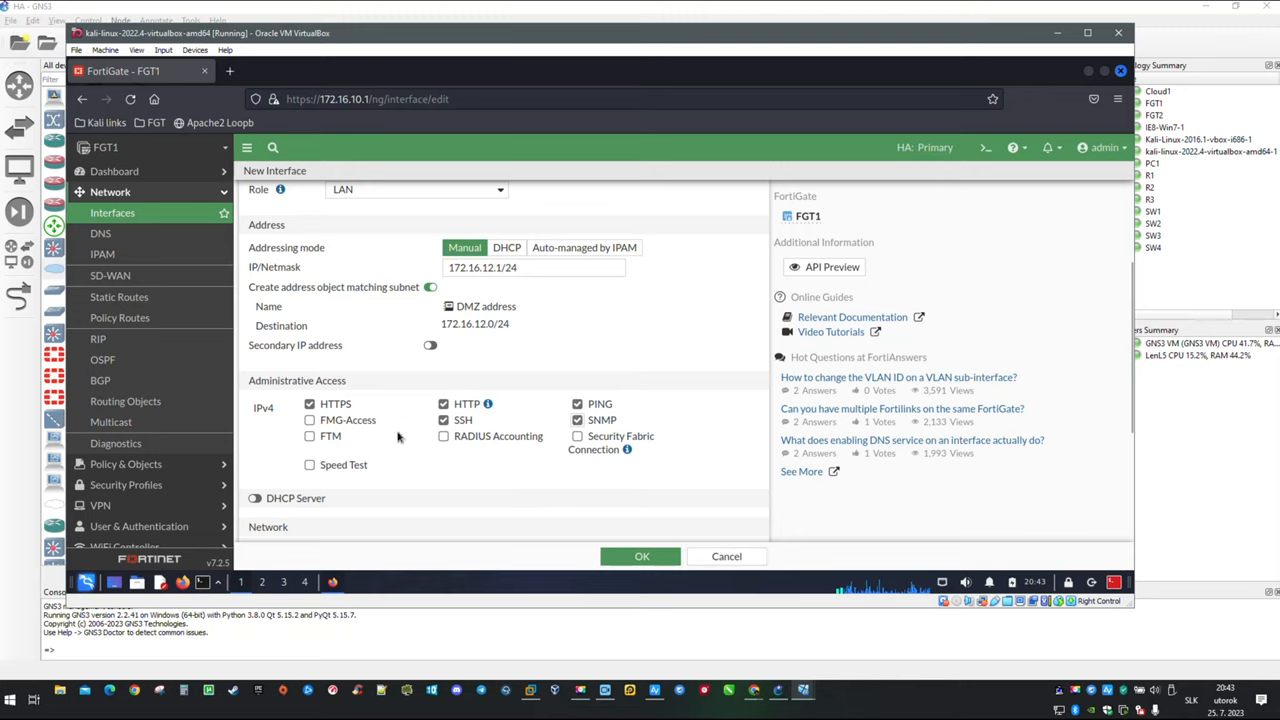
scroll(down, 3)
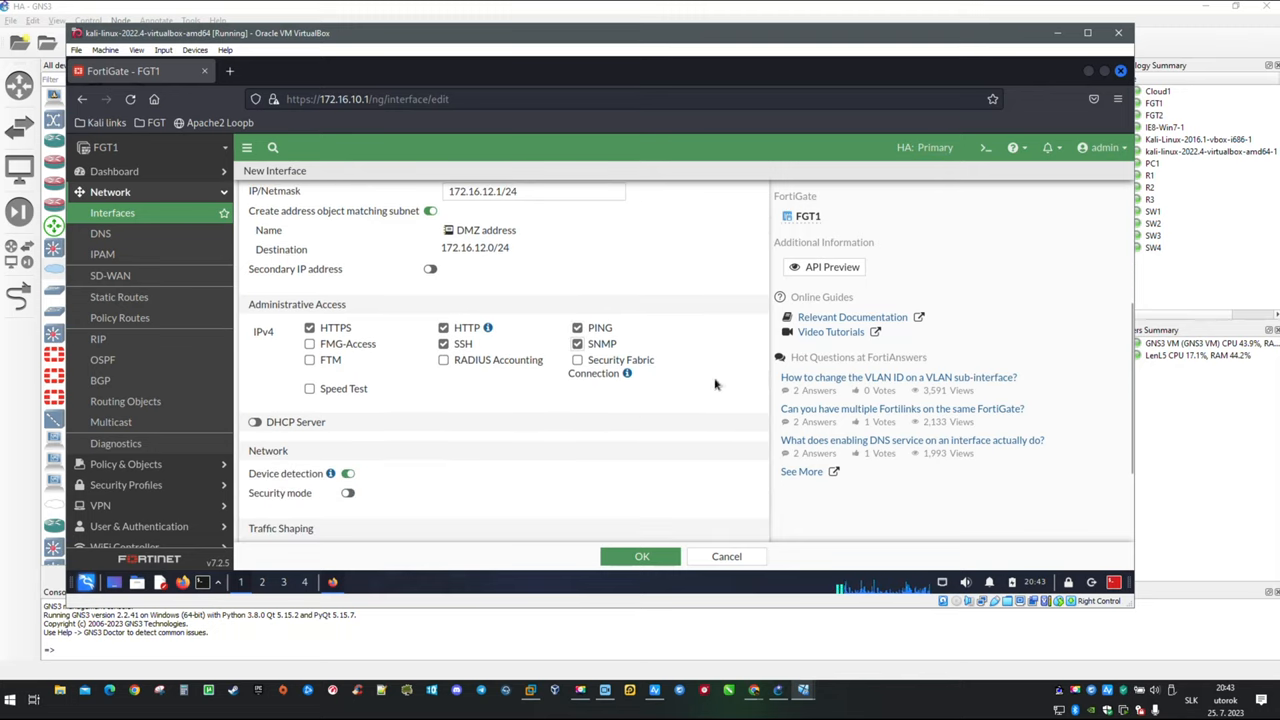
click(255, 421)
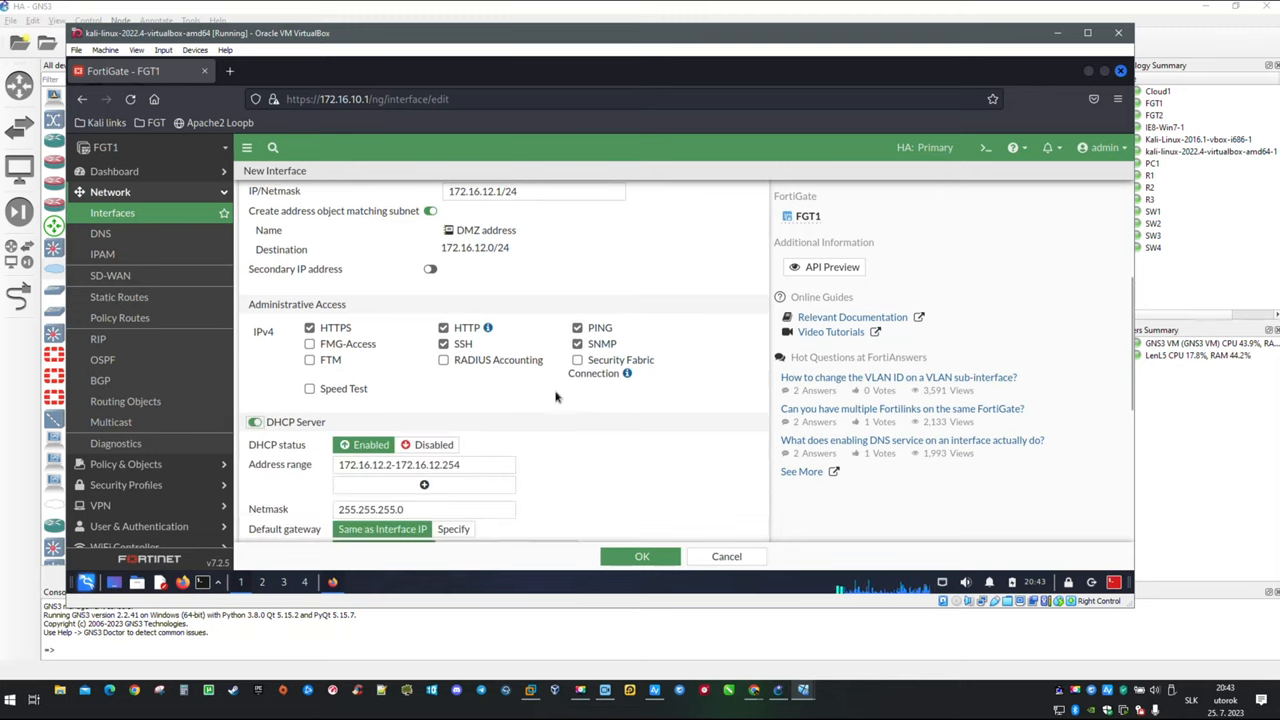
scroll(down, 3)
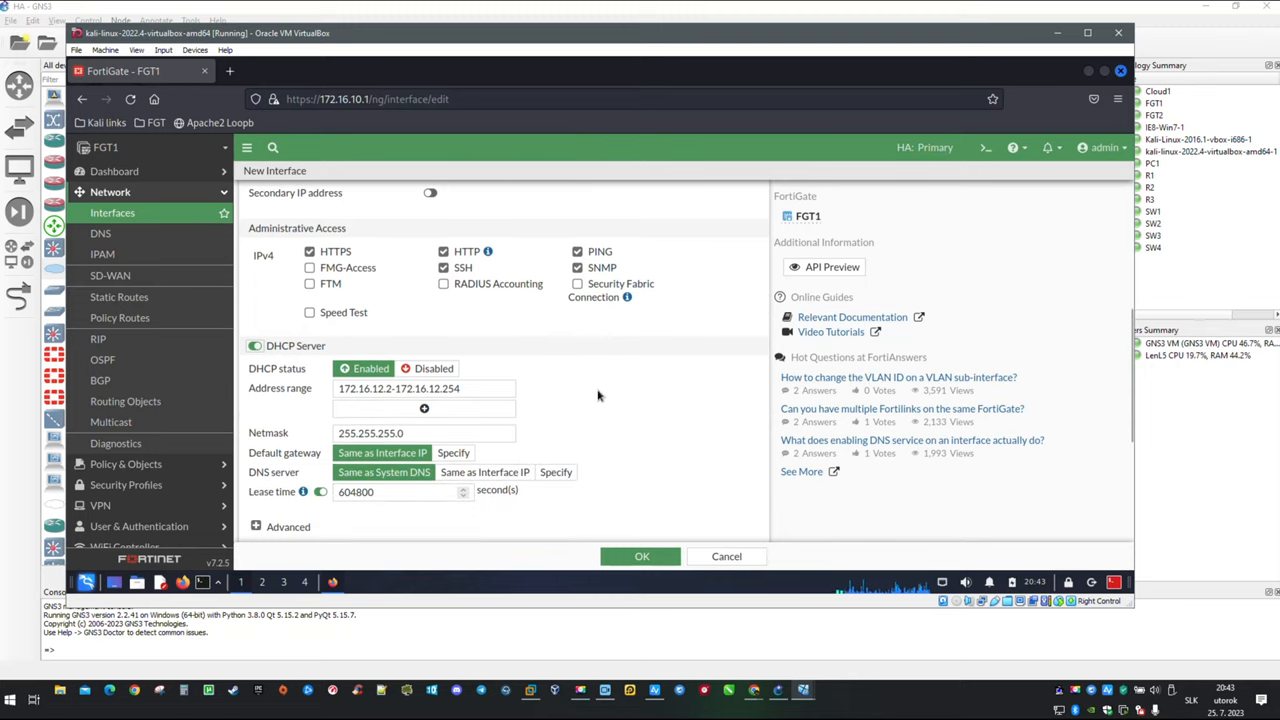
scroll(down, 3)
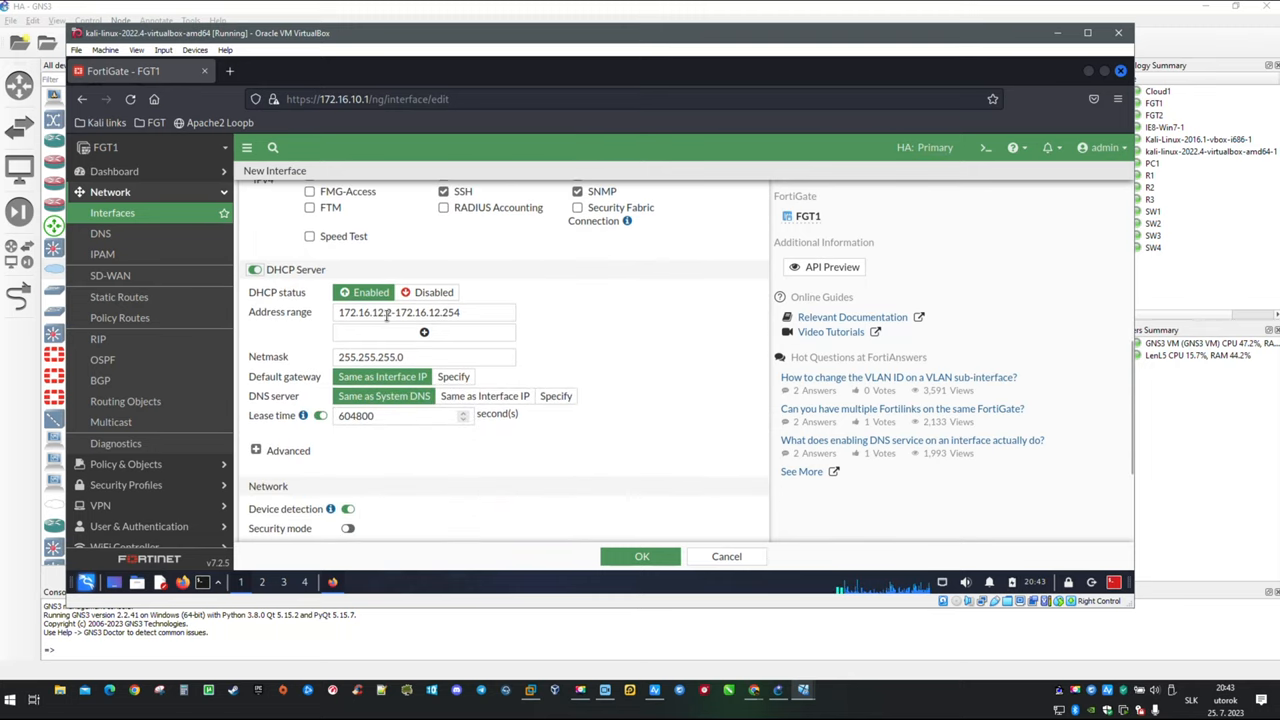
click(424, 312)
text(100)
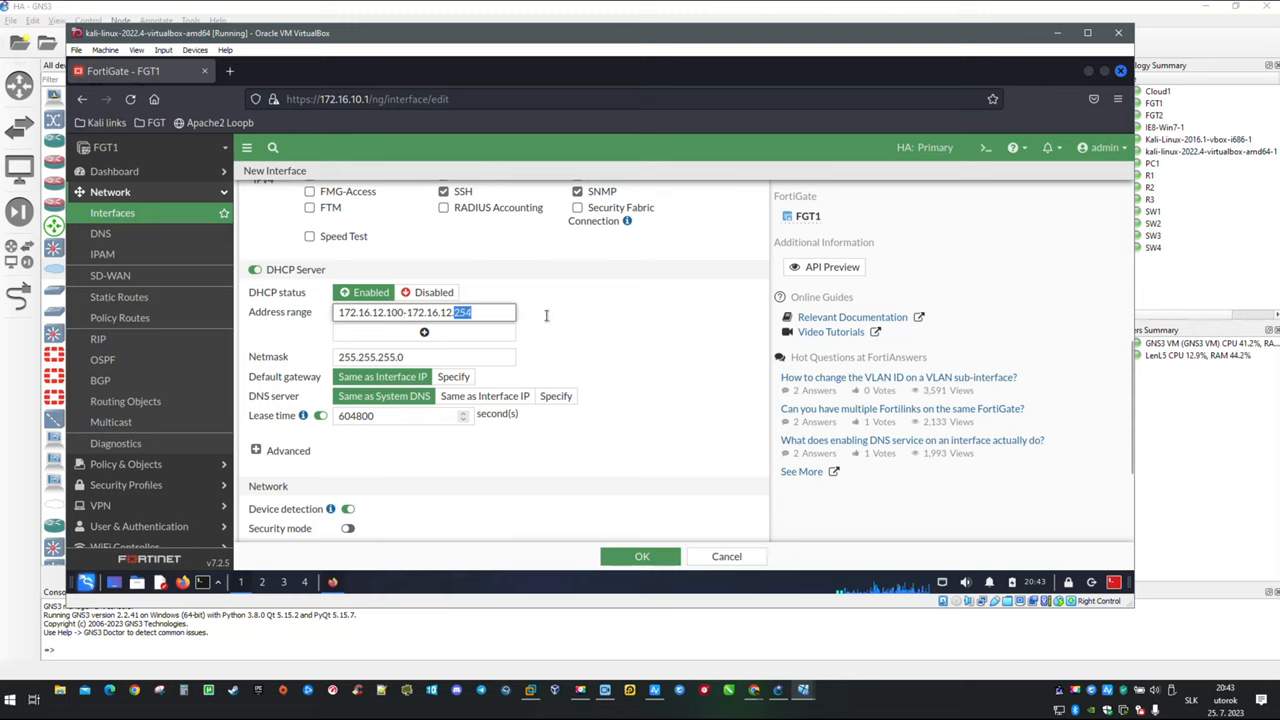
text(150)
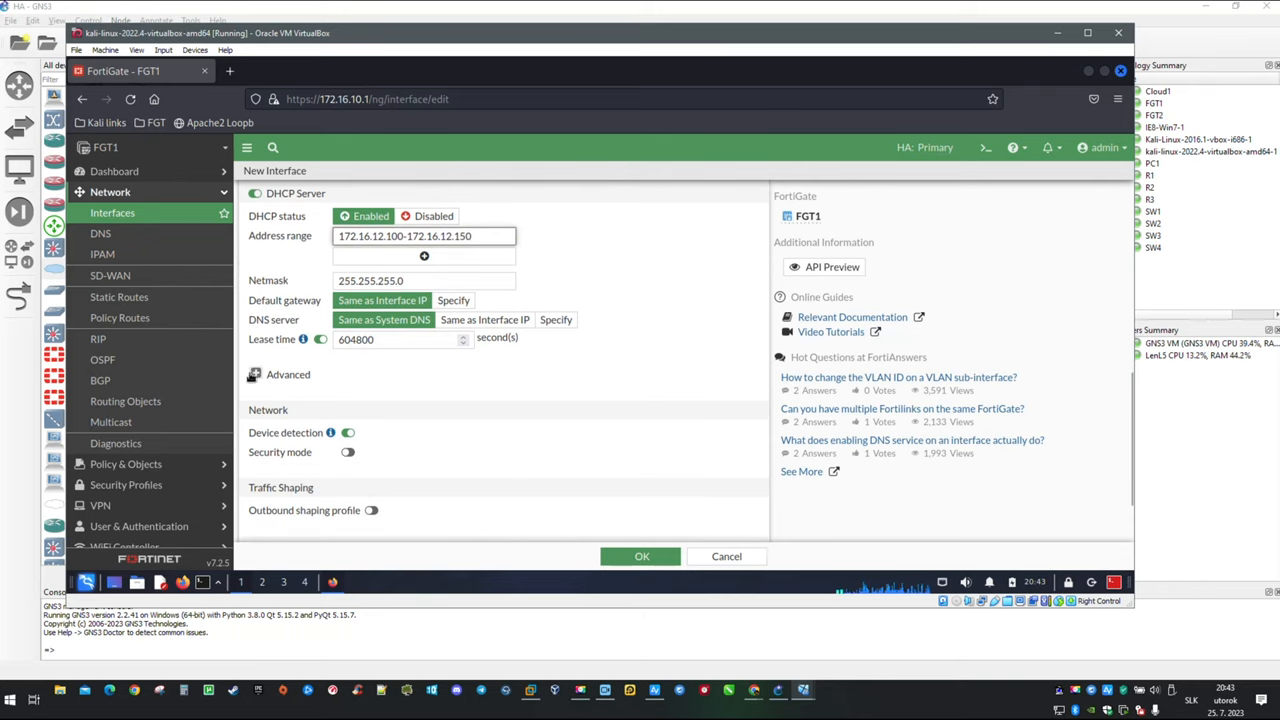
scroll(down, 3)
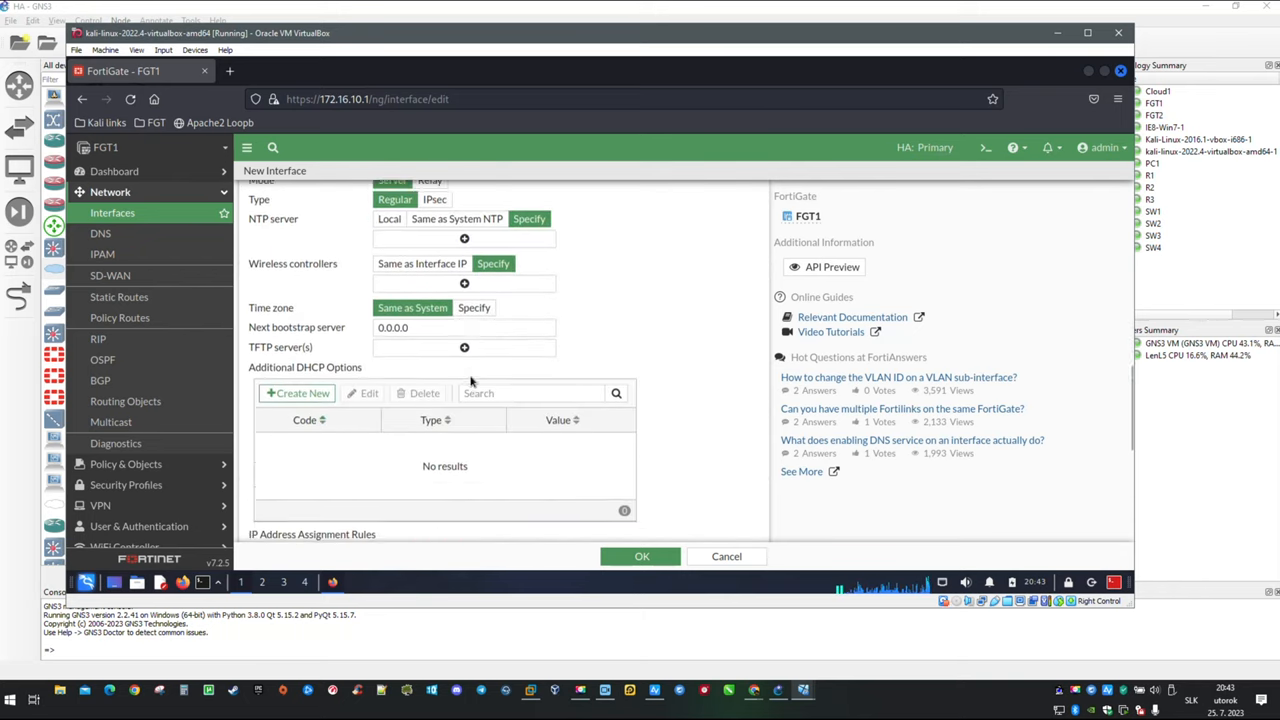
scroll(down, 3)
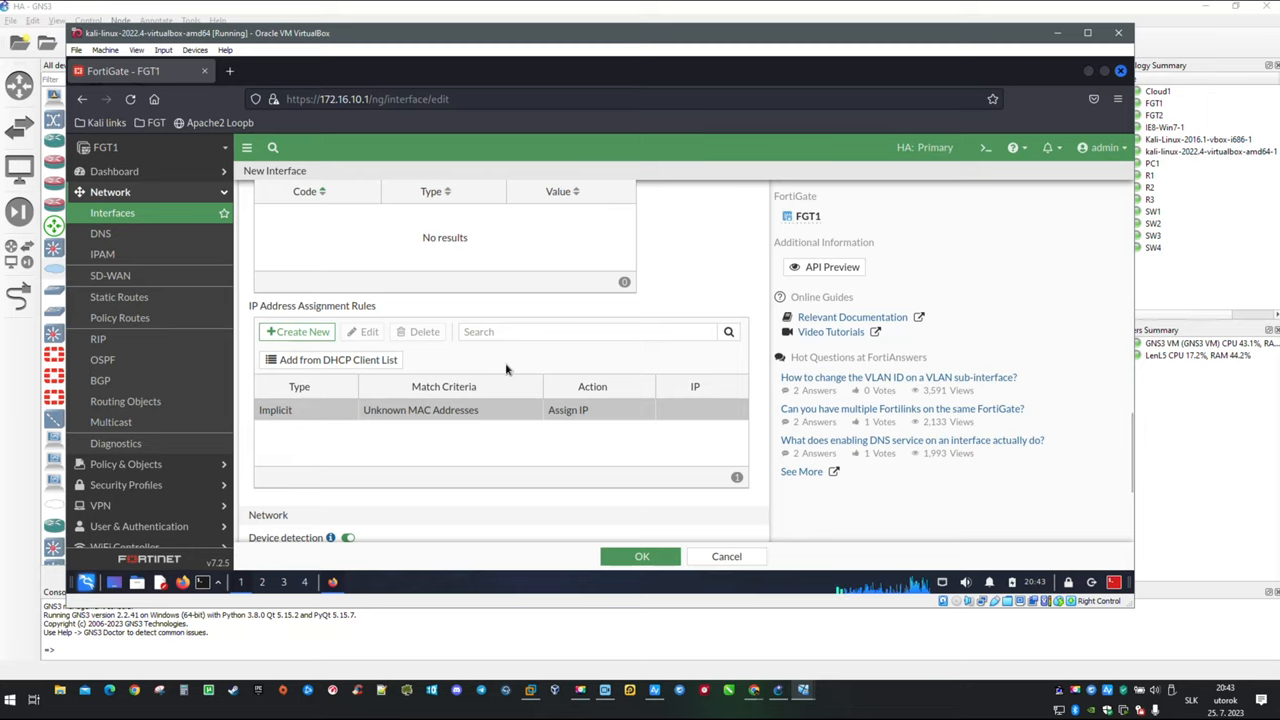
mouse_move(726, 544)
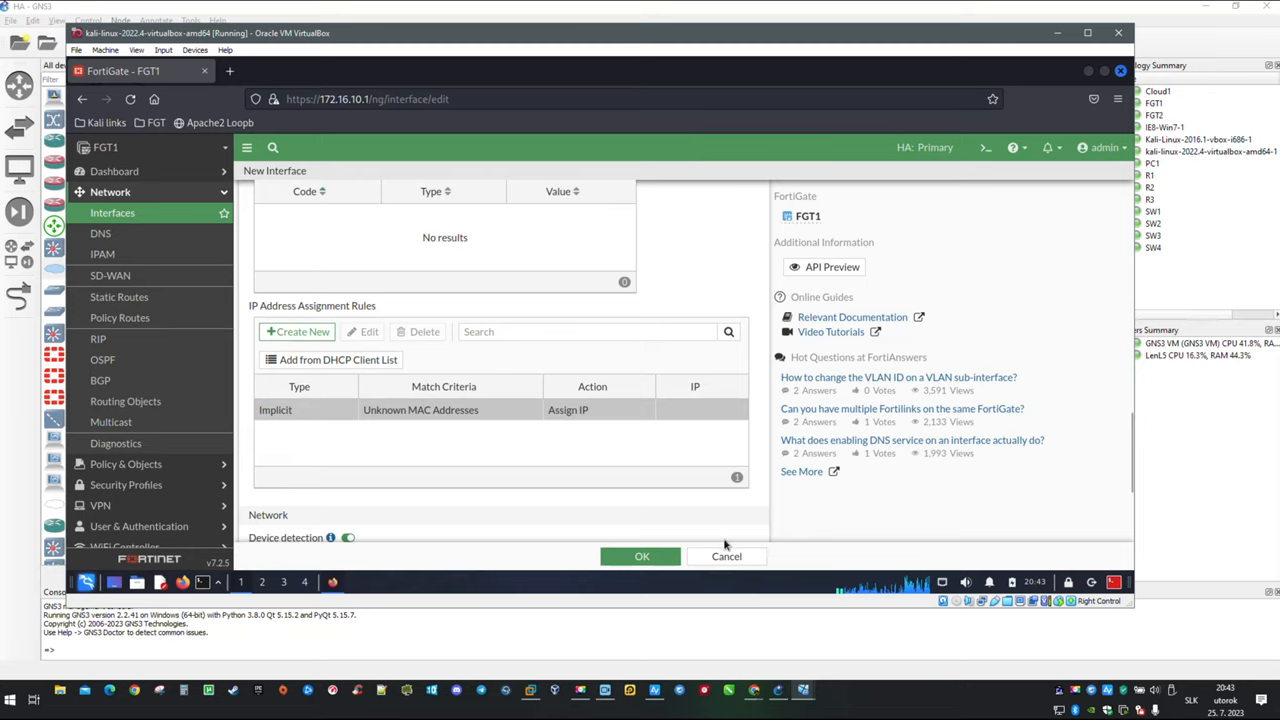
mouse_move(803, 690)
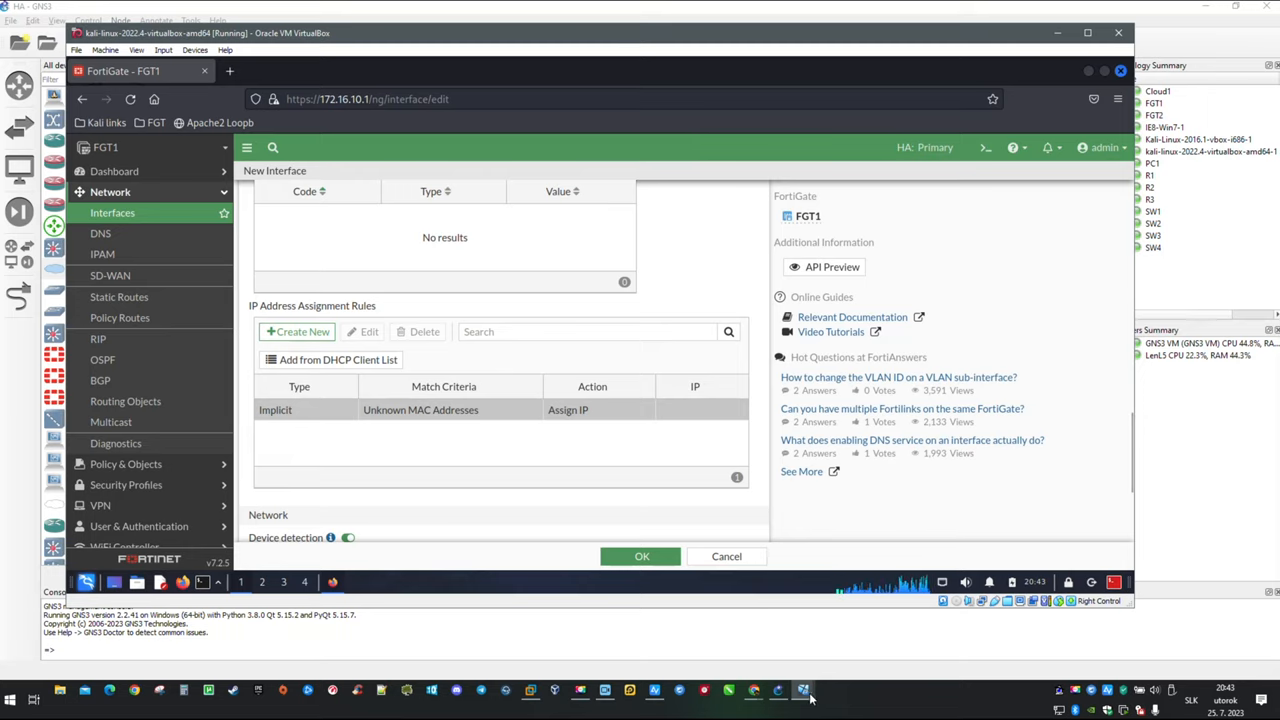
- Run ifconfig on the Kali VM to read its MAC address
click(803, 690)
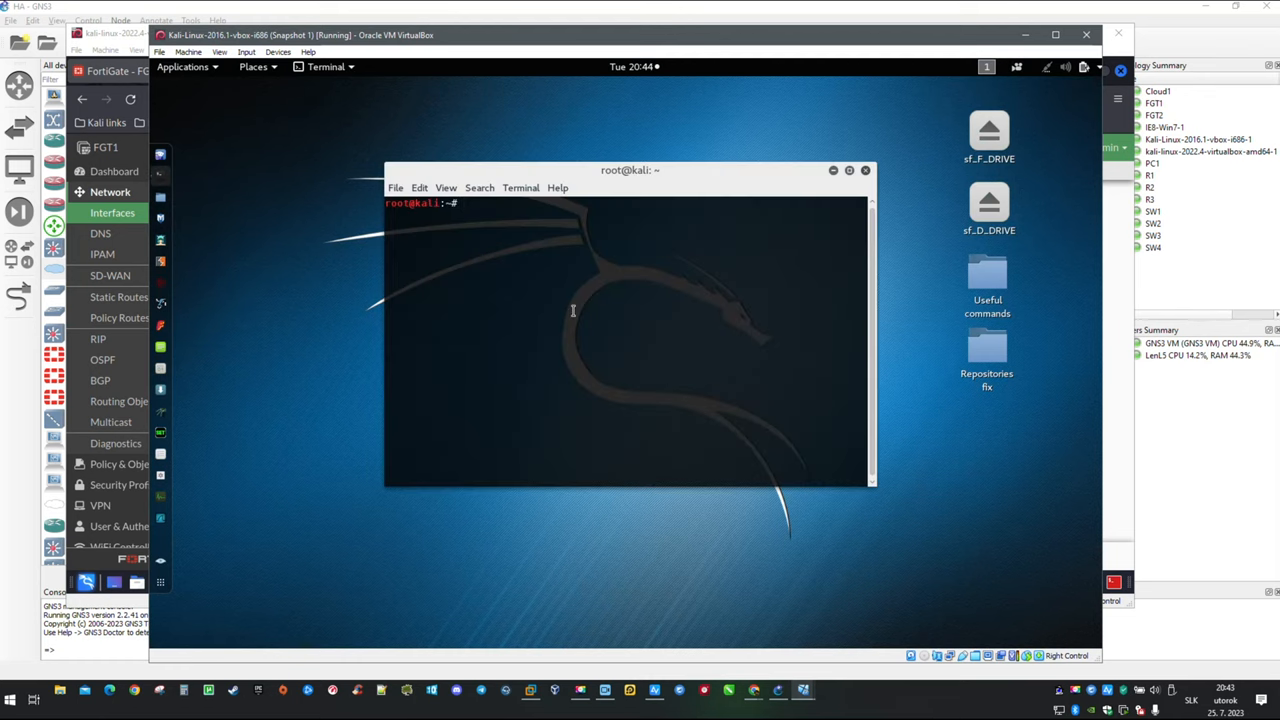
text(ifco)
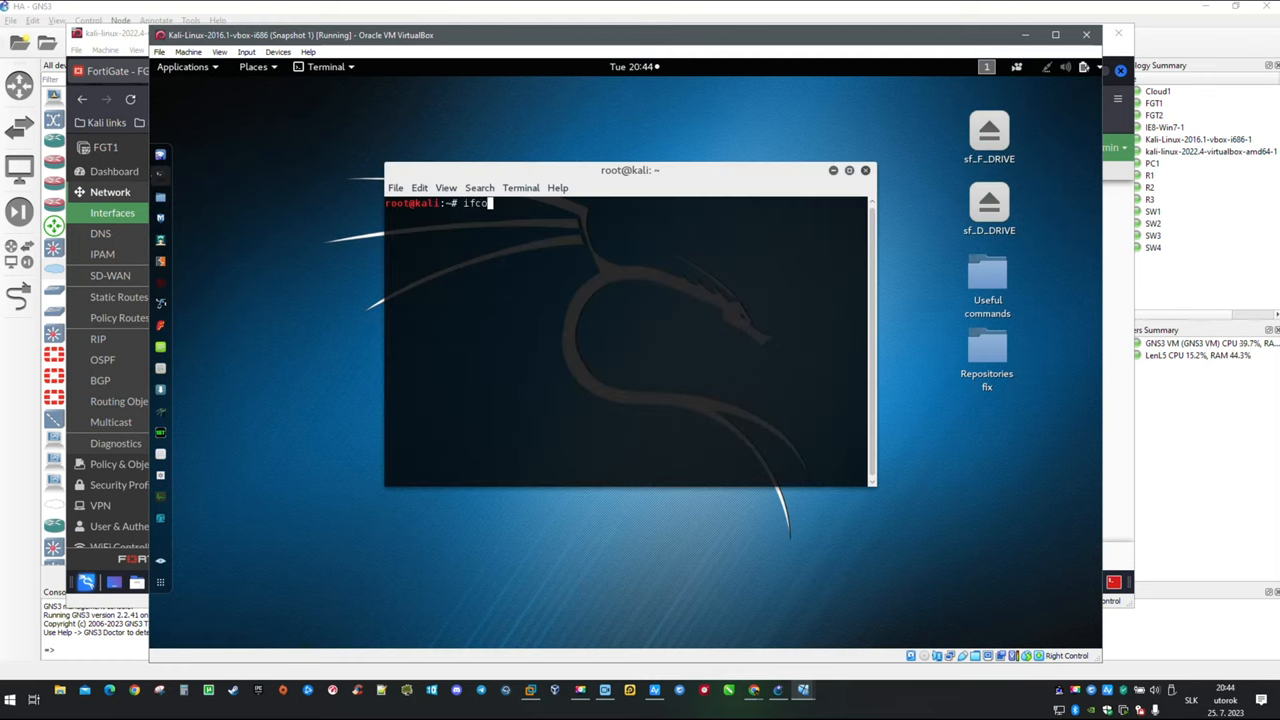
key(Return)
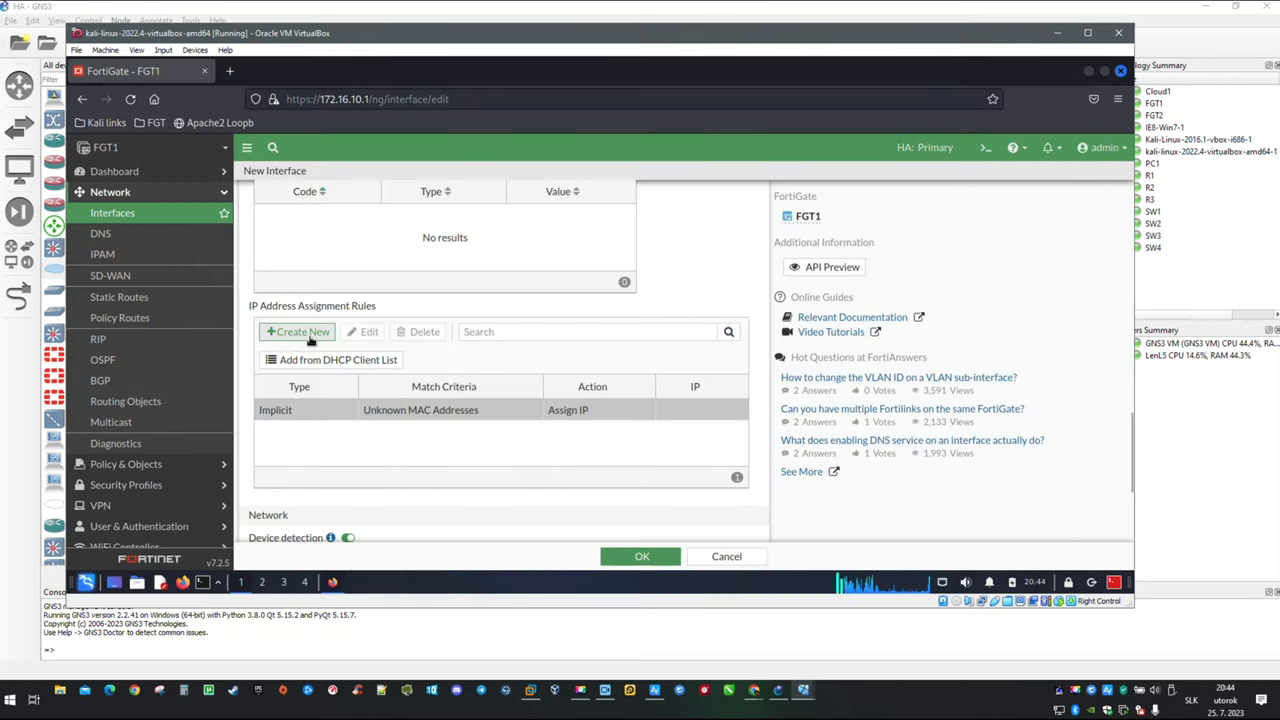
- Add assignment rule WEBSERVER reserving 172.16.12.51 for MAC 08:00:27:9d:20:8b
click(297, 331)
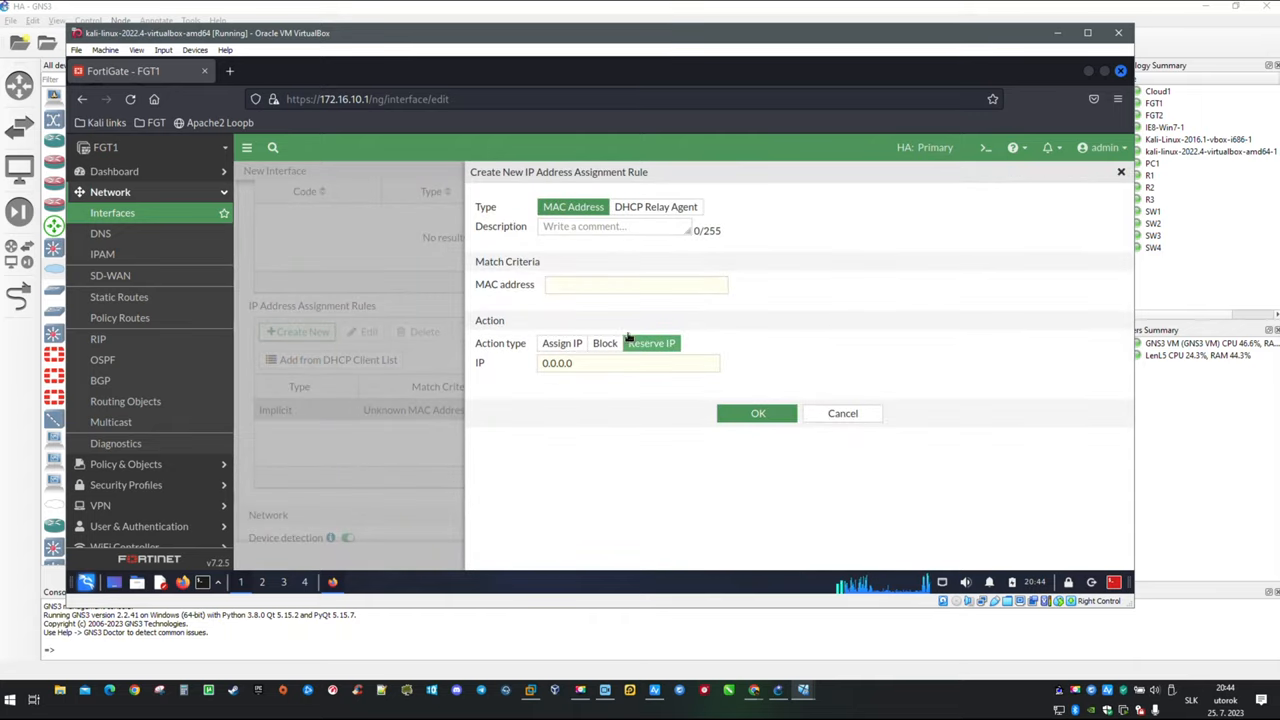
click(613, 226)
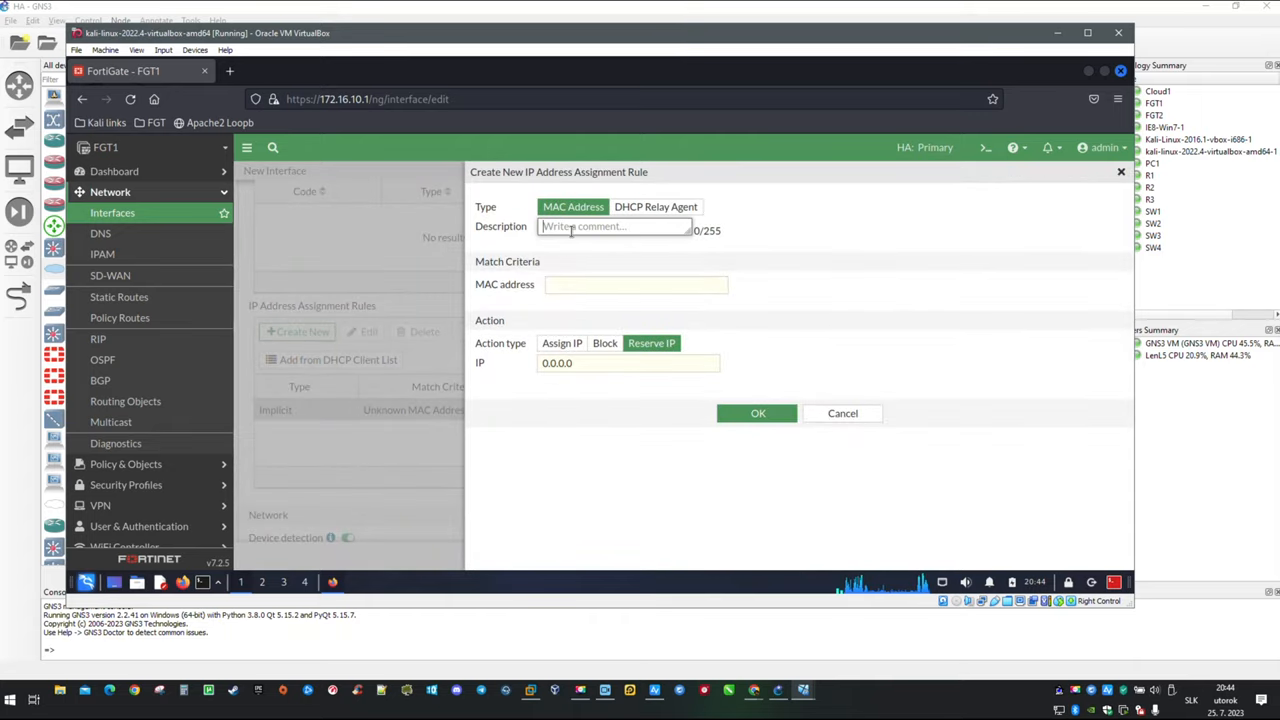
text(WEBSERV)
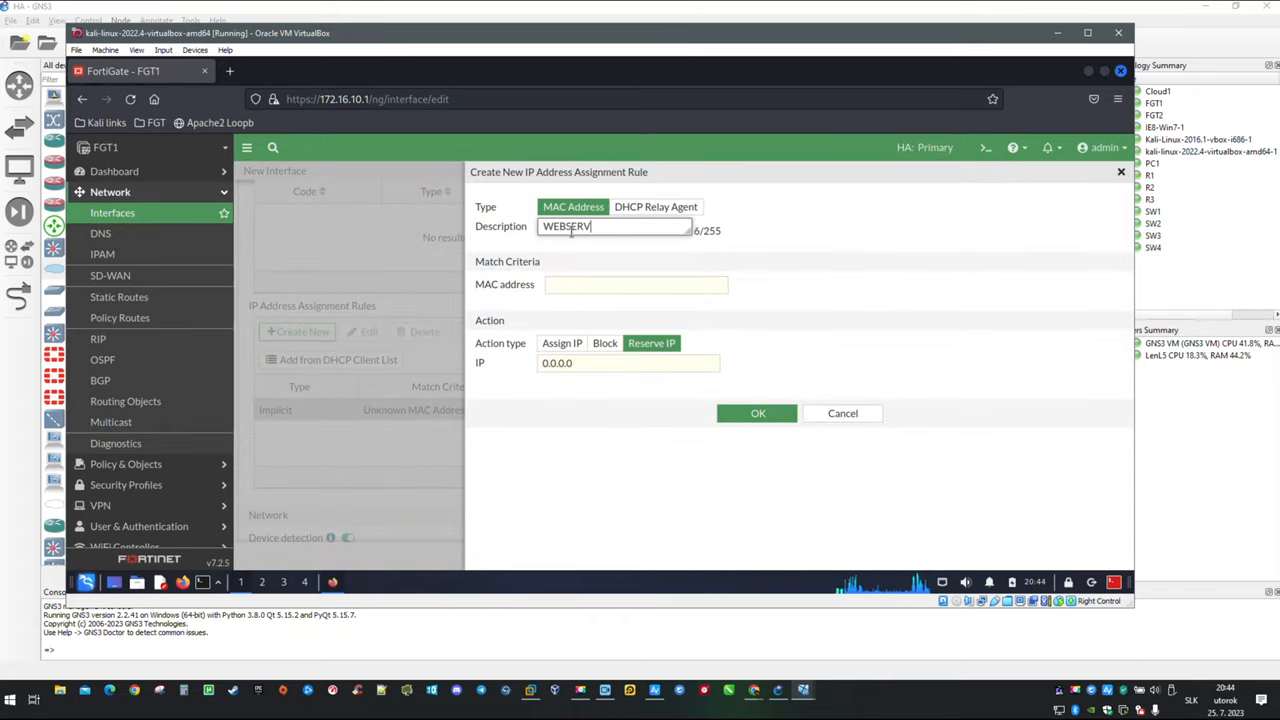
text(ER)
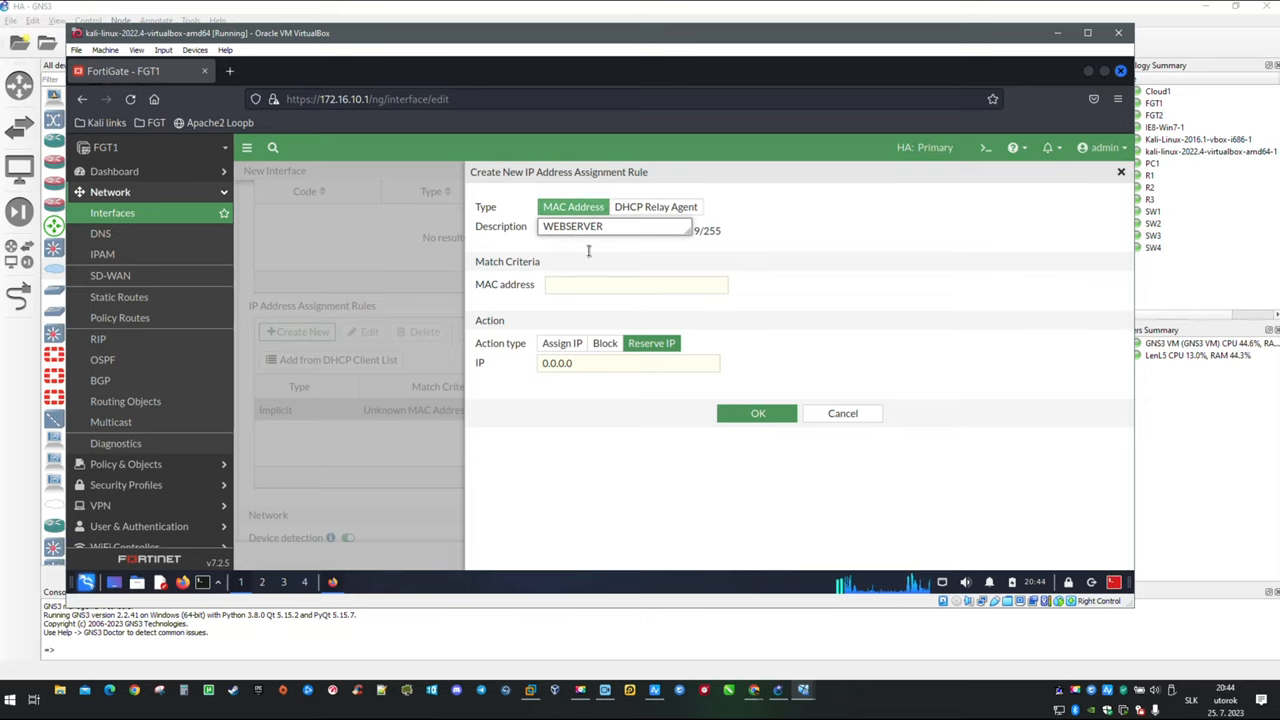
text(08:00:27:9d:20:8b)
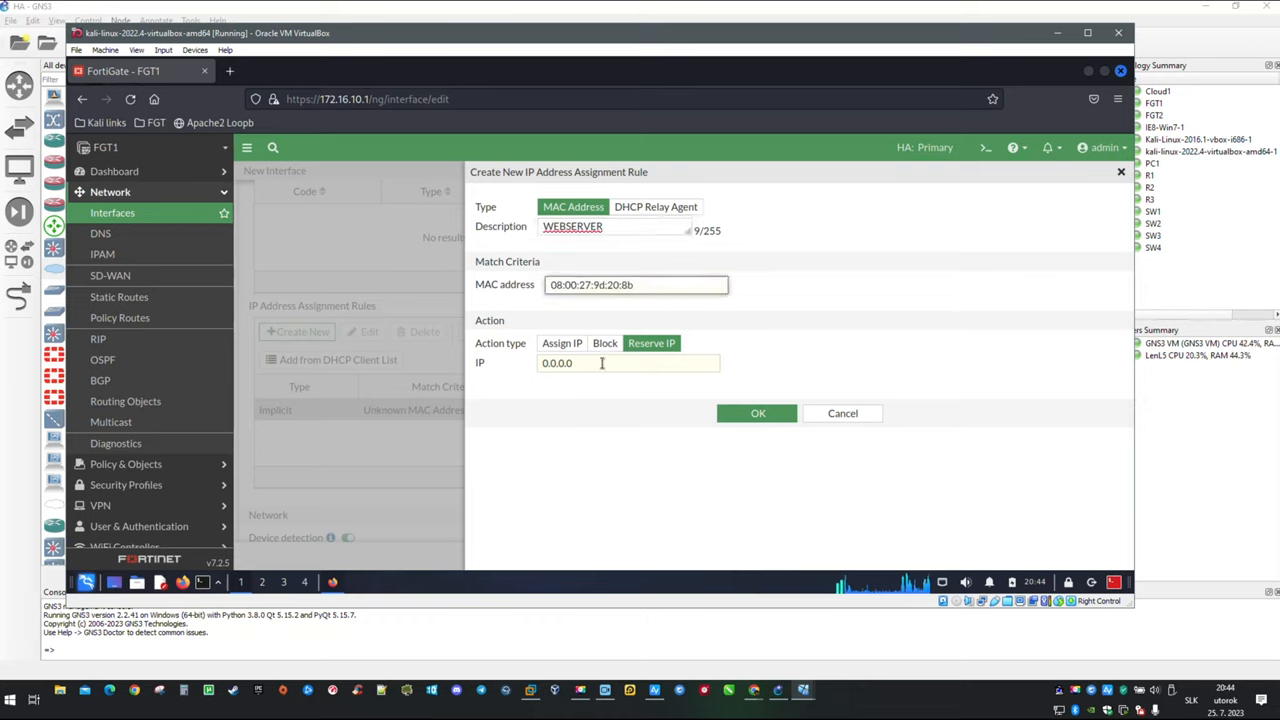
triple_click(600, 363)
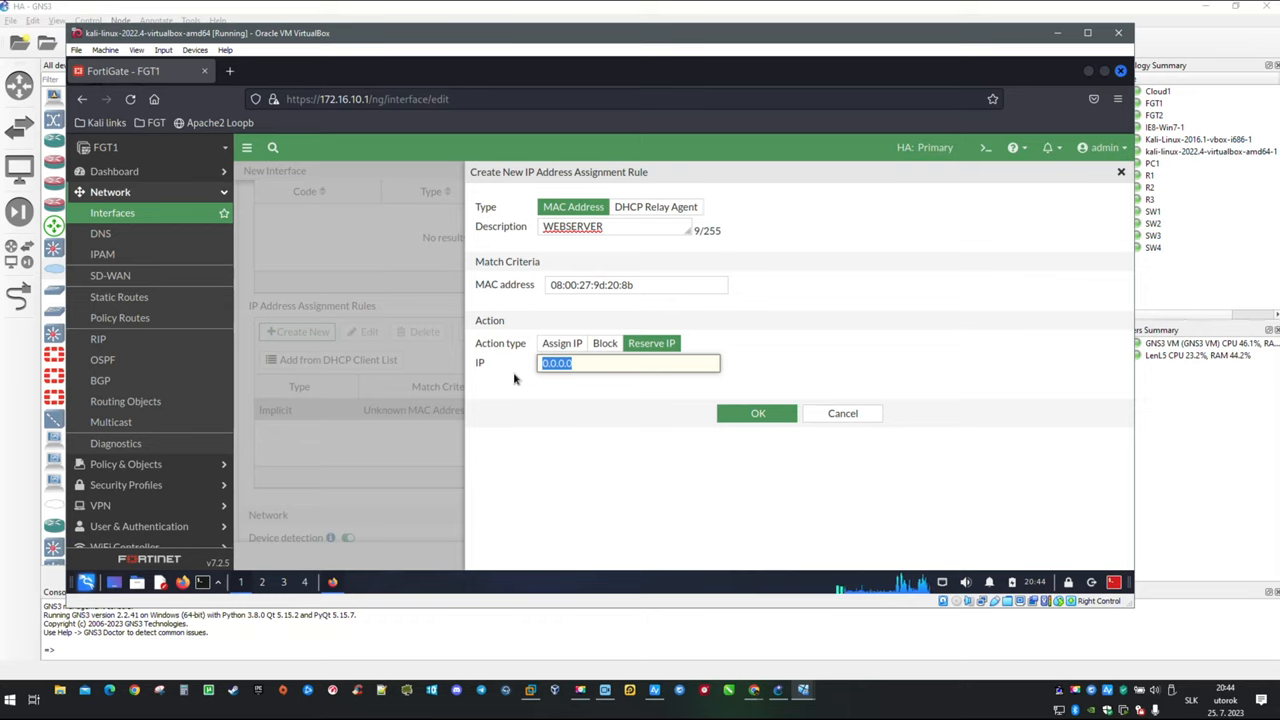
text(172.)
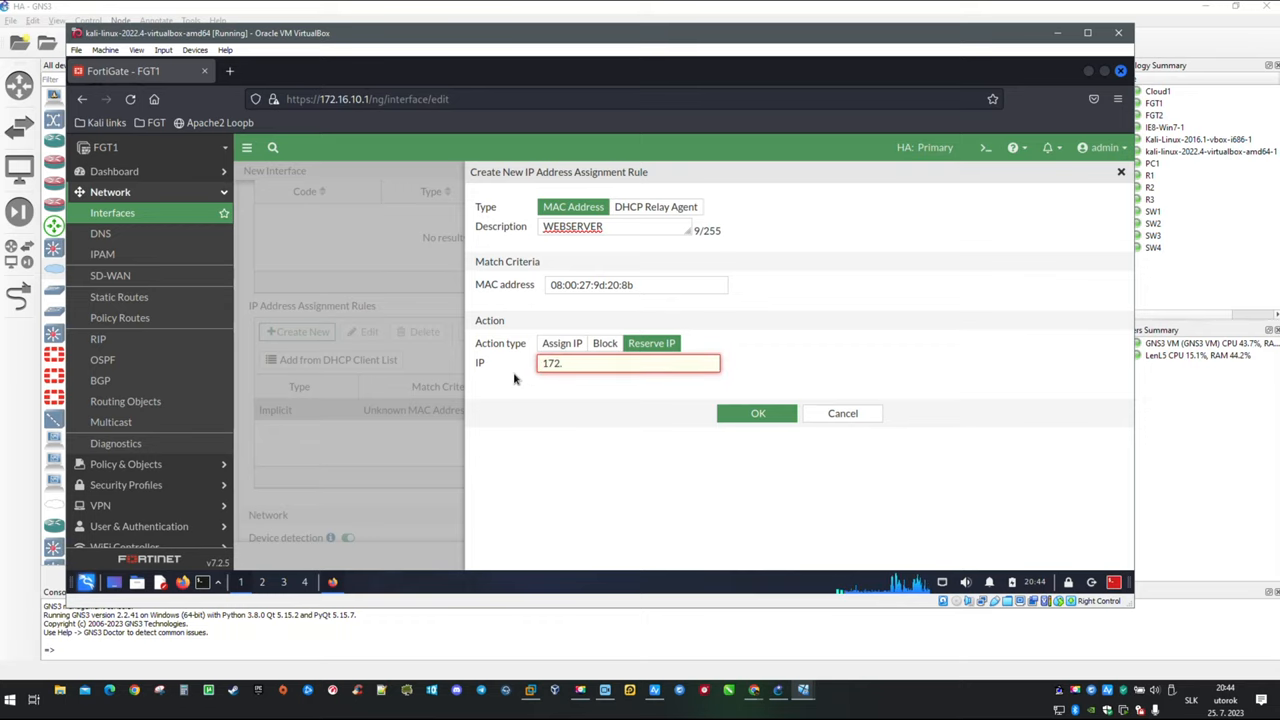
text(16.12)
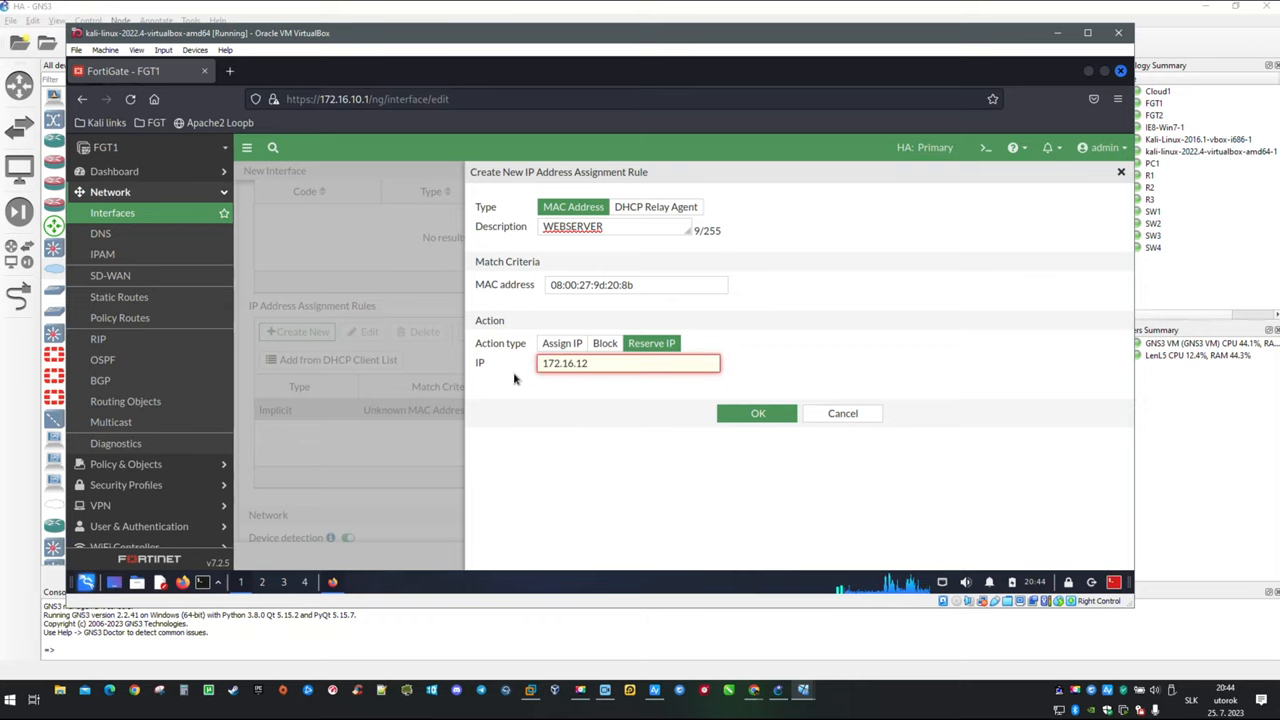
text(.51)
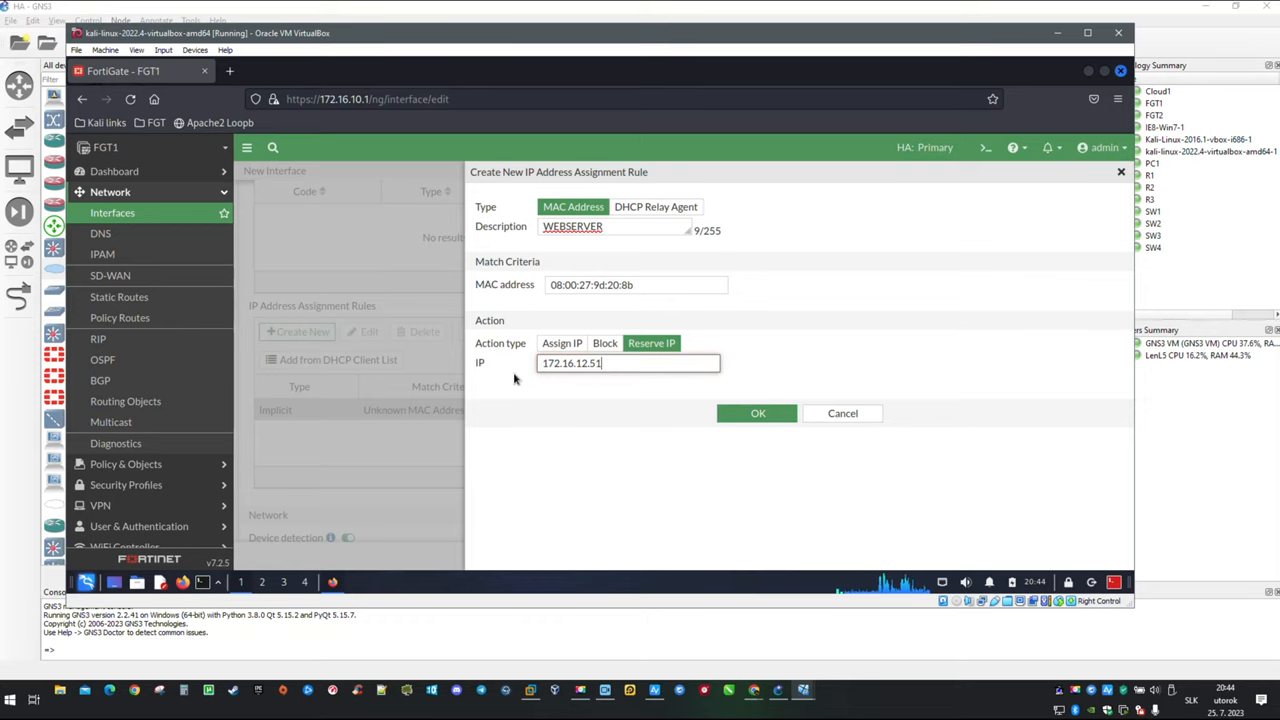
click(636, 284)
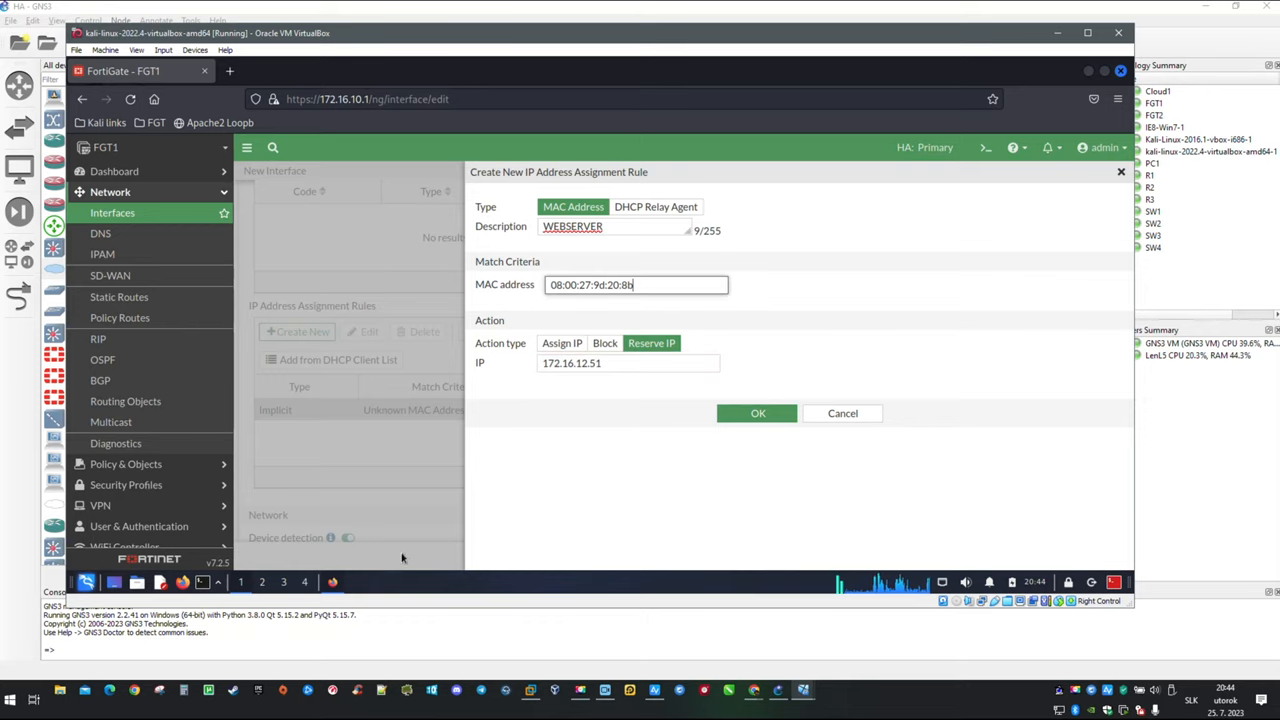
triple_click(628, 363)
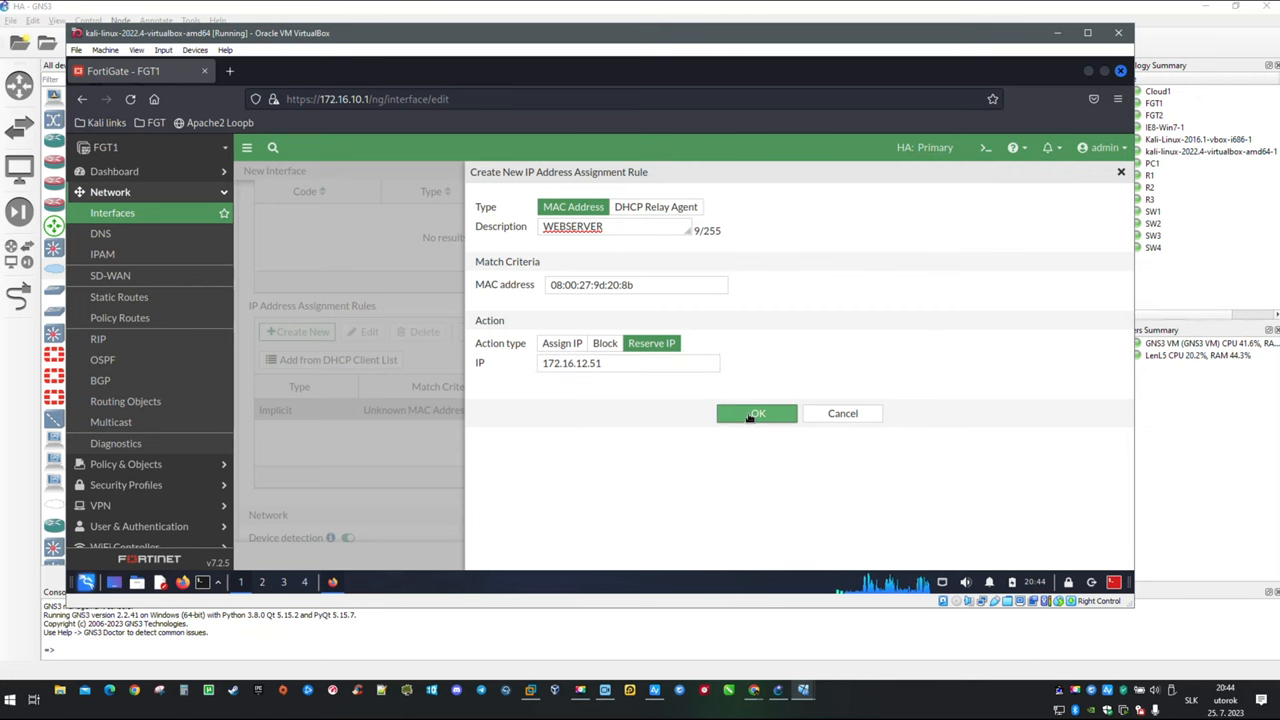
click(756, 413)
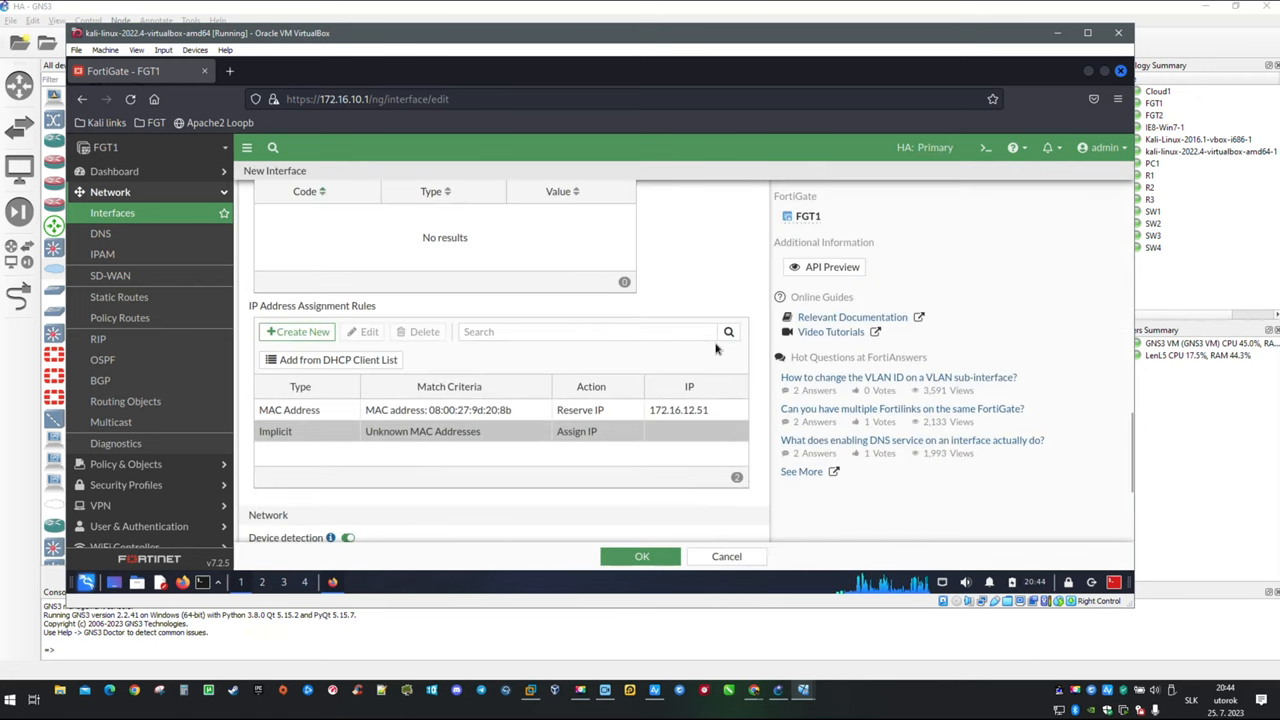
- Scroll through the New Interface form to save the DMZ interface
scroll(down, 3)
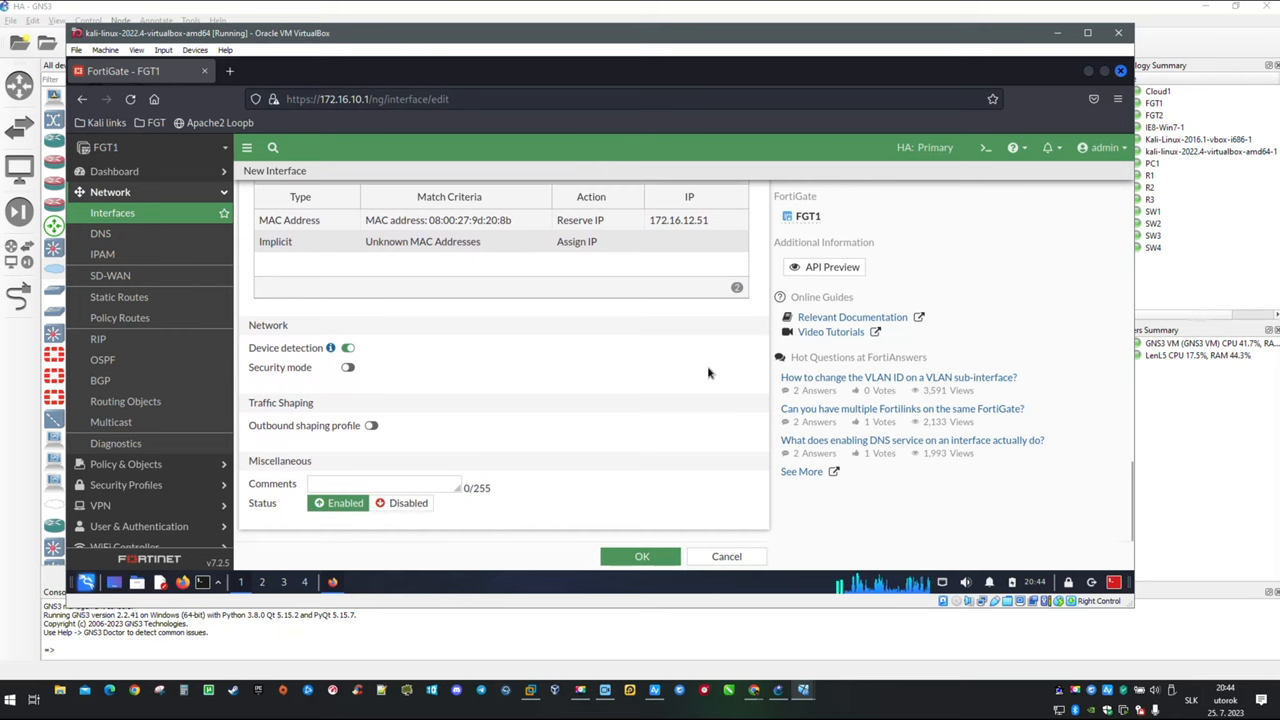
scroll(up, 3)
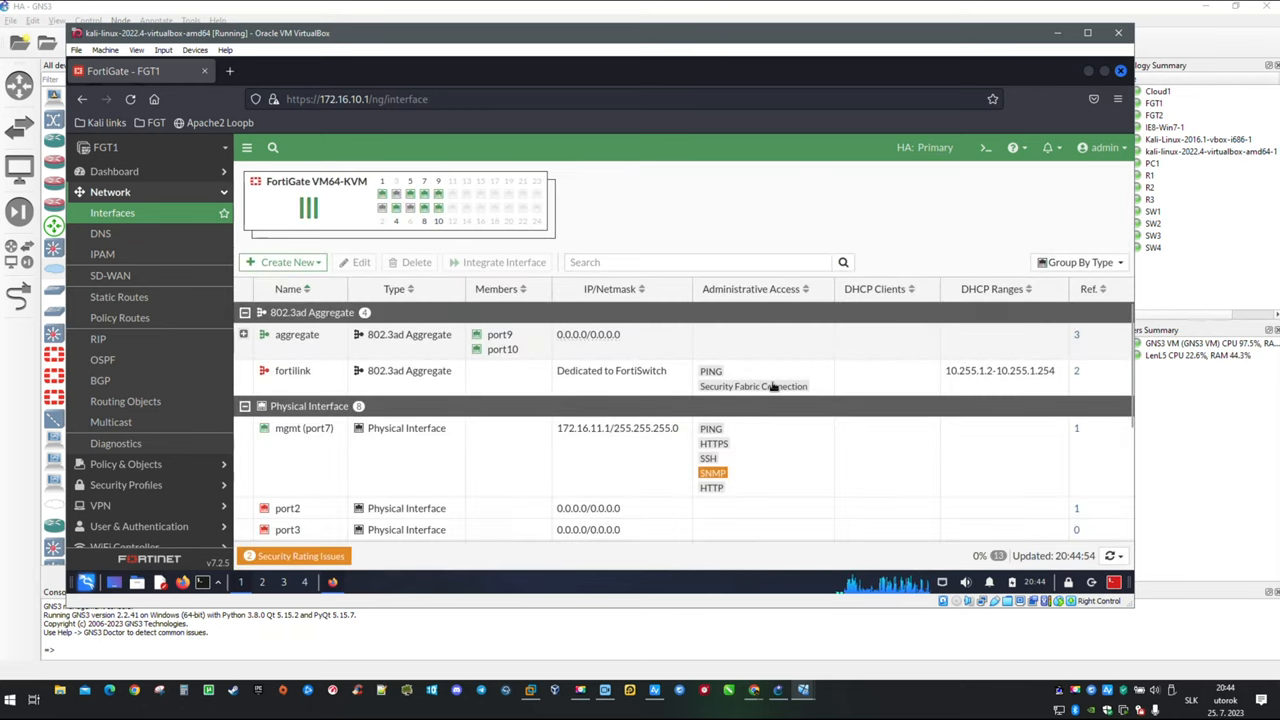
mouse_move(844, 354)
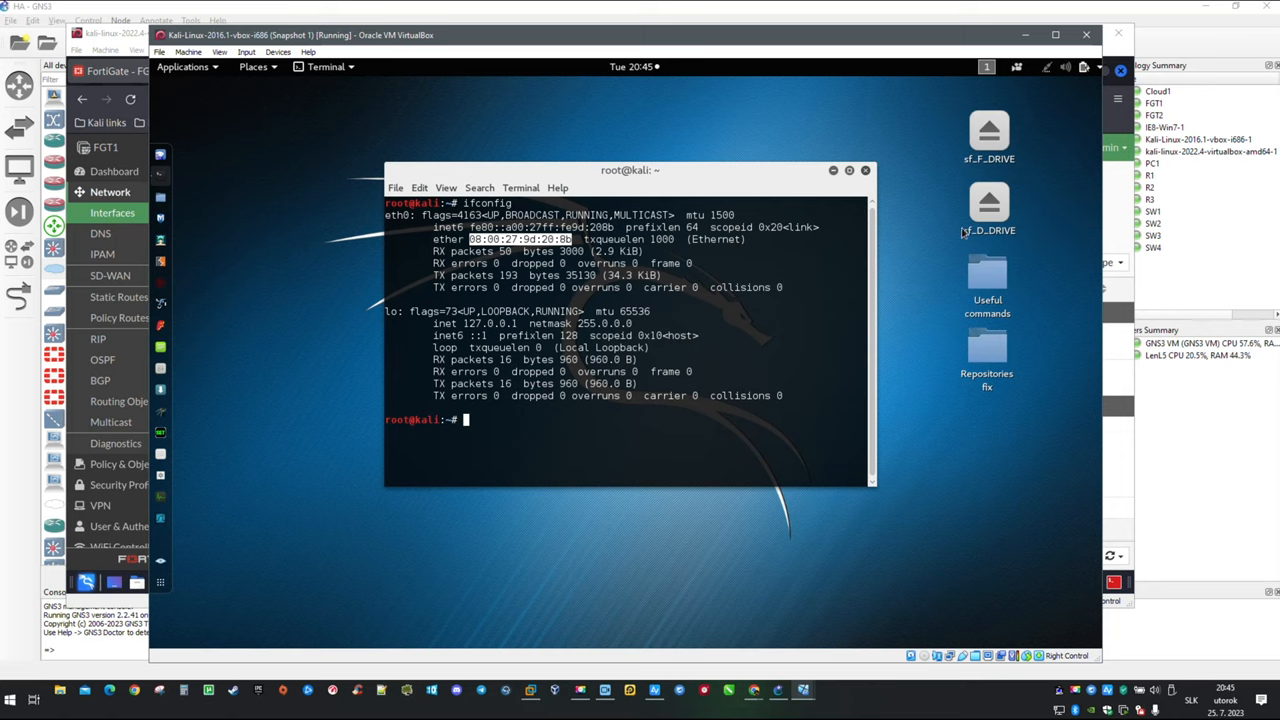
- Reconnect Kali's wired network from the system status menu to get a new address
click(1047, 67)
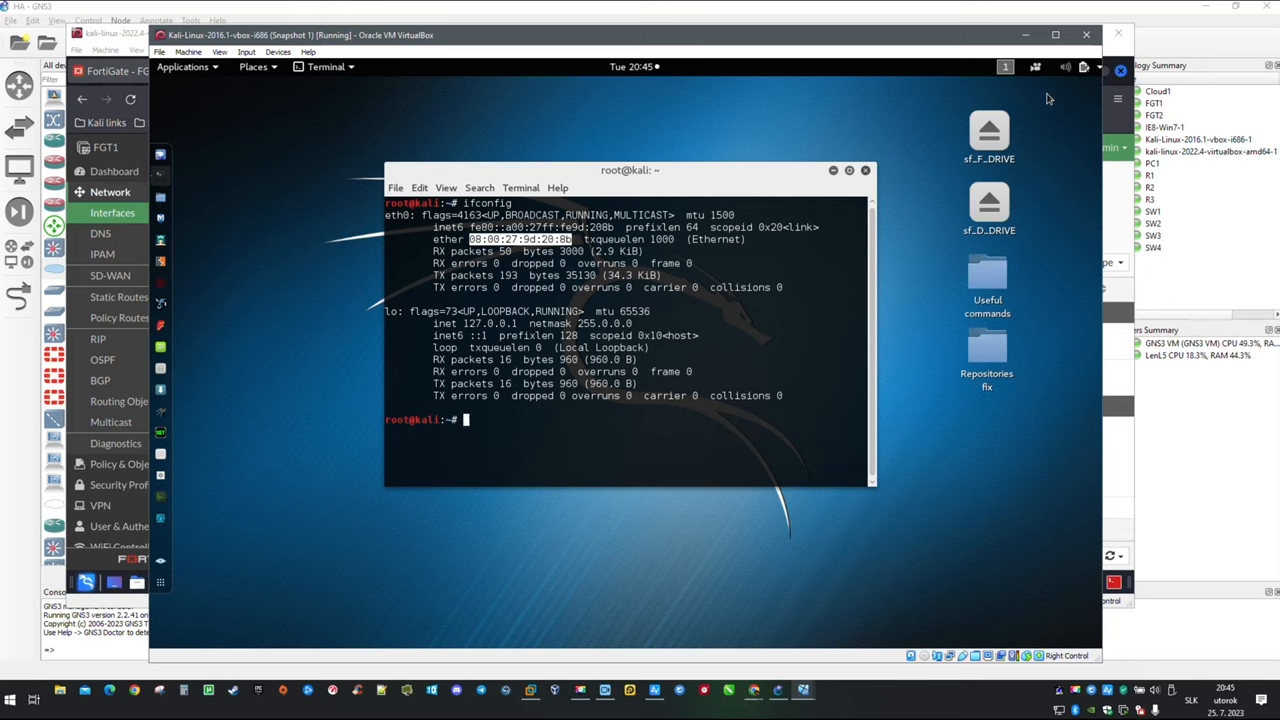
click(1083, 67)
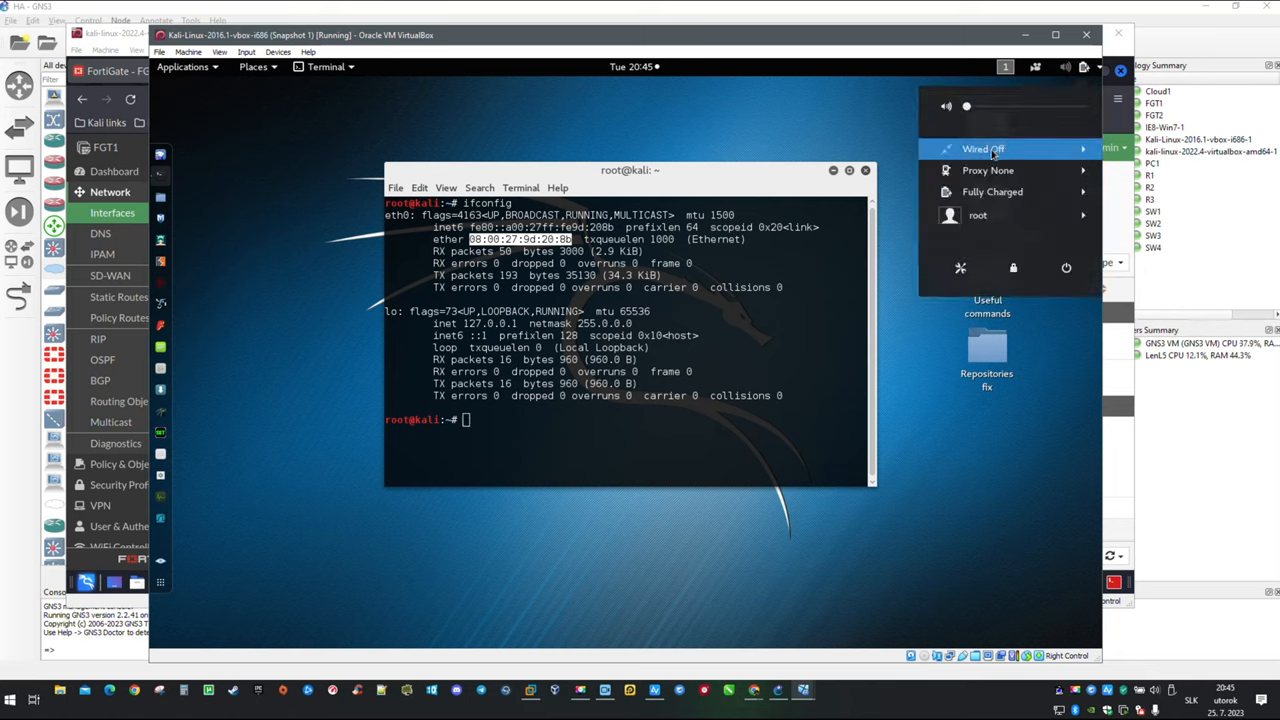
click(983, 148)
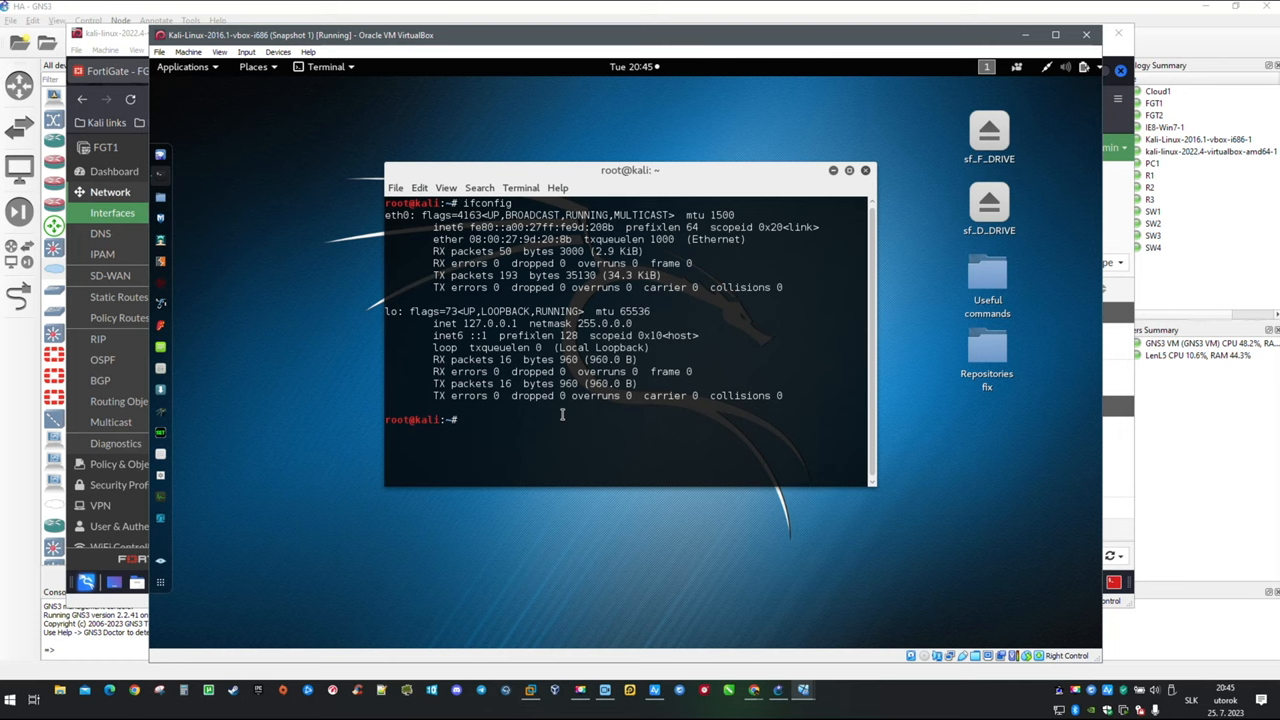
- Run ifconfig, confirm eth0 shows 172.16.12.51, and minimize the terminal
text(ifc)
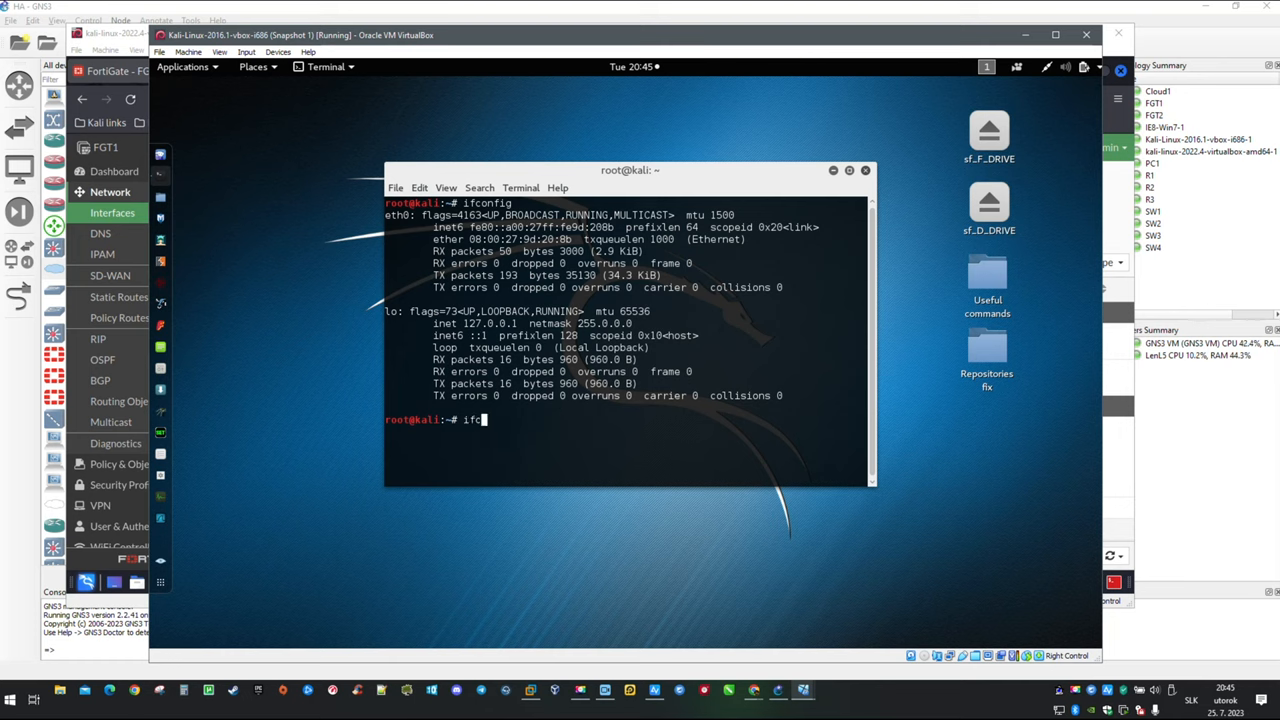
key(Return)
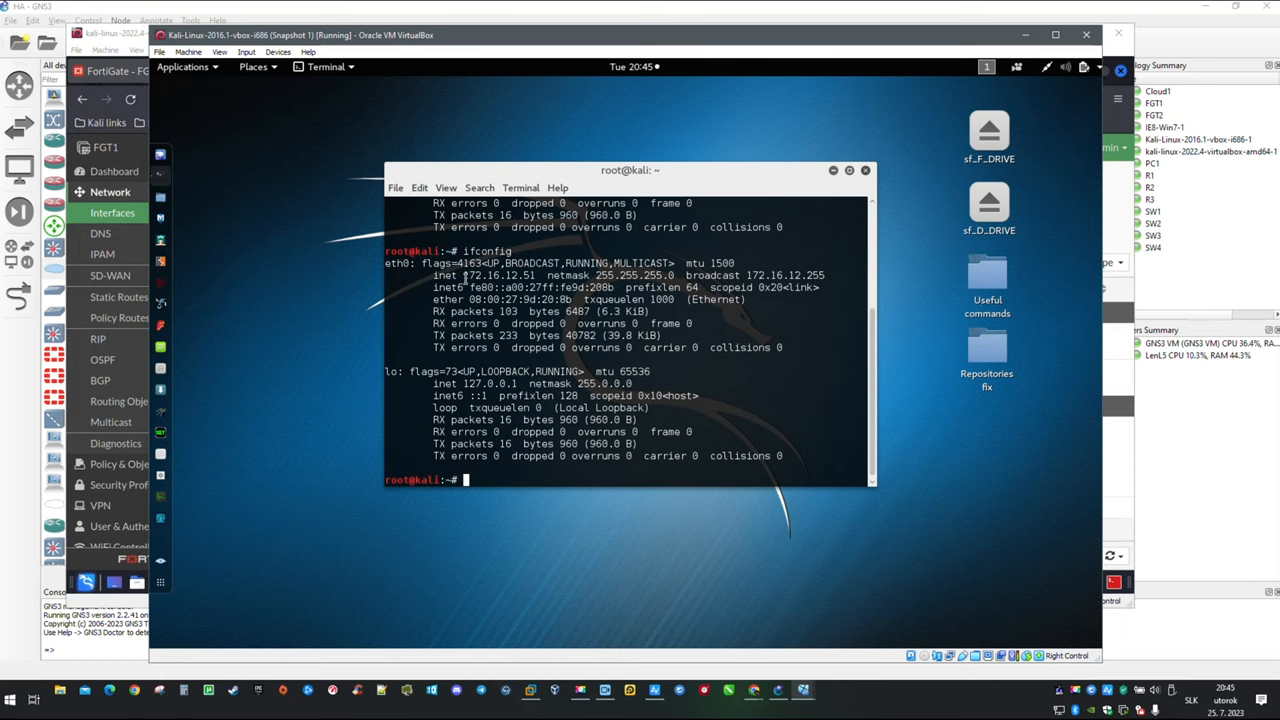
double_click(497, 275)
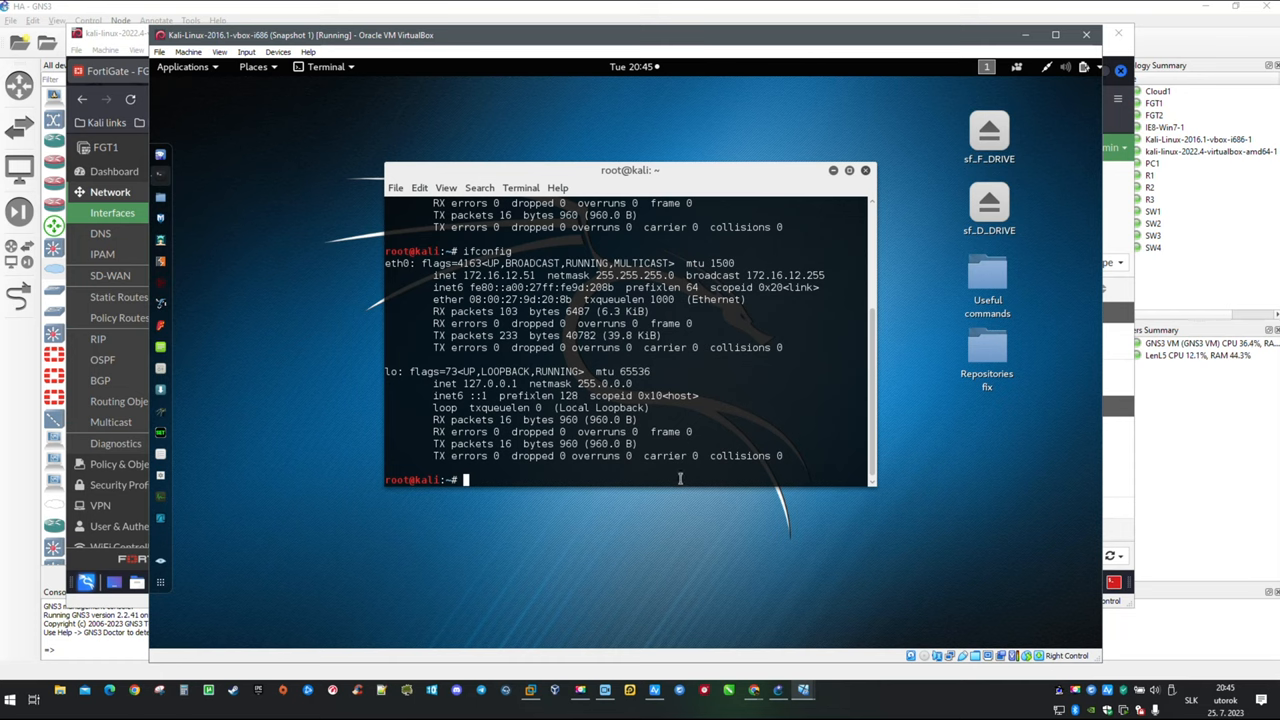
mouse_move(835, 172)
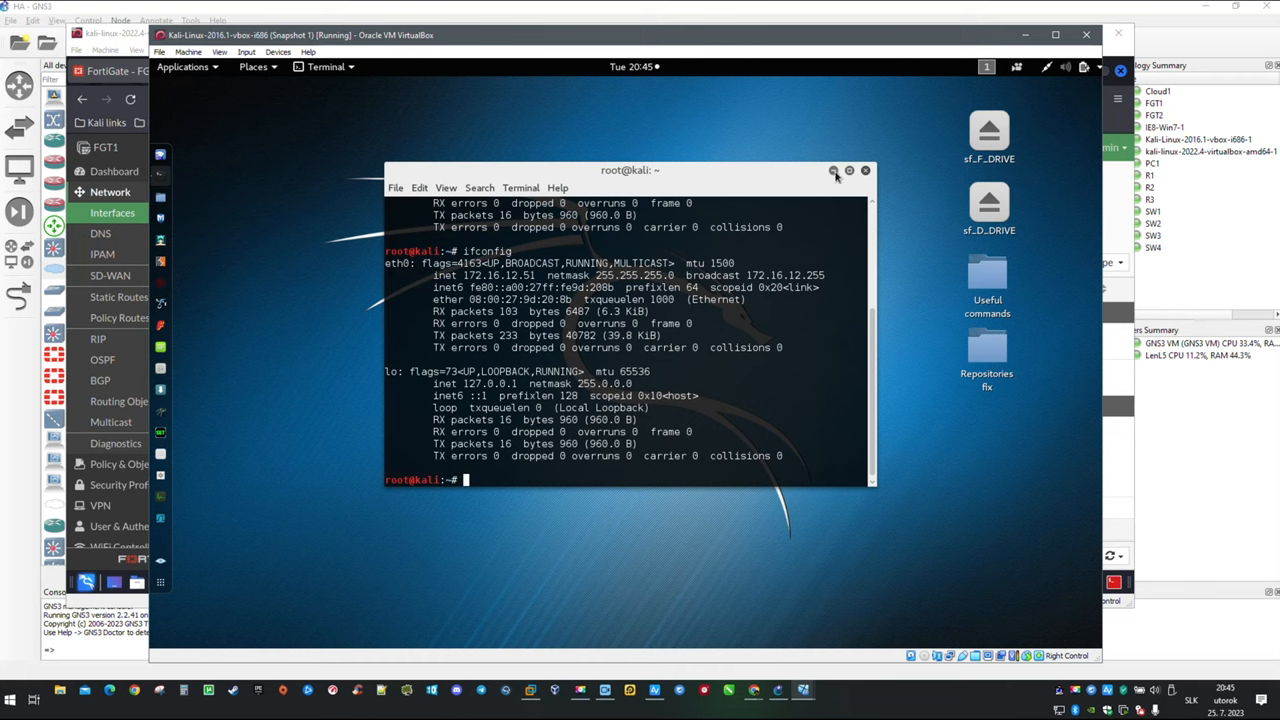
click(833, 171)
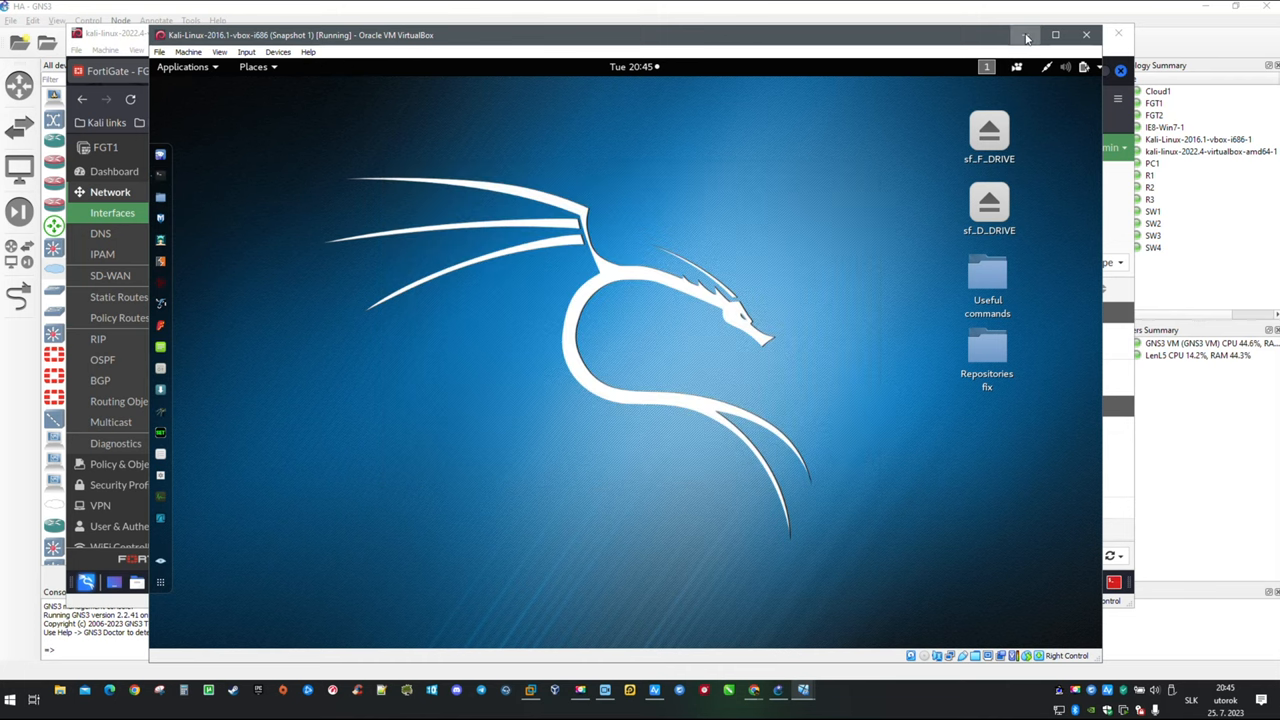
- Hide the Kali 2016 VM window and open FortiGate's empty Virtual IPs list
click(1026, 35)
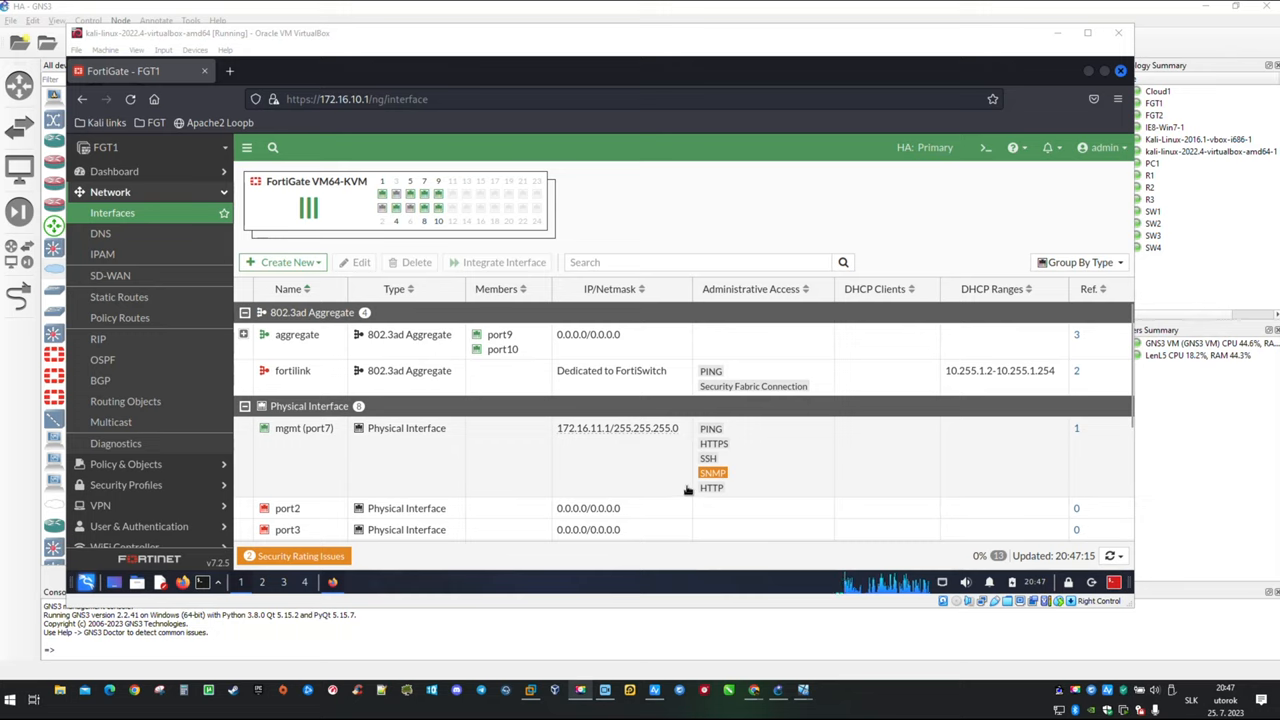
mouse_move(601, 463)
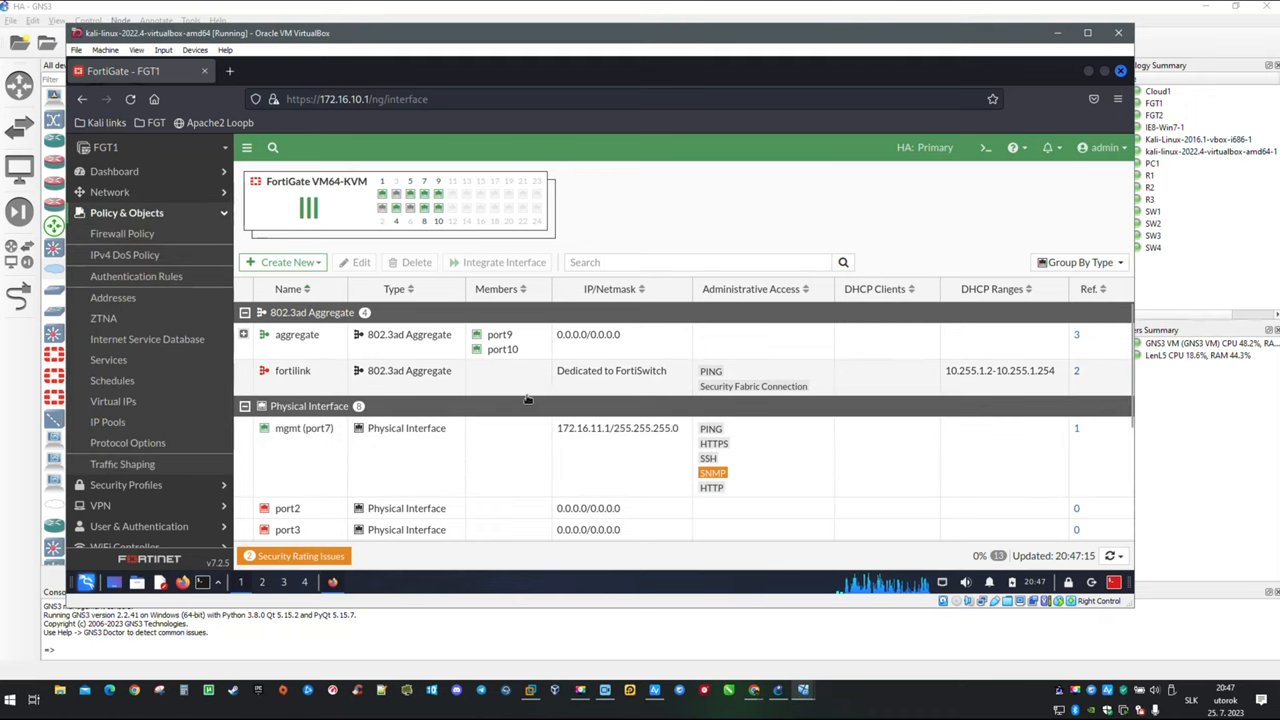
mouse_move(113, 401)
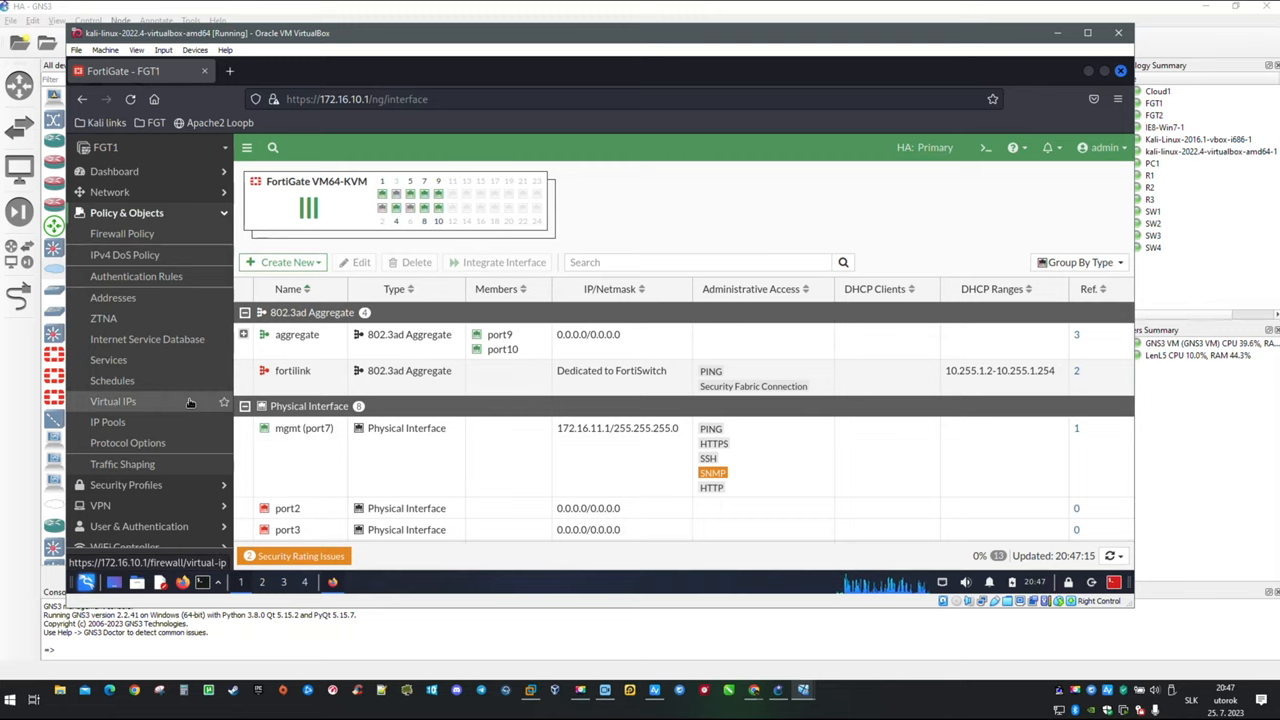
click(113, 401)
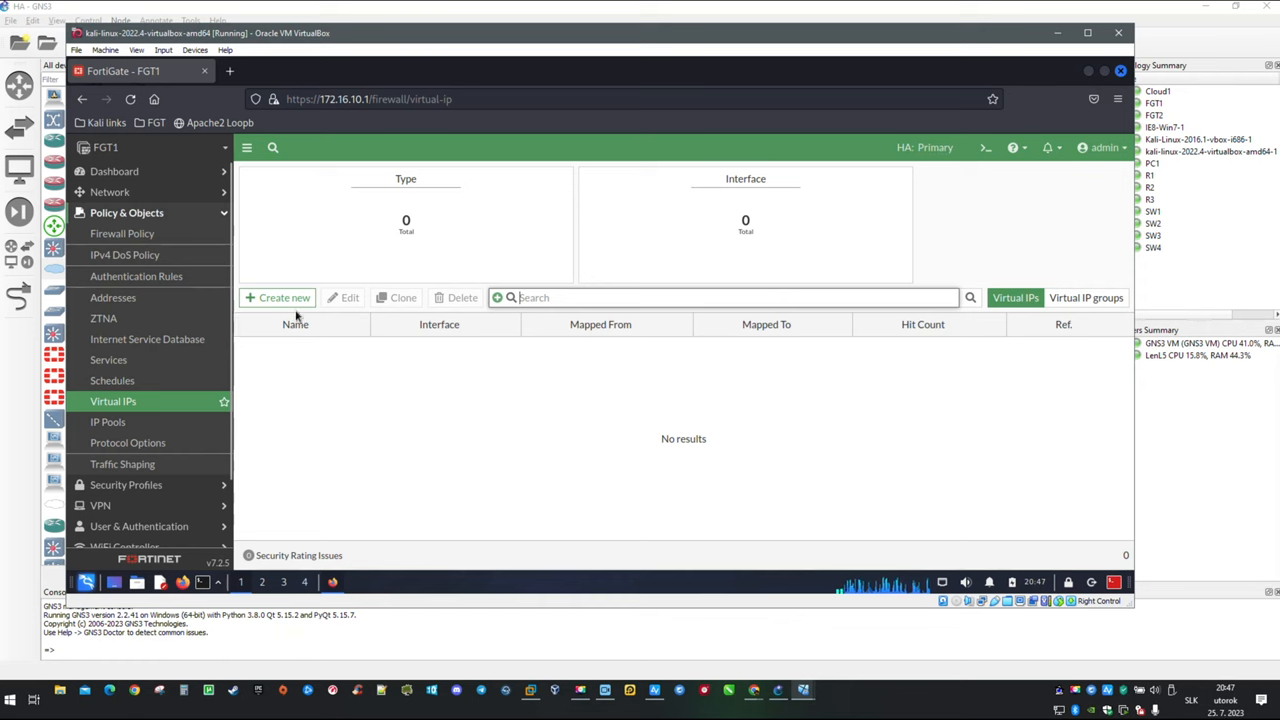
- Create virtual IP WEBSERVER on wan (port1) with external IP 10.100.10.3
click(278, 297)
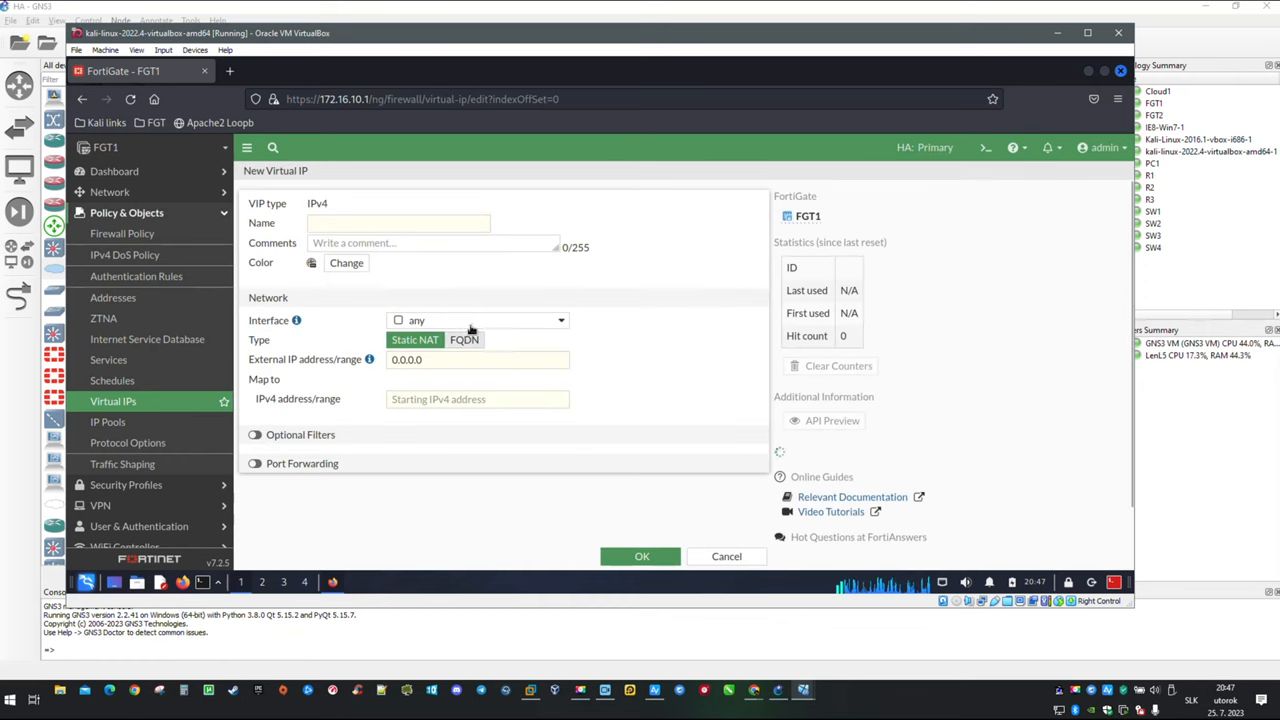
click(398, 223)
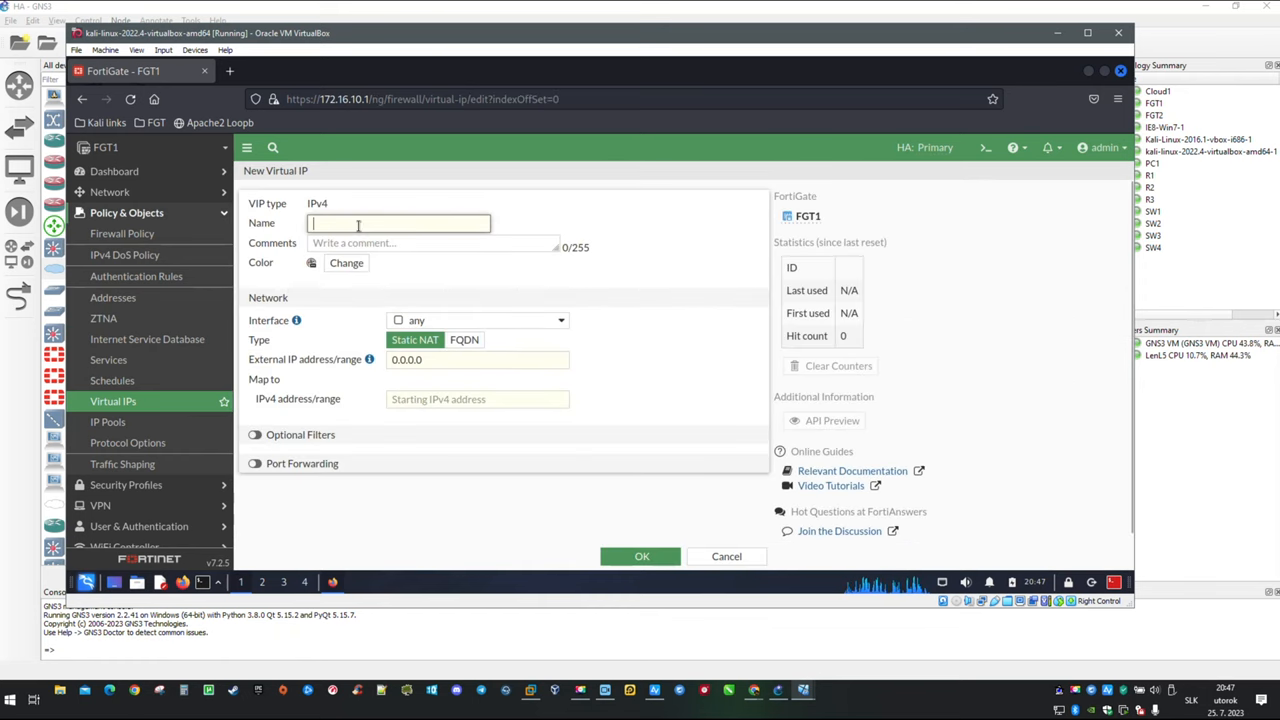
text(WE)
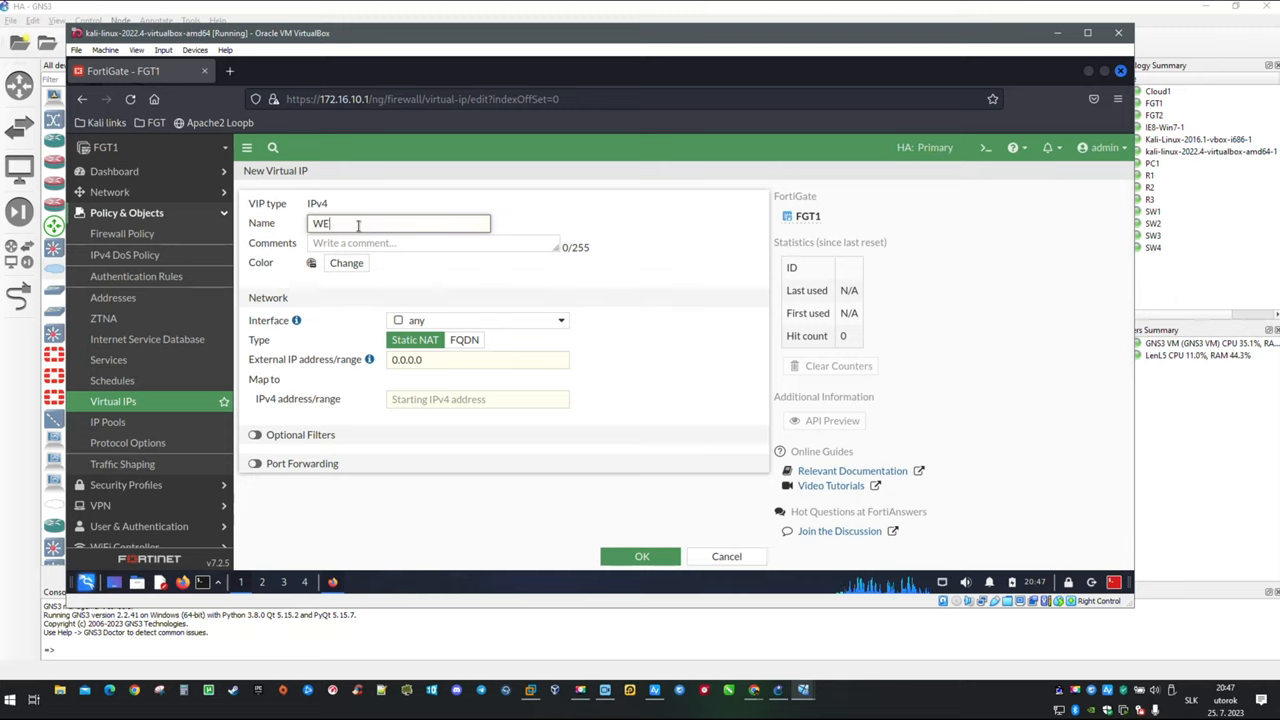
text(BSE)
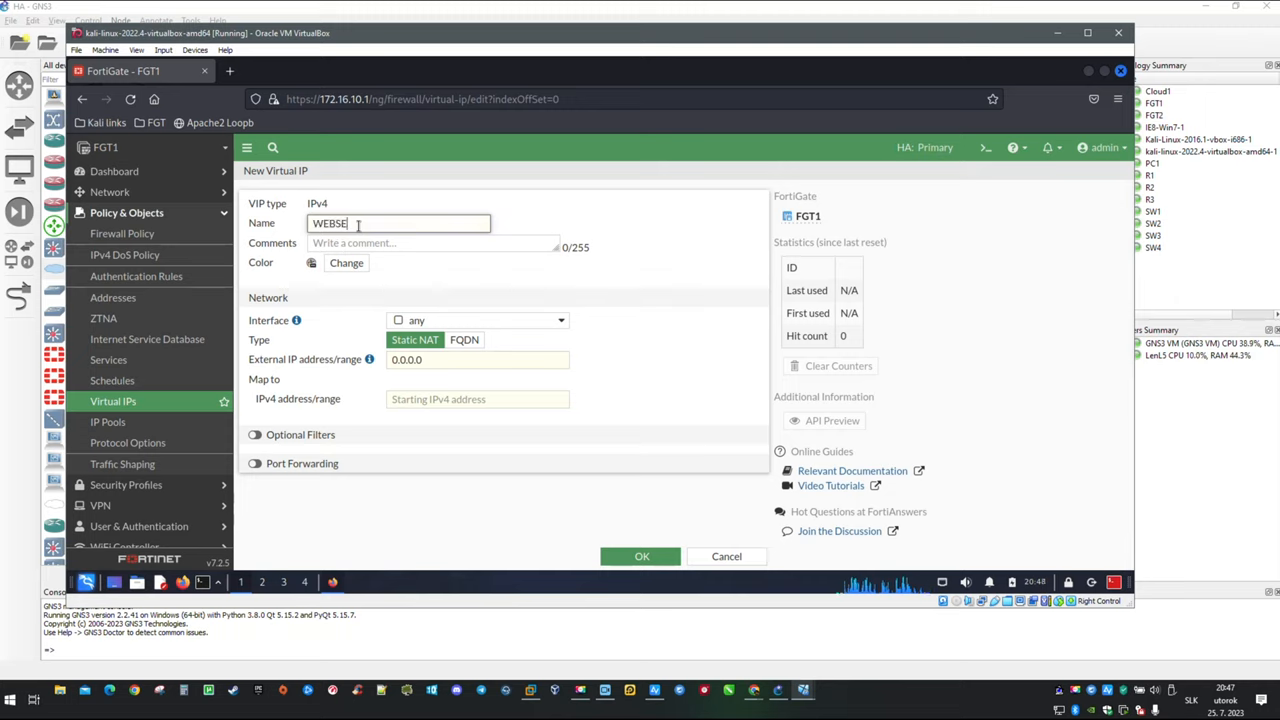
text(RVER)
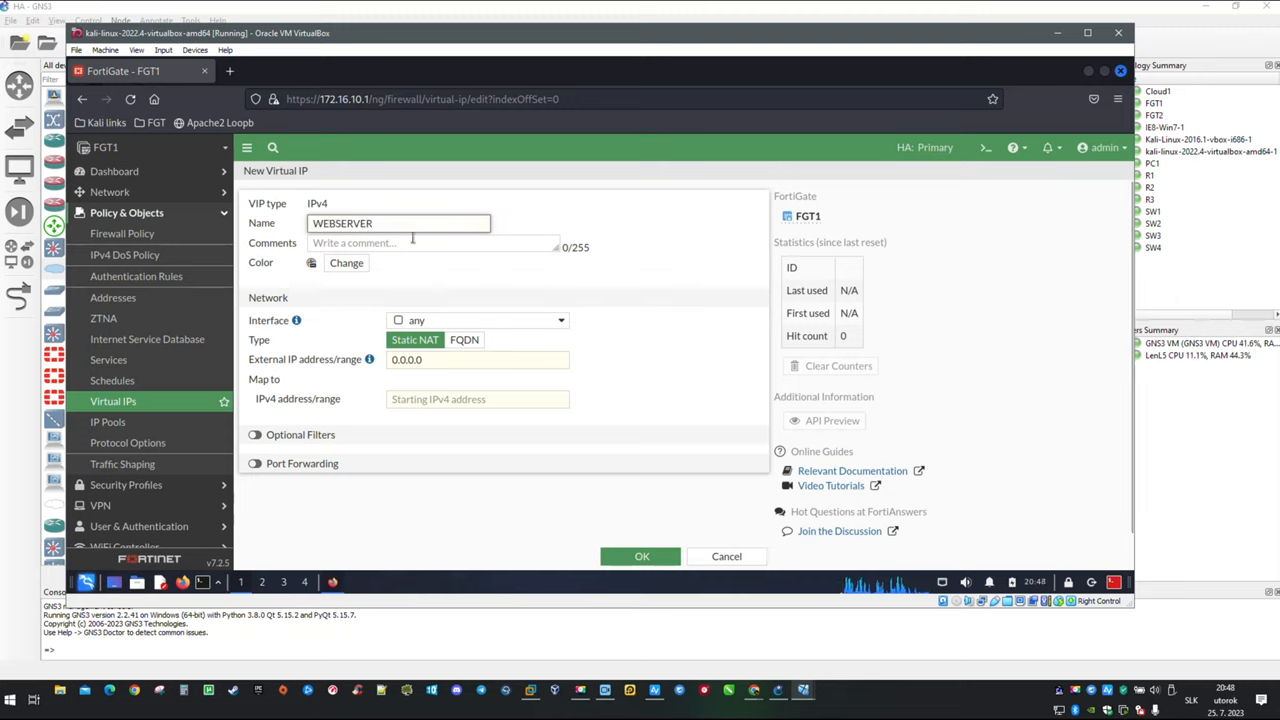
mouse_move(498, 330)
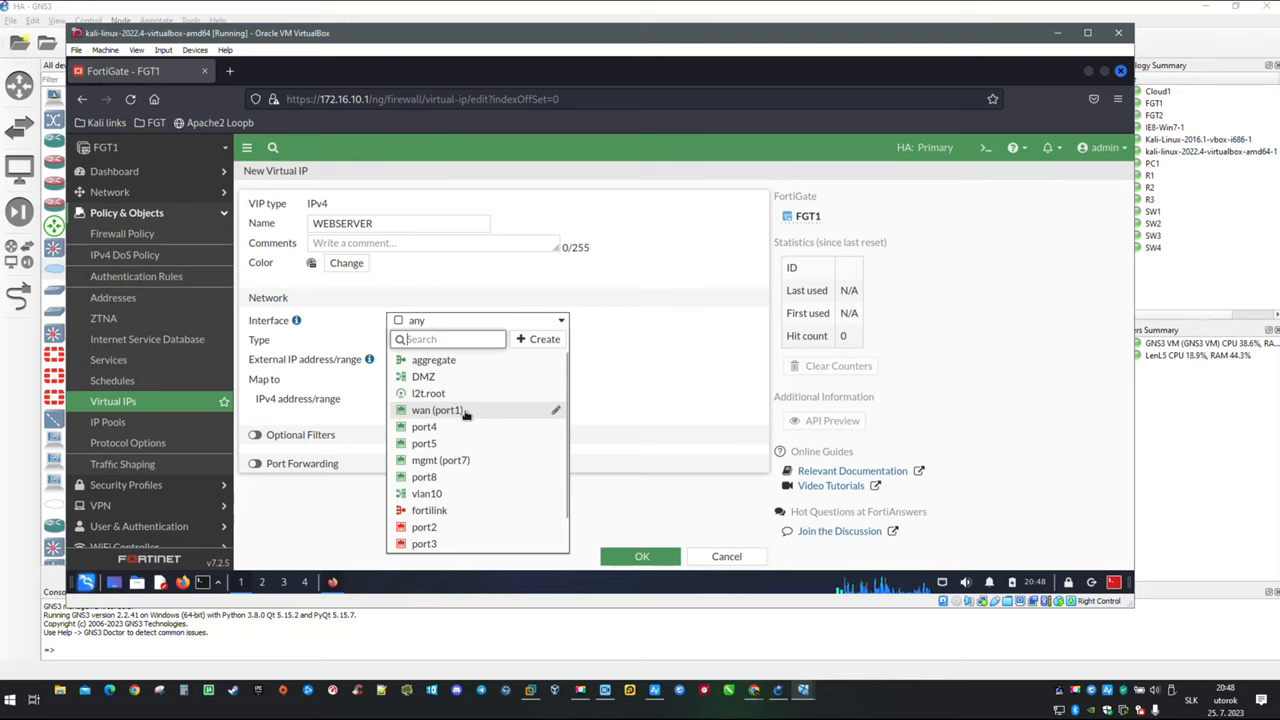
click(437, 410)
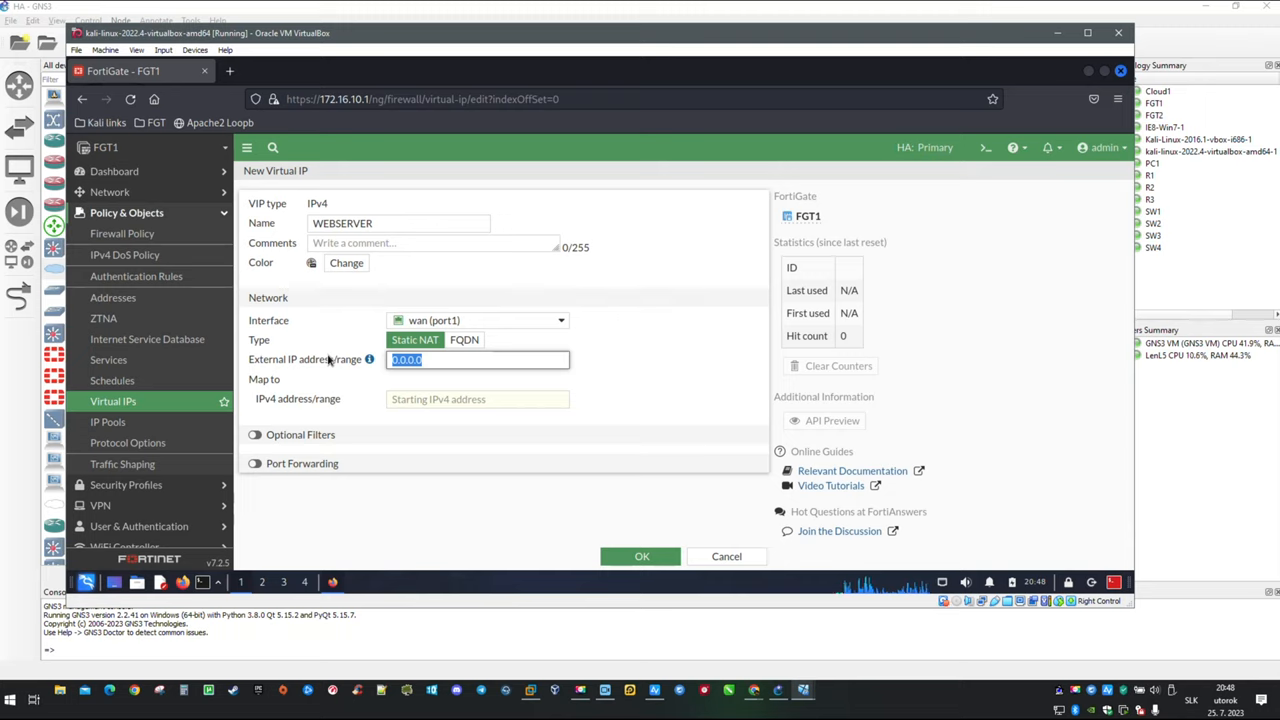
text(10.)
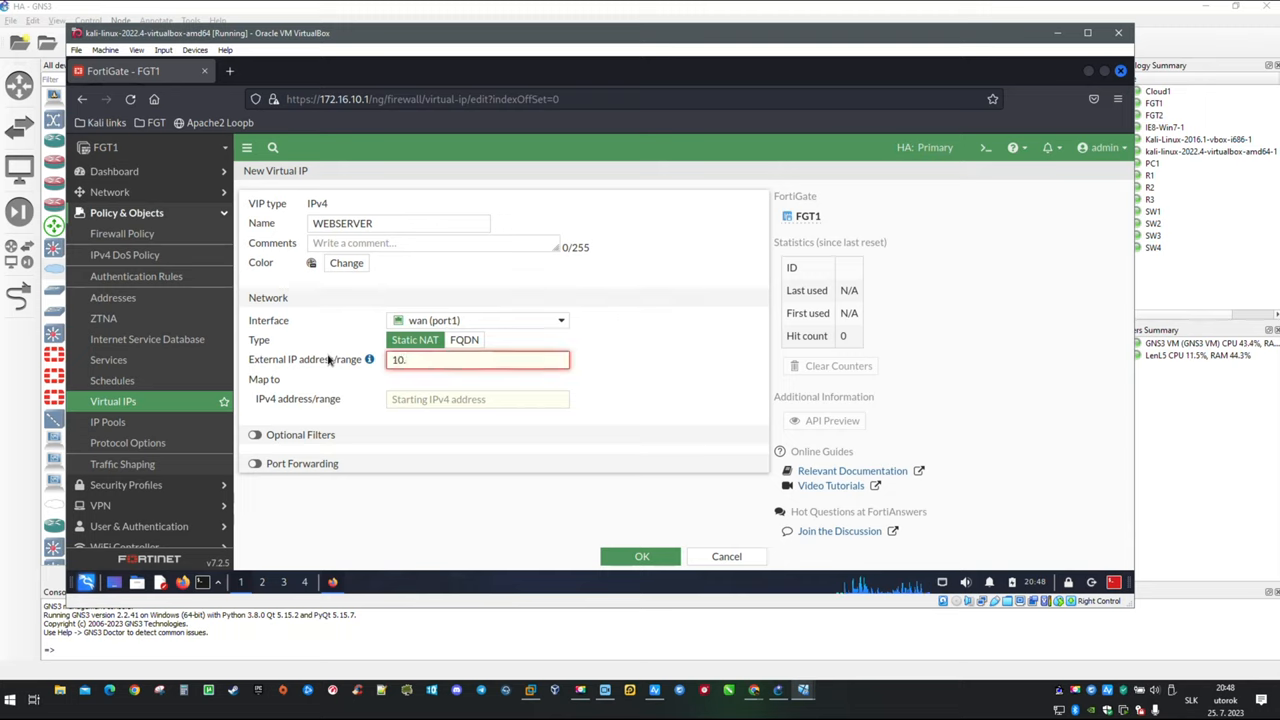
text(100.10.)
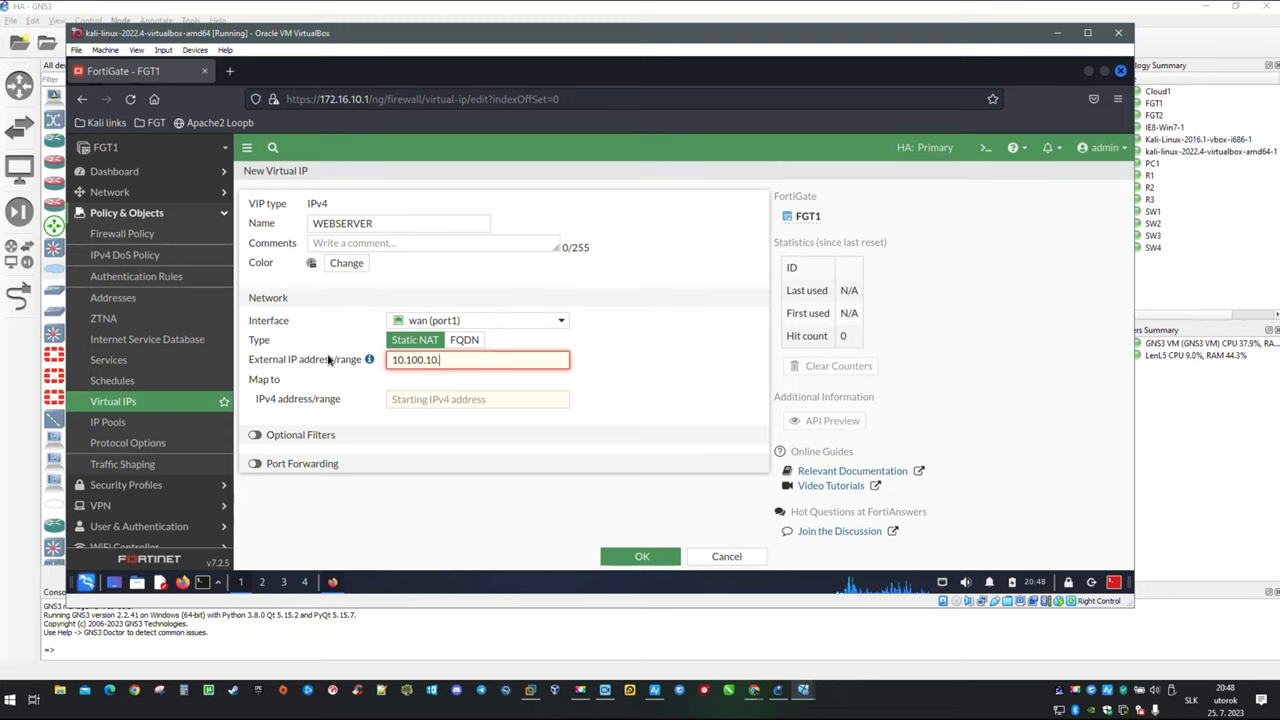
text(3)
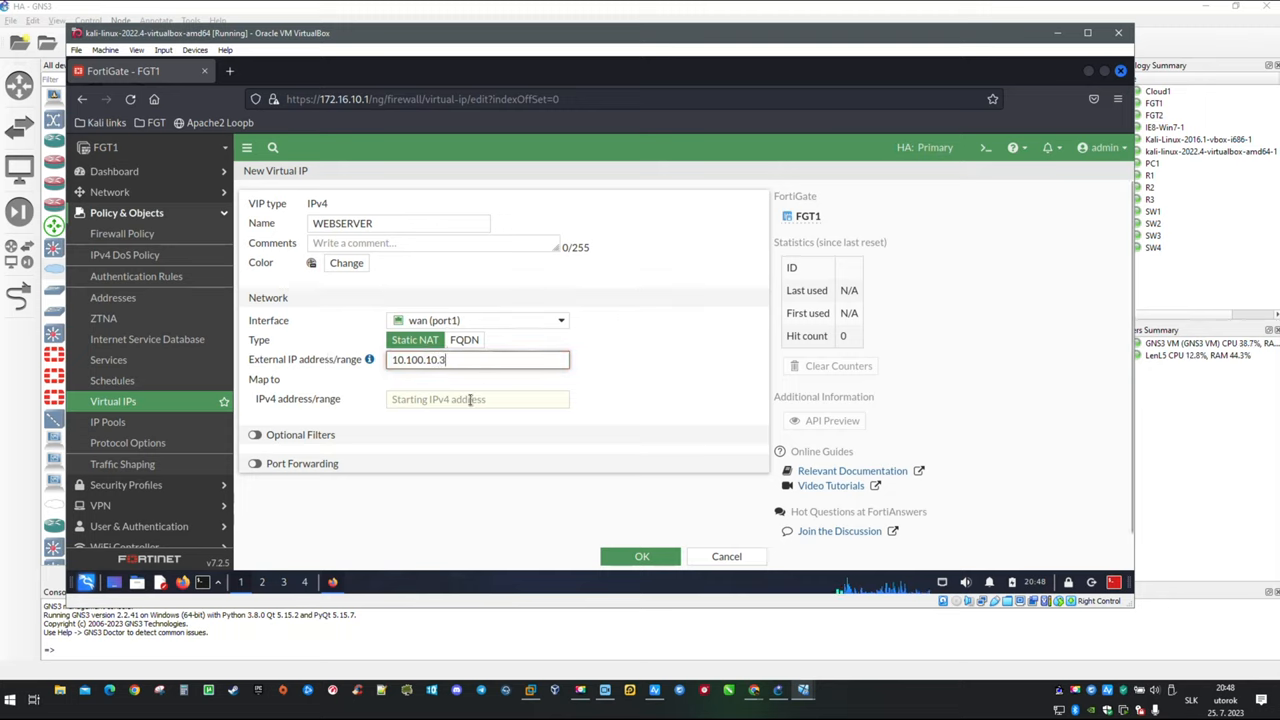
- Map it to 172.16.12.51 and enable port forwarding from 8080 to 80
click(477, 398)
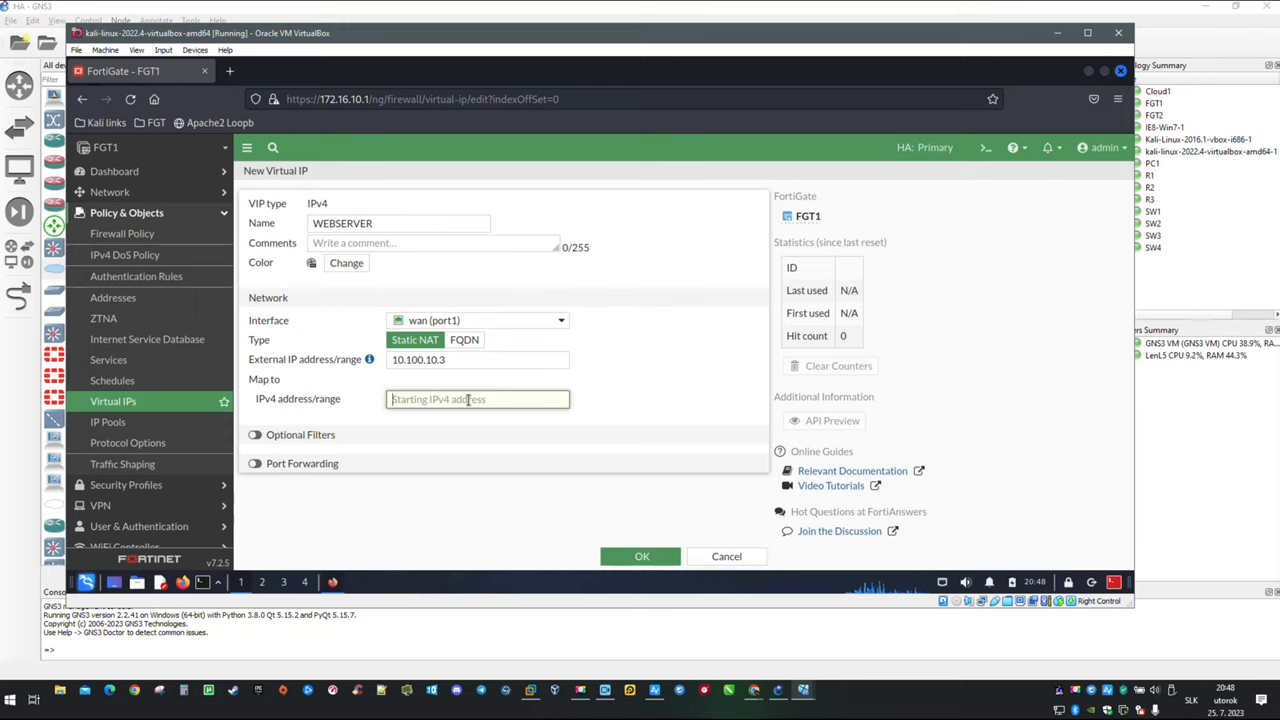
text(172)
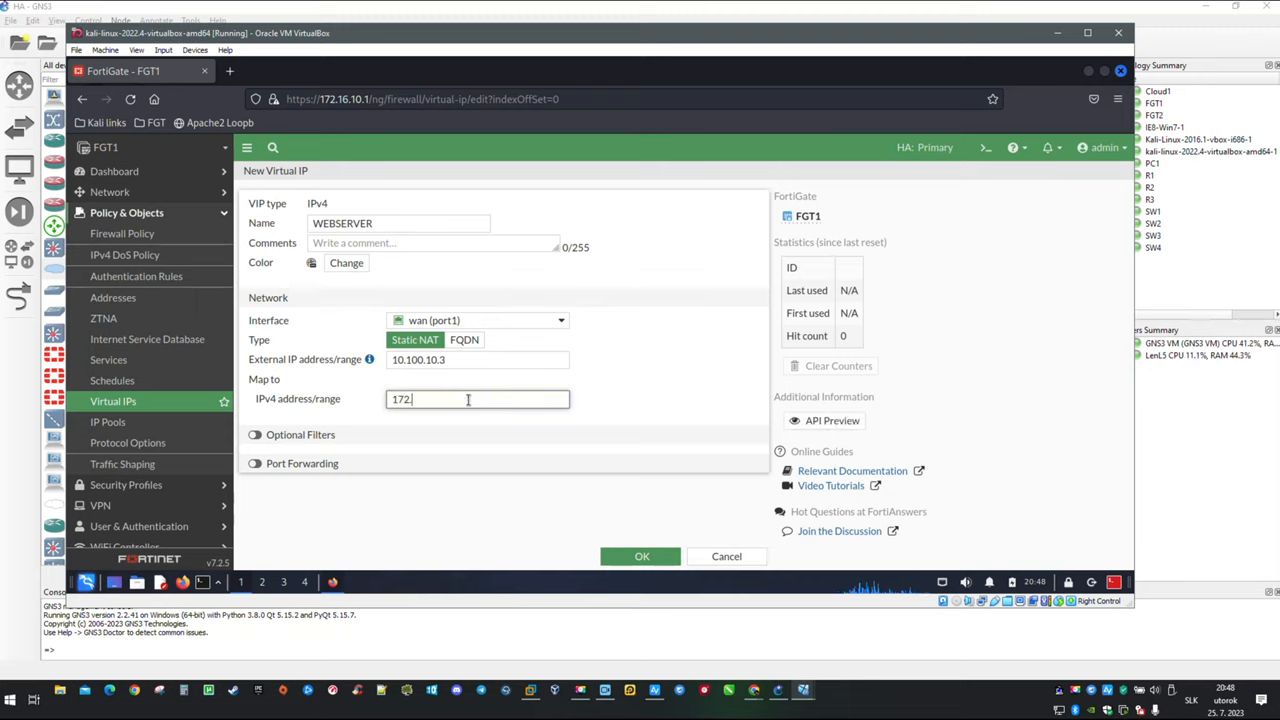
text(.16.12)
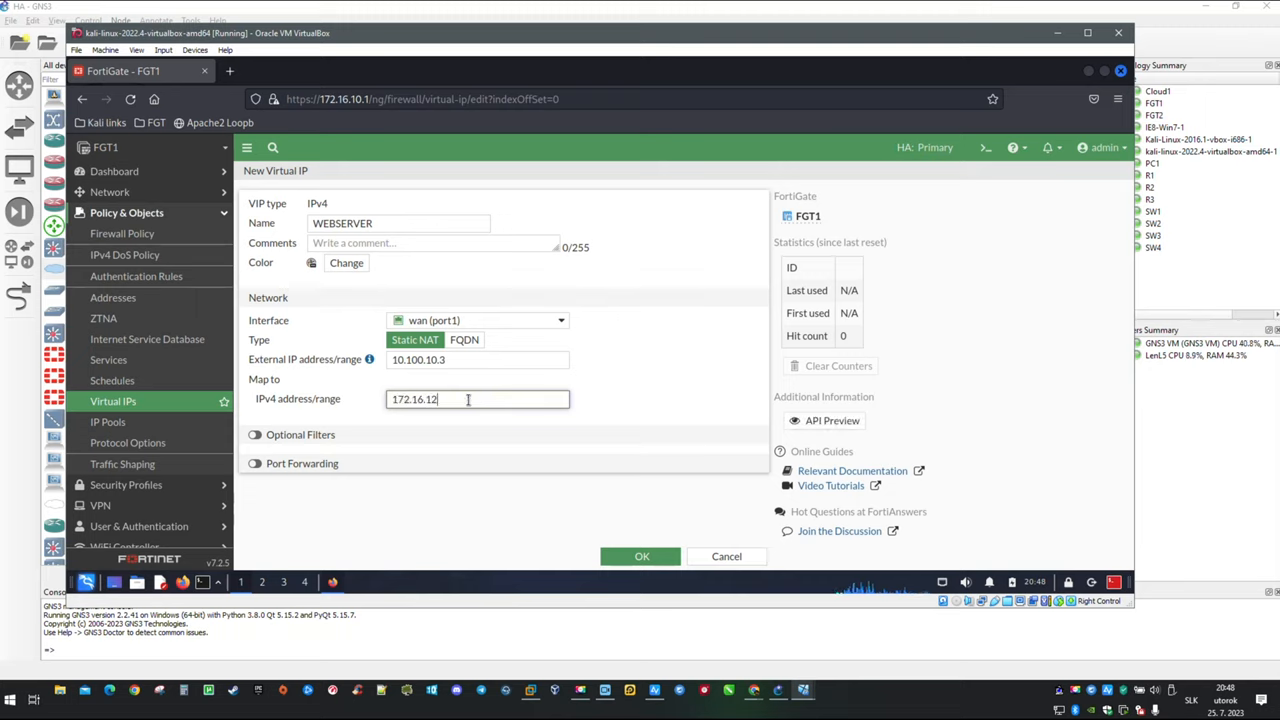
text(.51)
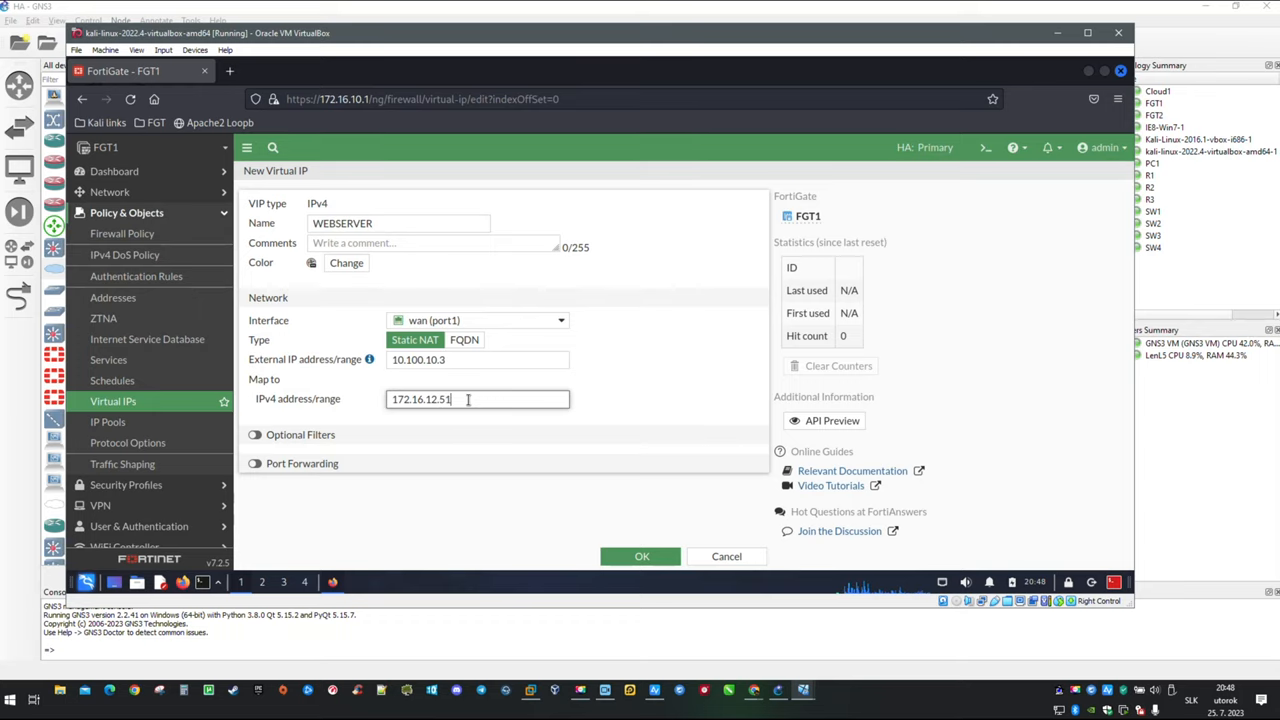
click(255, 463)
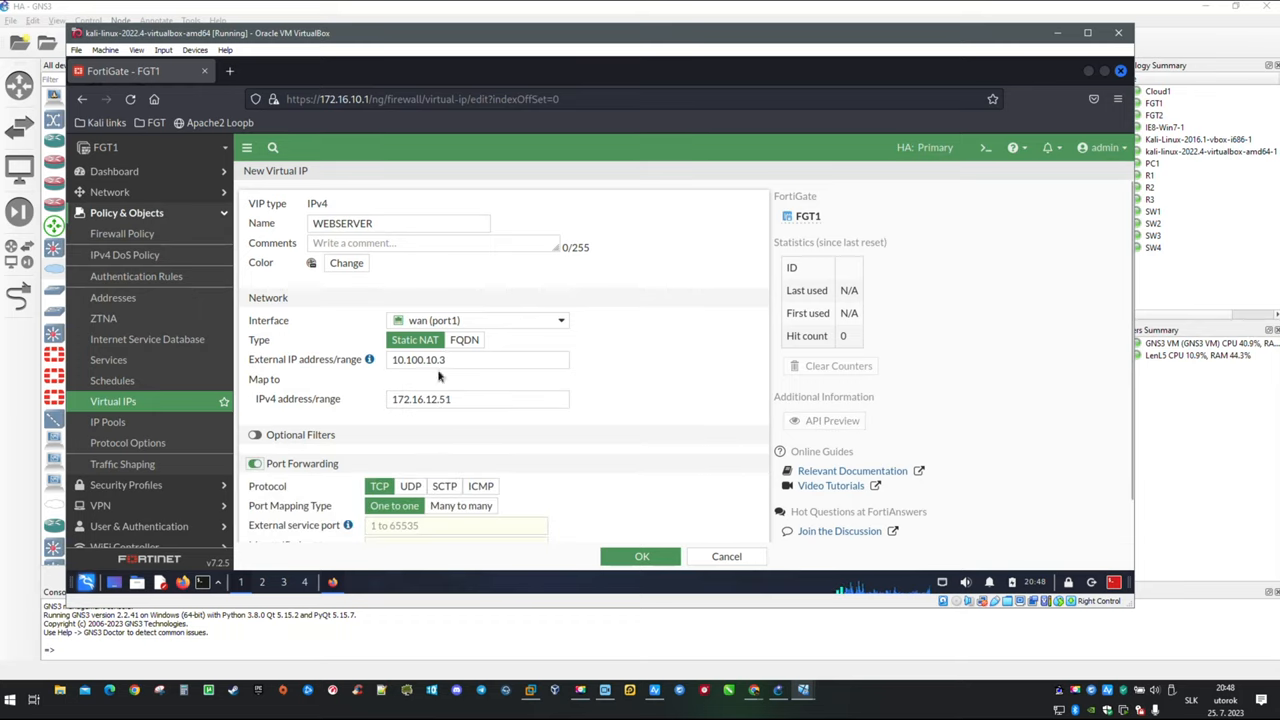
scroll(down, 3)
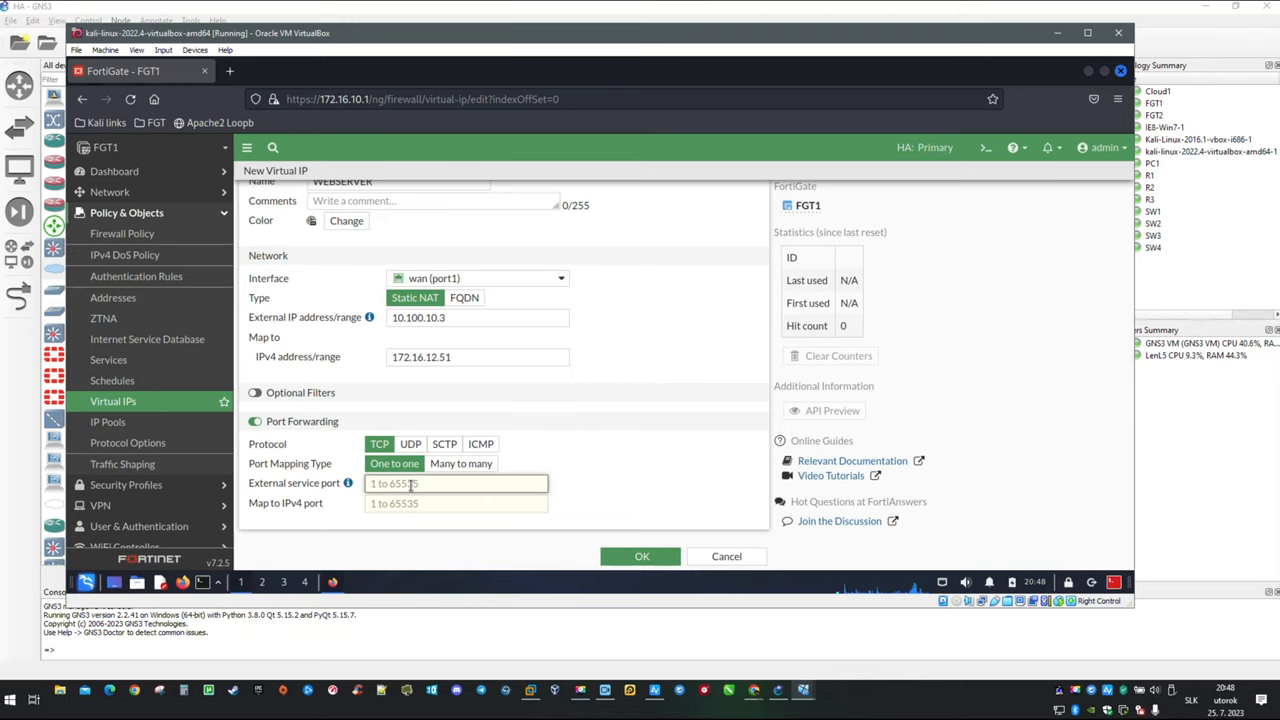
text(8080)
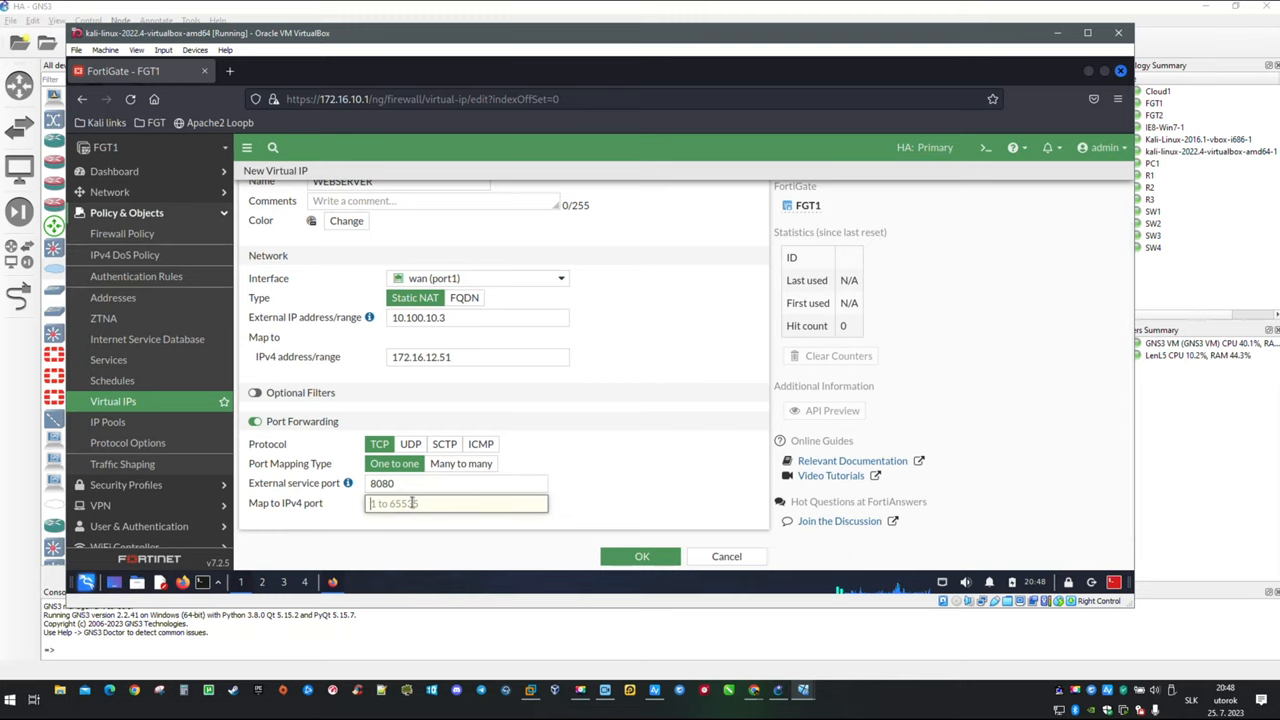
text(80)
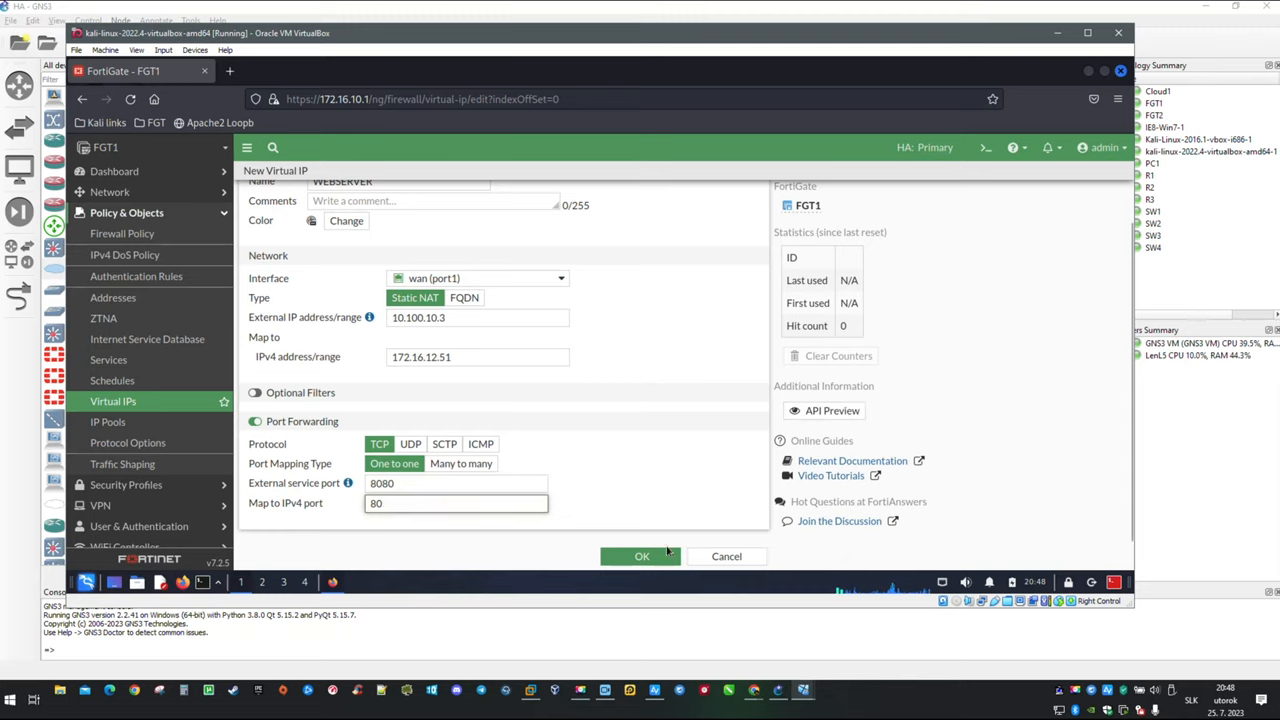
- Save the WEBSERVER virtual IP, then expand the vlan10→wan and Implicit policy groups
click(641, 556)
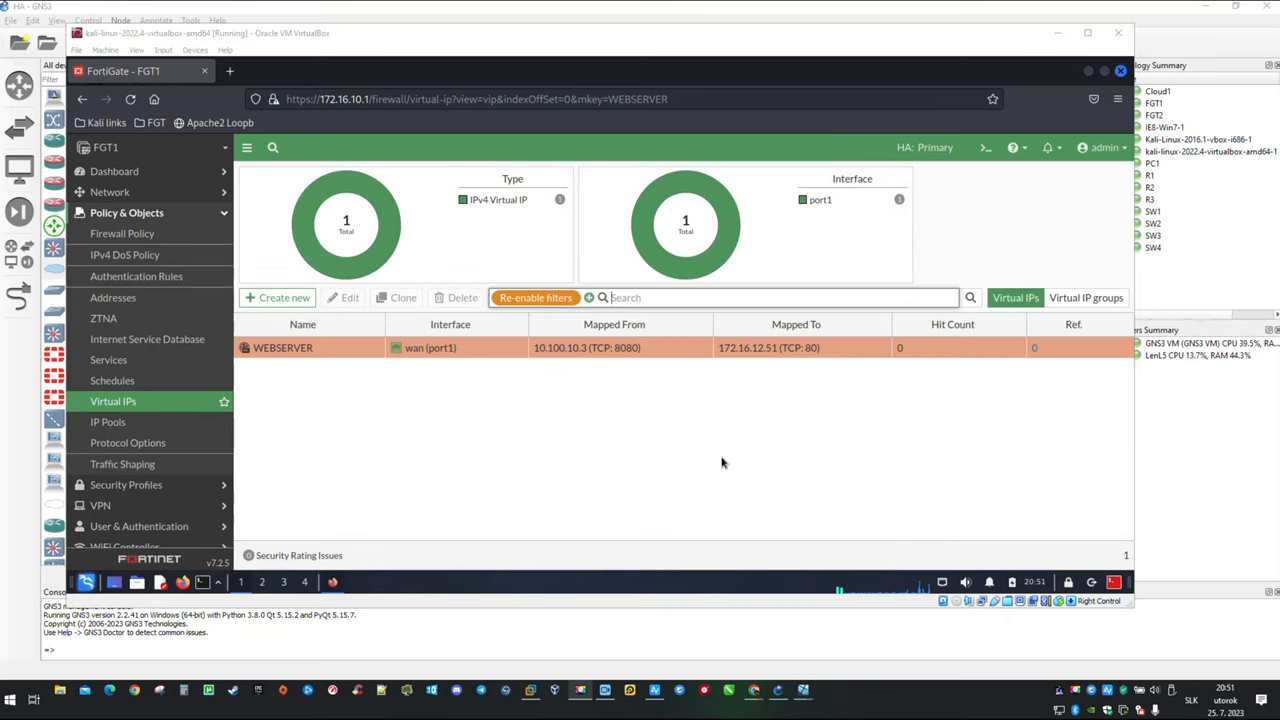
mouse_move(700, 451)
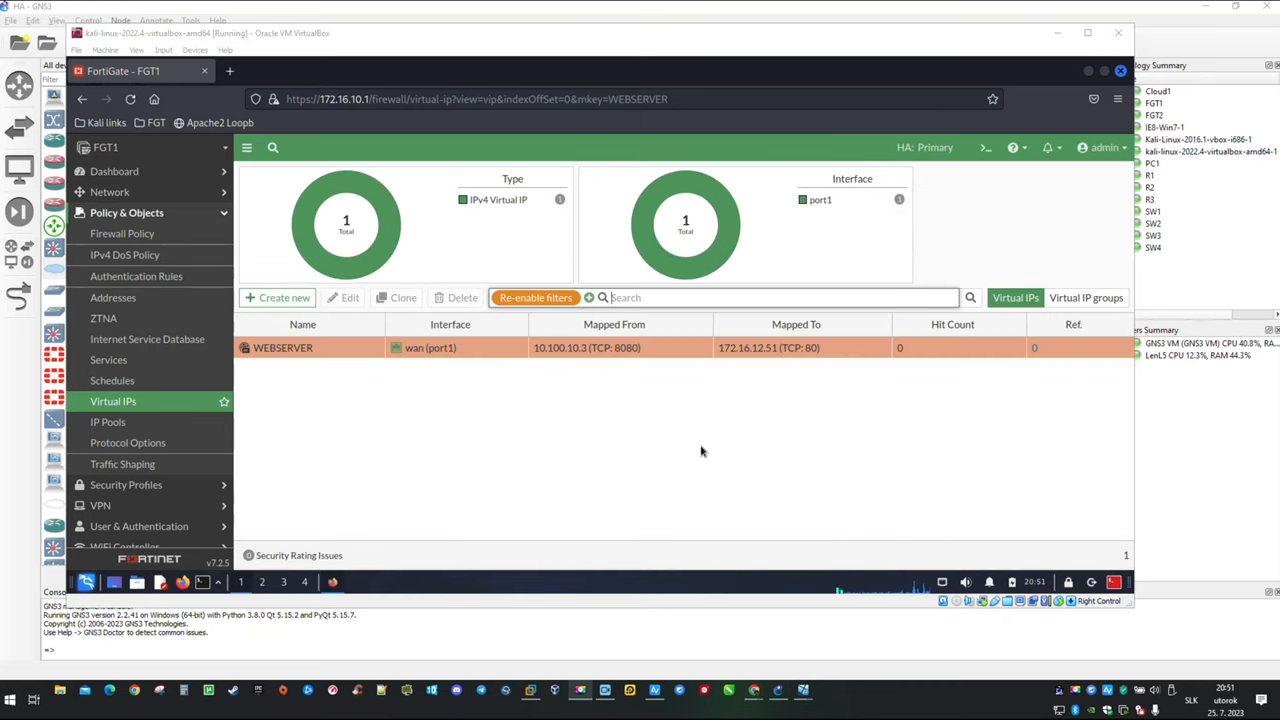
mouse_move(706, 446)
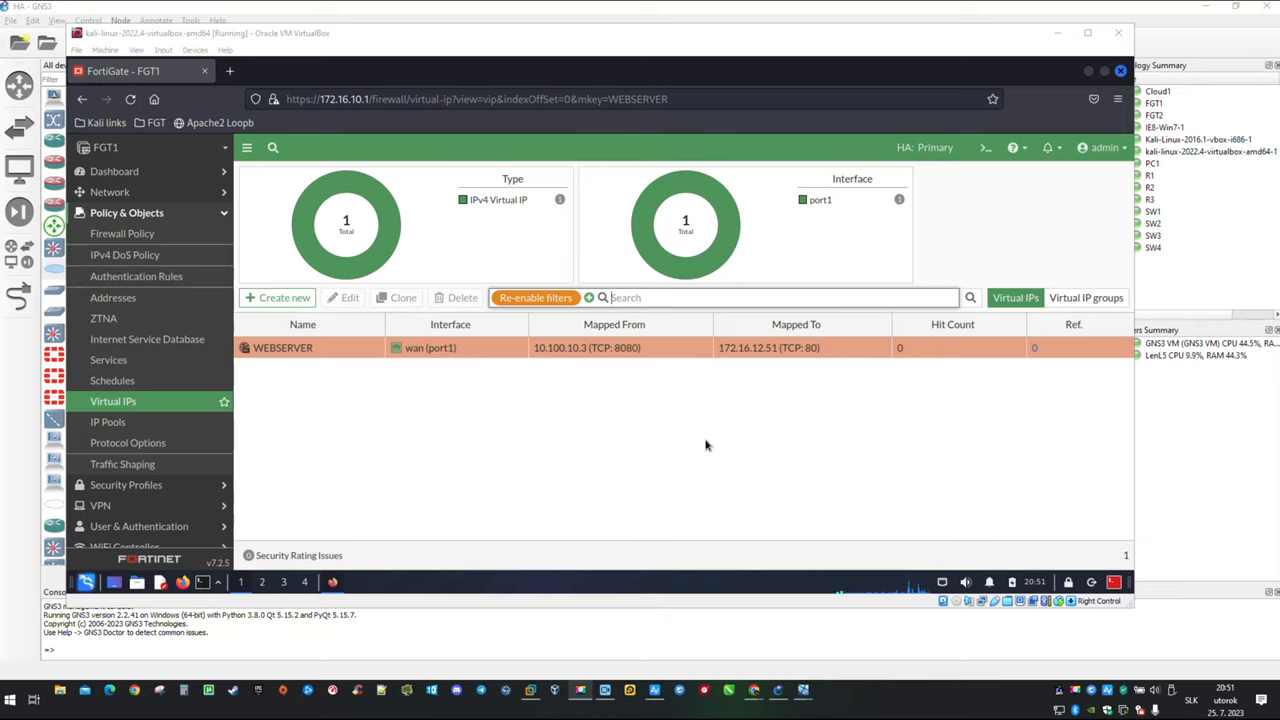
mouse_move(678, 447)
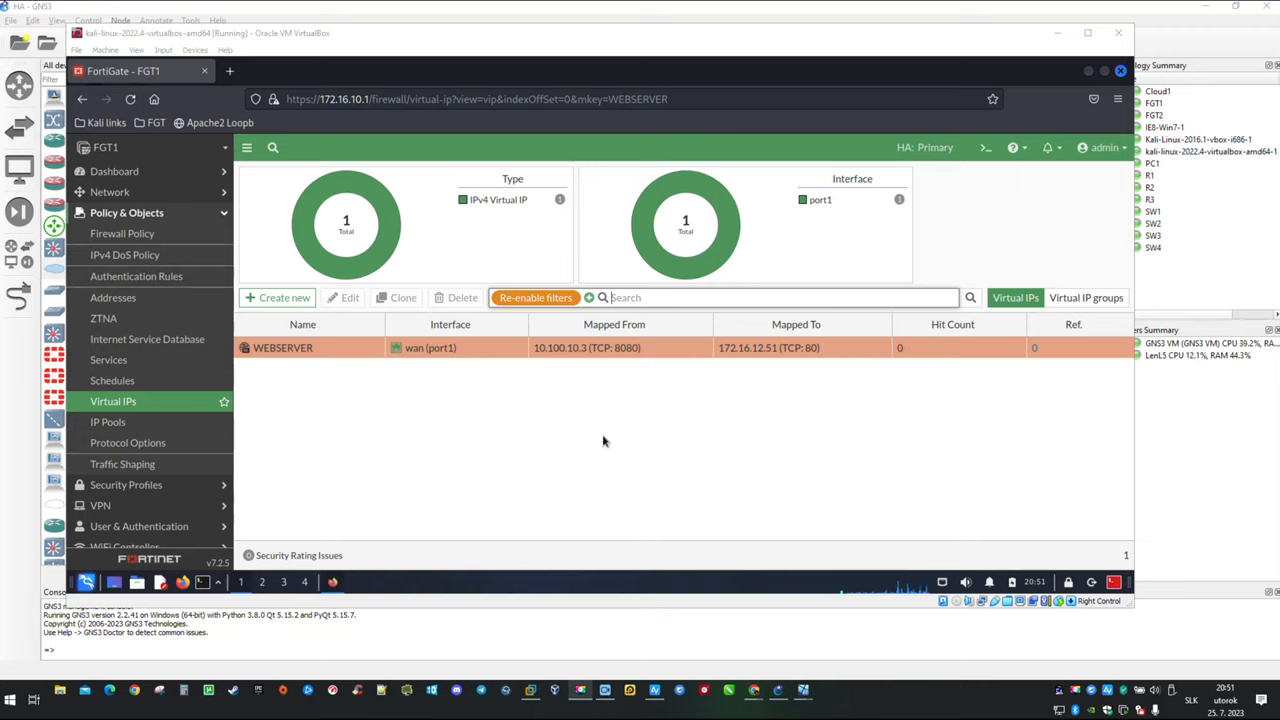
mouse_move(519, 429)
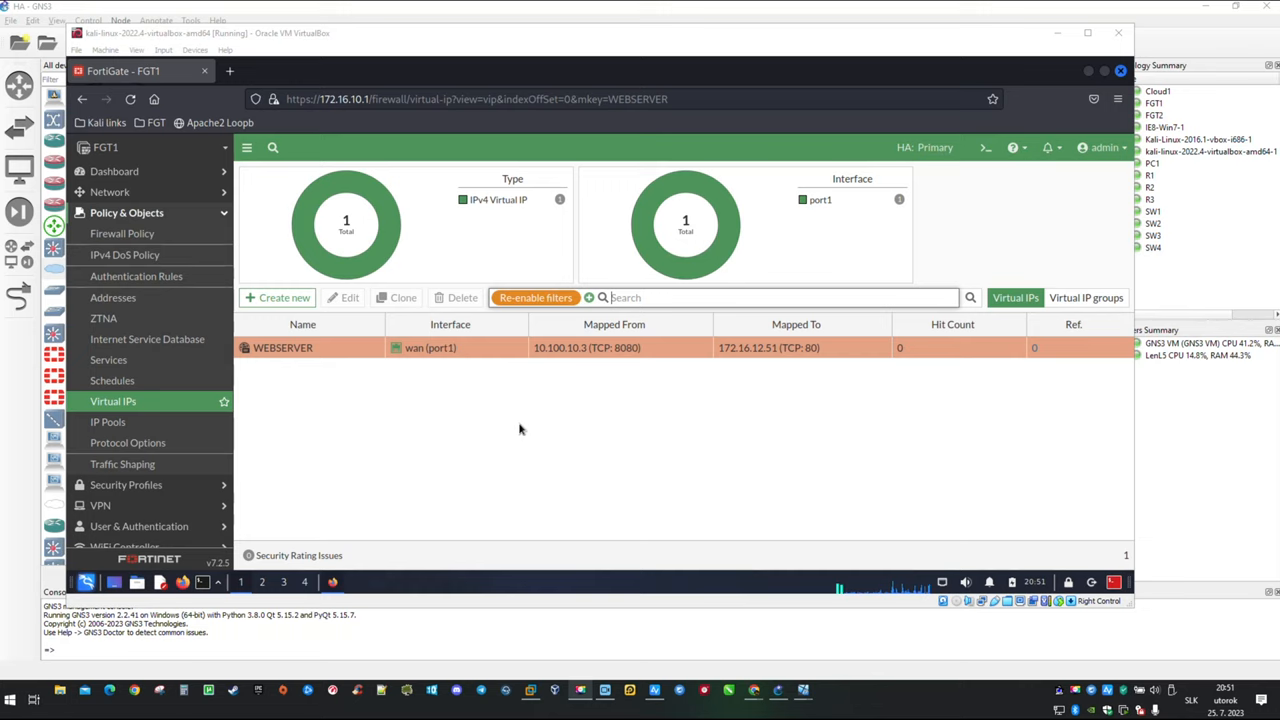
mouse_move(548, 425)
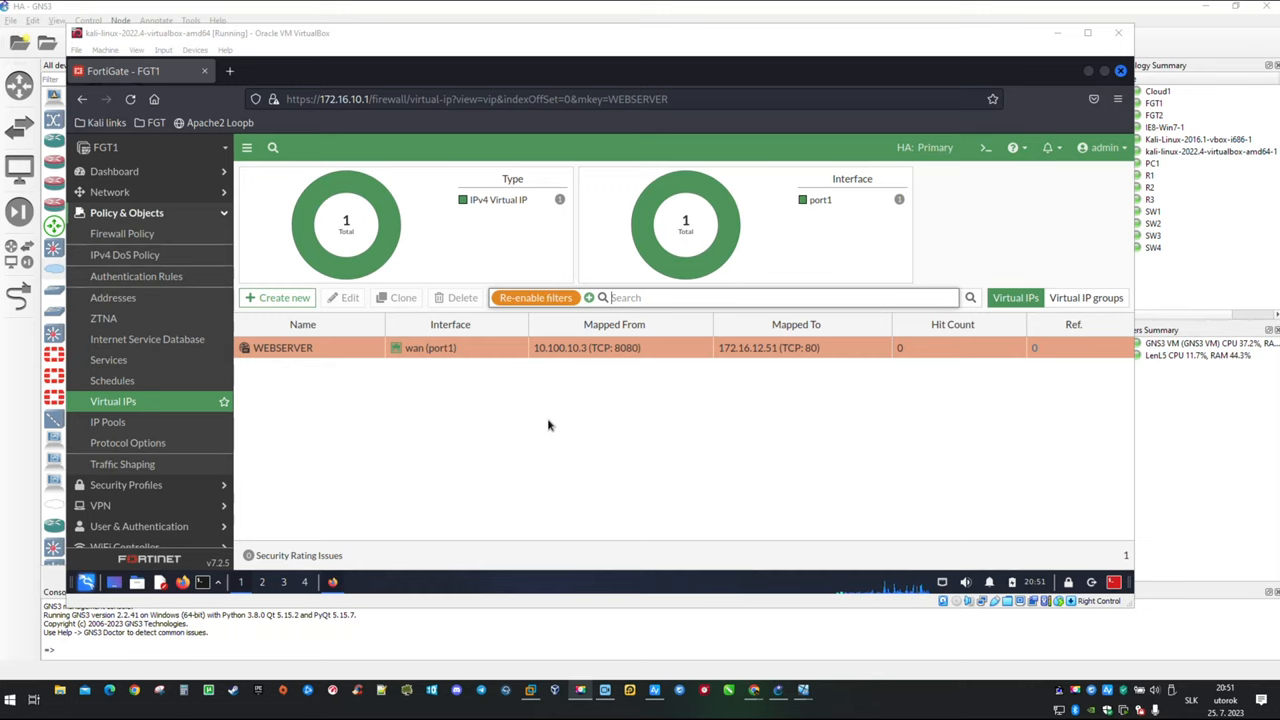
click(122, 233)
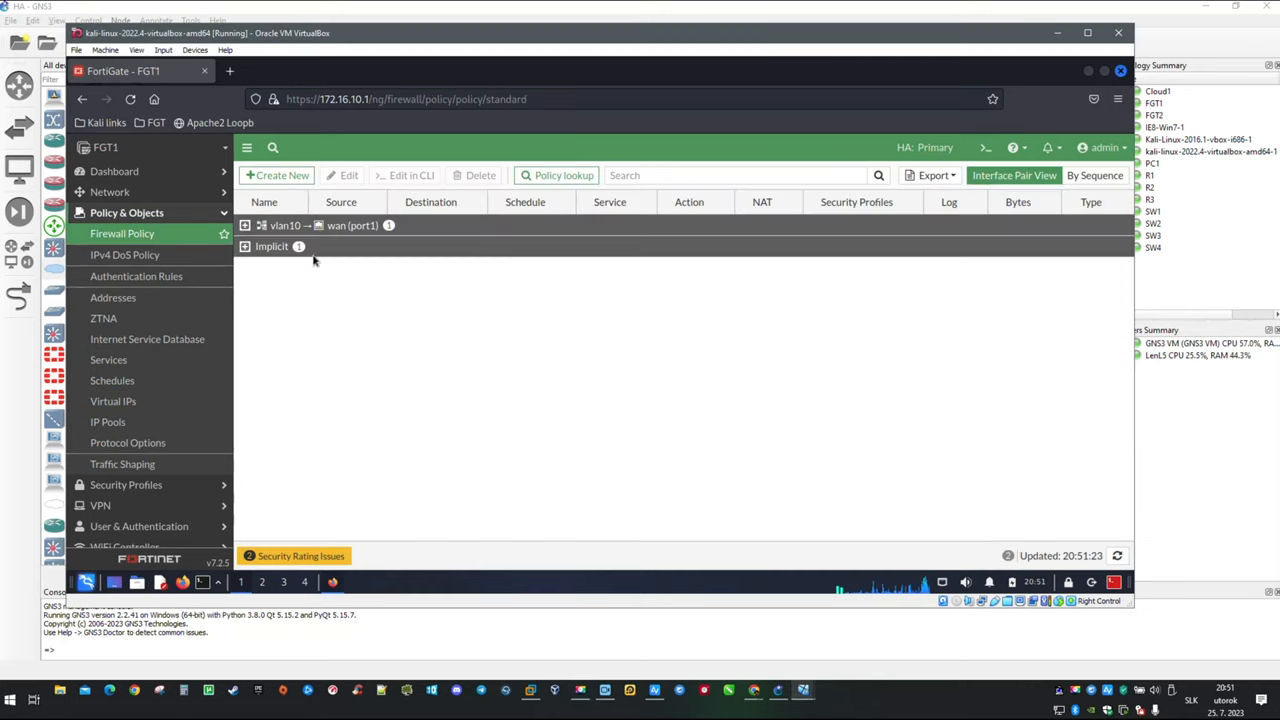
click(245, 225)
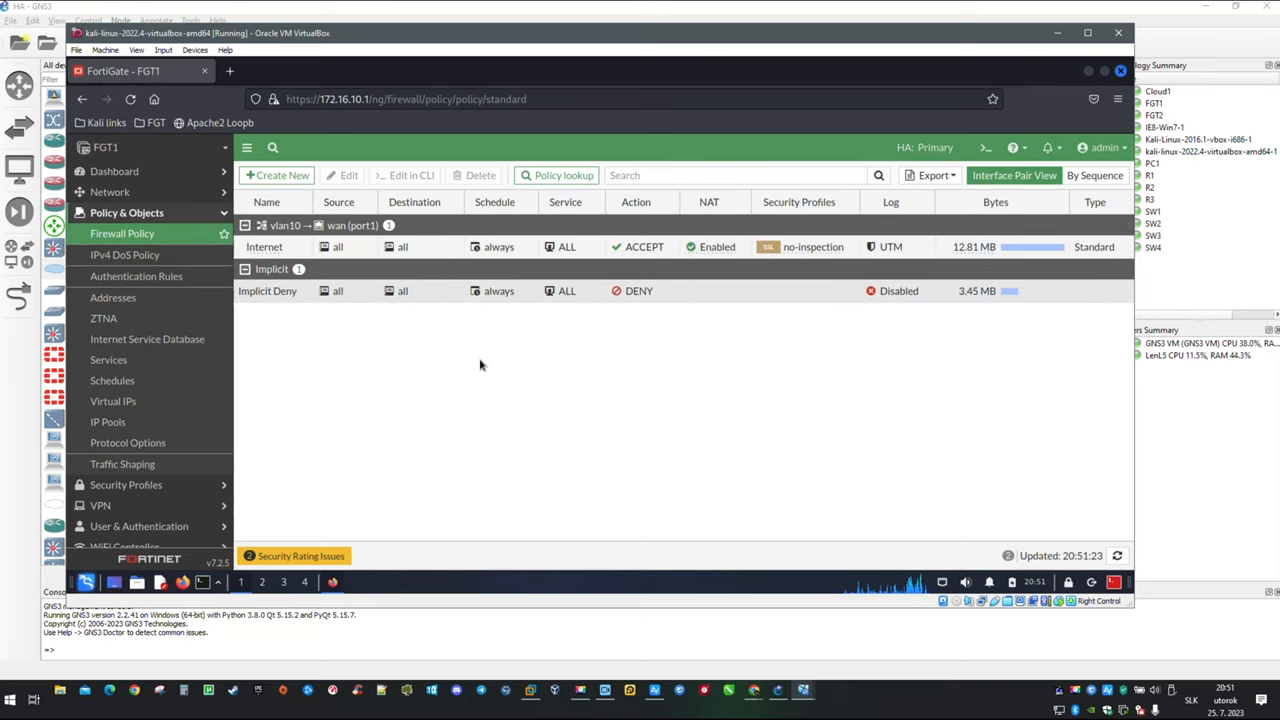
mouse_move(528, 367)
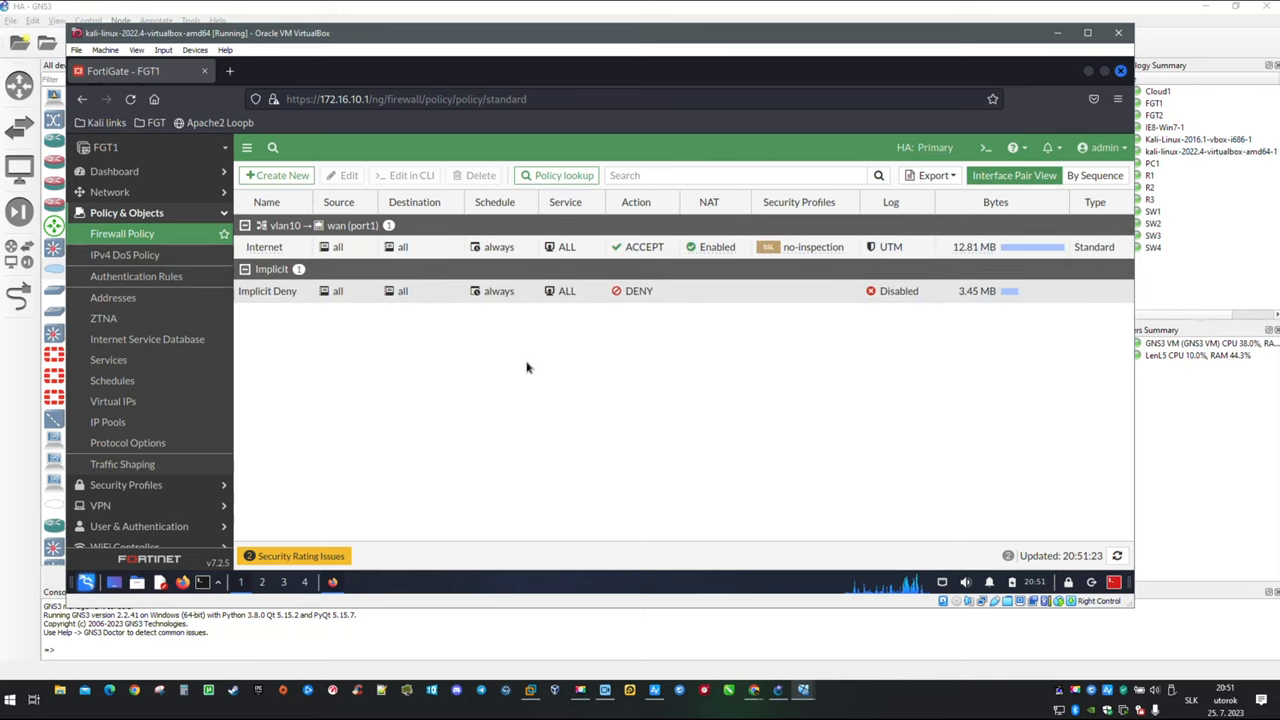
mouse_move(783, 387)
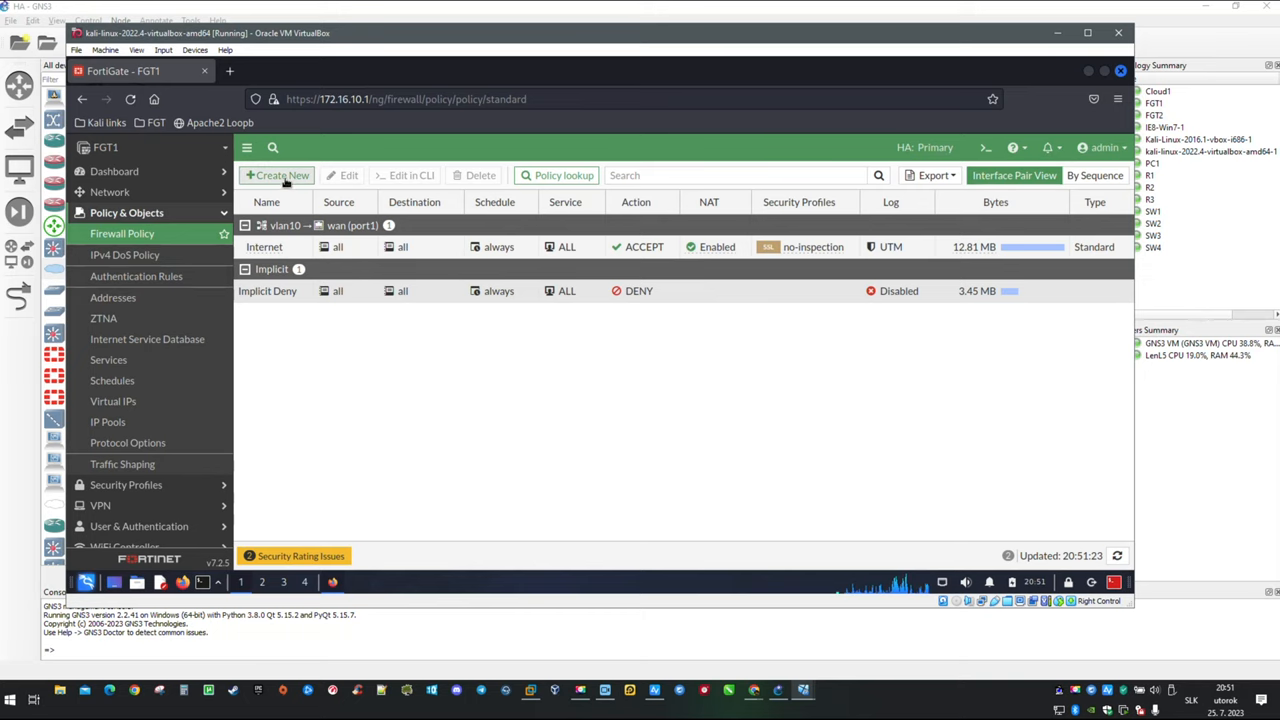
- Start policy DMZ_OUT with incoming interface DMZ and outgoing wan (port1)
click(276, 175)
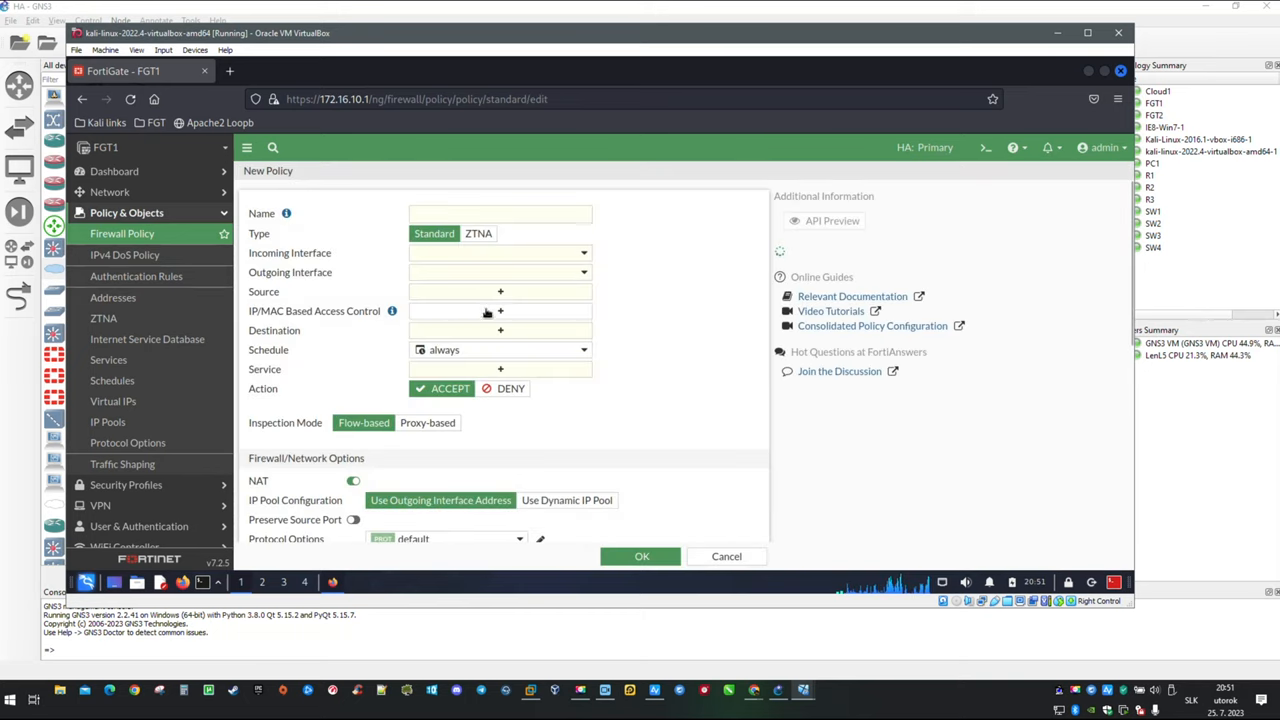
click(500, 214)
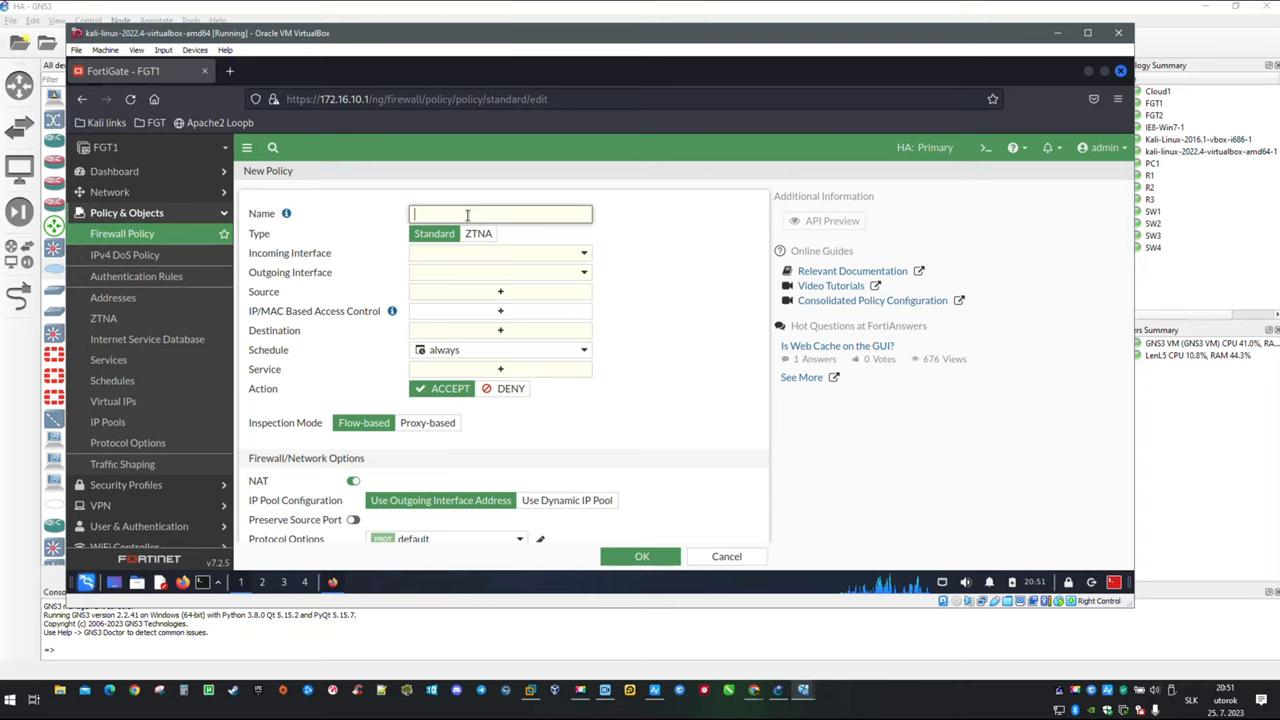
text(DM)
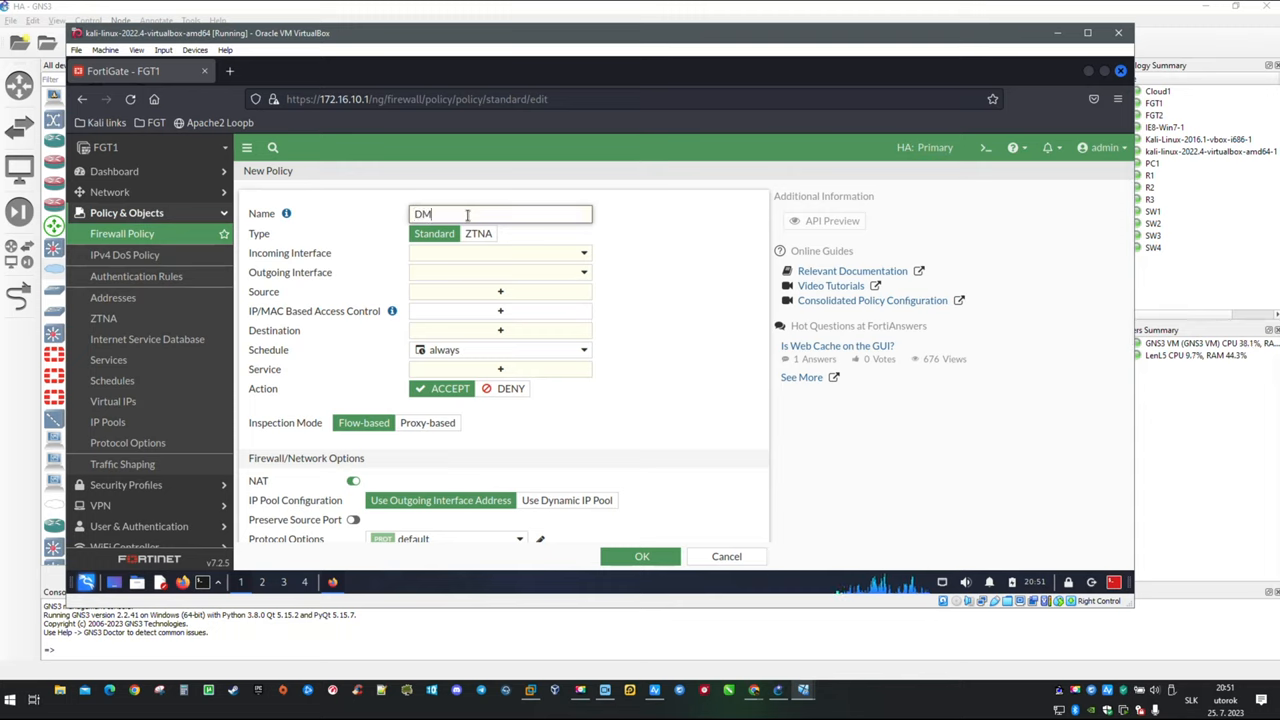
text(Z_)
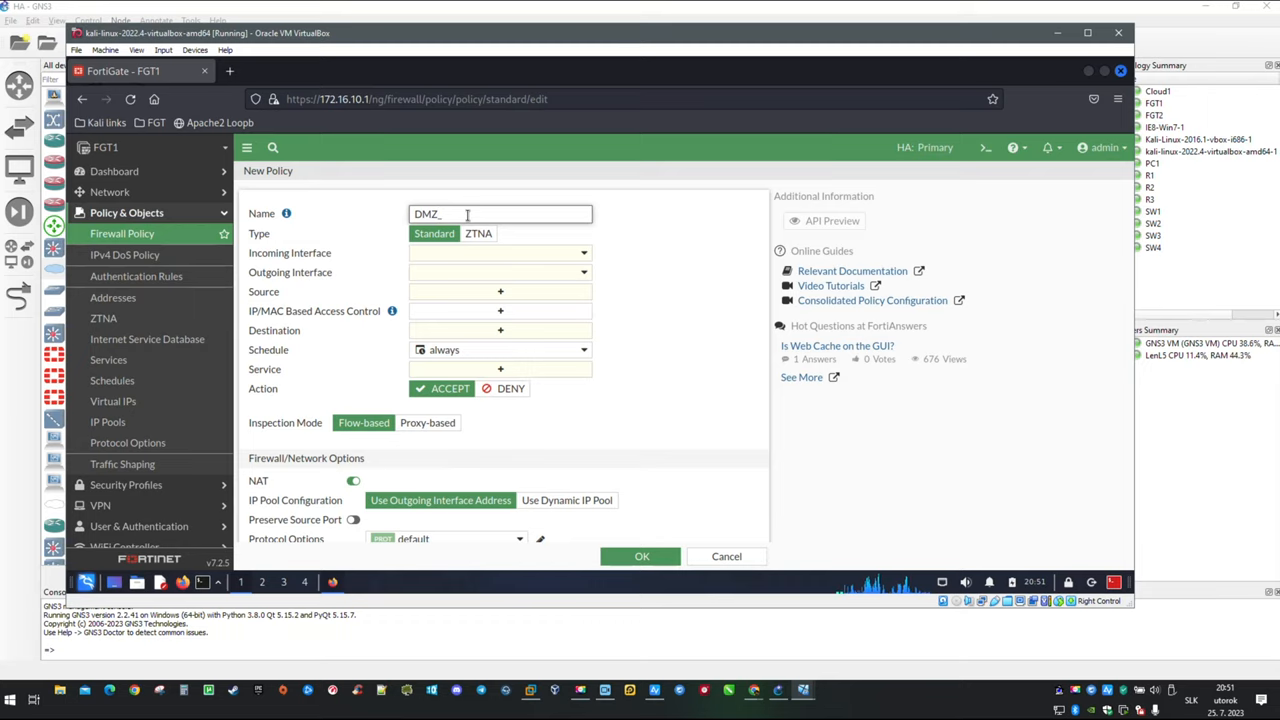
text(OUT)
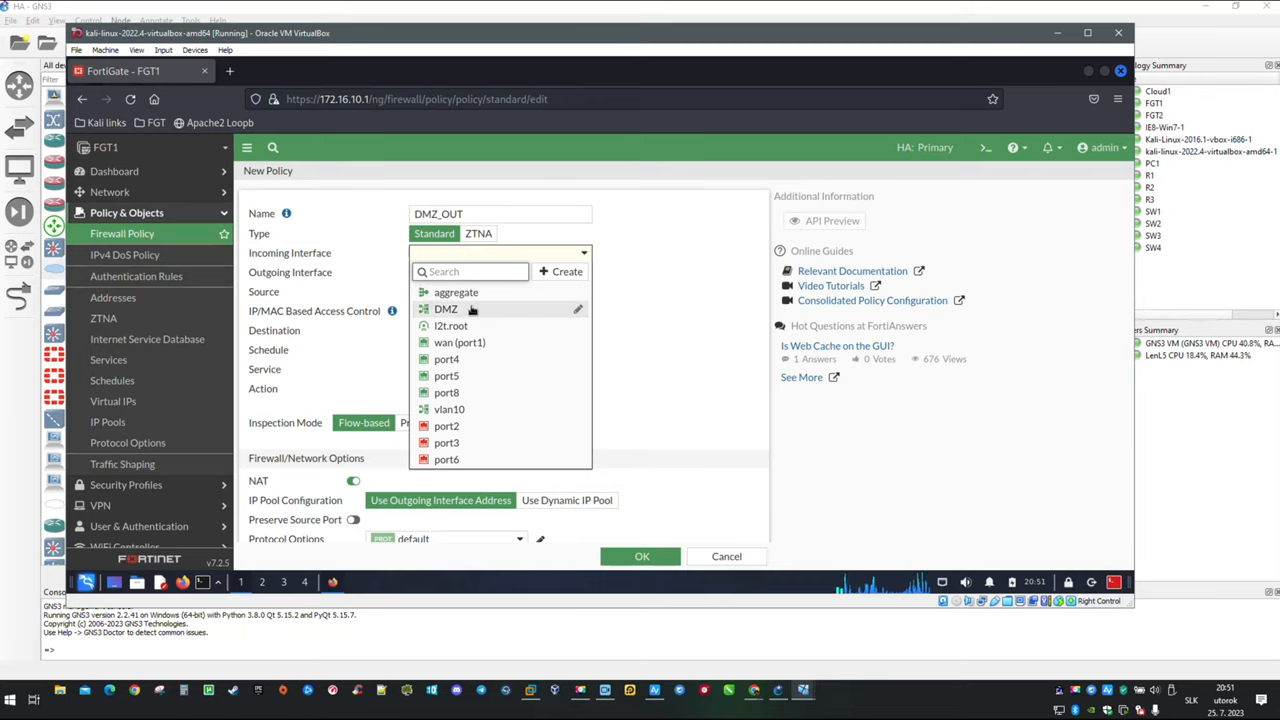
click(445, 308)
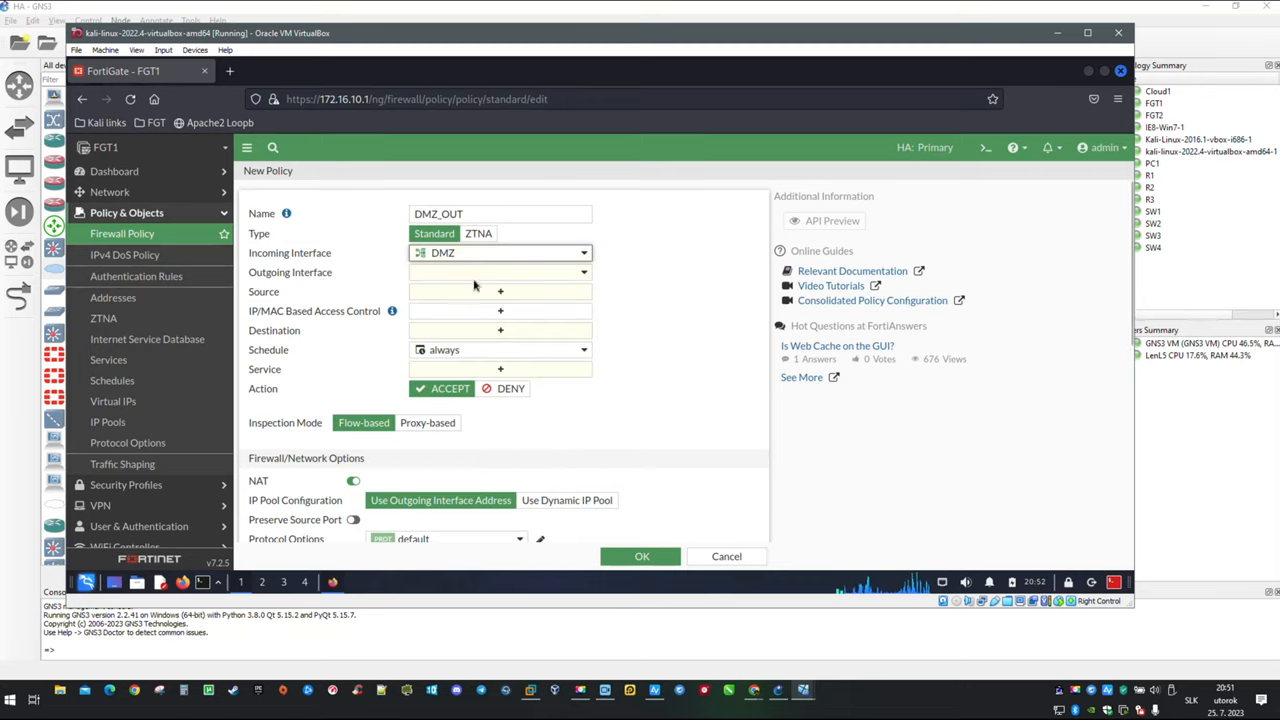
click(500, 272)
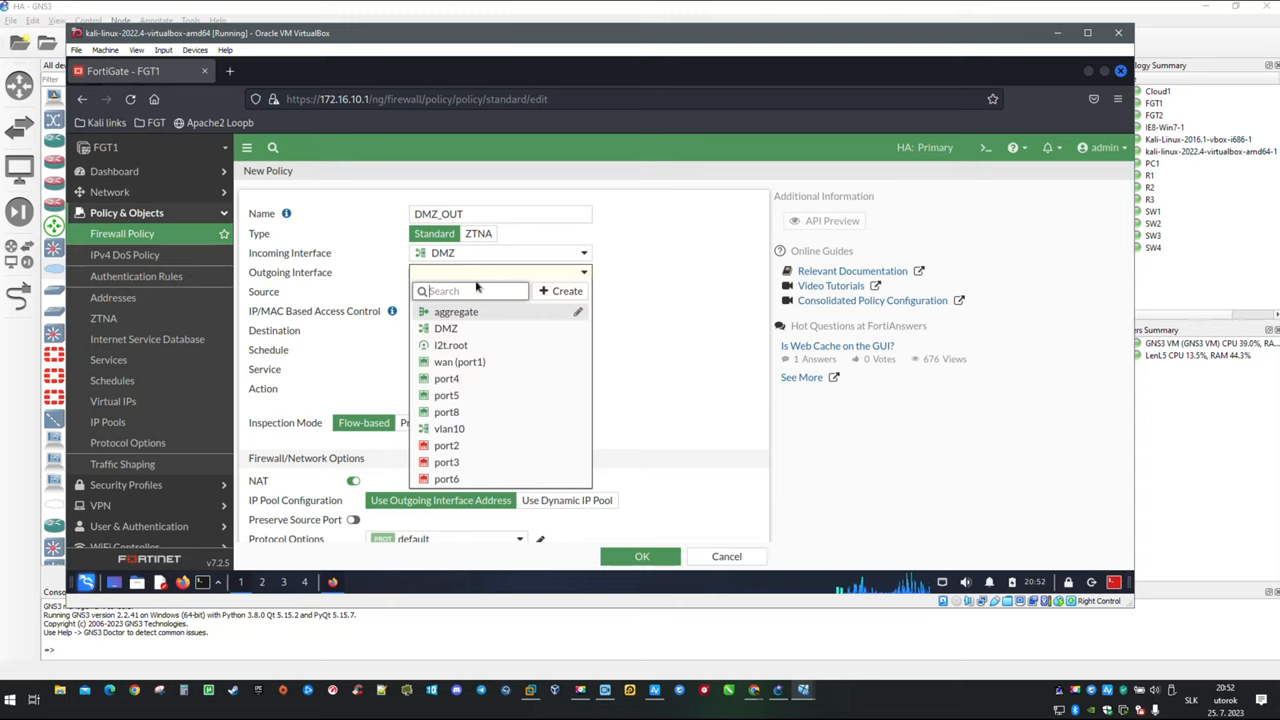
click(459, 361)
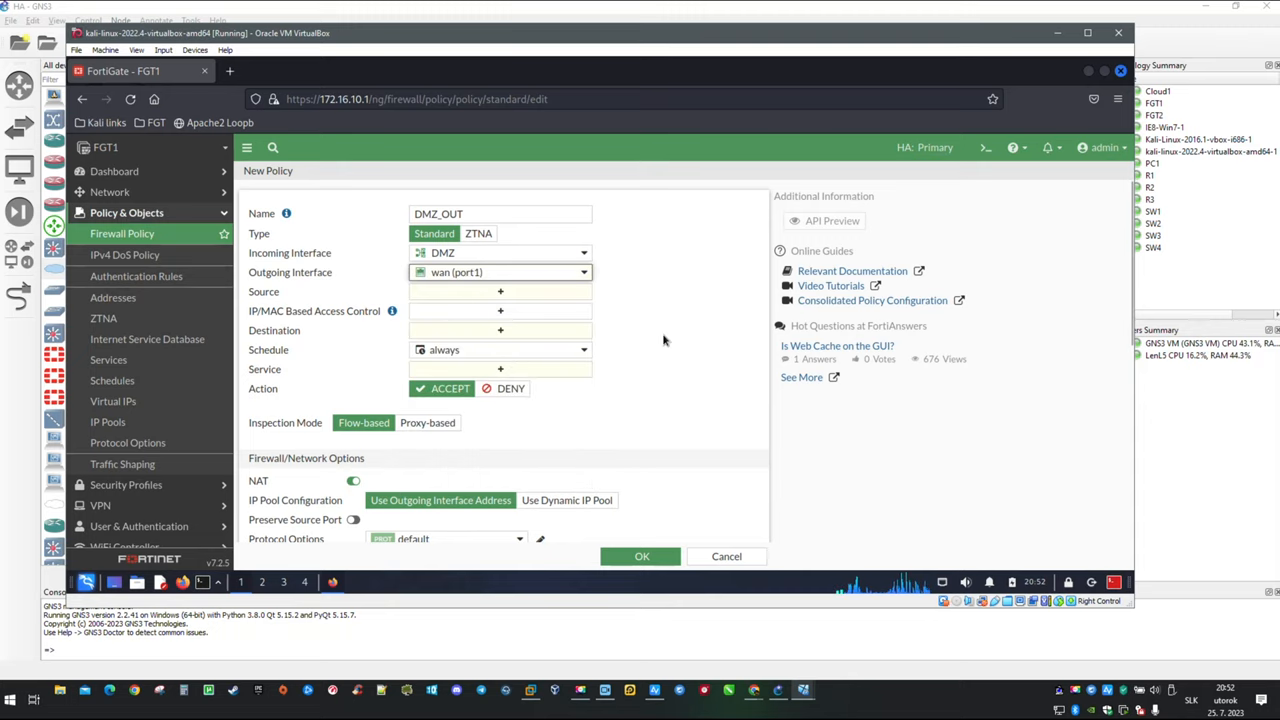
mouse_move(613, 300)
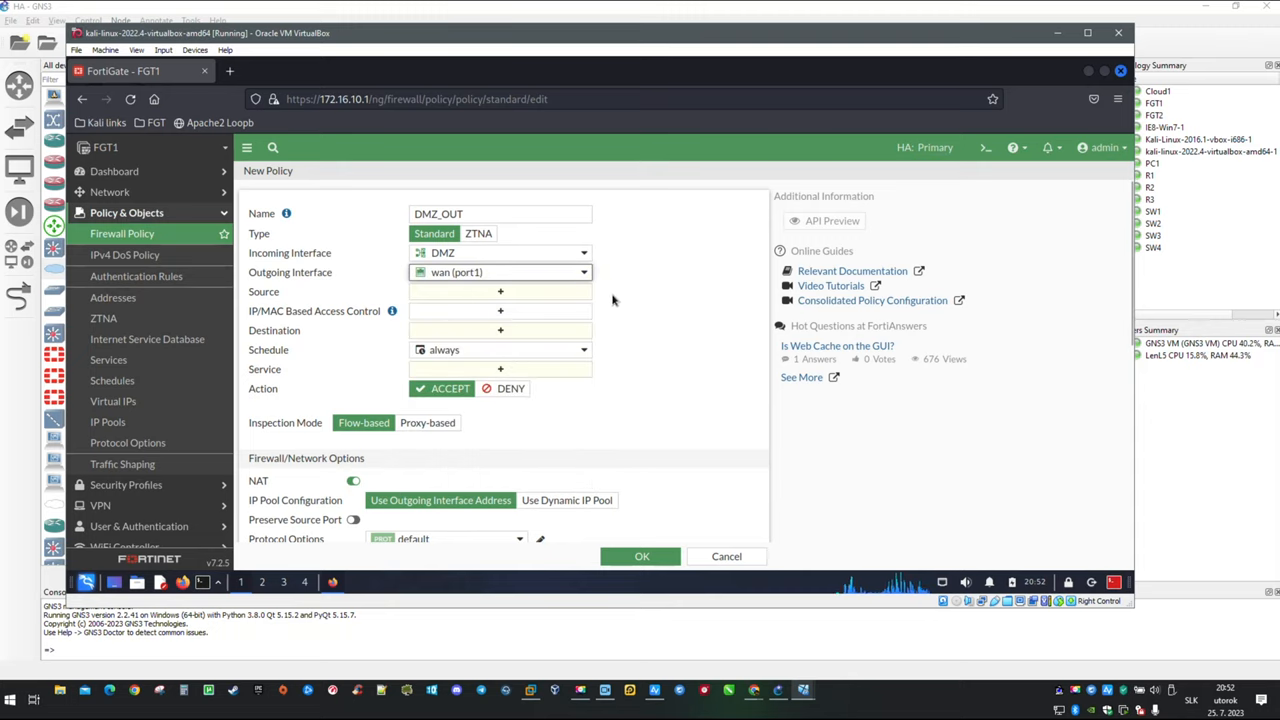
- Set source DMZ, destination all, service ALL, and save the policy
click(500, 291)
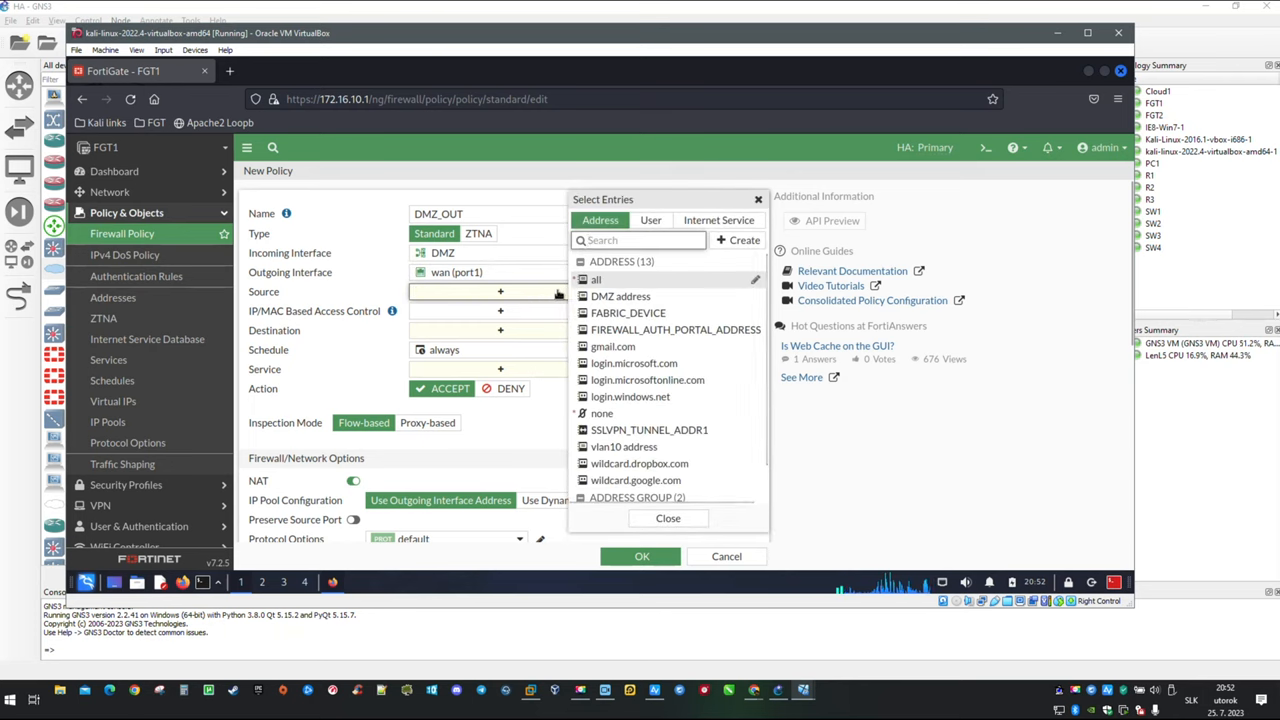
mouse_move(620, 296)
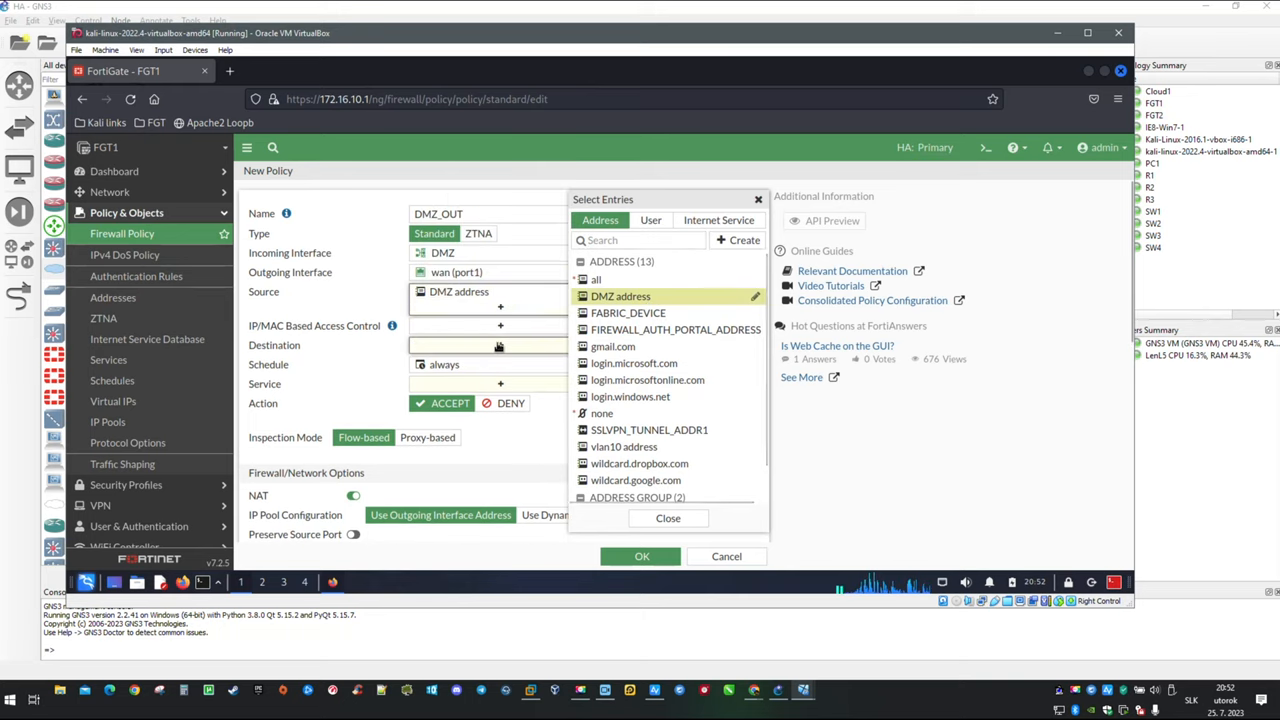
click(596, 279)
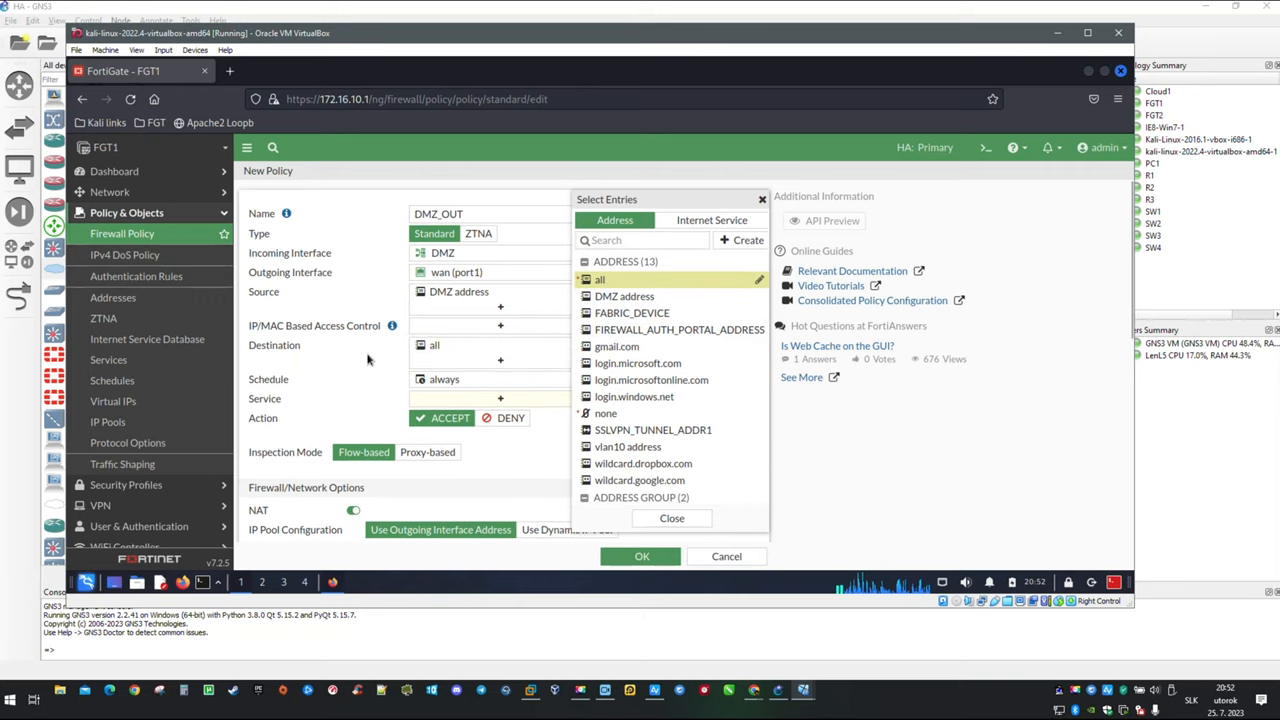
click(500, 398)
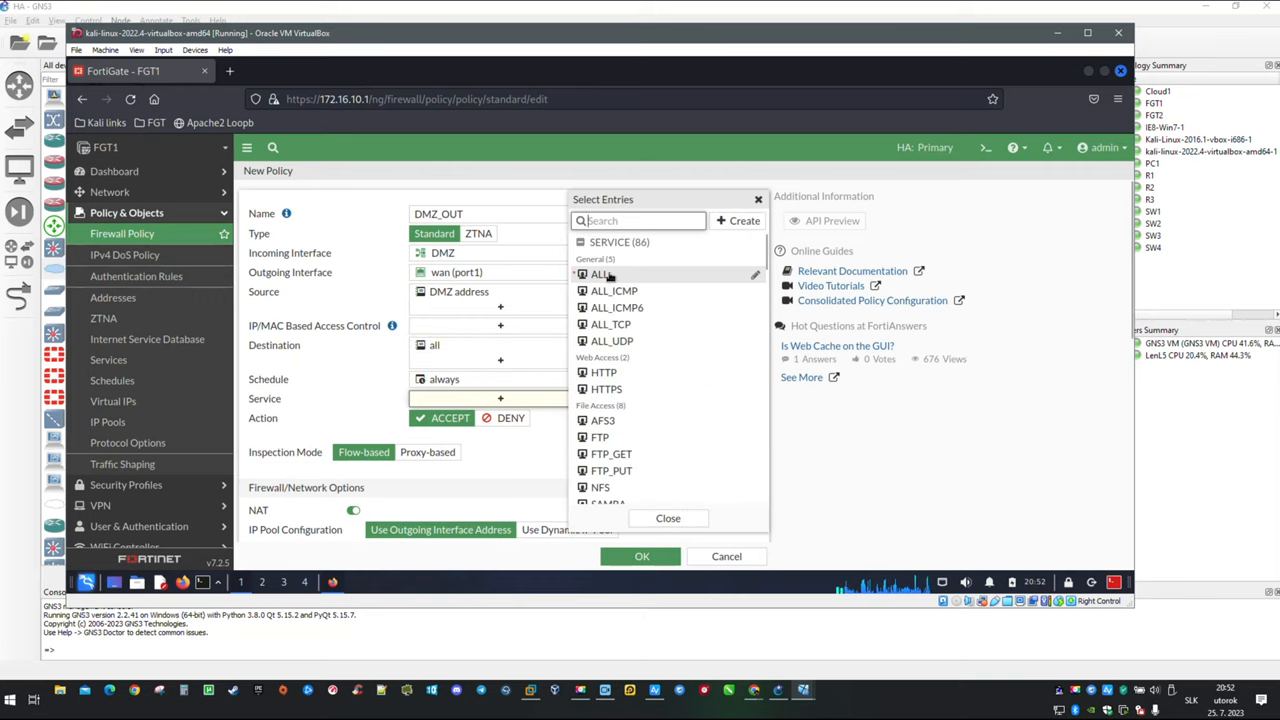
click(601, 274)
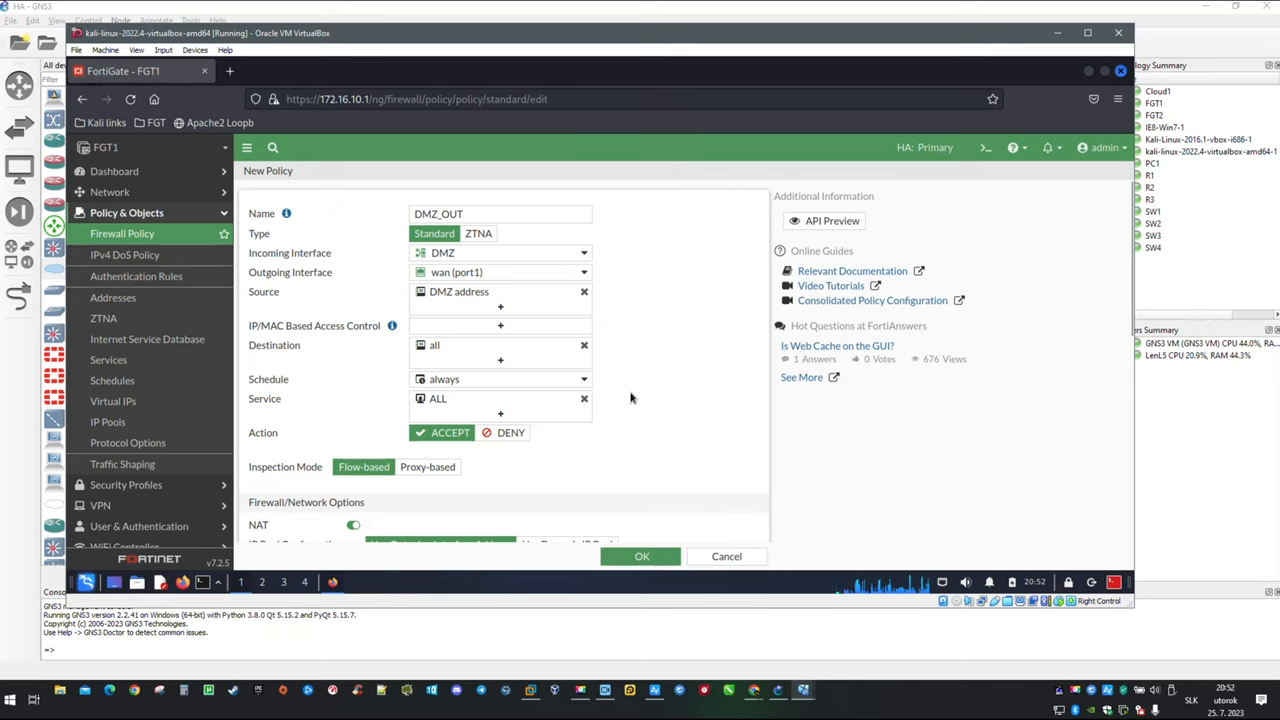
scroll(down, 3)
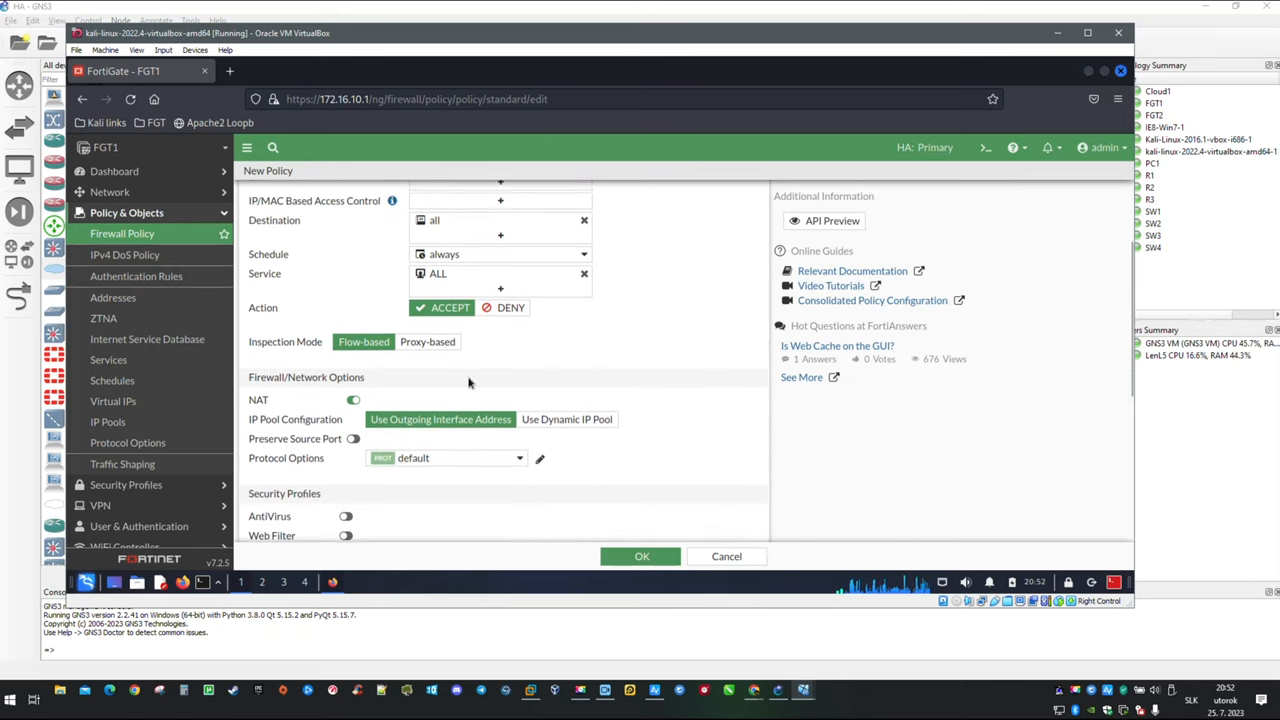
scroll(up, 3)
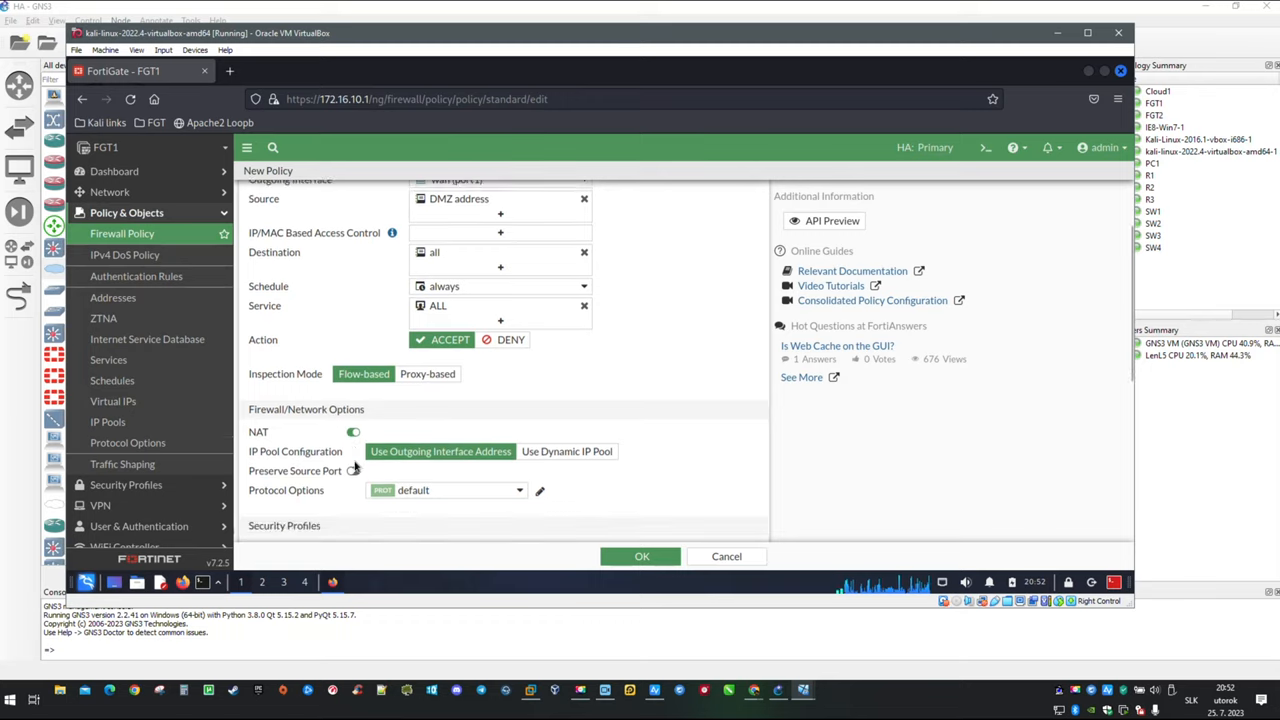
scroll(down, 3)
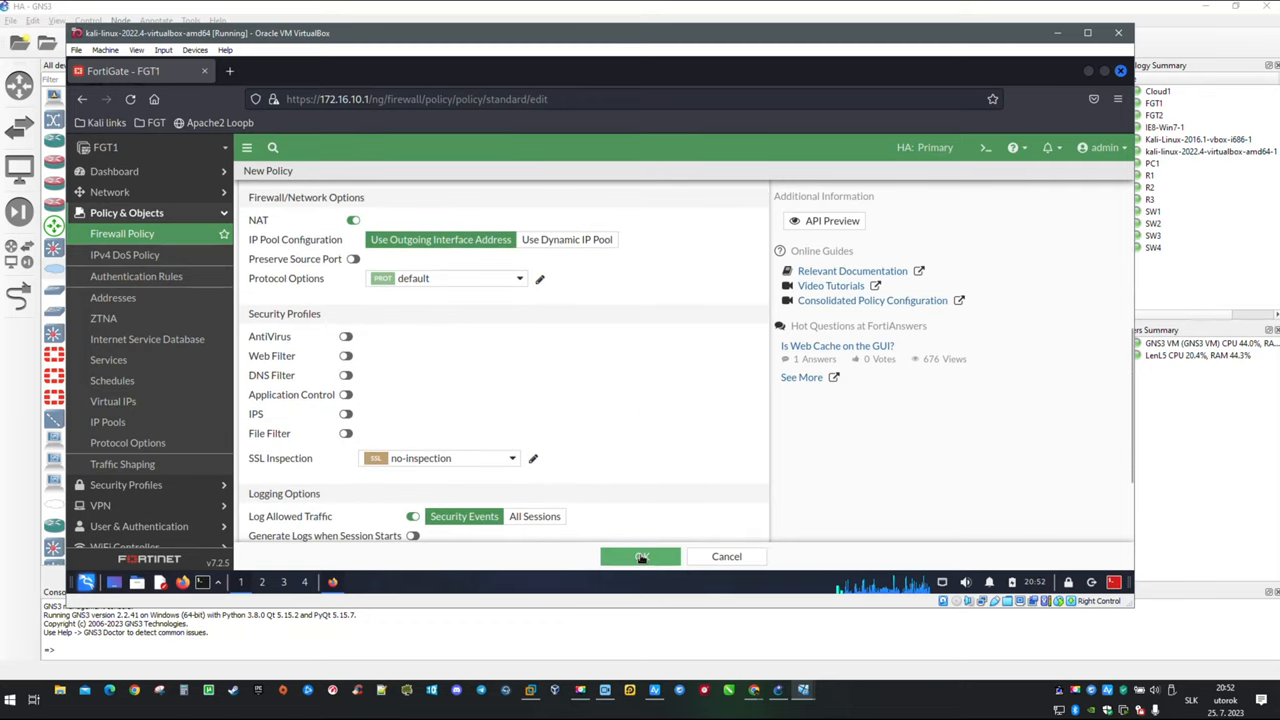
click(640, 556)
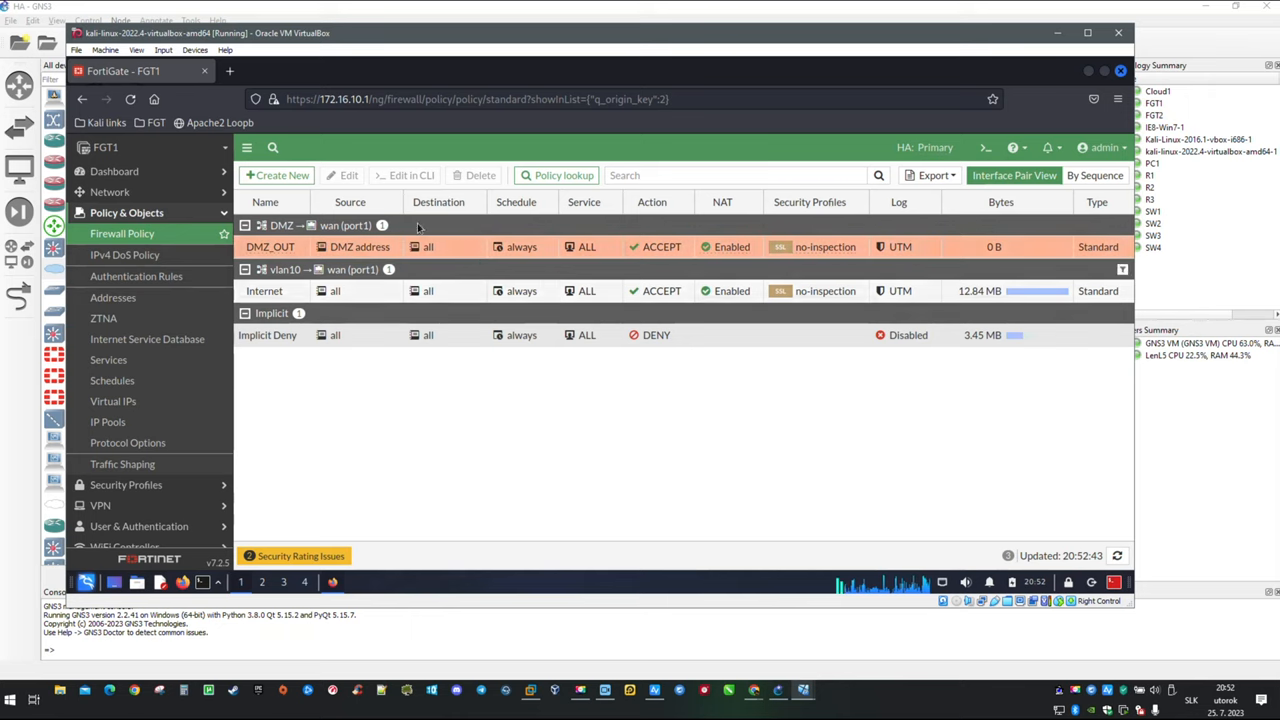
- Create policy WEBSERVER_IN with incoming wan (port1) and outgoing DMZ
click(277, 175)
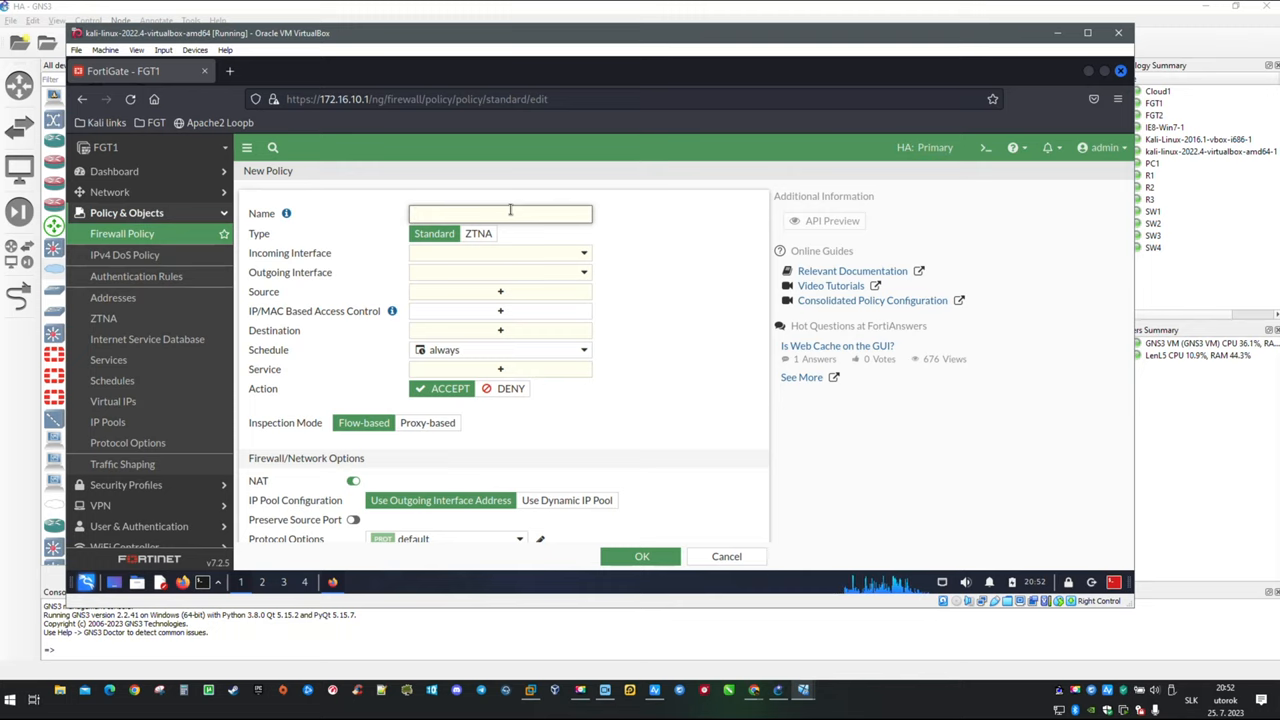
text(W)
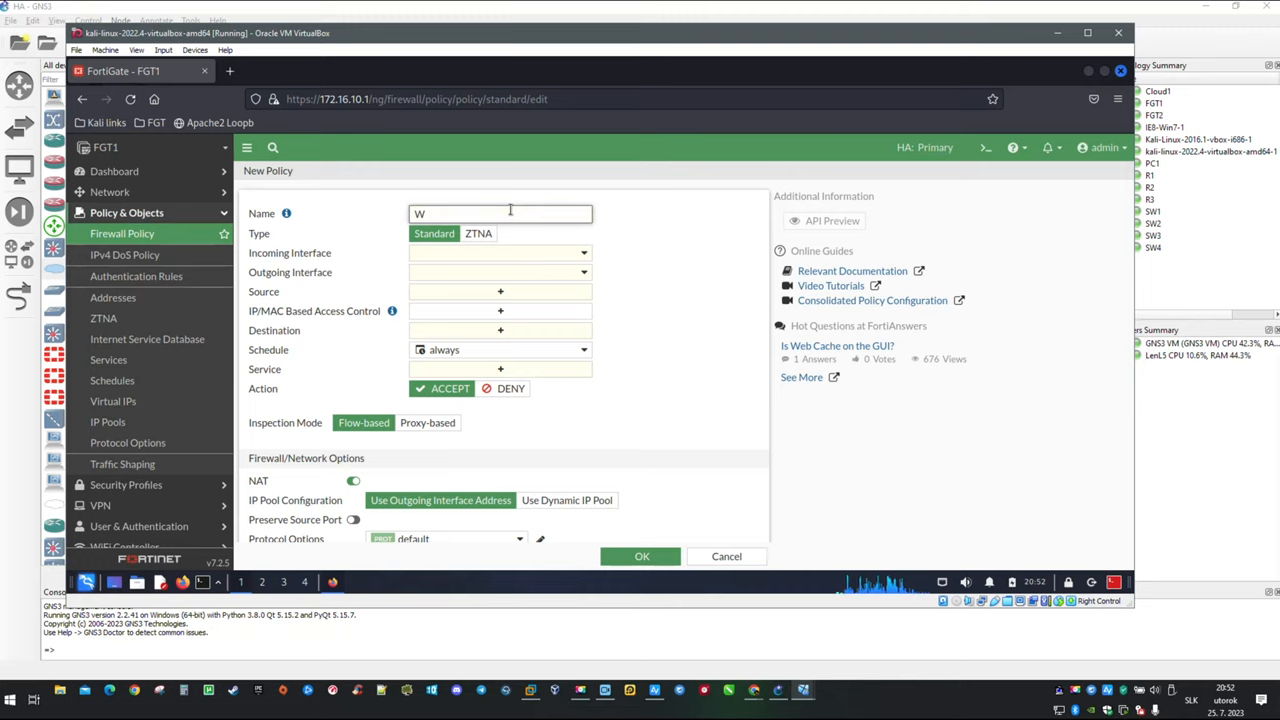
text(EBSER)
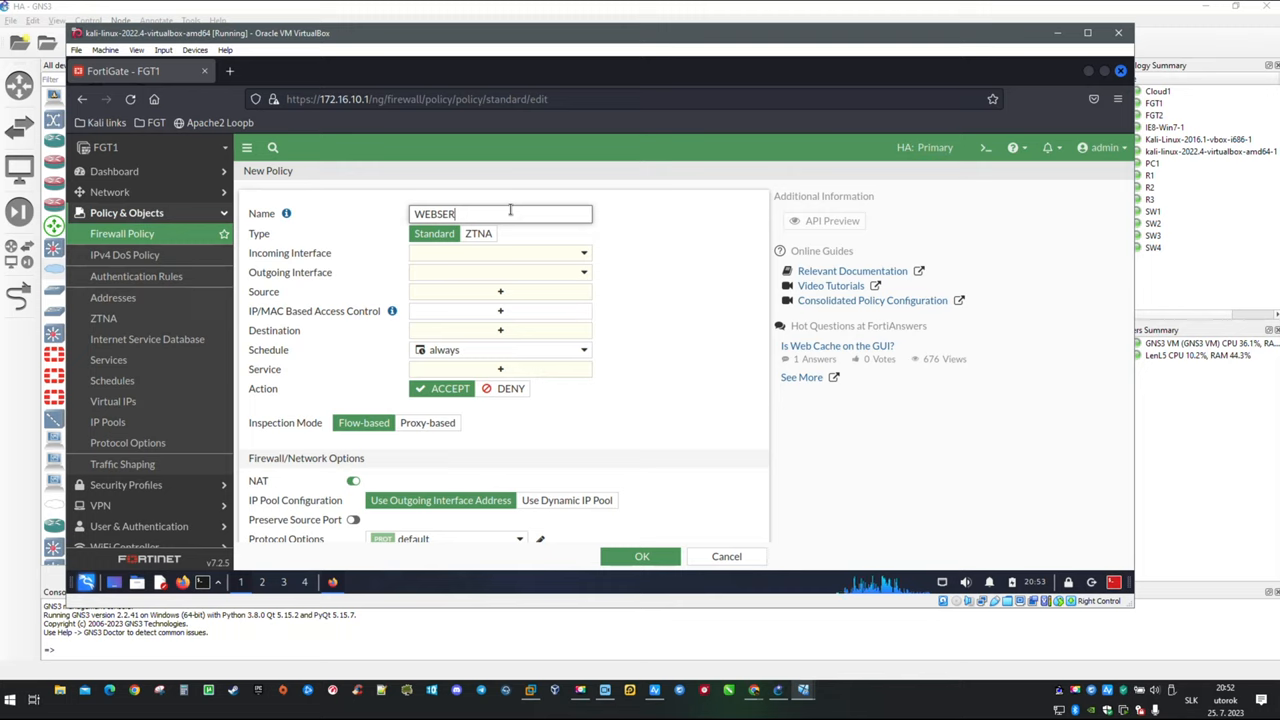
text(VER)
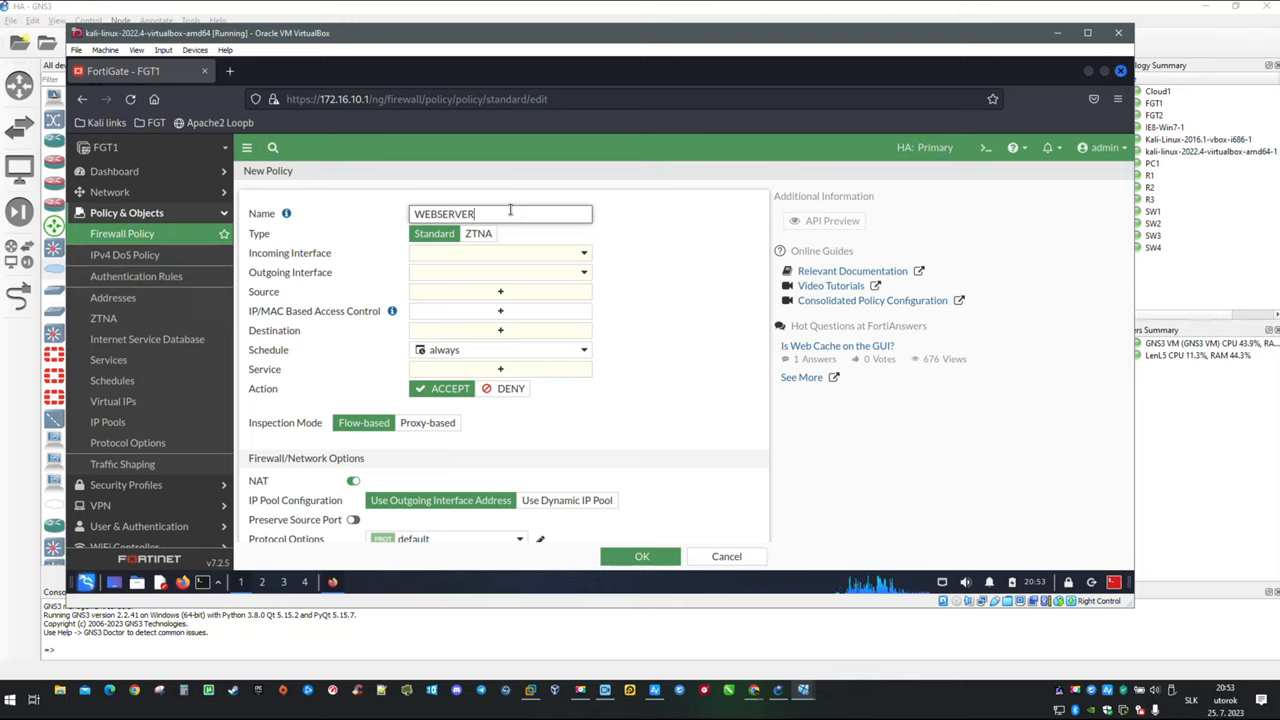
text(_IN)
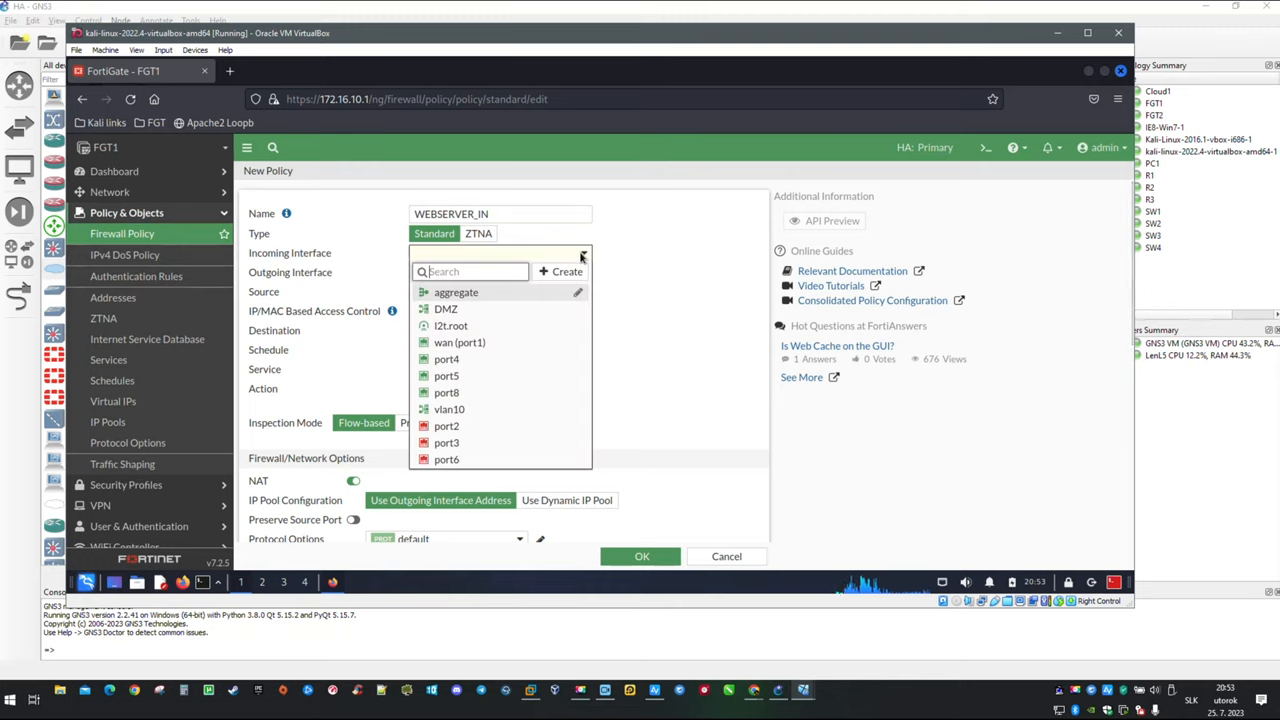
click(459, 342)
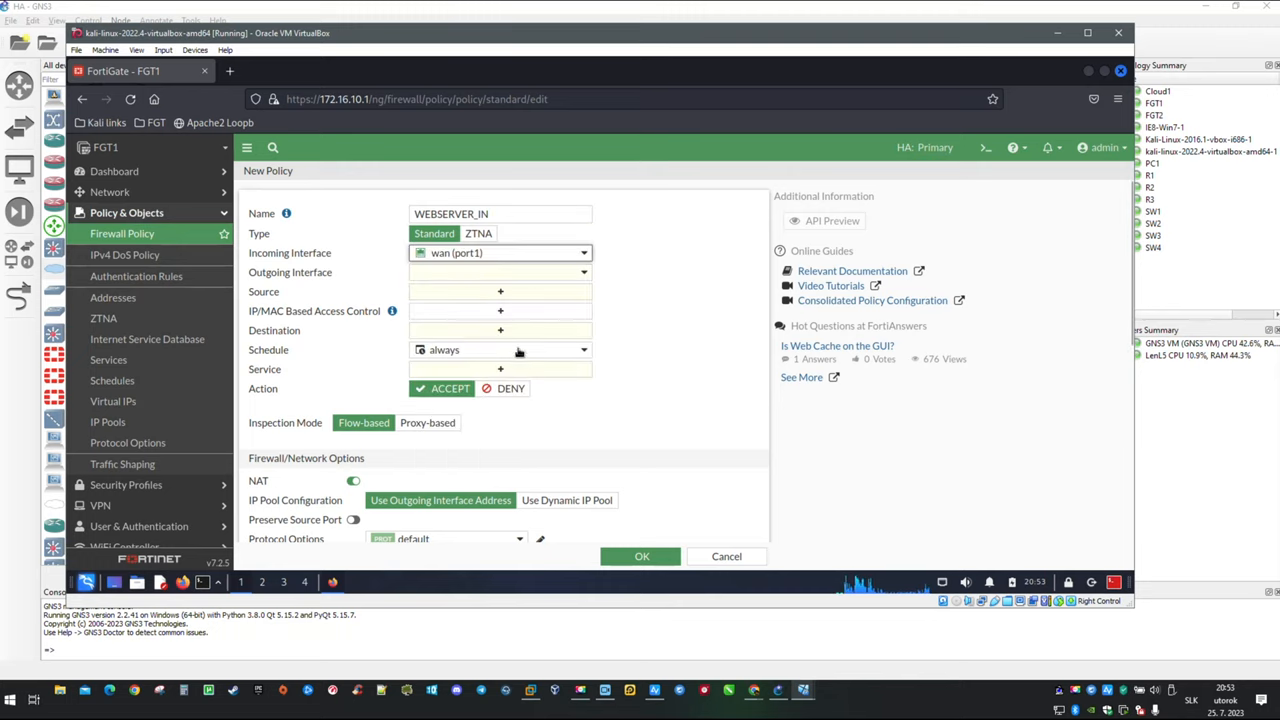
mouse_move(630, 285)
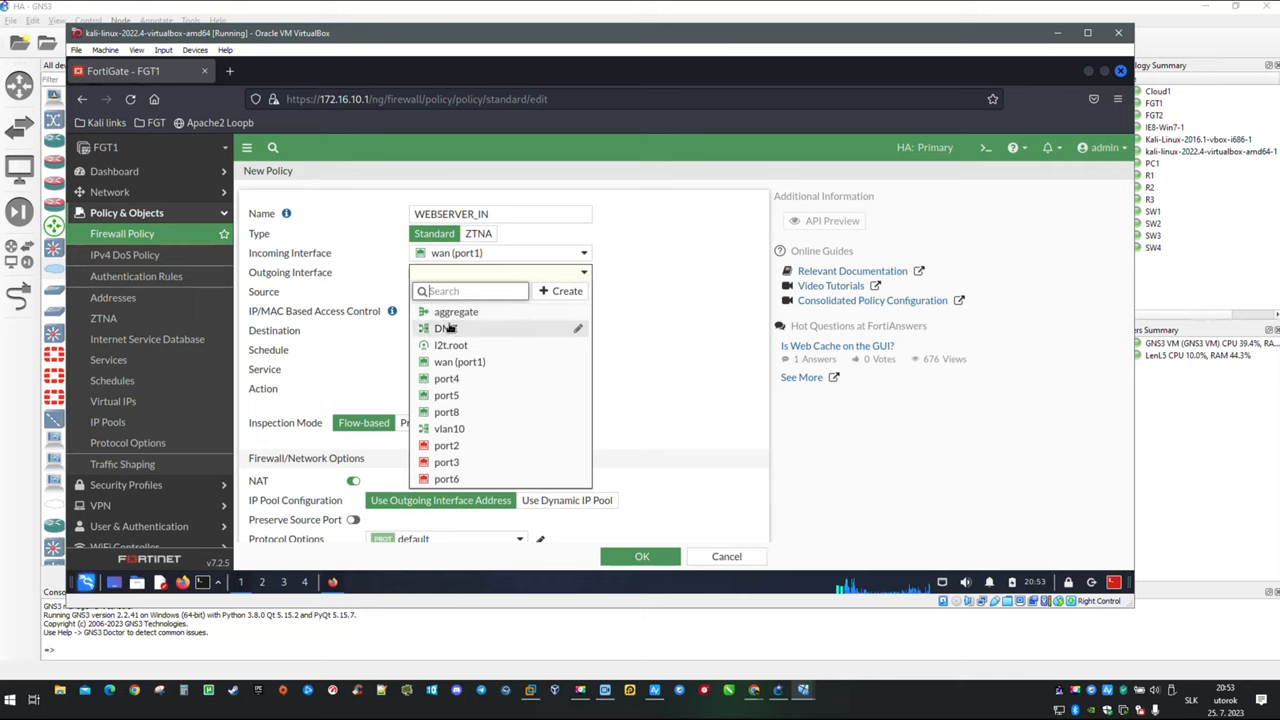
click(441, 328)
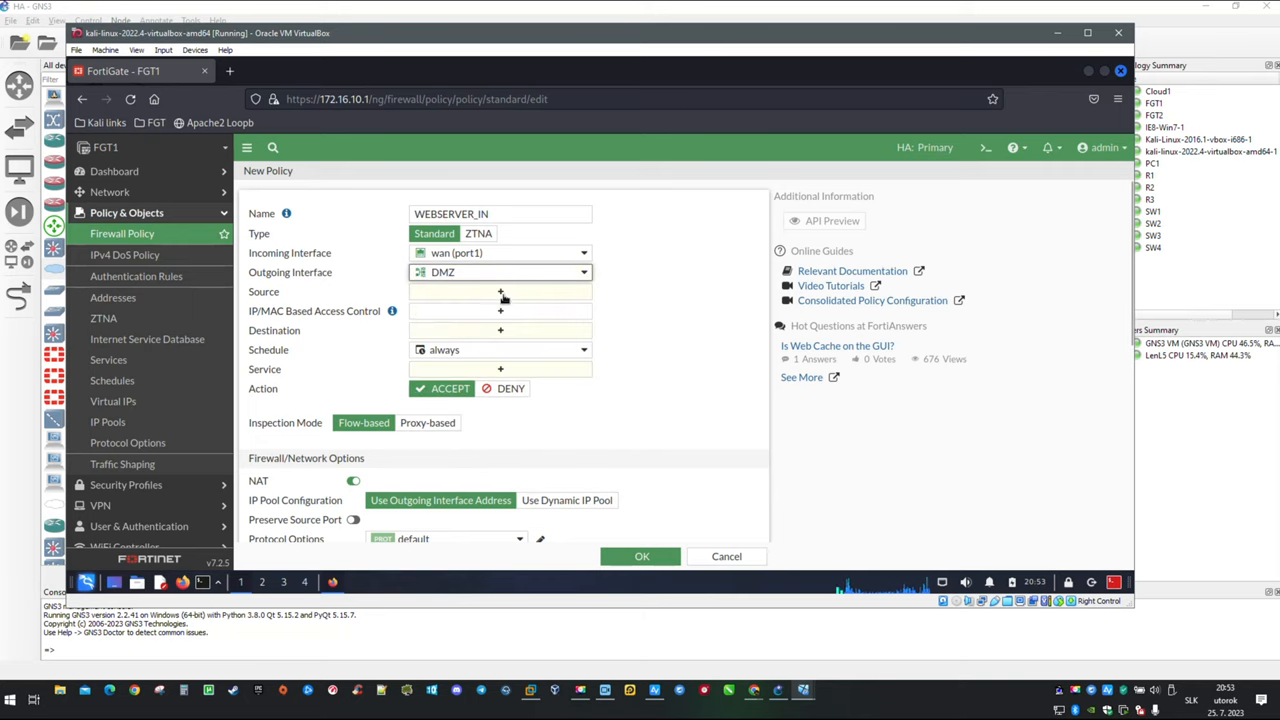
- Set the WEBSERVER_IN source to all and destination to the WEBSERVER virtual IP
click(500, 291)
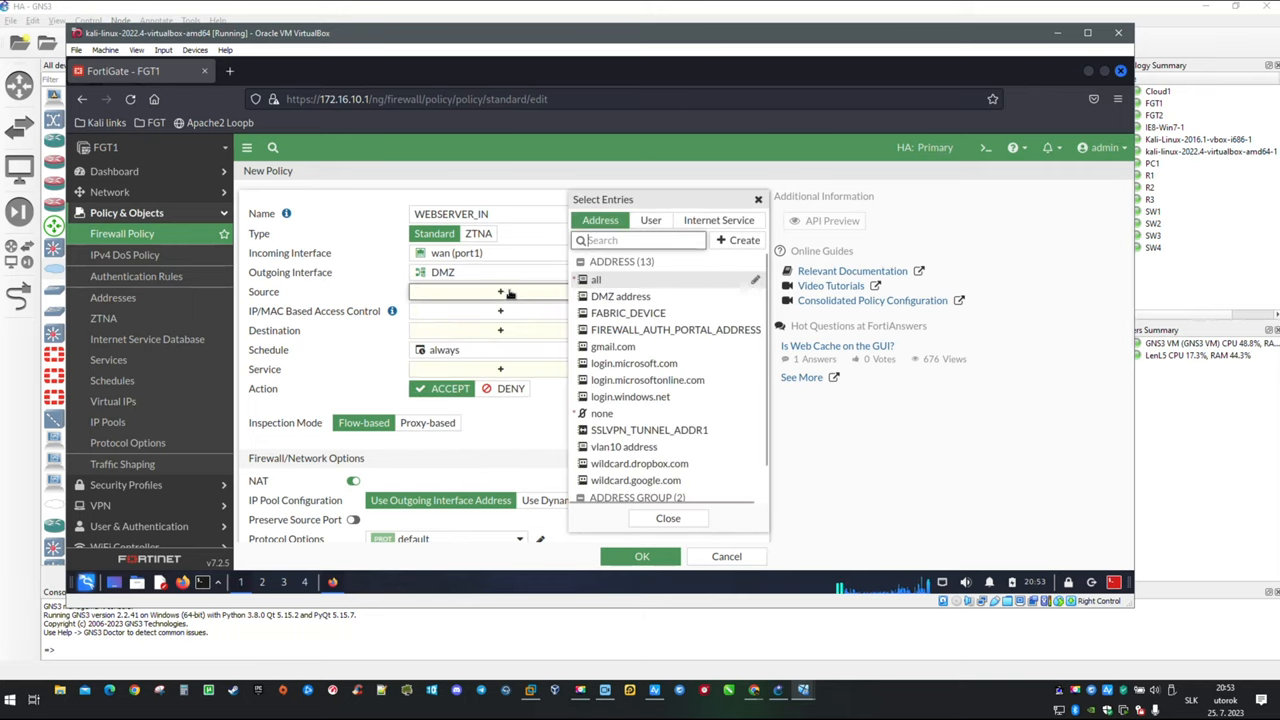
click(596, 279)
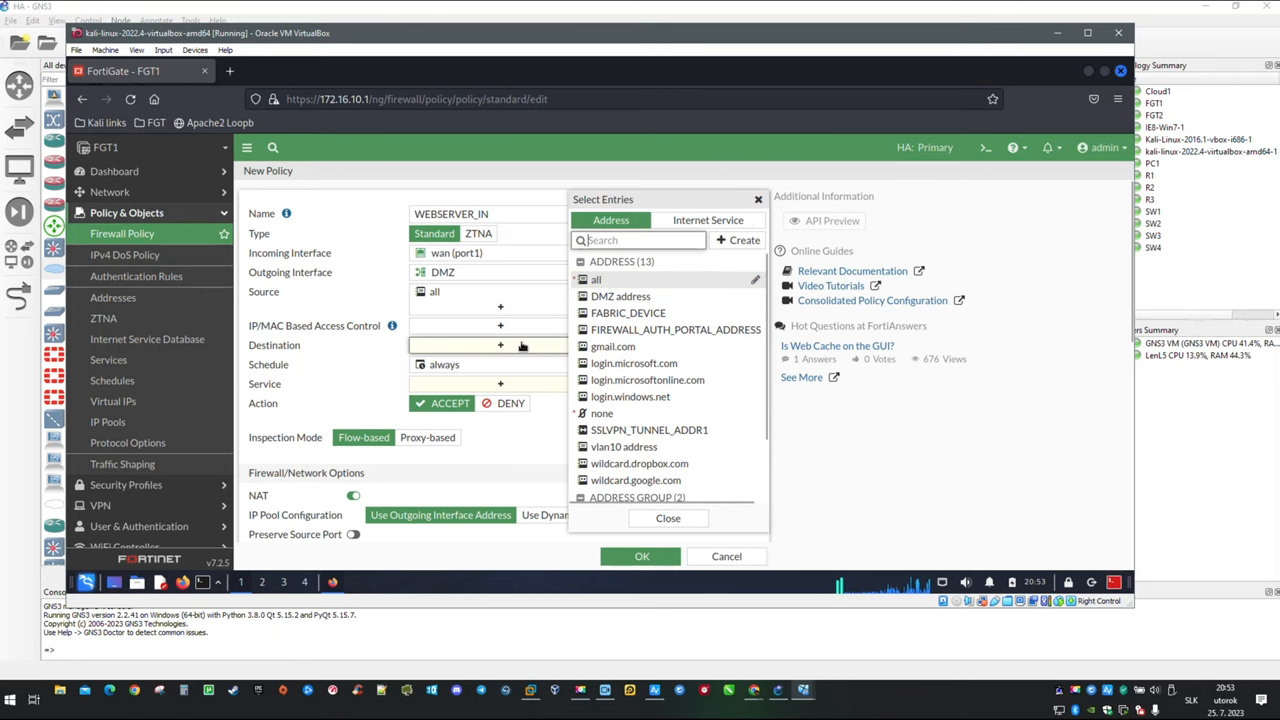
scroll(down, 3)
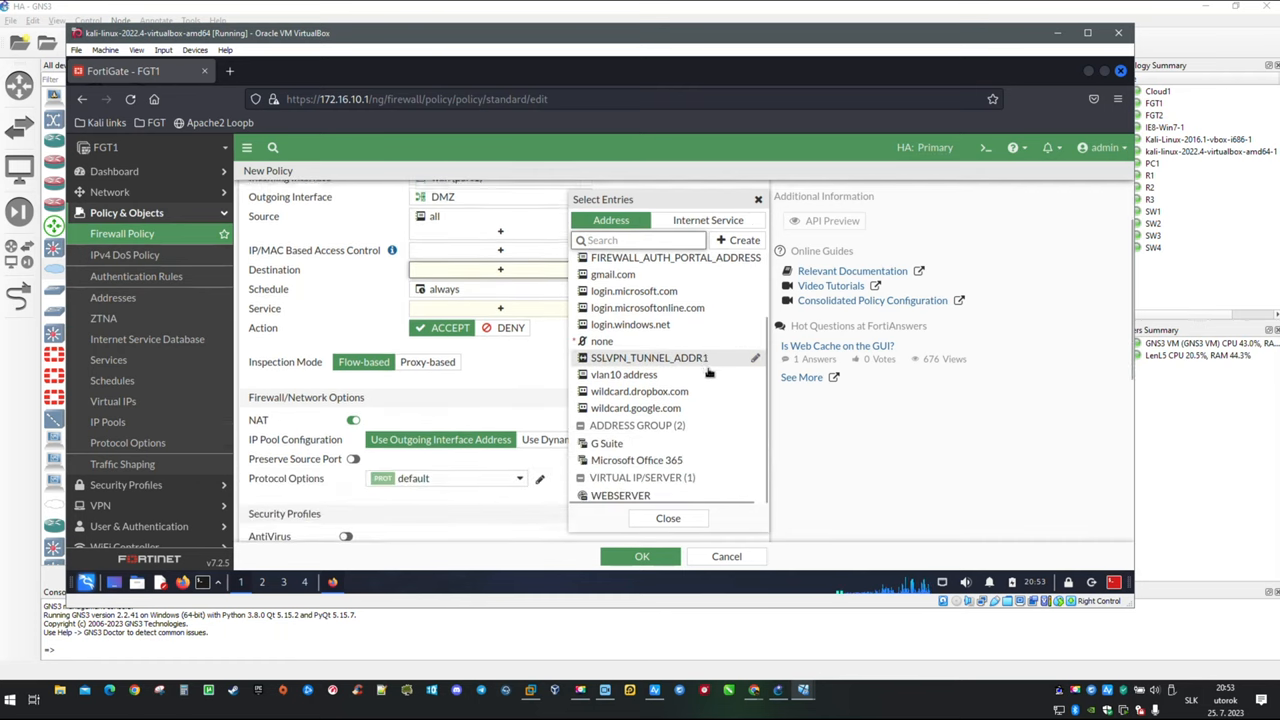
mouse_move(620, 495)
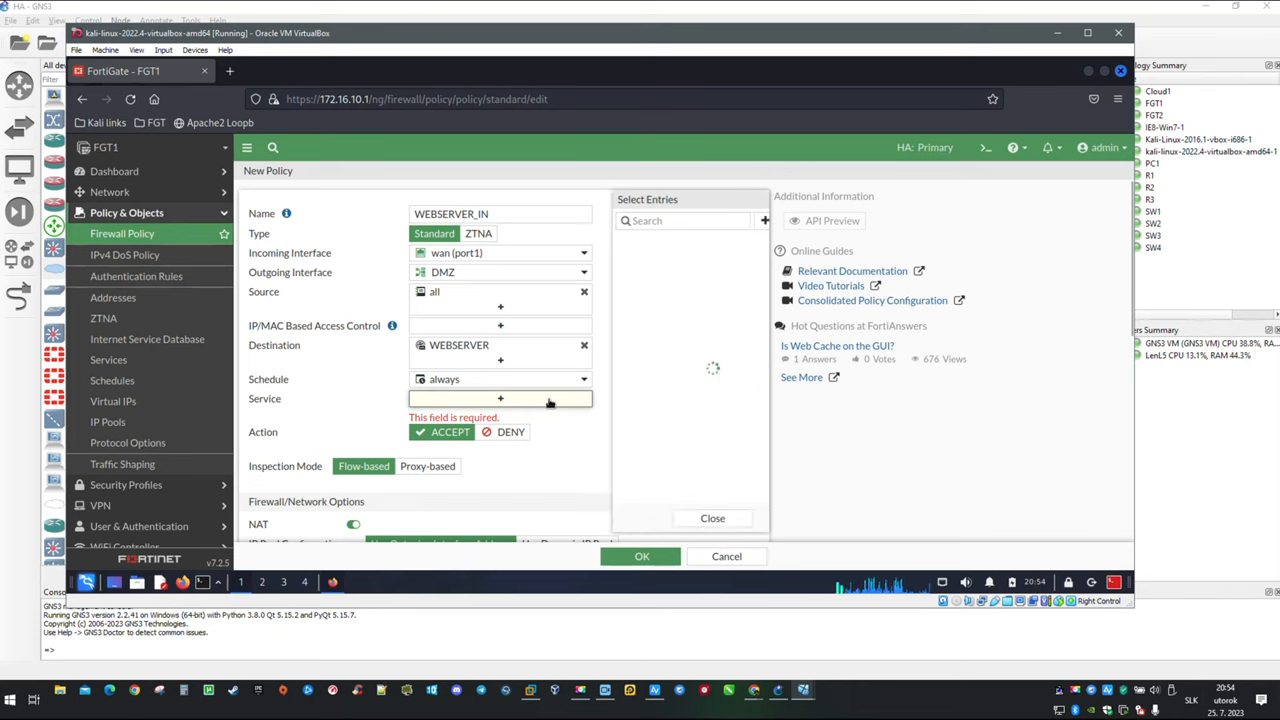
- Add HTTP and HTTPS services, turn NAT off, and save WEBSERVER_IN
click(500, 398)
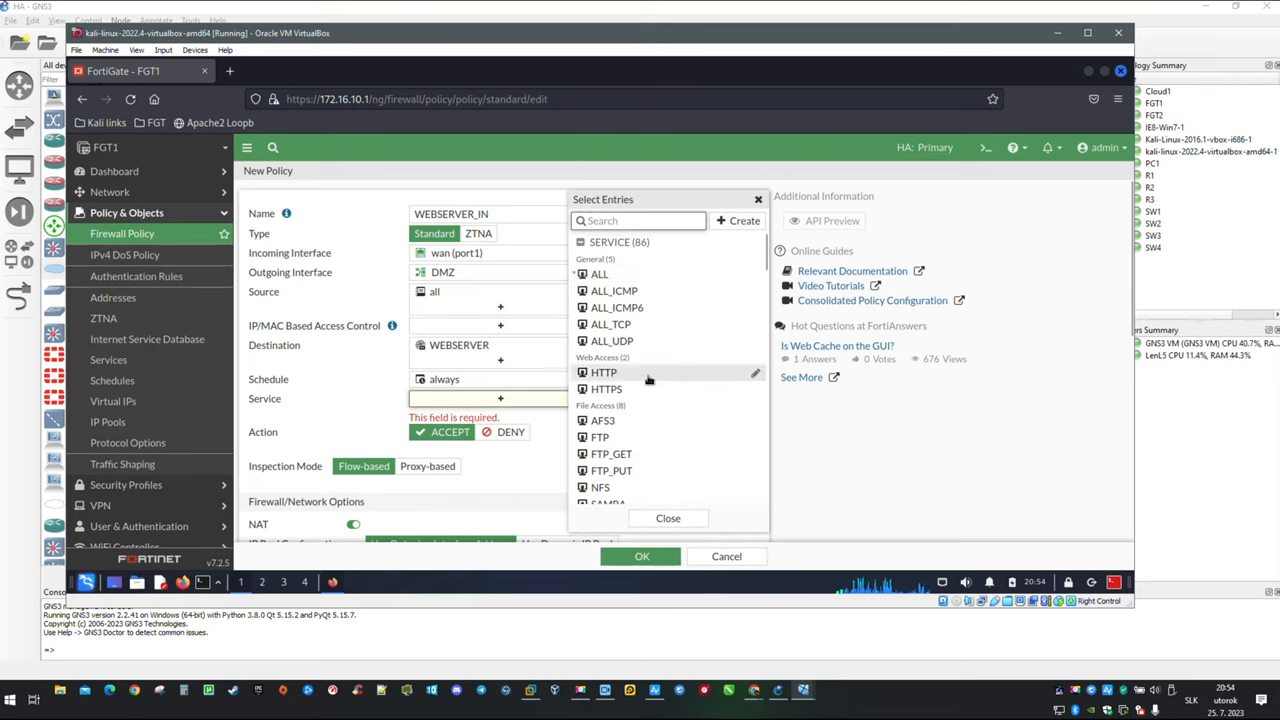
mouse_move(603, 372)
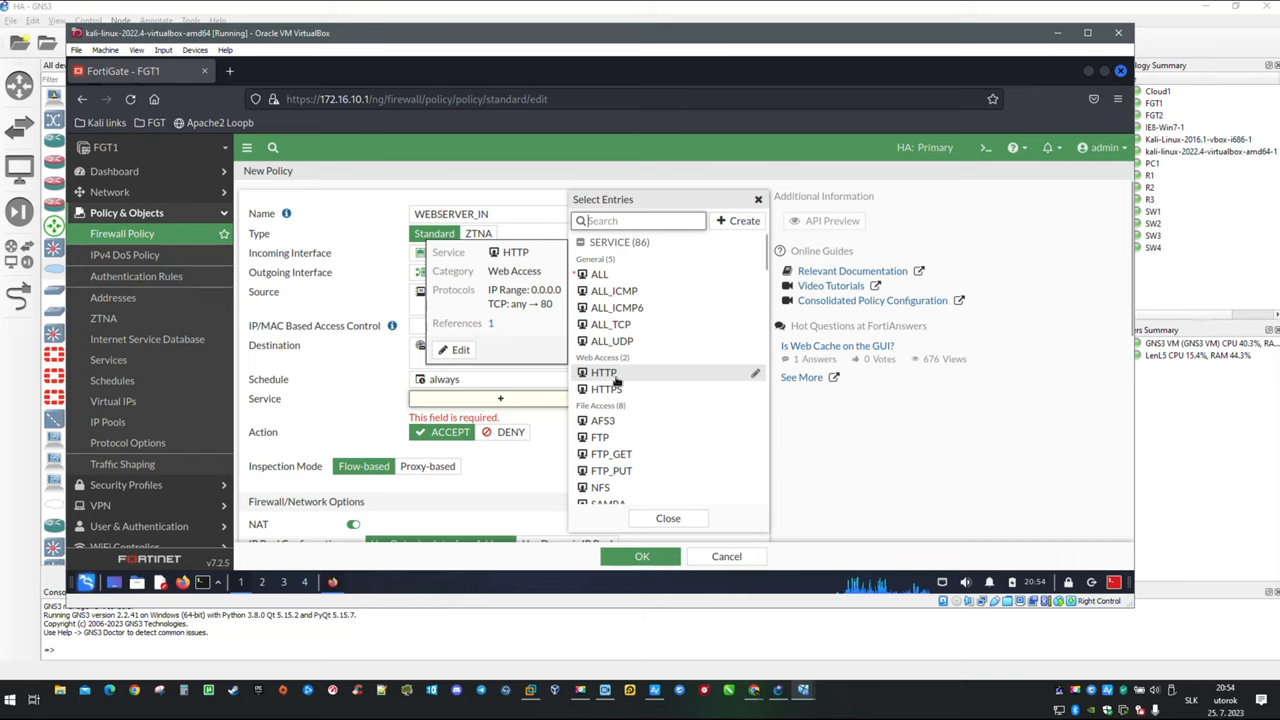
click(603, 372)
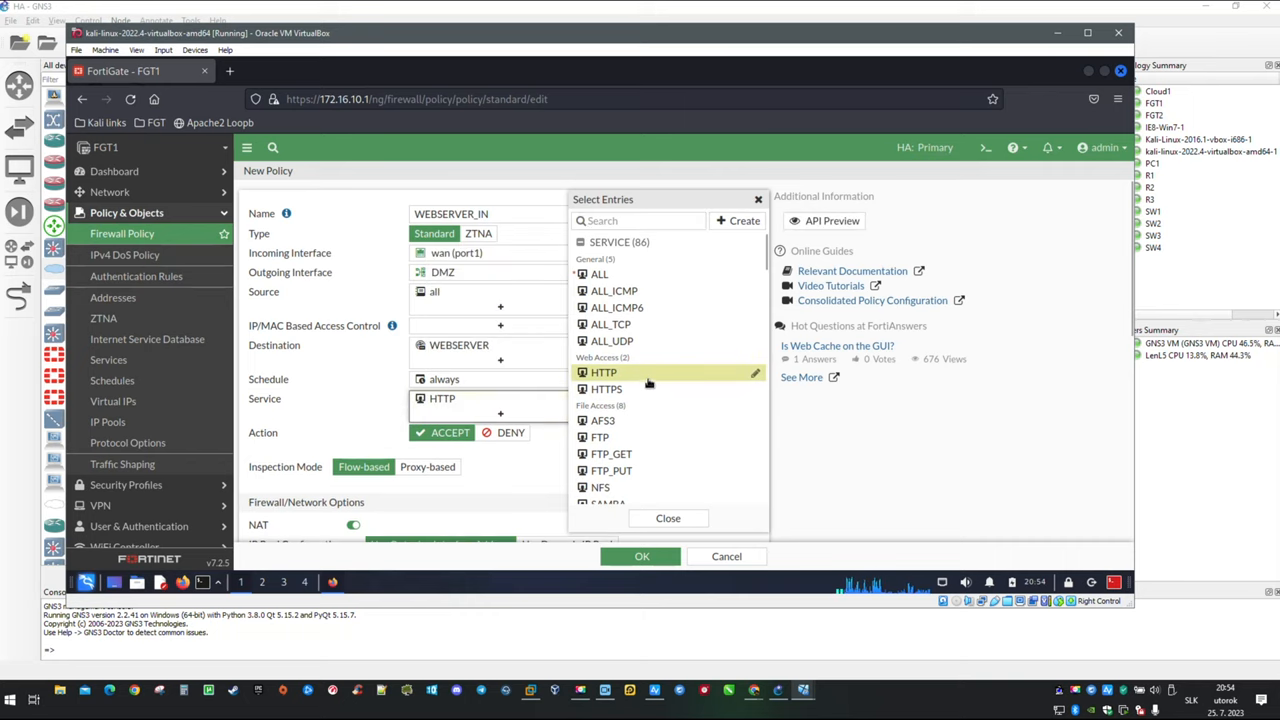
click(605, 389)
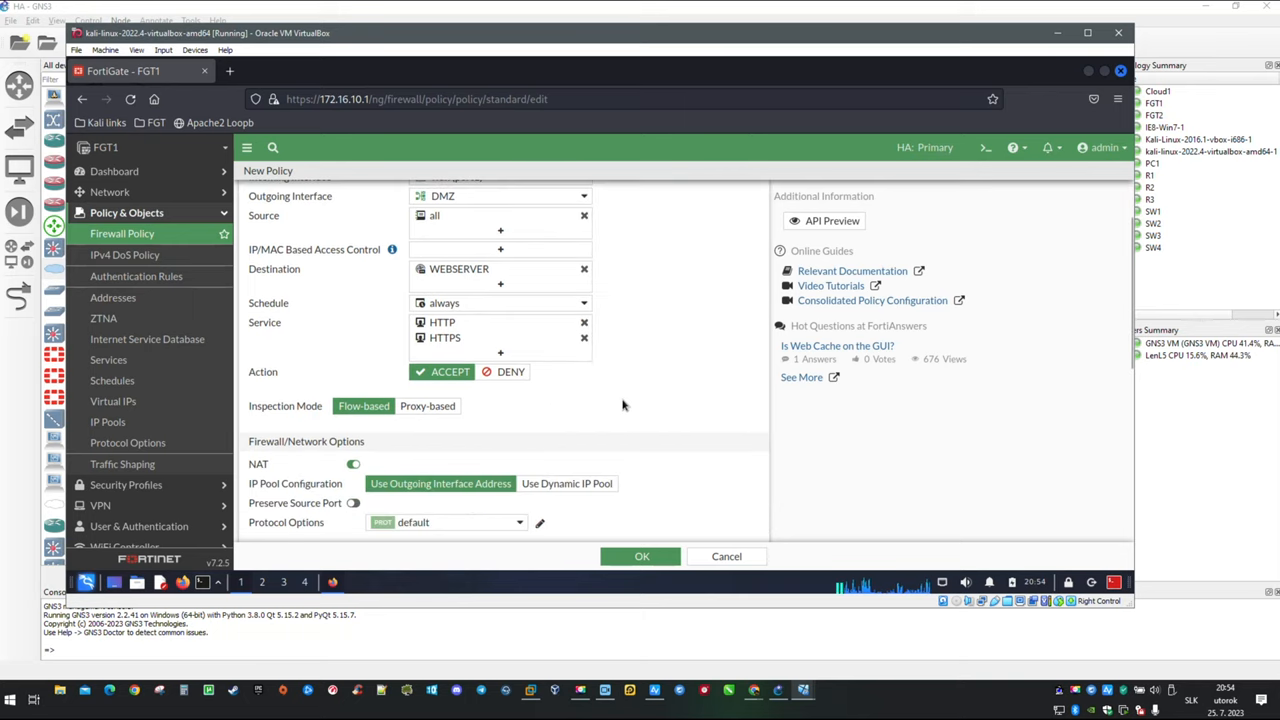
scroll(down, 3)
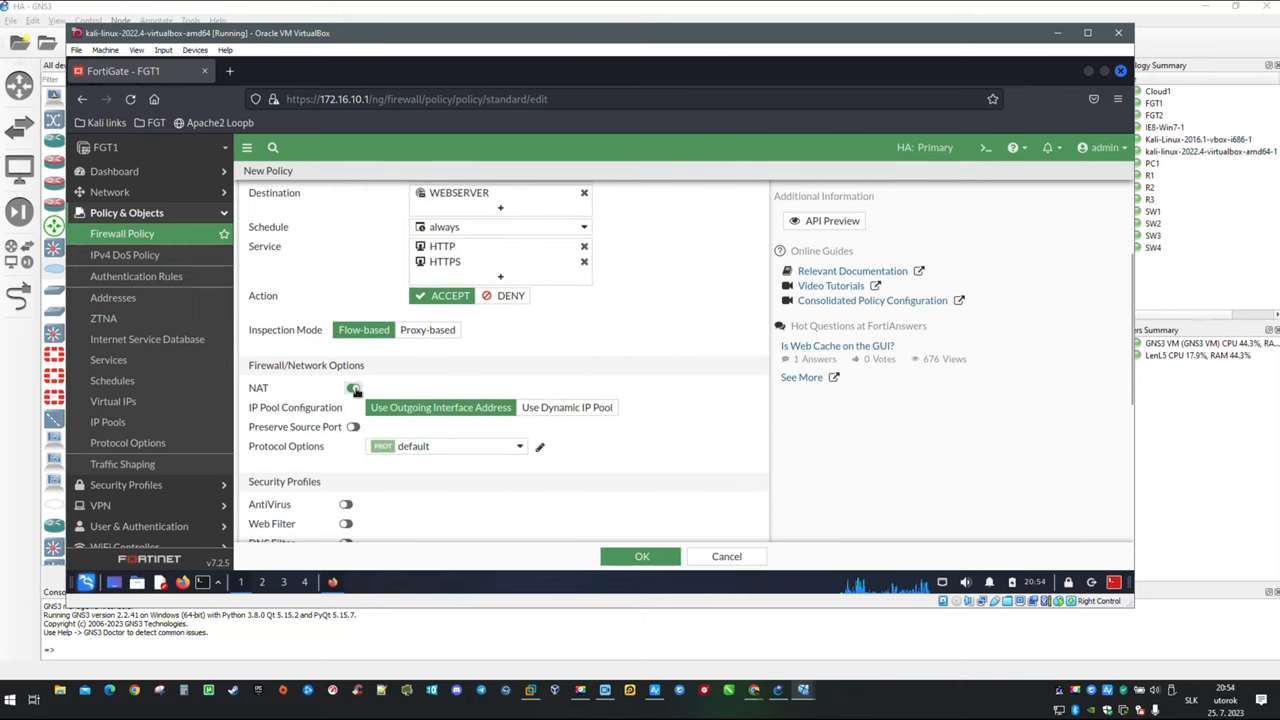
scroll(up, 3)
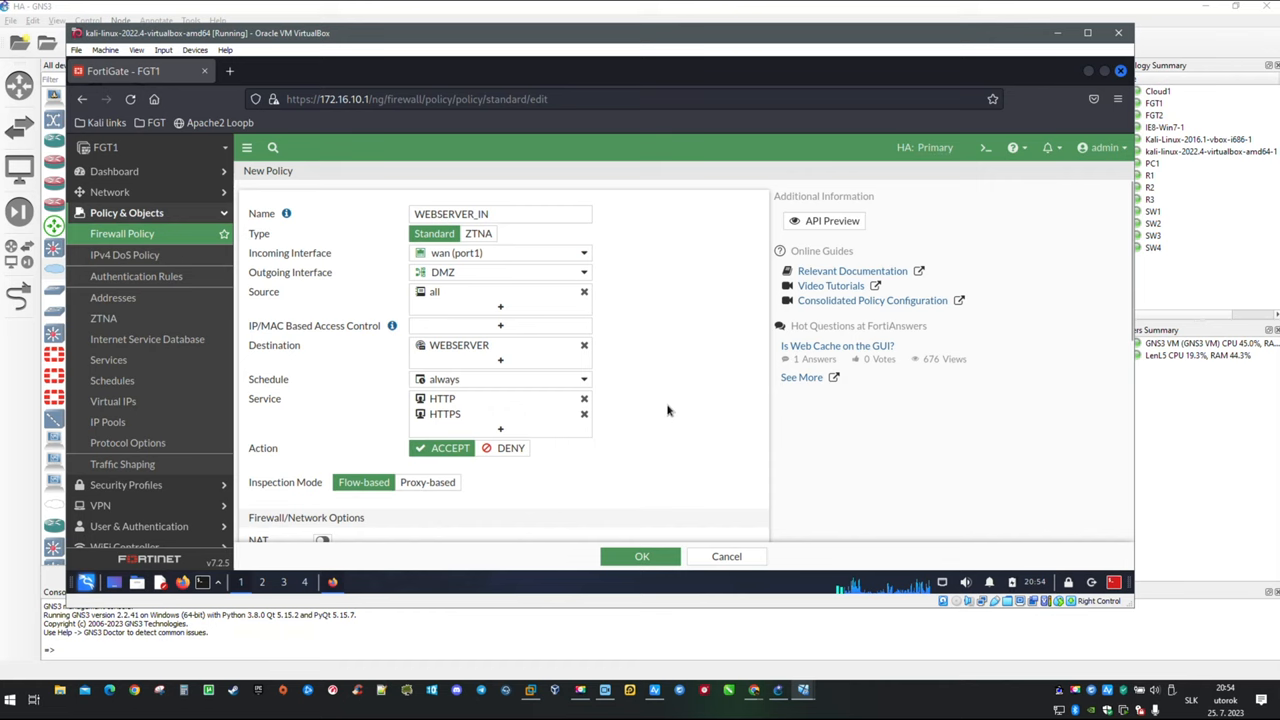
scroll(down, 3)
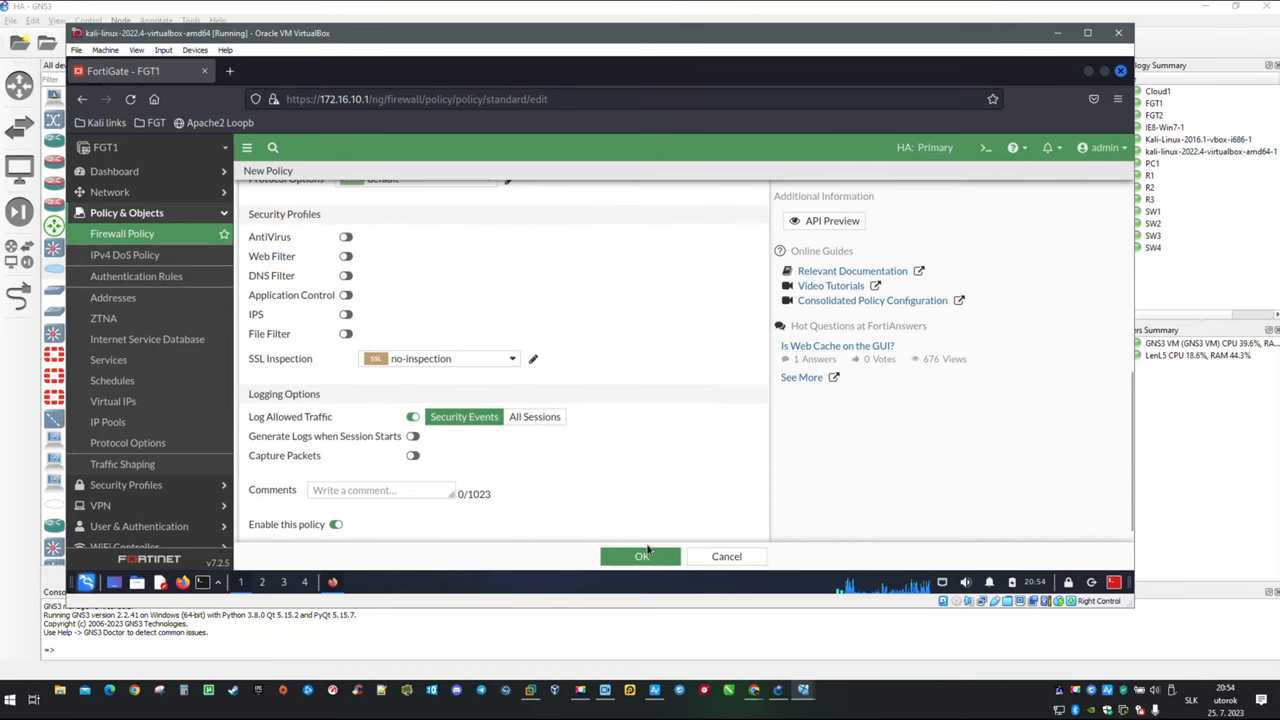
click(640, 556)
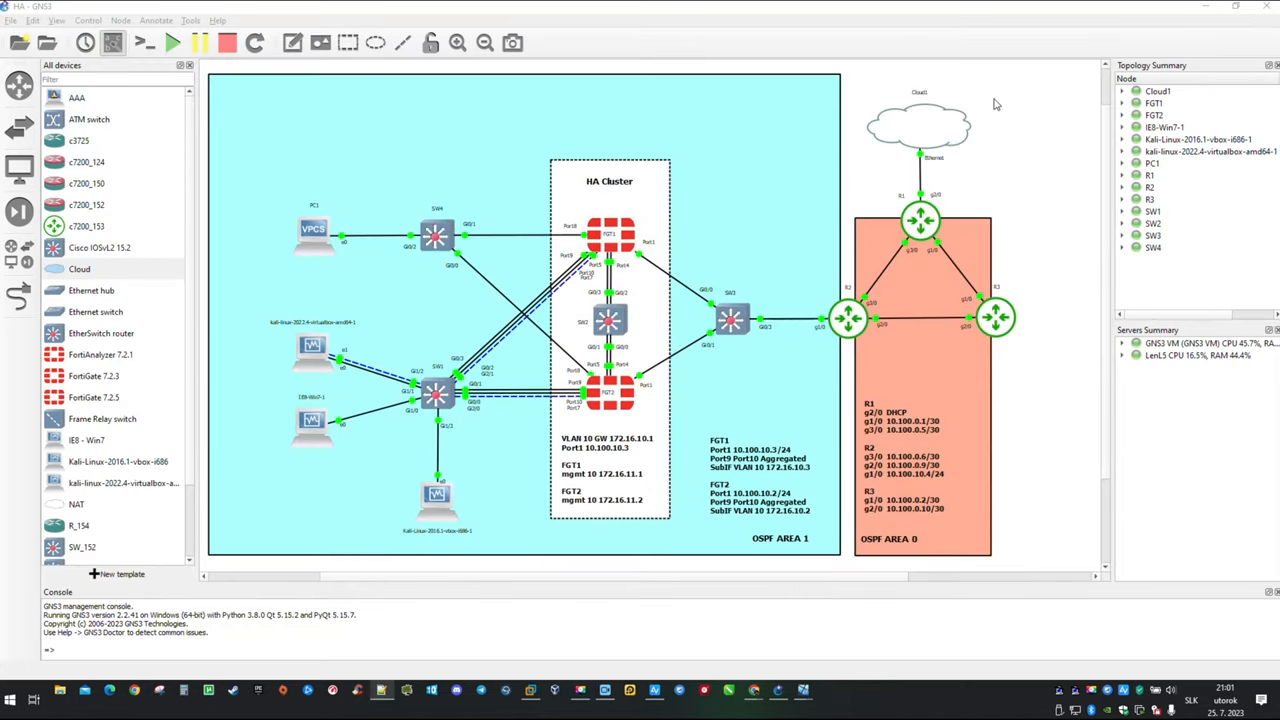
mouse_move(1007, 198)
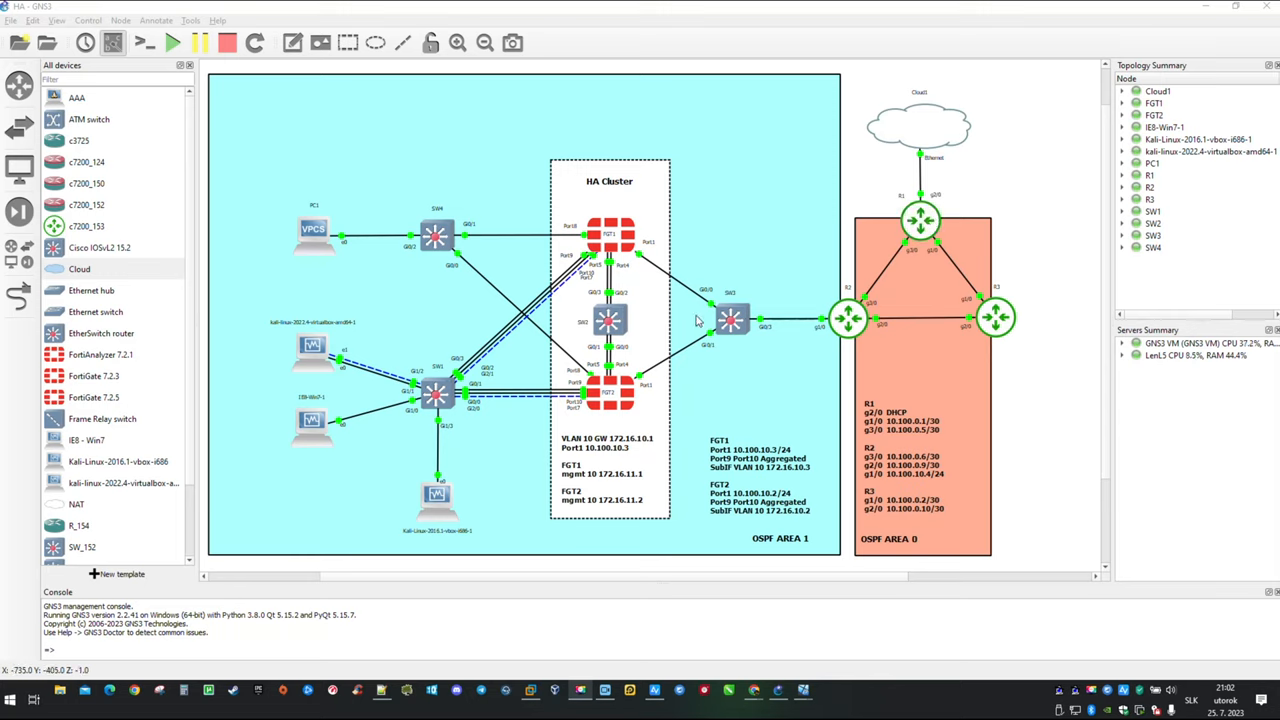
mouse_move(922, 271)
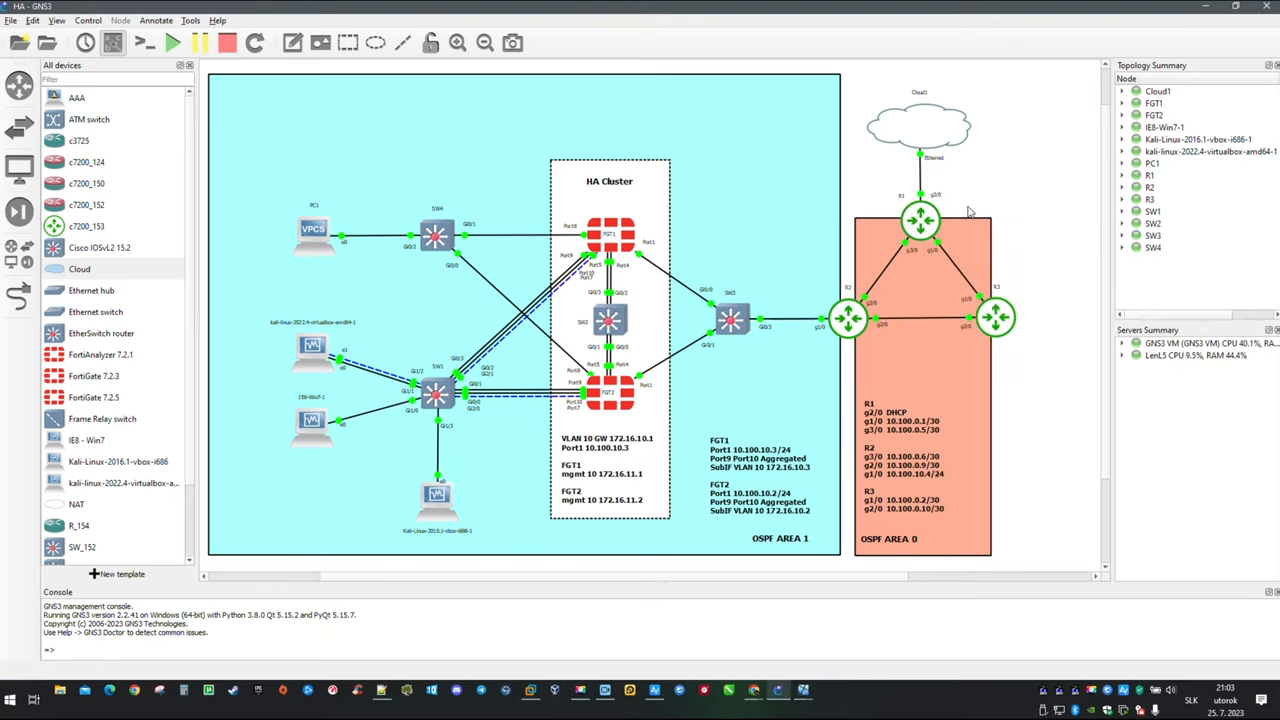
mouse_move(938, 249)
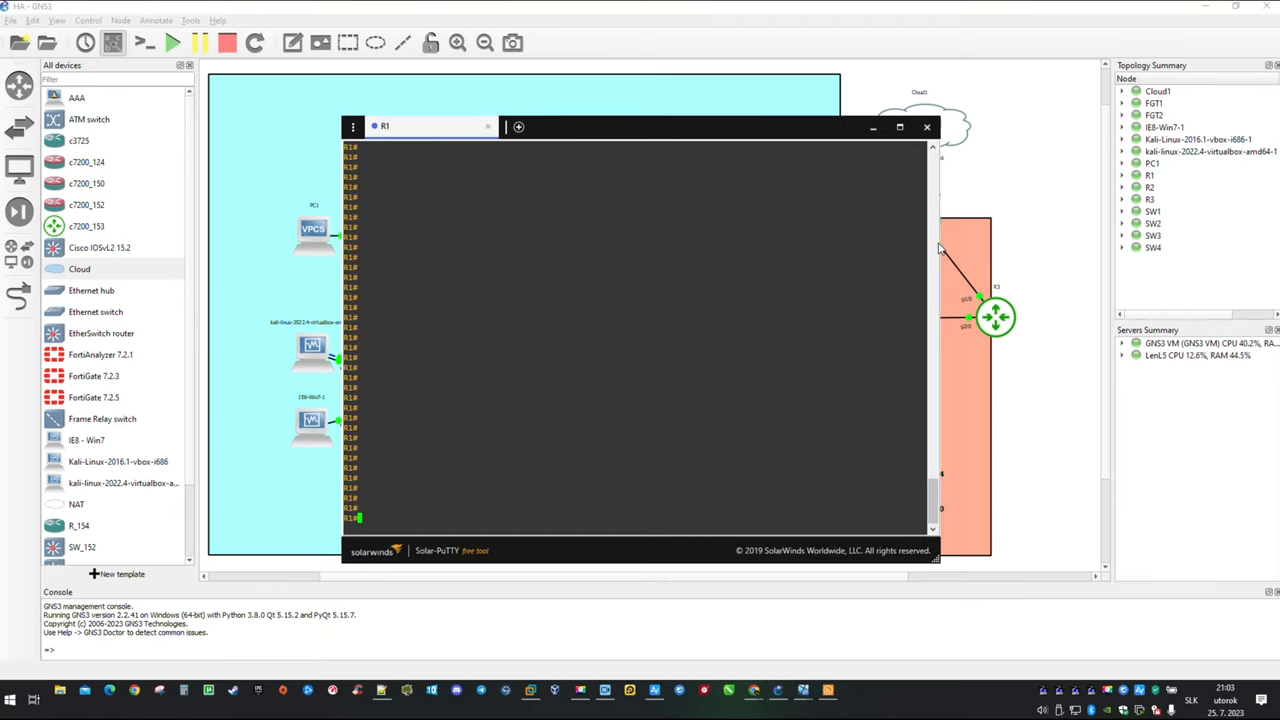
- On R1, add static NAT forwarding GigabitEthernet2/0 port 80 to 10.100.10.3:8080
text(conf)
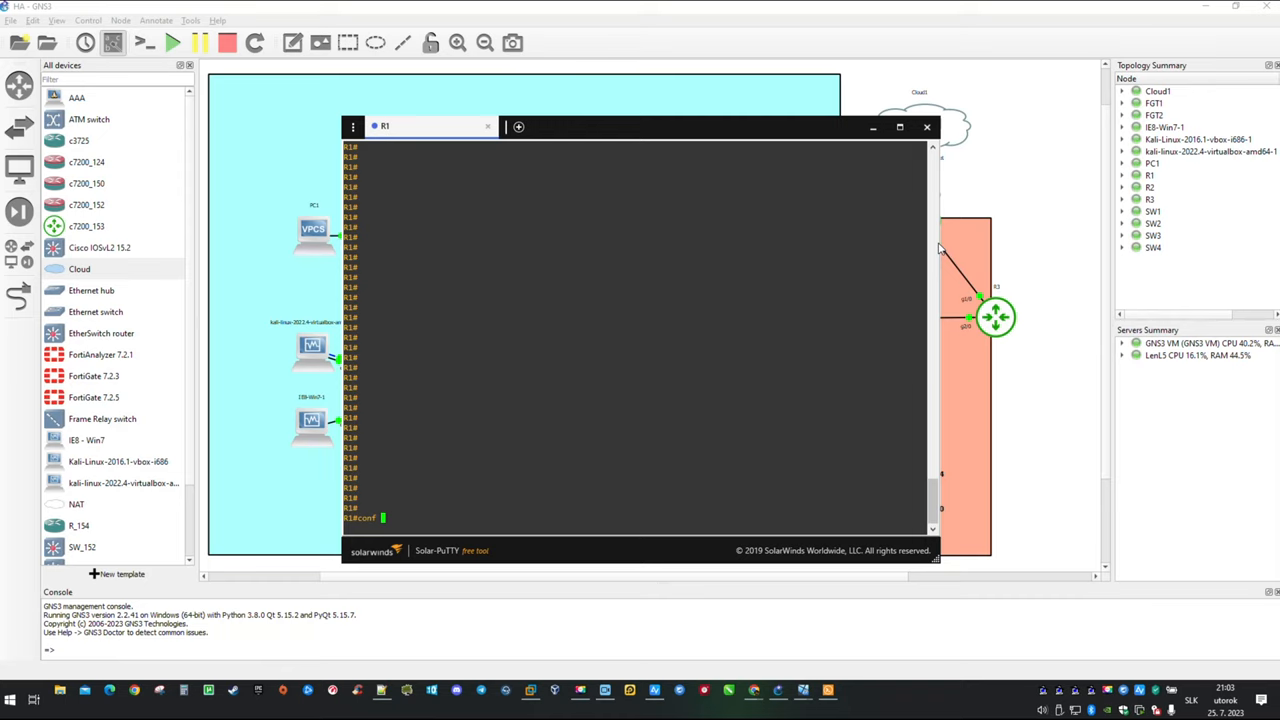
key(Return)
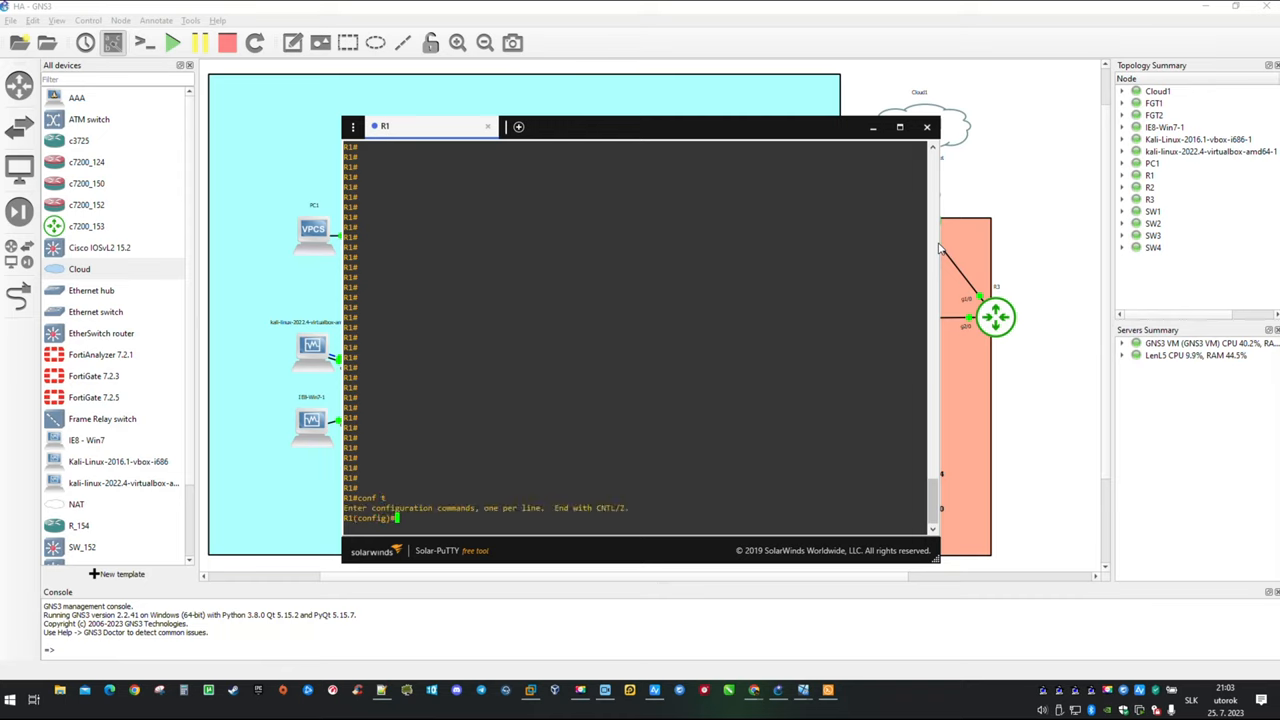
text(ip nat source static)
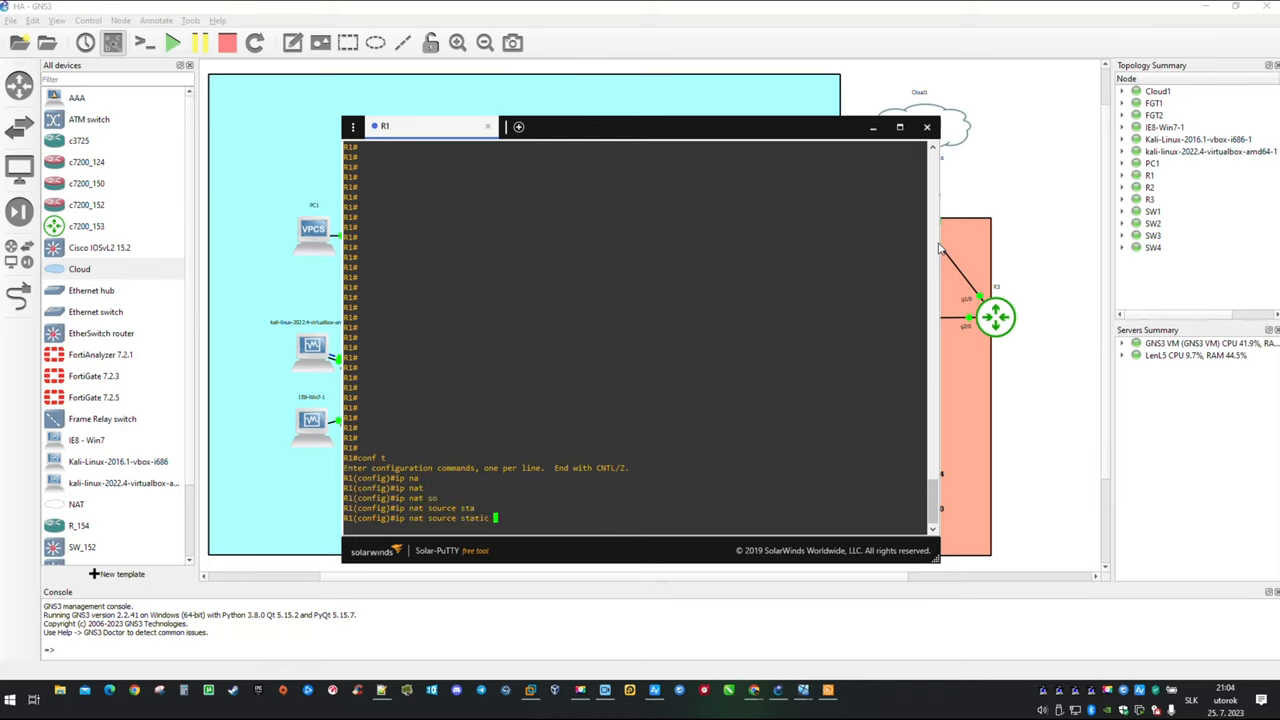
text(tcp)
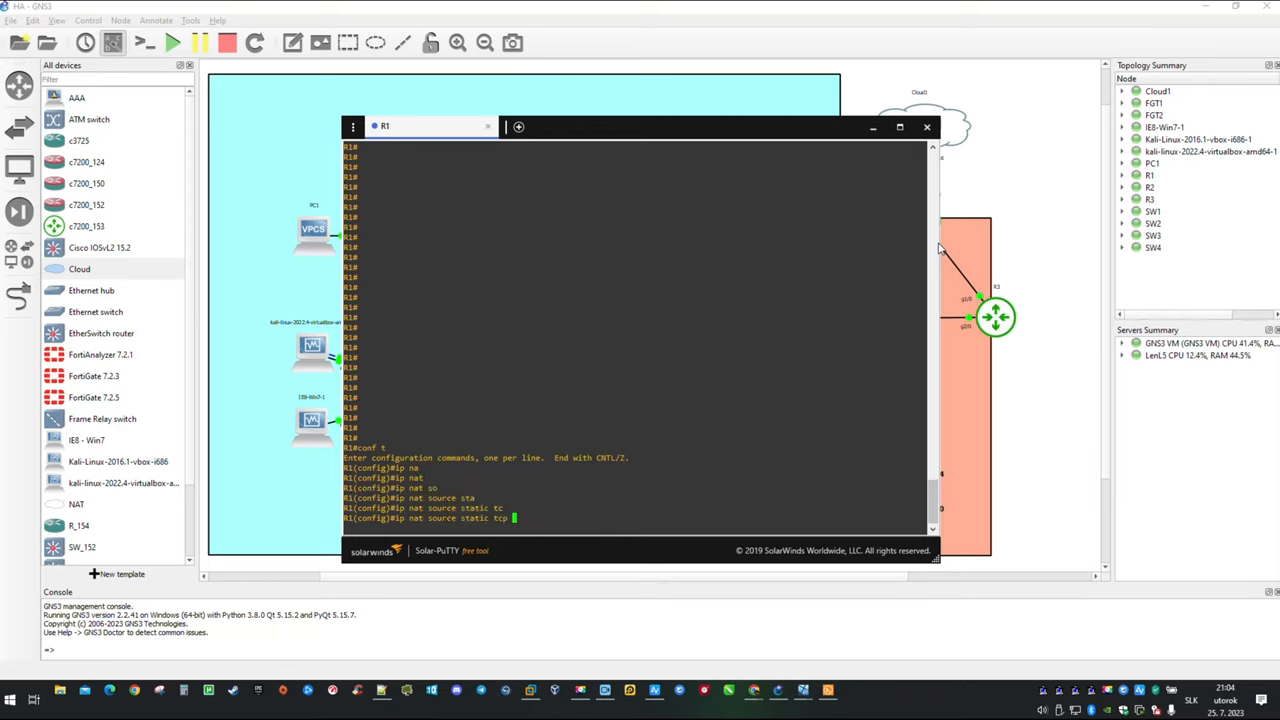
text(10.)
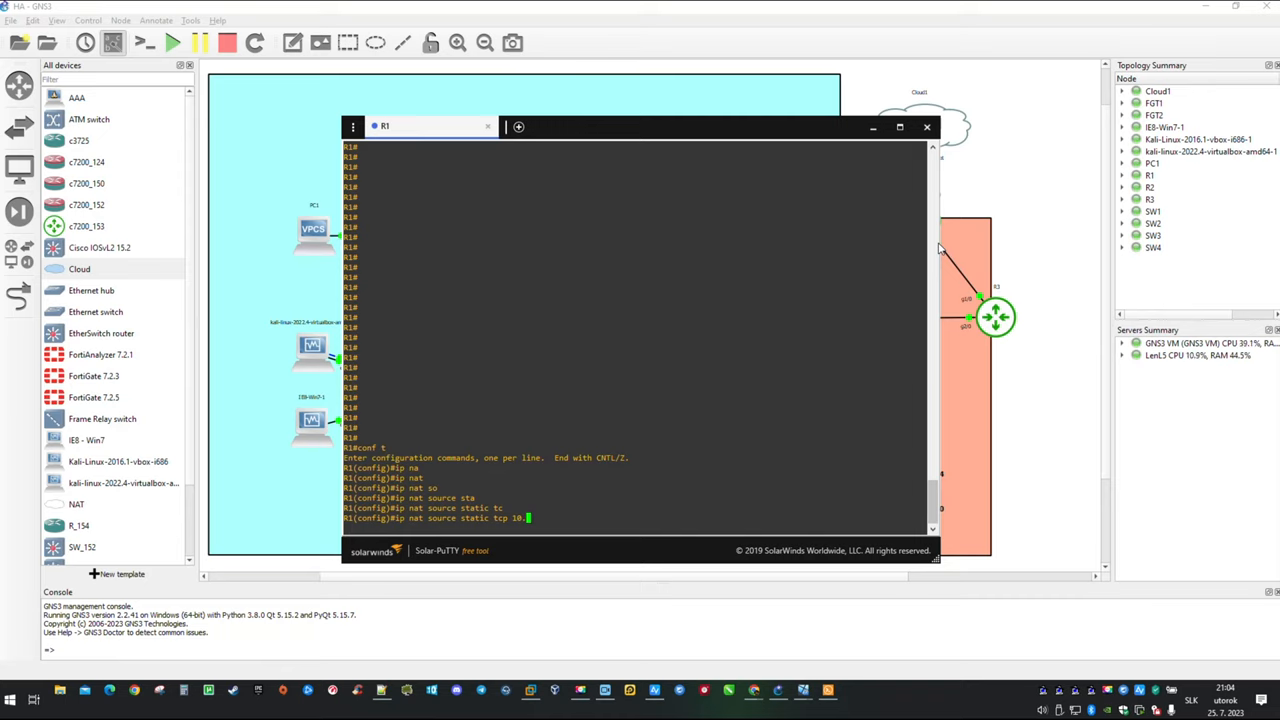
text(100.10.)
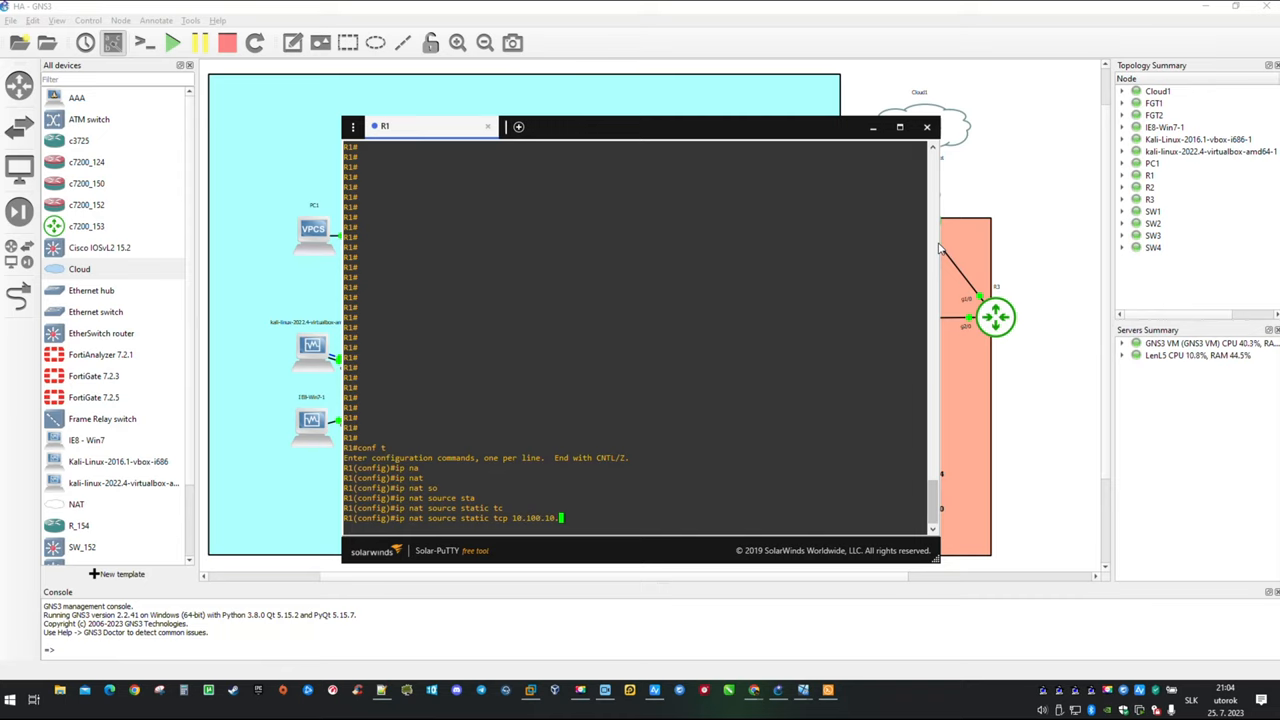
text(3)
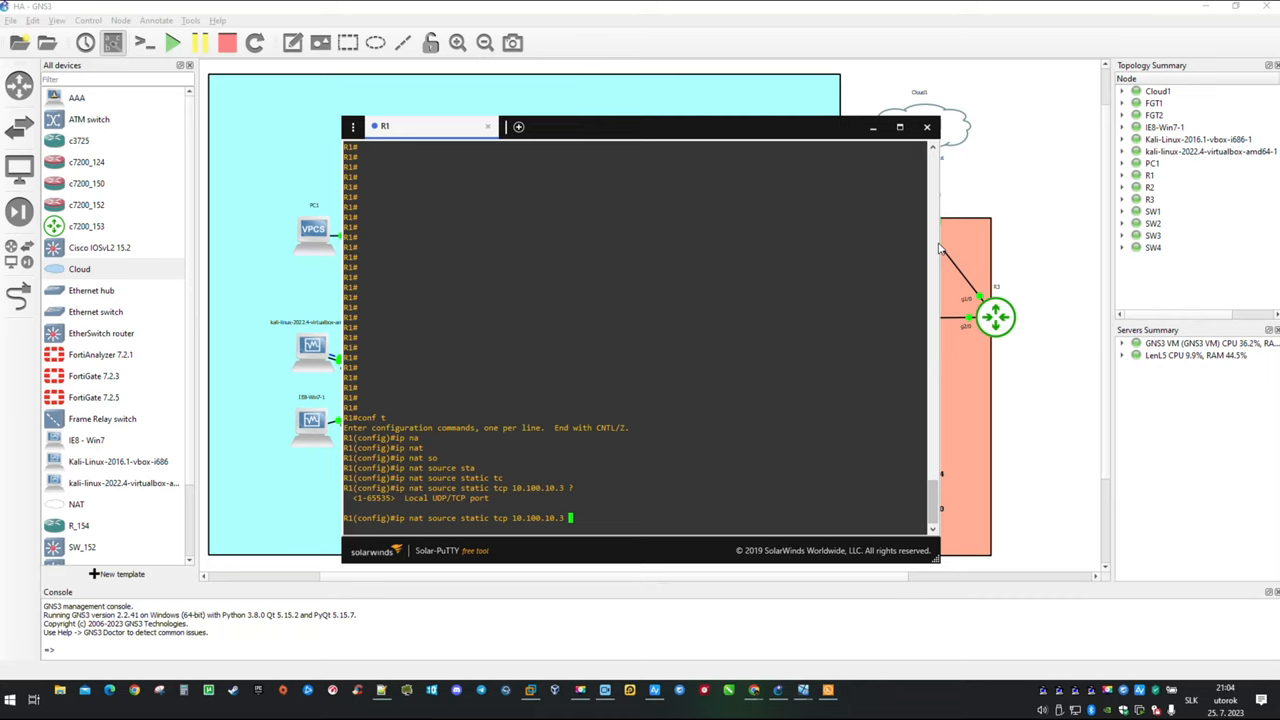
text(8000)
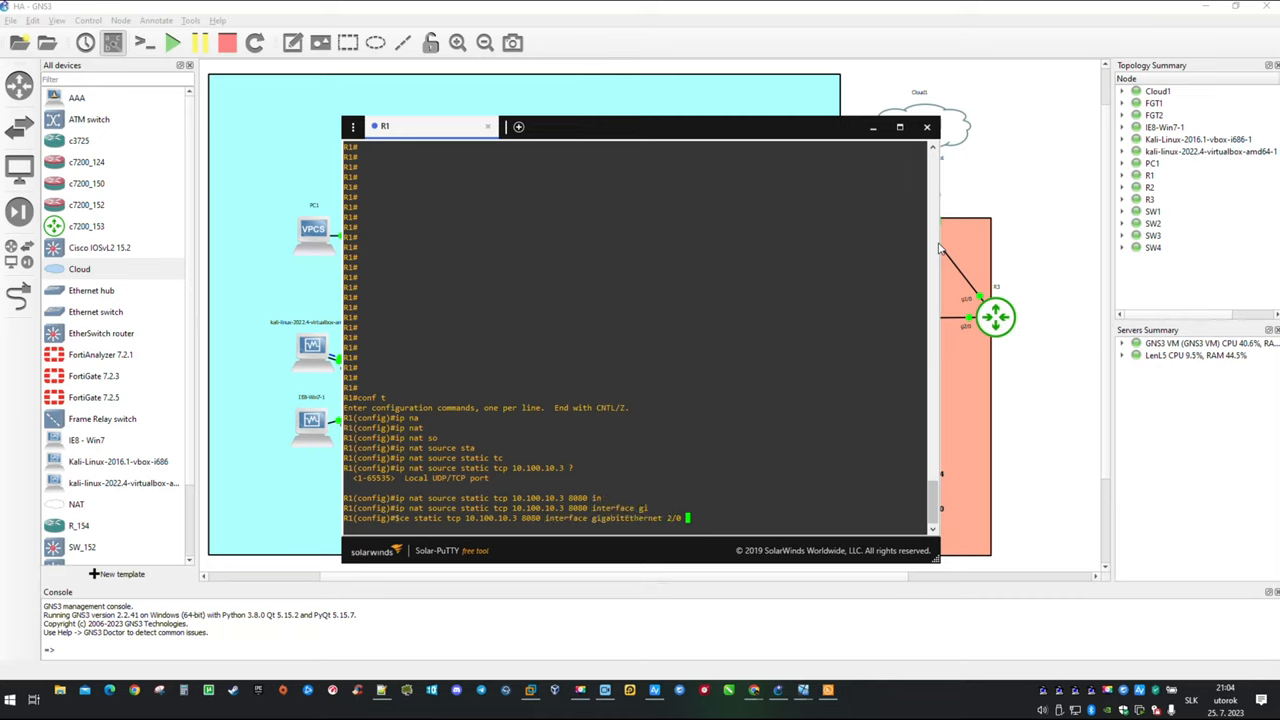
text( 80)
key(Return)
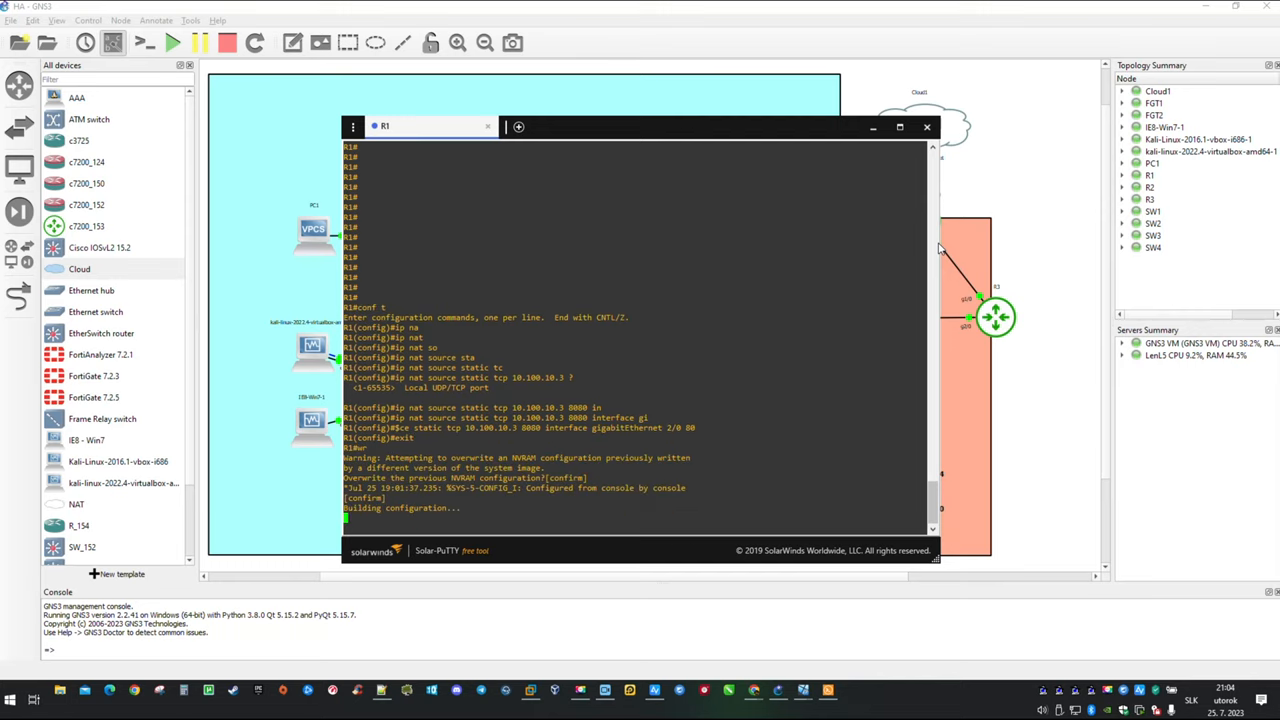
click(926, 127)
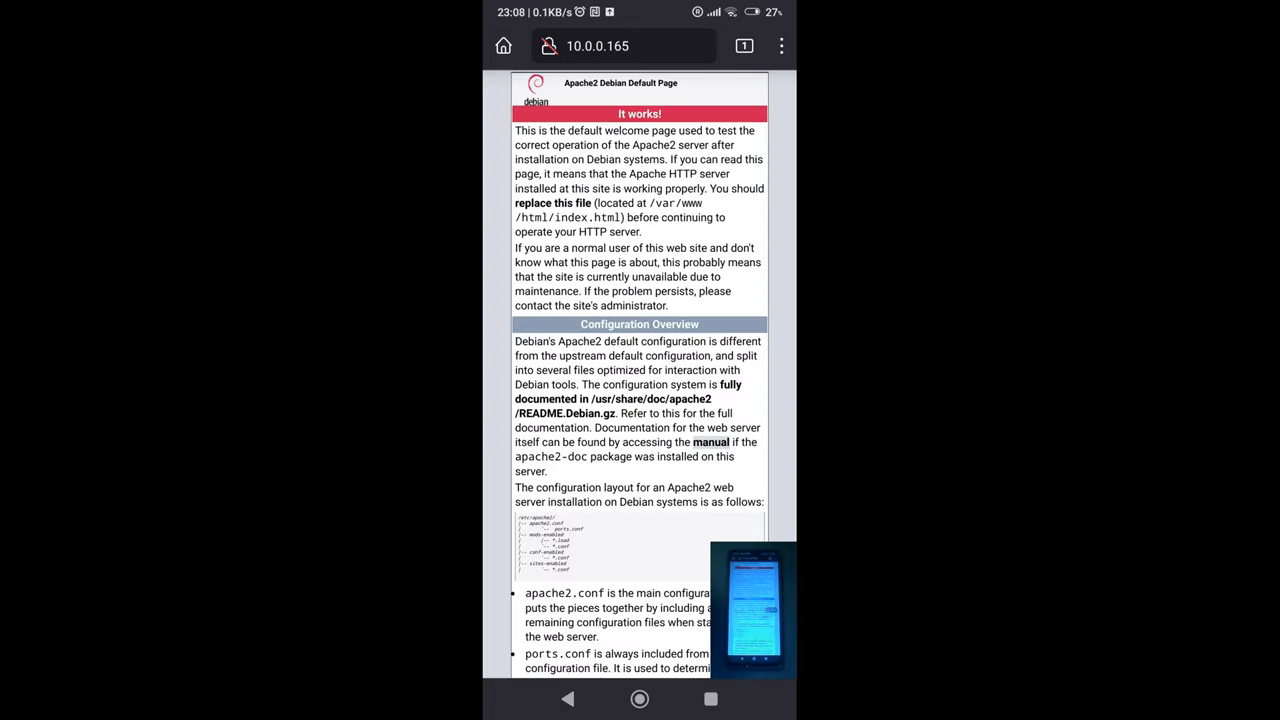
- Scroll the Apache2 Debian Default Page at 10.0.0.165 down to Document Roots
scroll(up, 3)
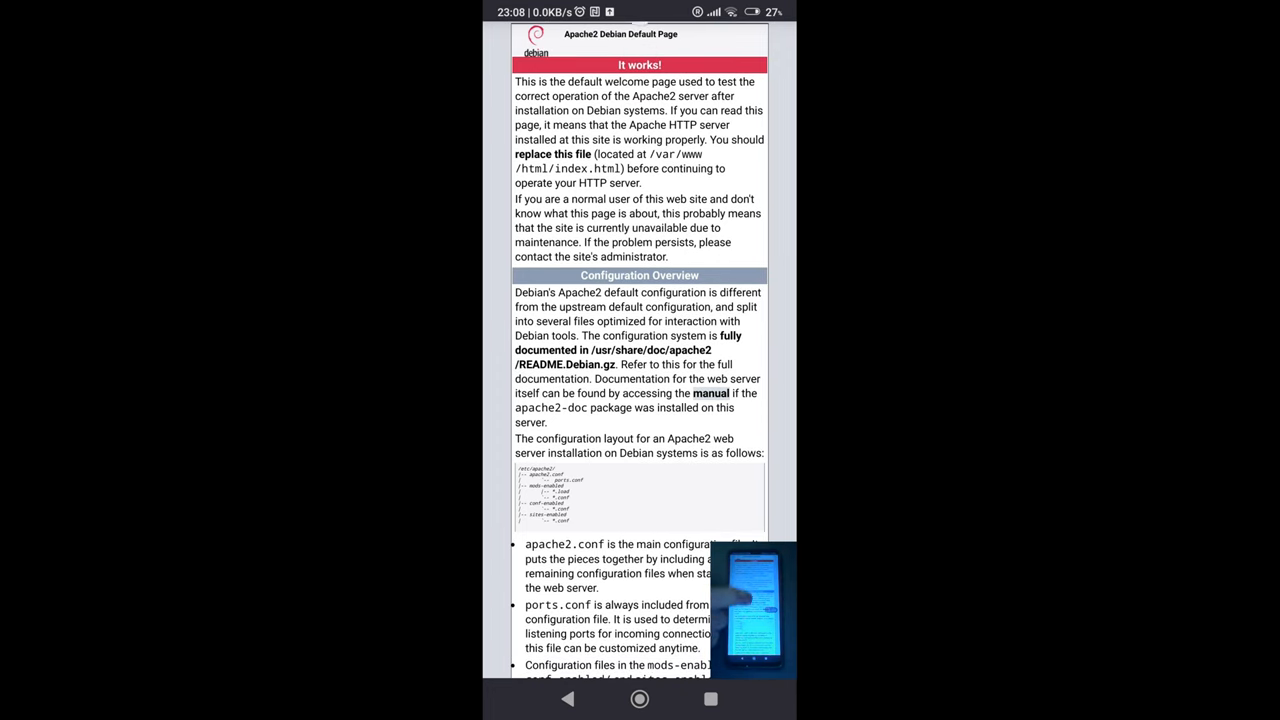
scroll(down, 3)
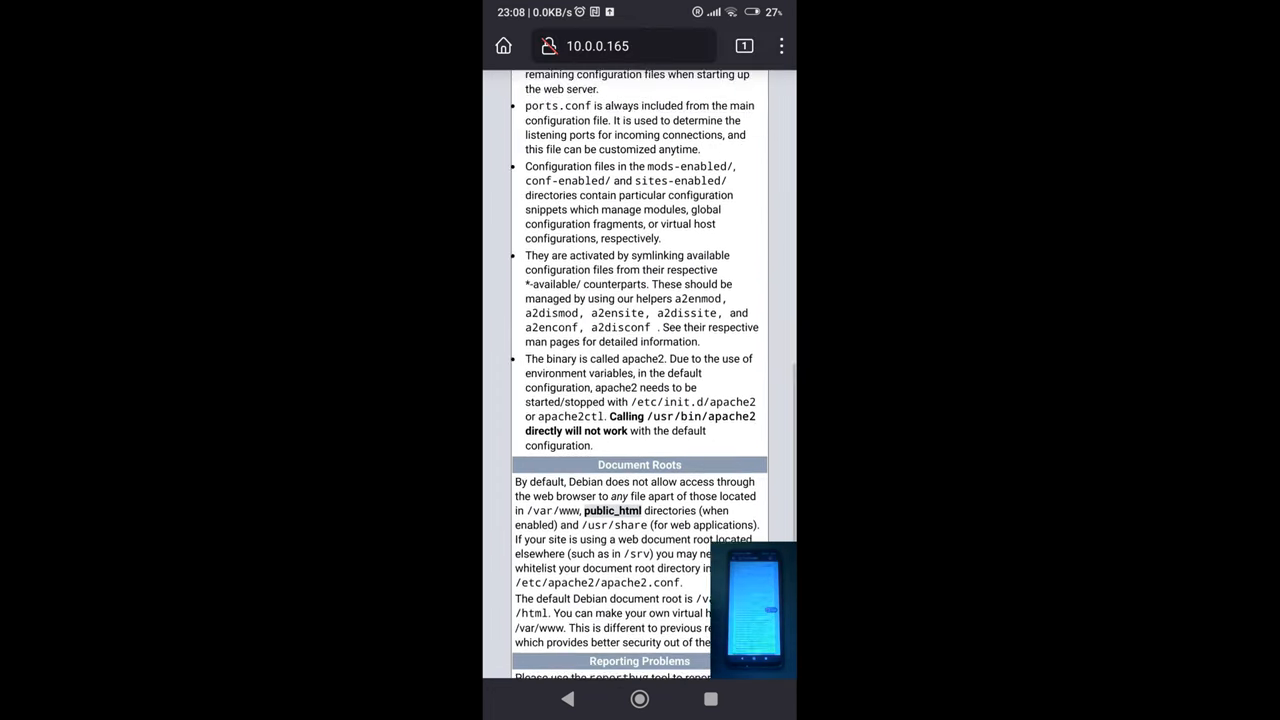